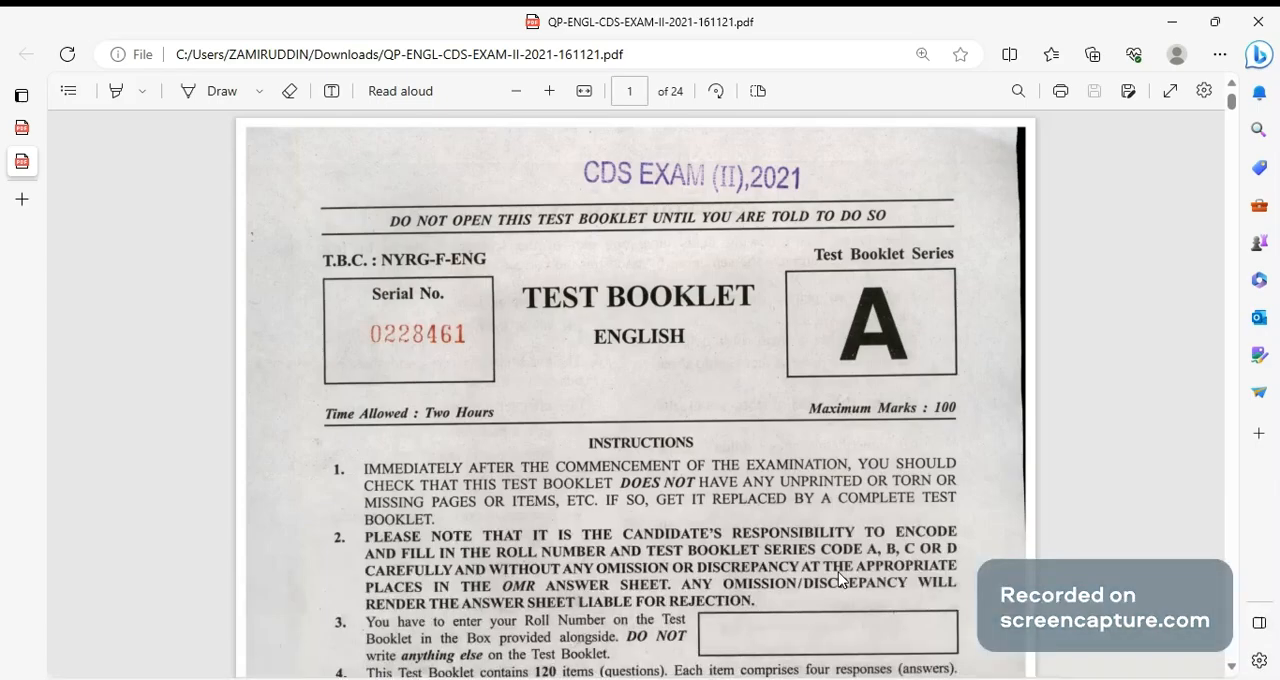
mouse_move(843, 578)
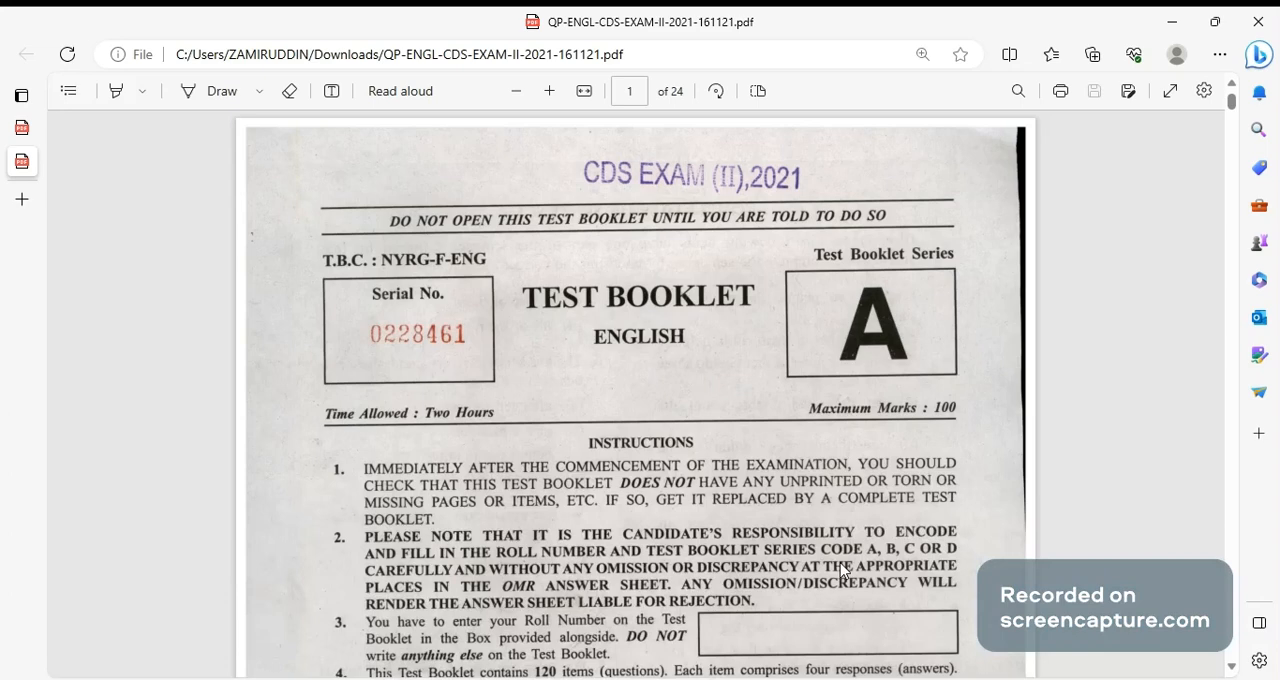
mouse_move(857, 595)
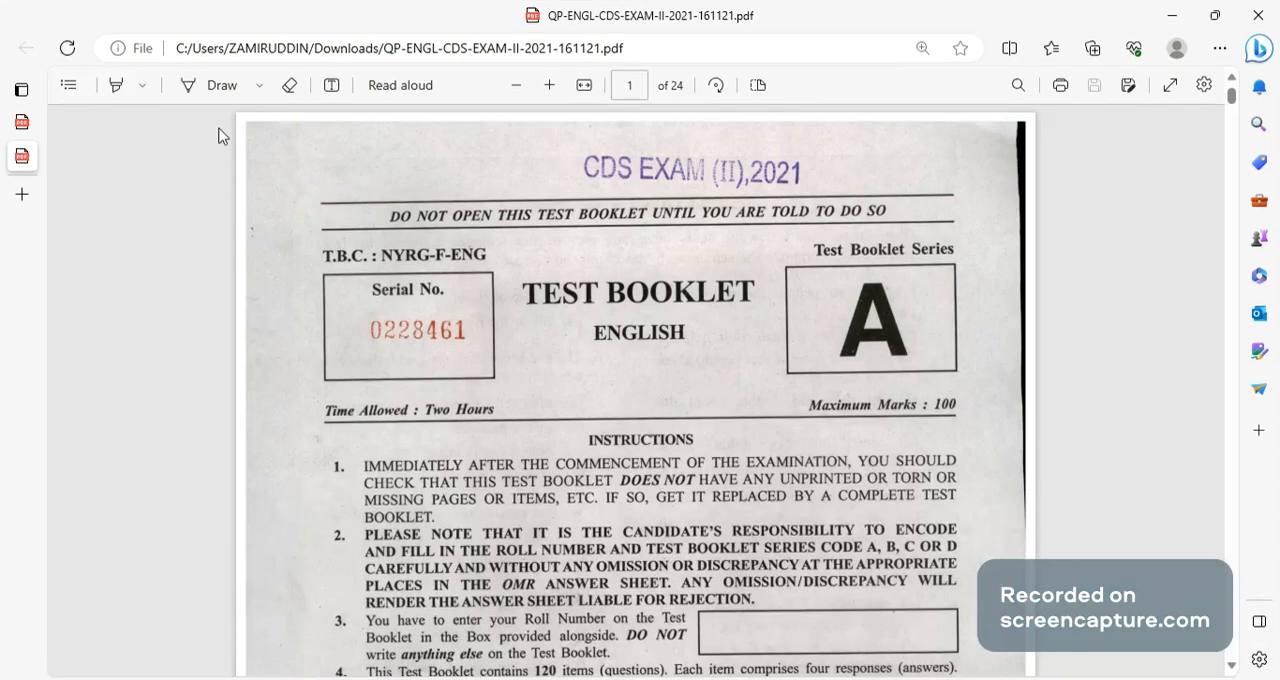
Set the Draw pen to green ink at maximum Thick stroke thickness.
click(258, 85)
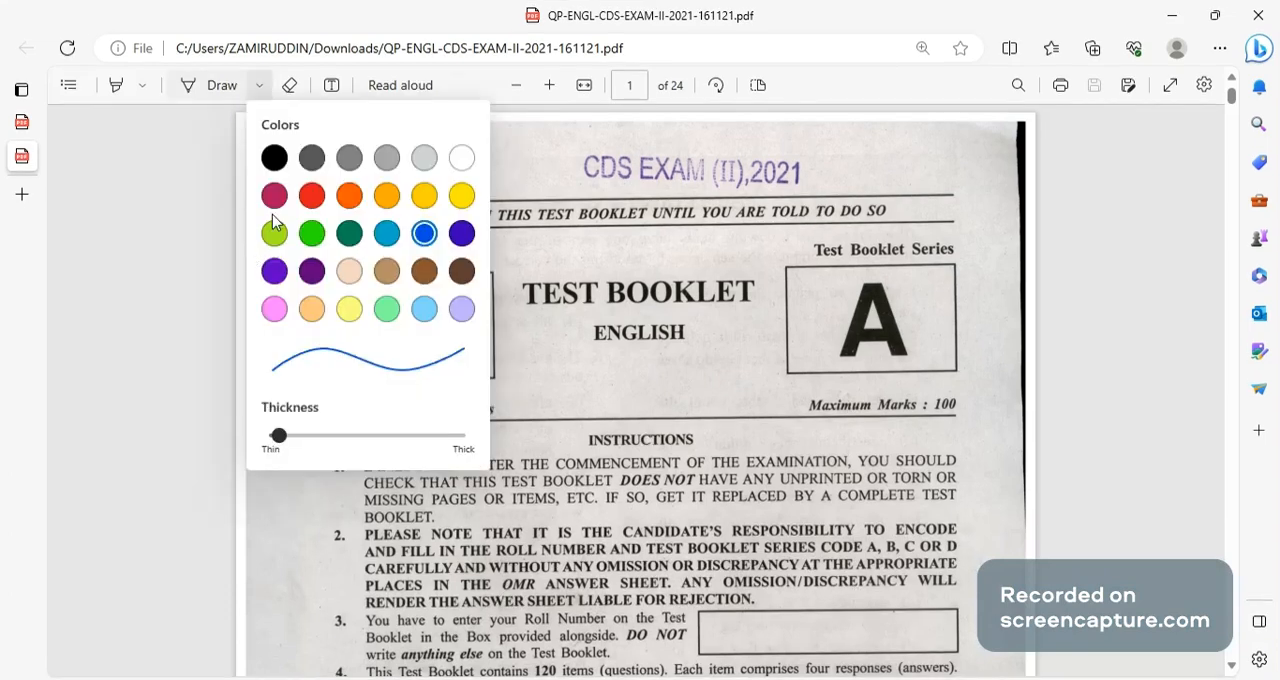
drag(278, 435, 456, 435)
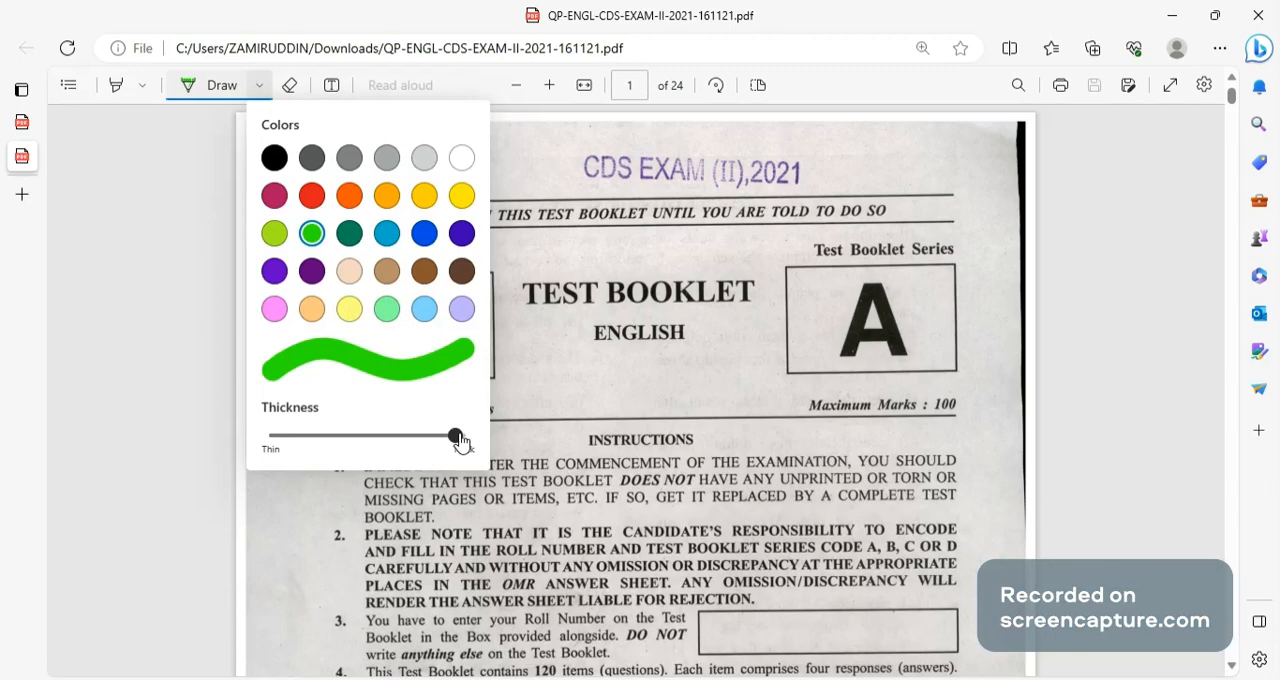
scroll(down, 3)
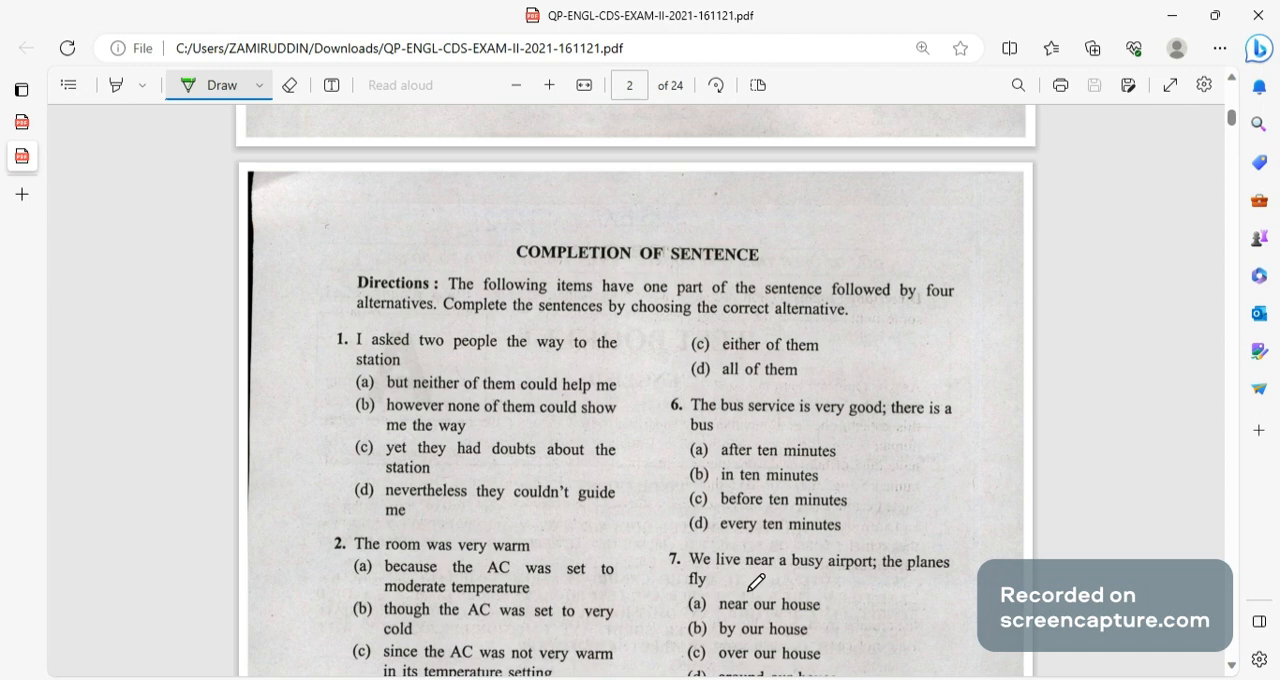
mouse_move(333, 383)
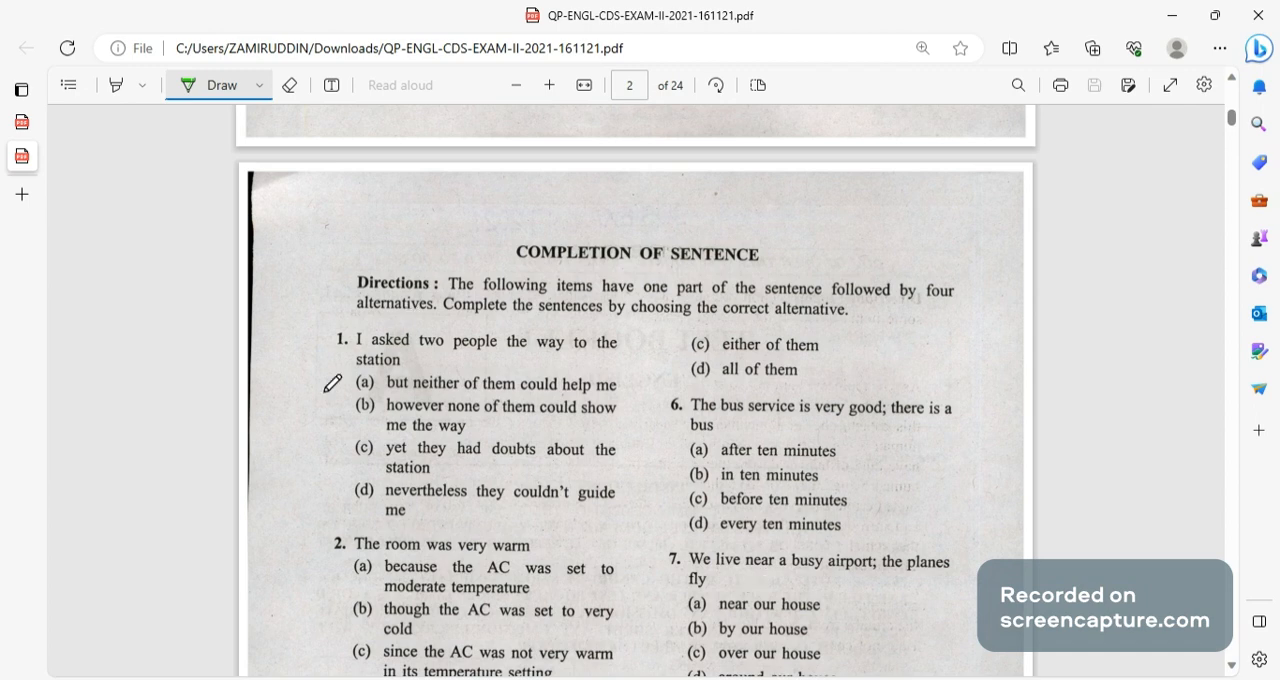
mouse_move(375, 375)
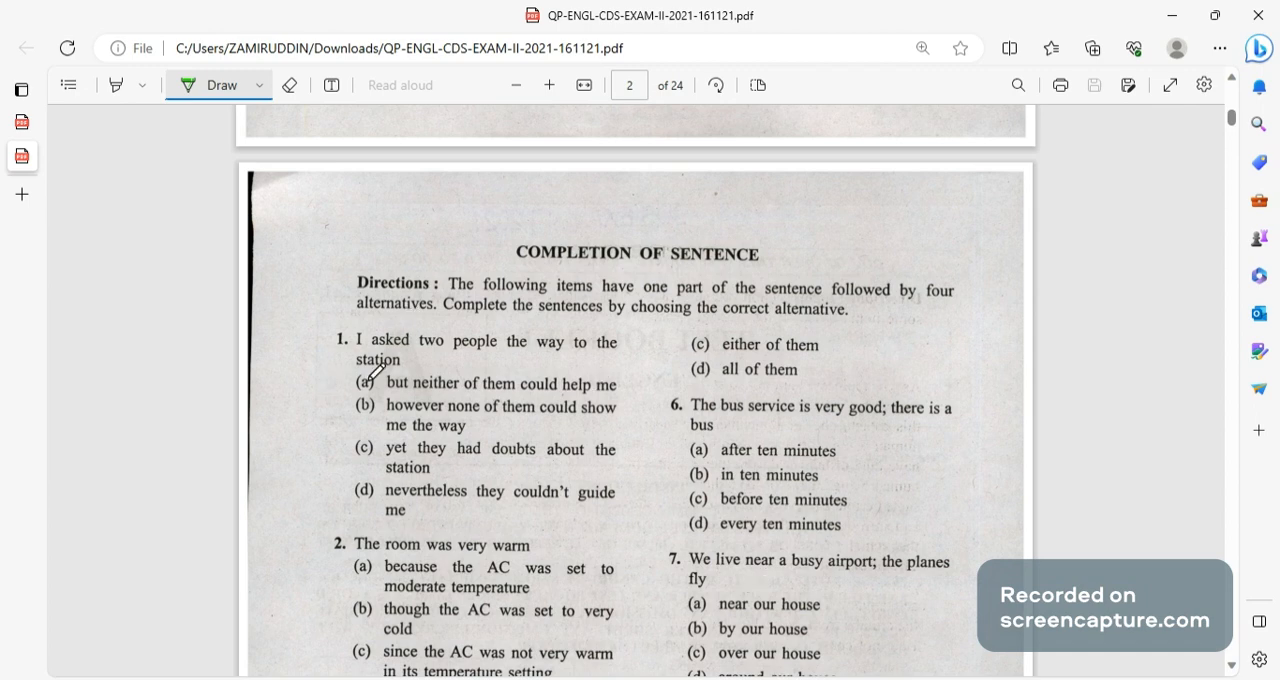
Dot option (a) for questions 1 and 2 on page 2.
click(367, 383)
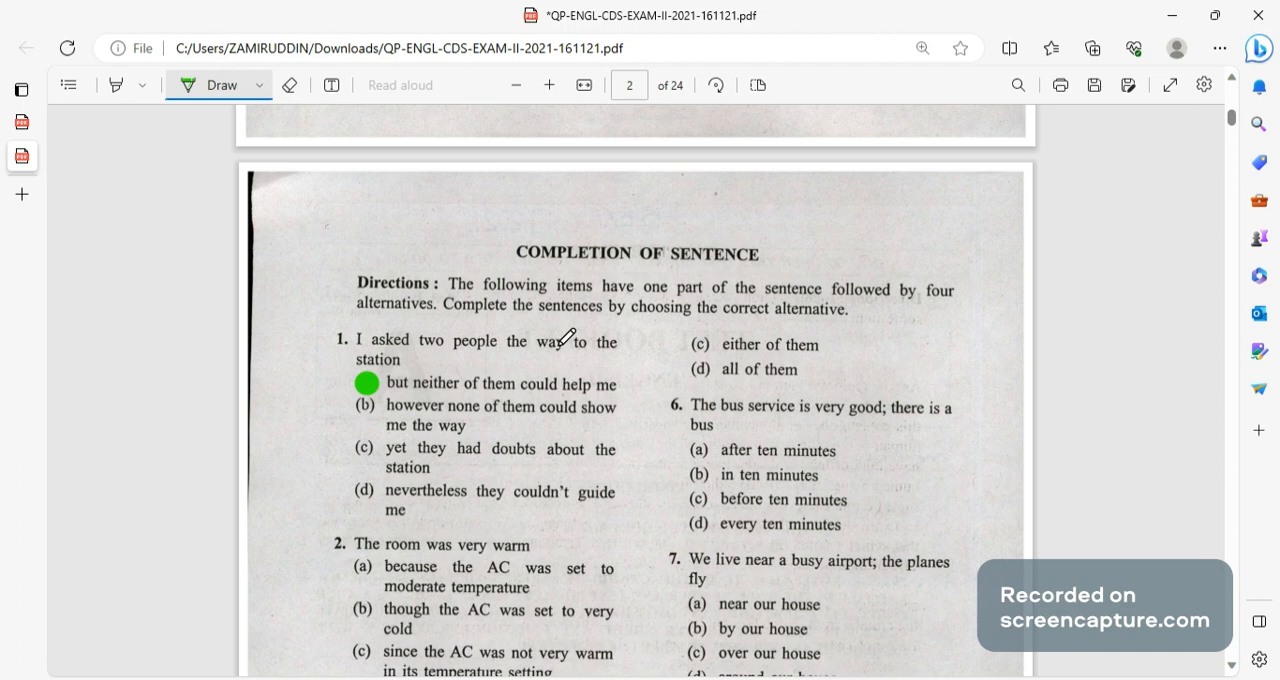
scroll(down, 3)
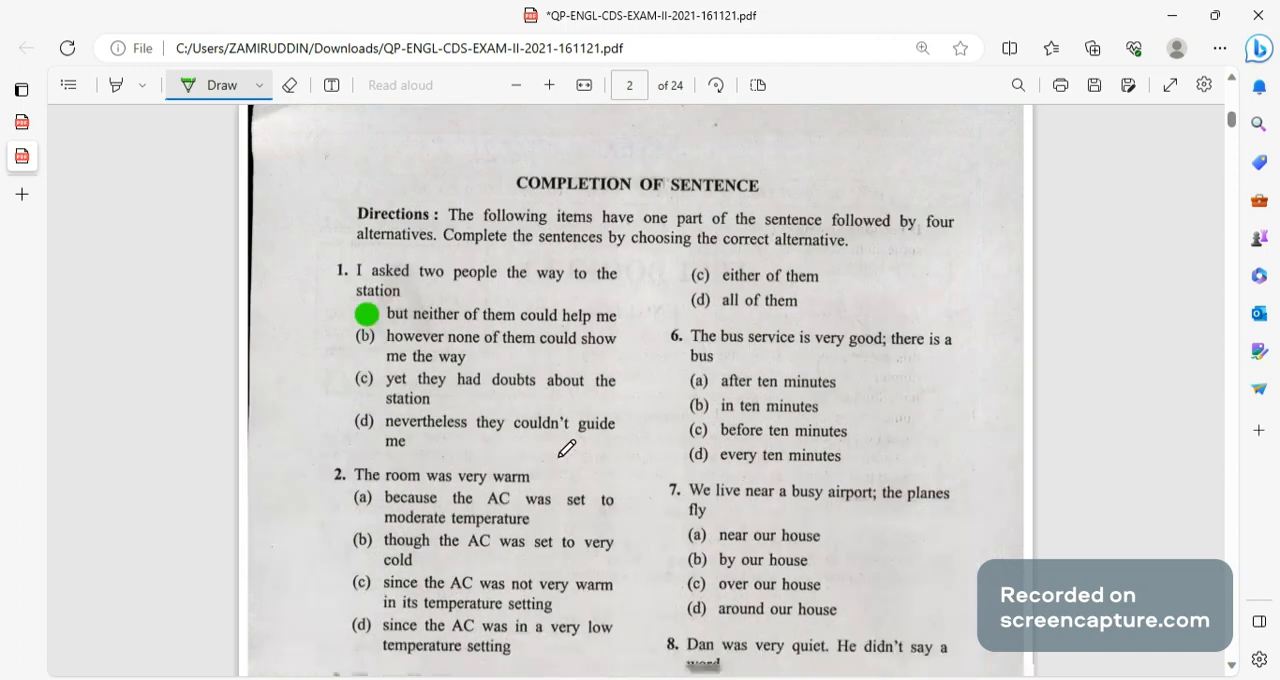
scroll(down, 3)
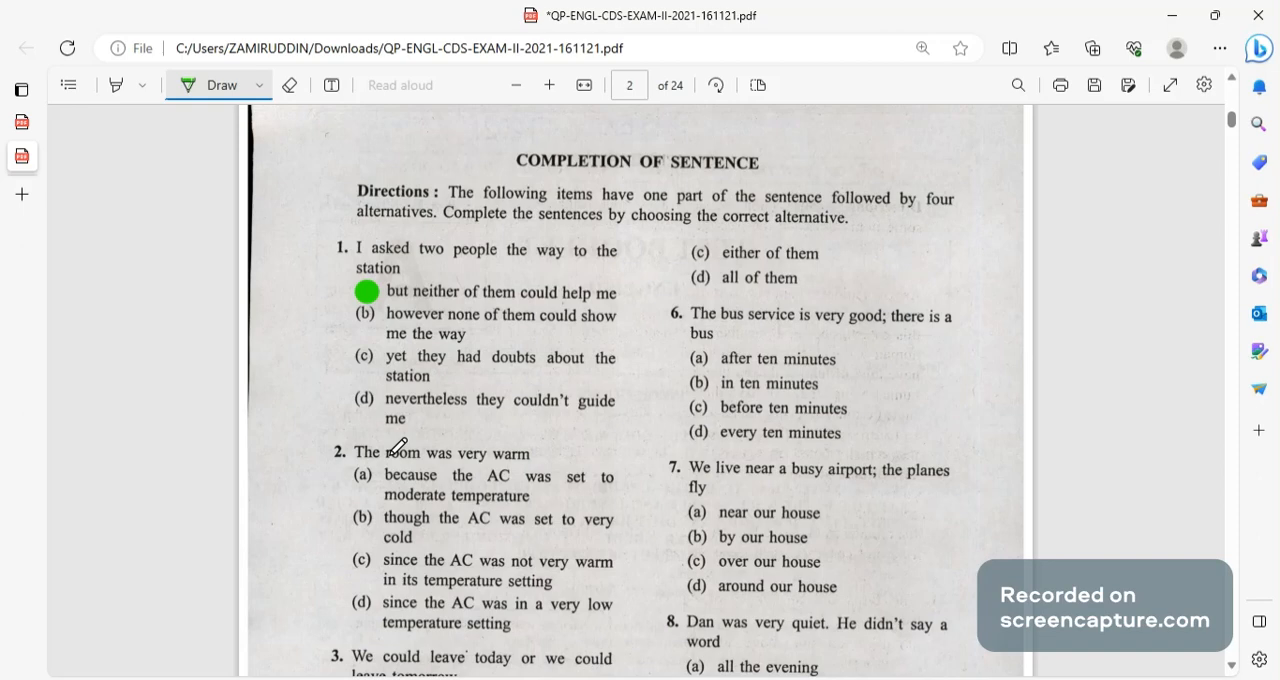
click(363, 472)
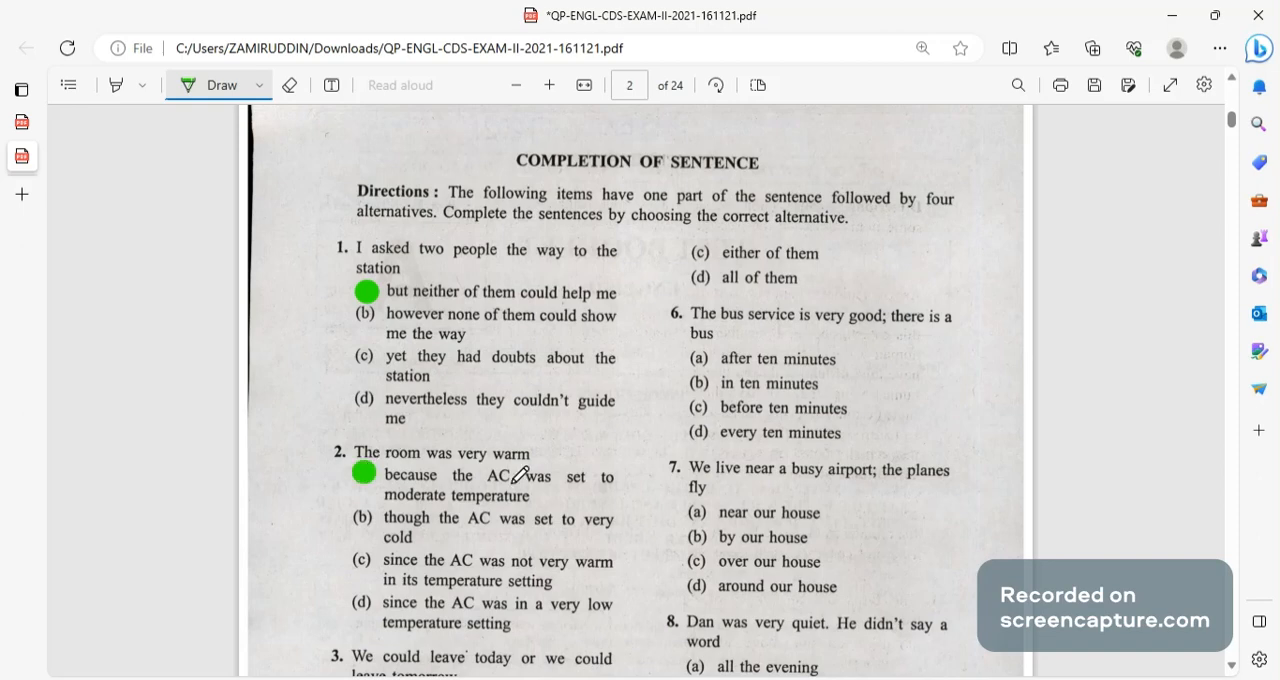
mouse_move(443, 514)
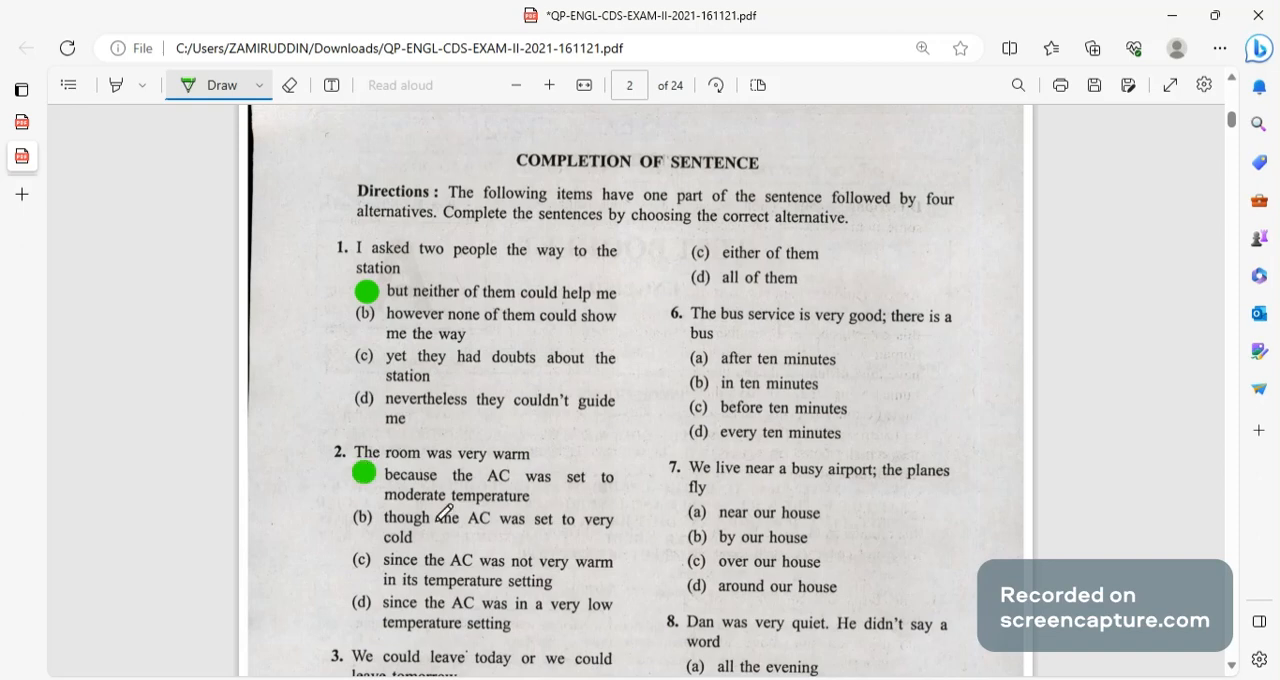
scroll(down, 3)
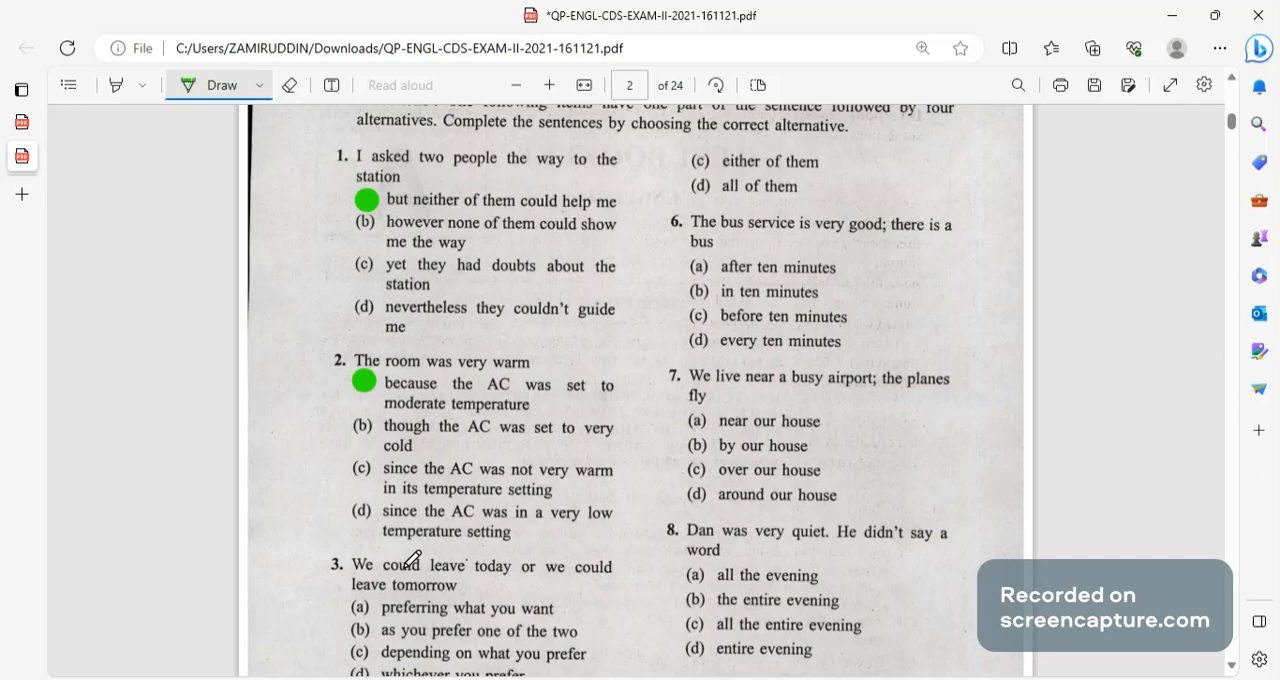
scroll(down, 3)
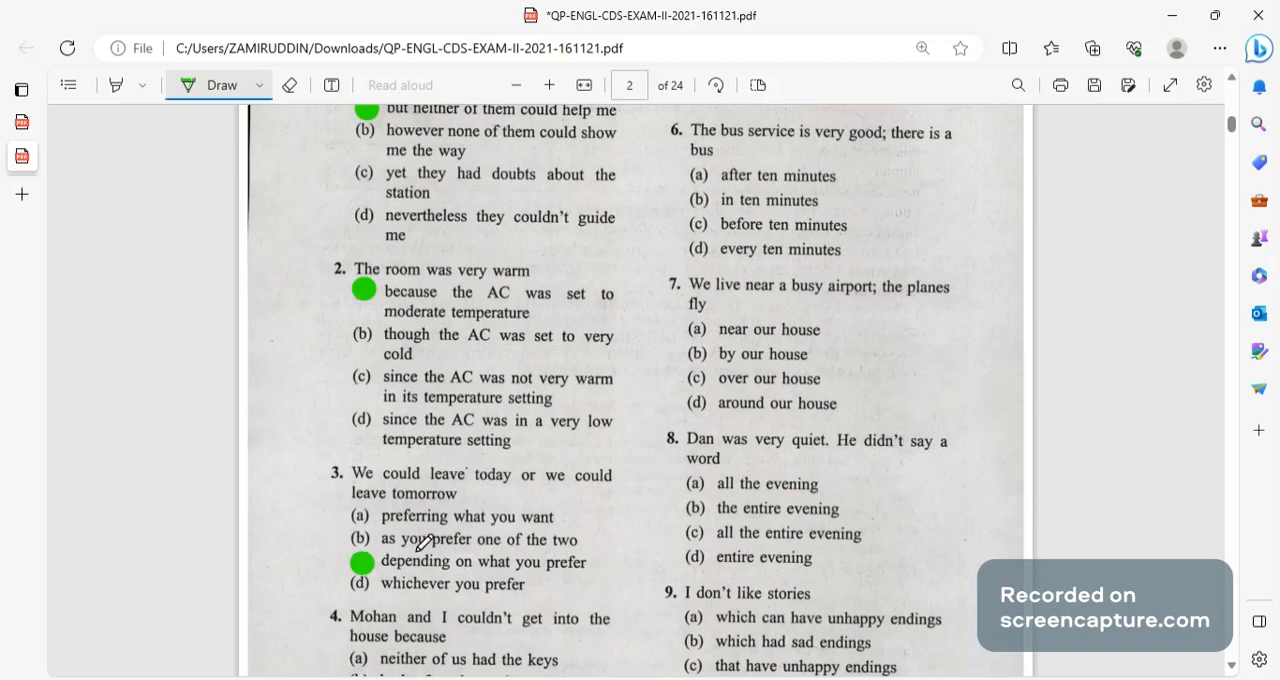
scroll(down, 3)
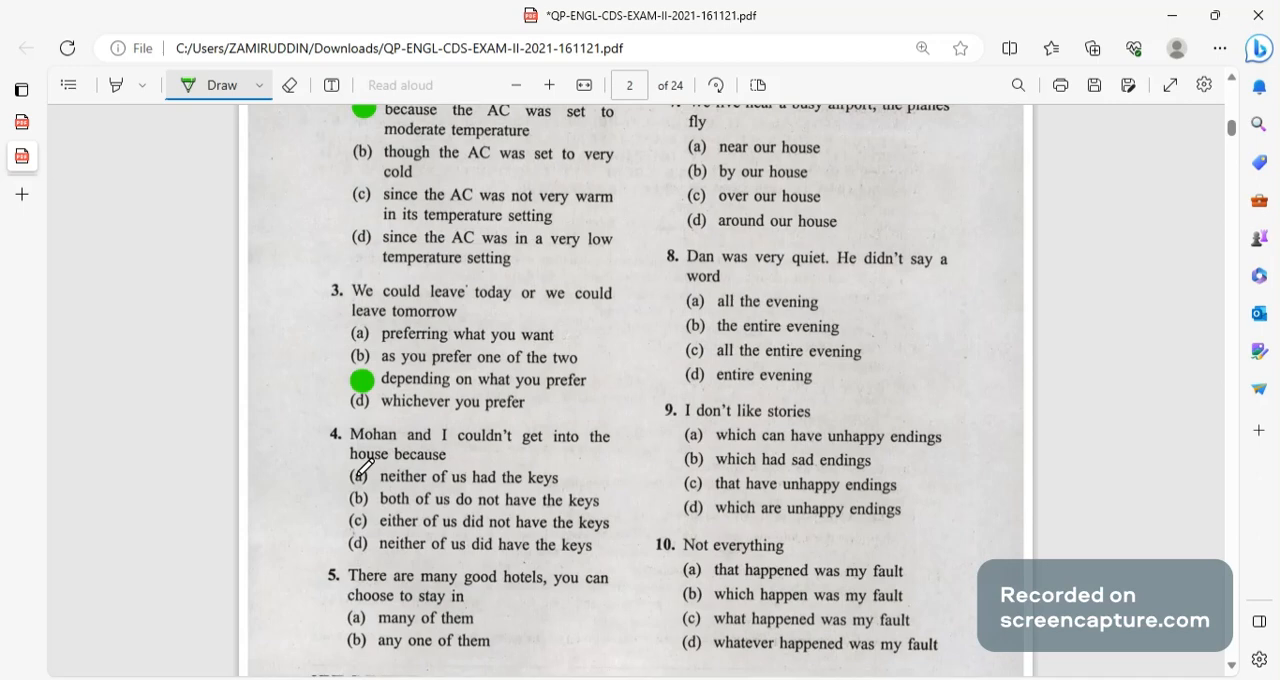
Place a green dot on option (a) of question 4.
click(361, 477)
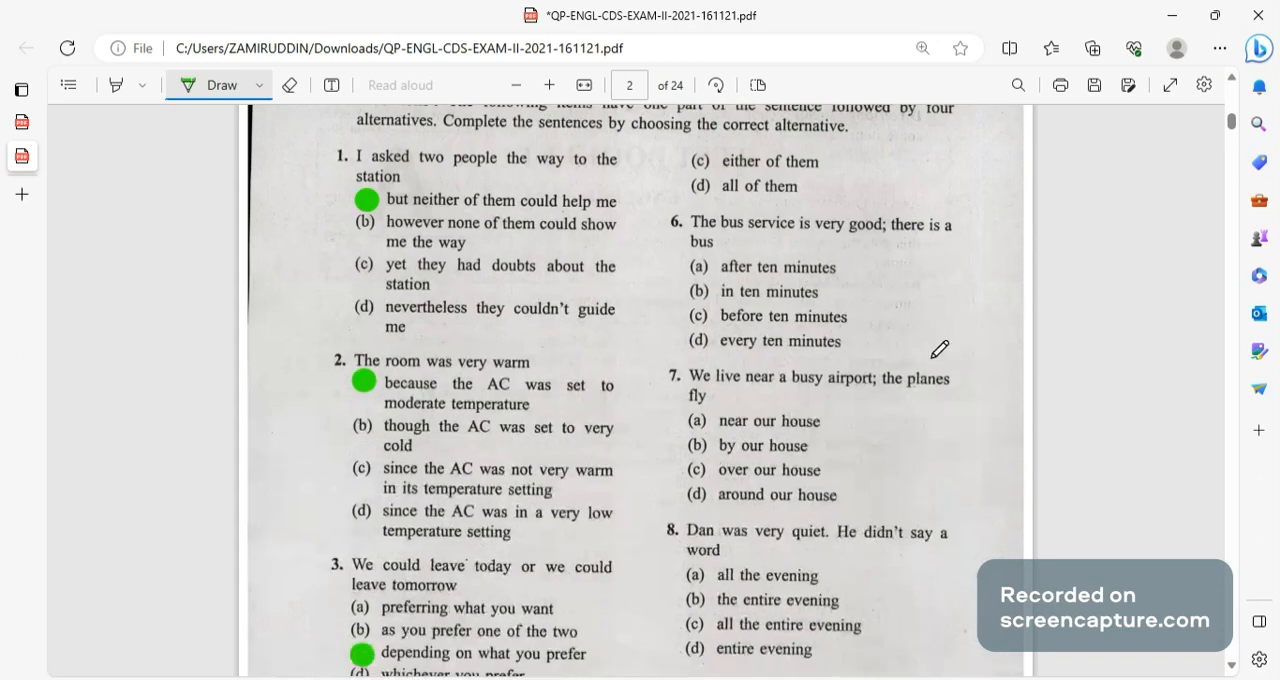
mouse_move(752, 325)
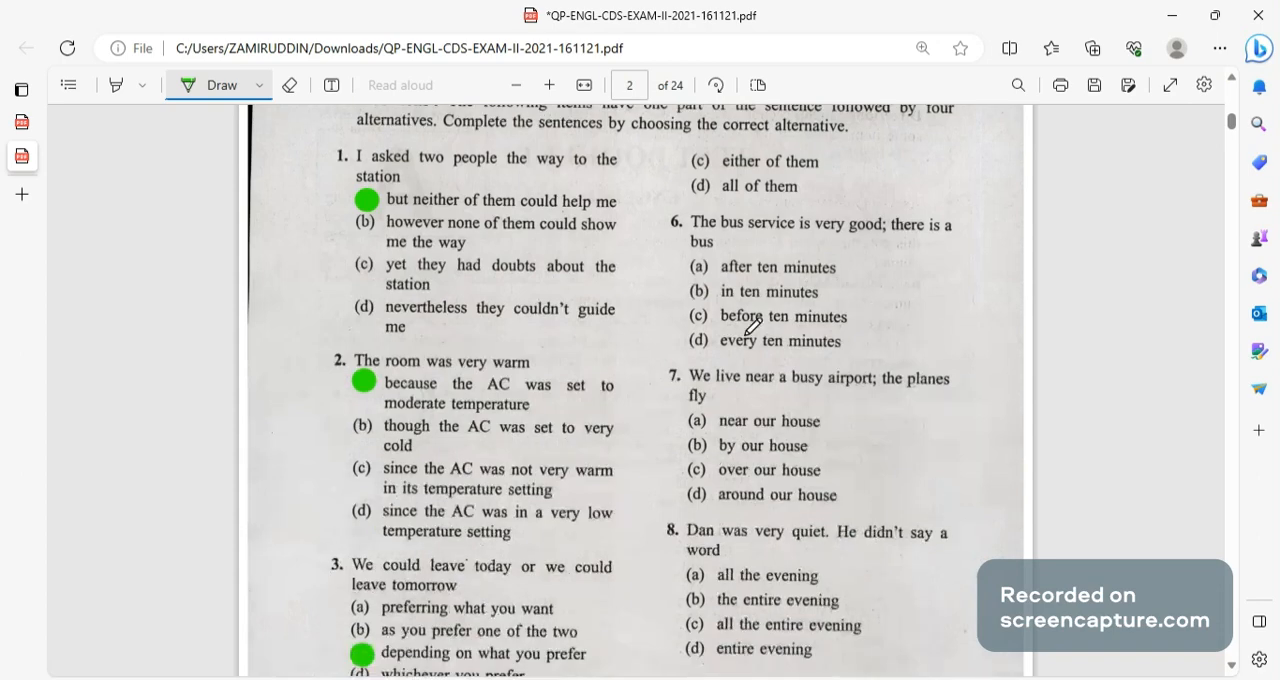
Dot answers 6(d), 7(c), 8(b), 9(c) and 10(a) in green.
click(701, 341)
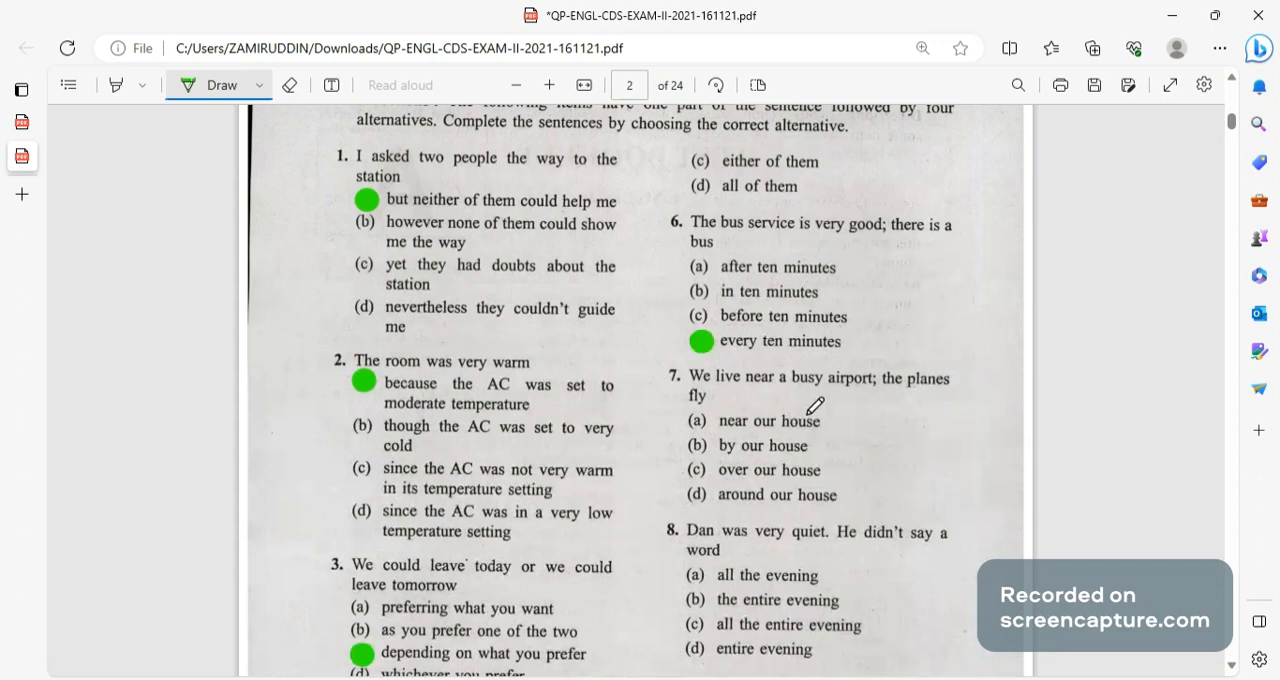
mouse_move(829, 225)
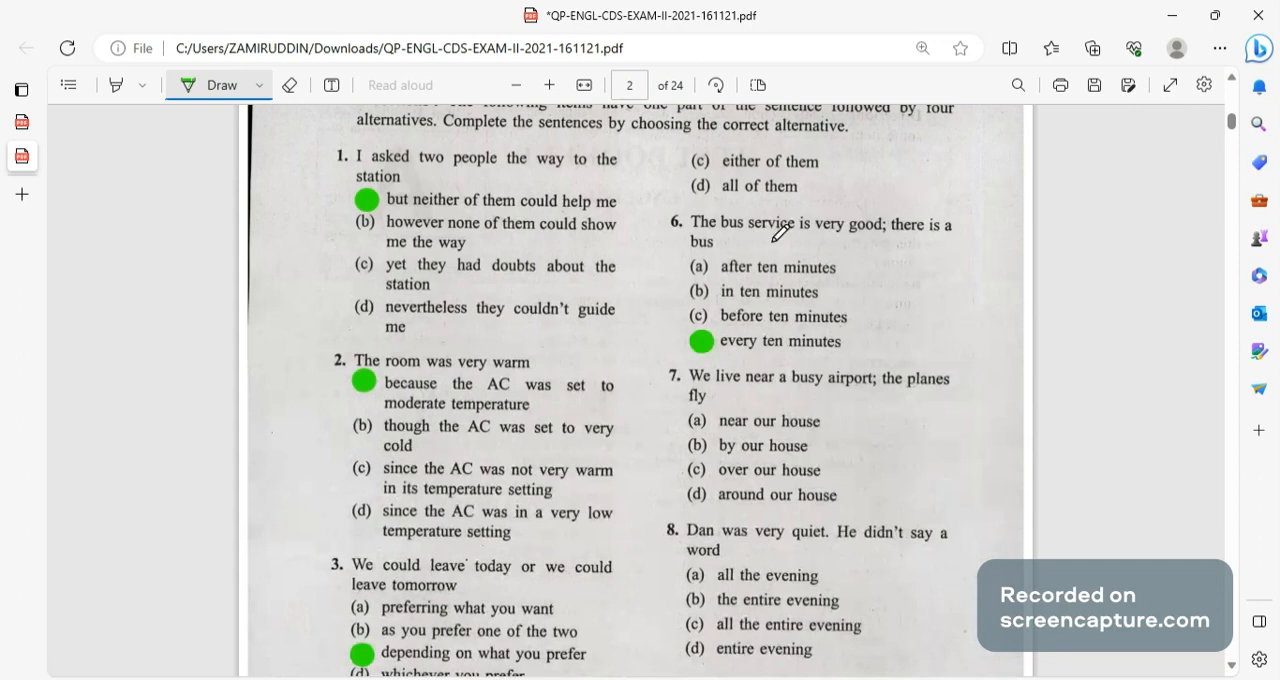
mouse_move(795, 263)
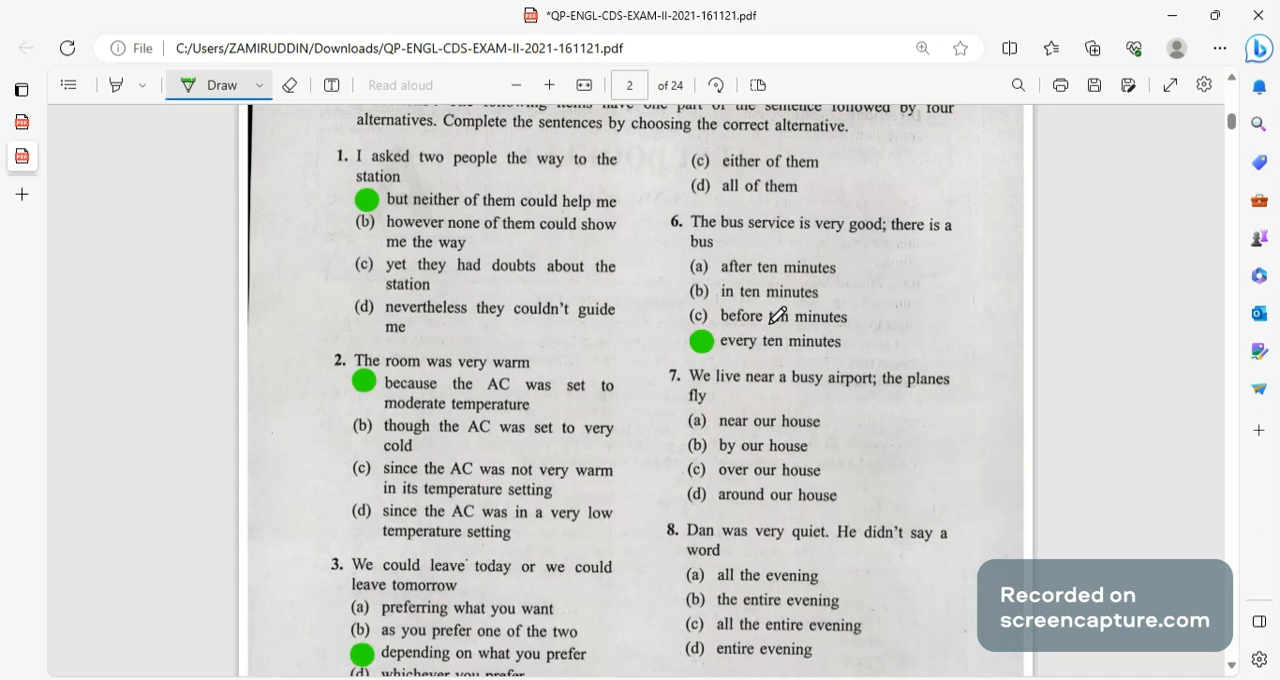
click(699, 470)
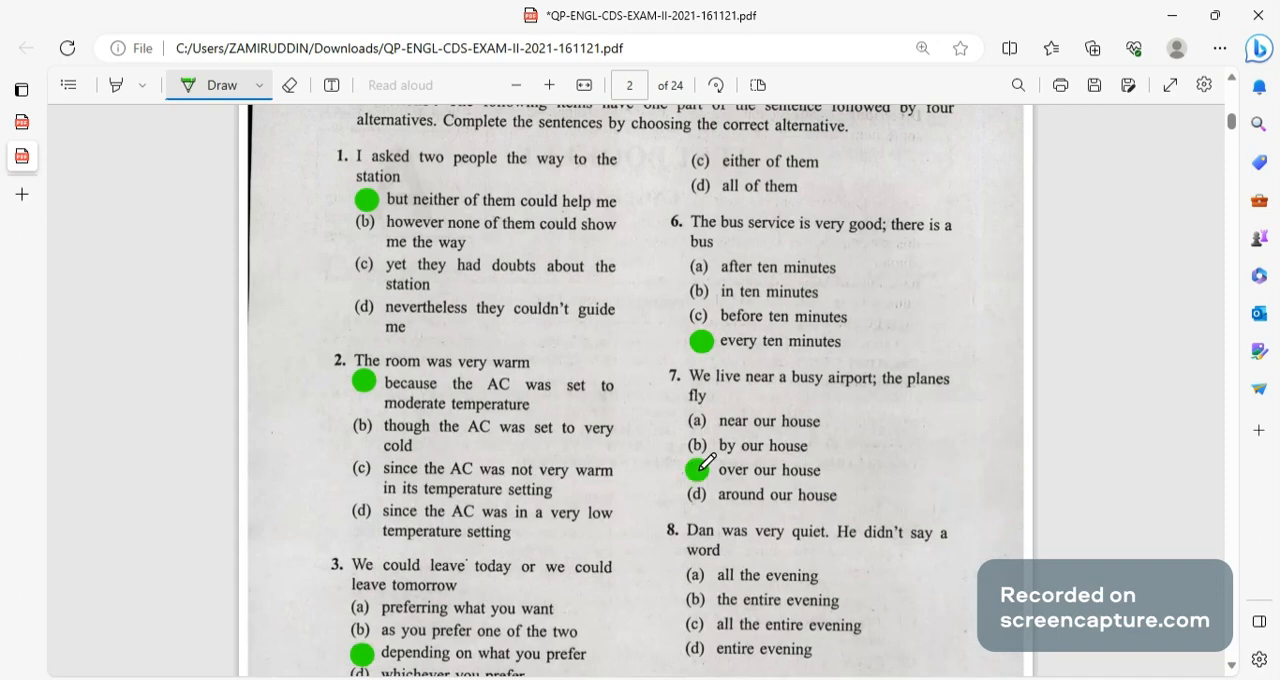
scroll(down, 3)
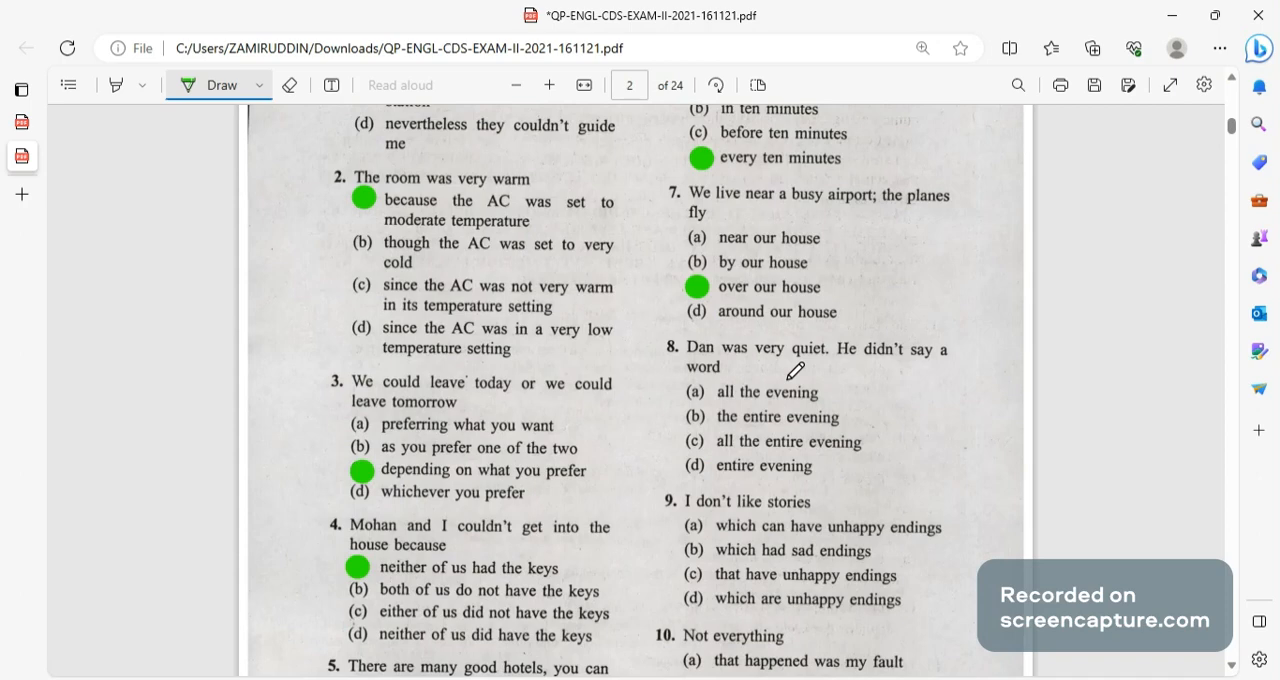
mouse_move(703, 429)
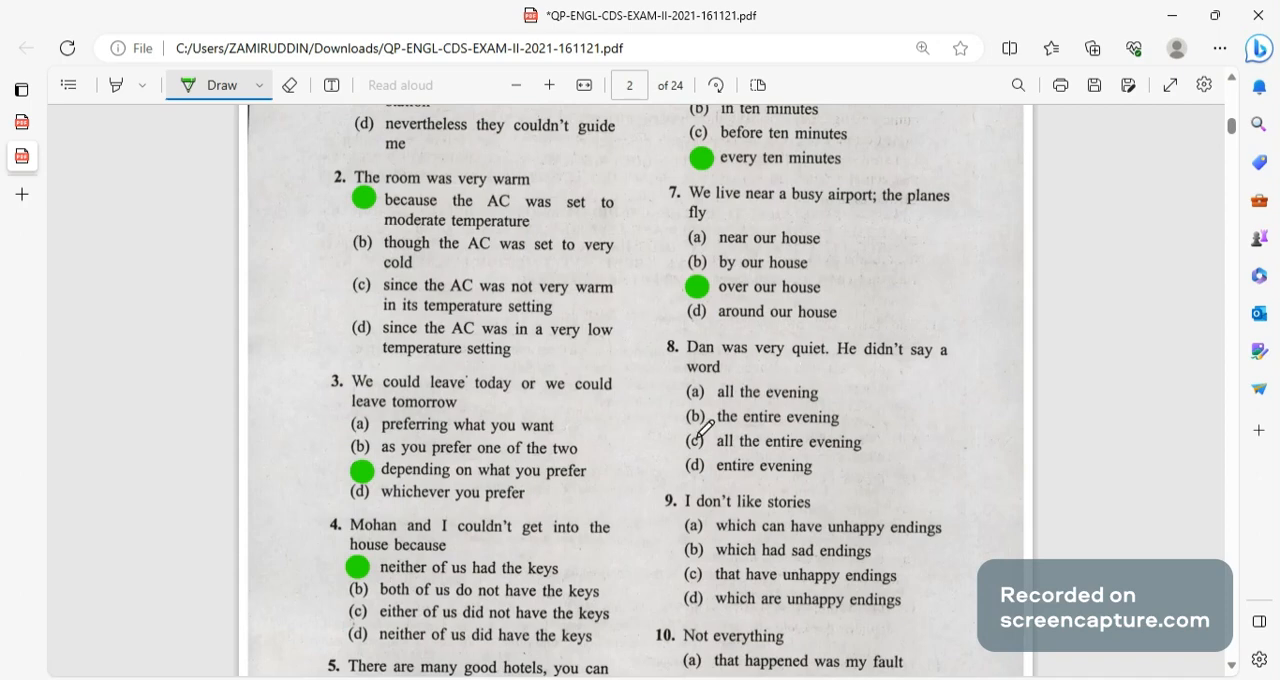
click(696, 417)
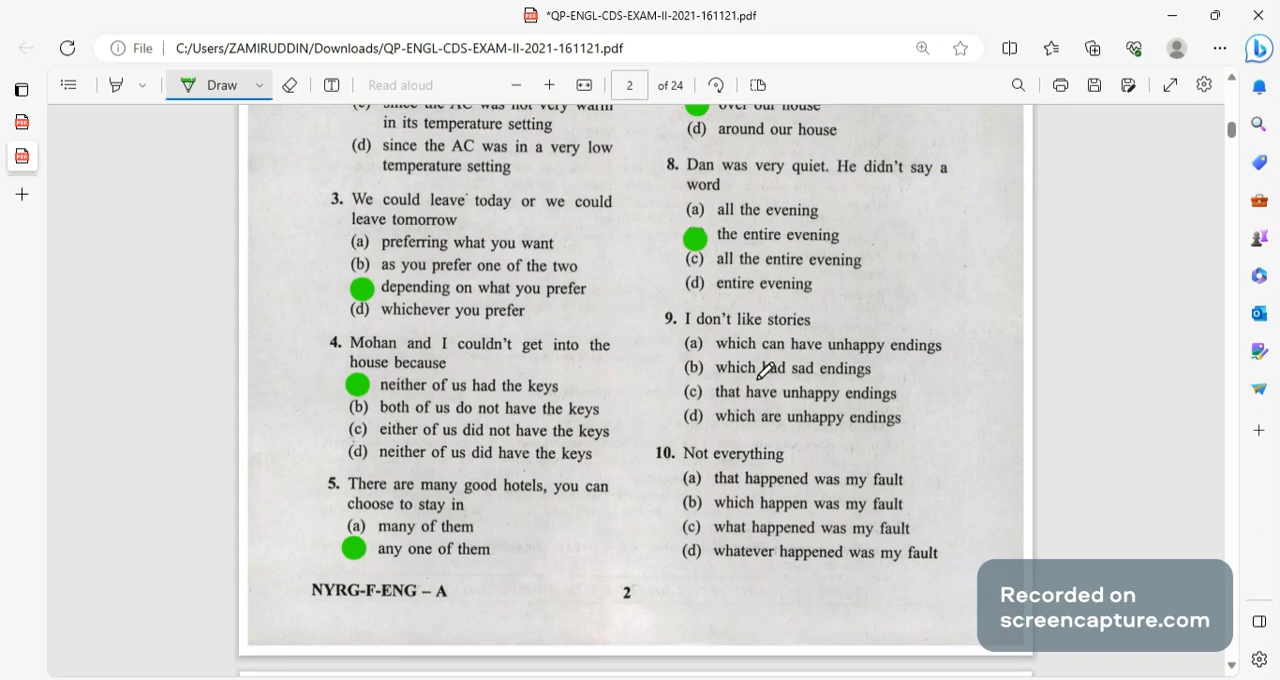
click(697, 393)
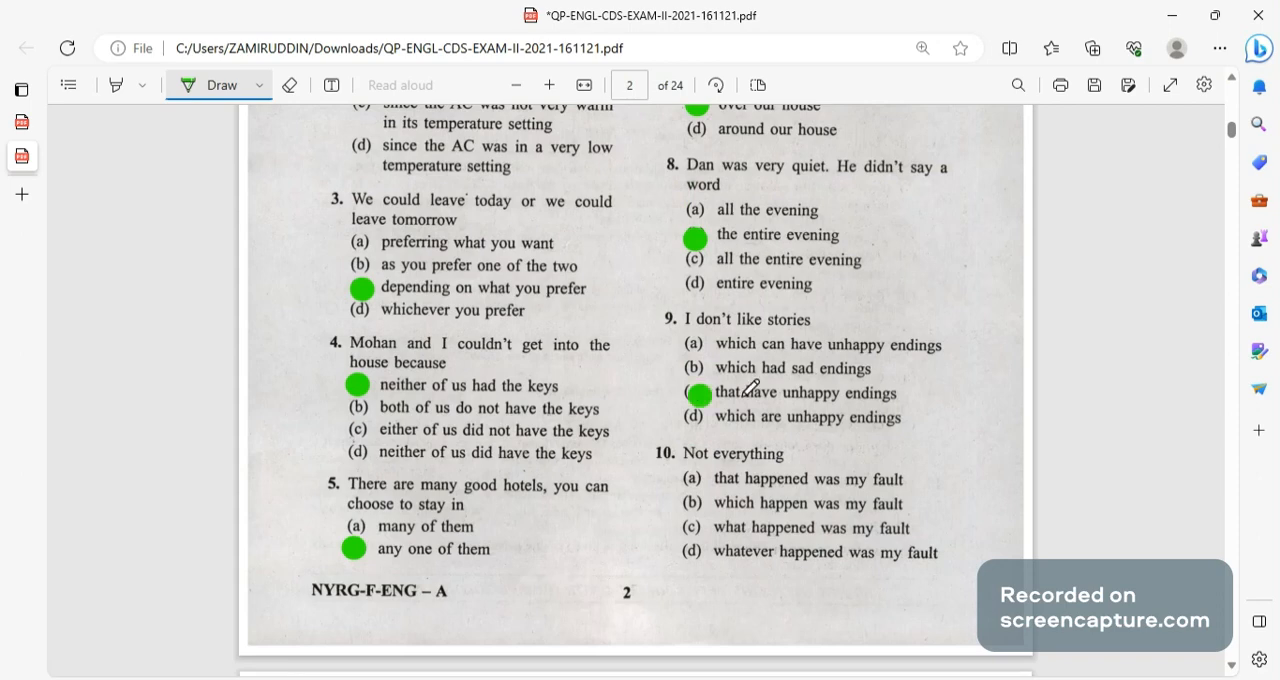
mouse_move(895, 440)
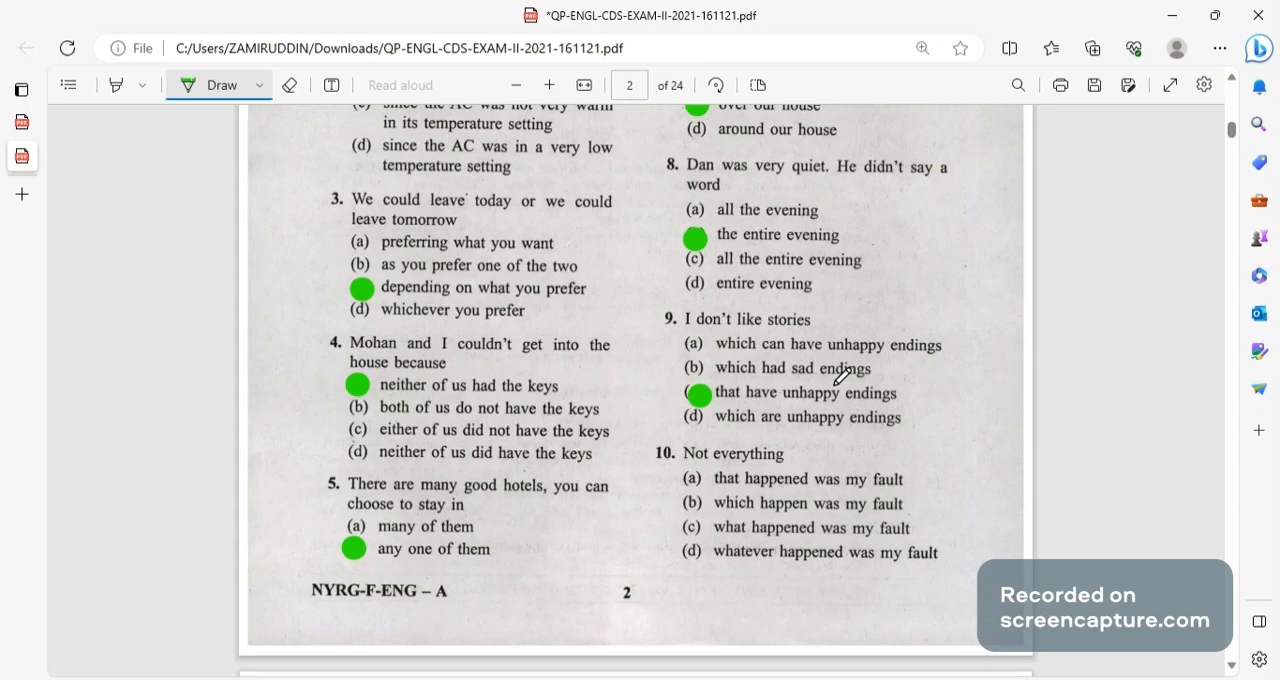
mouse_move(880, 412)
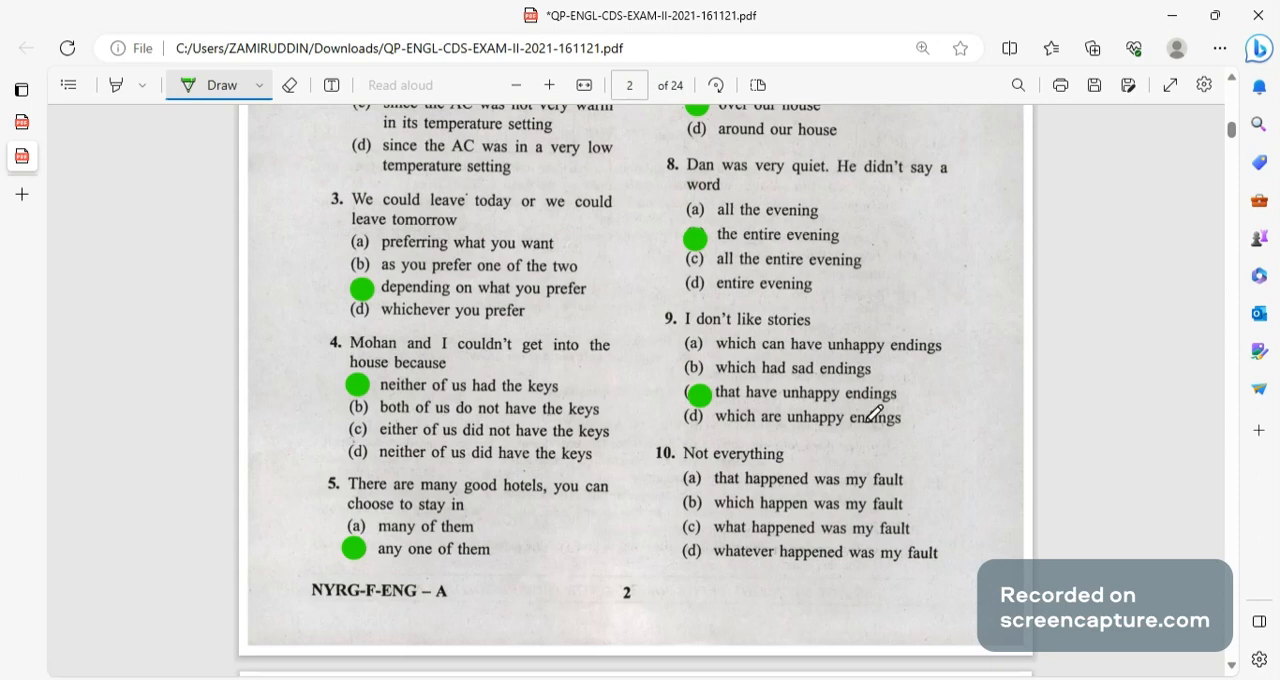
mouse_move(705, 470)
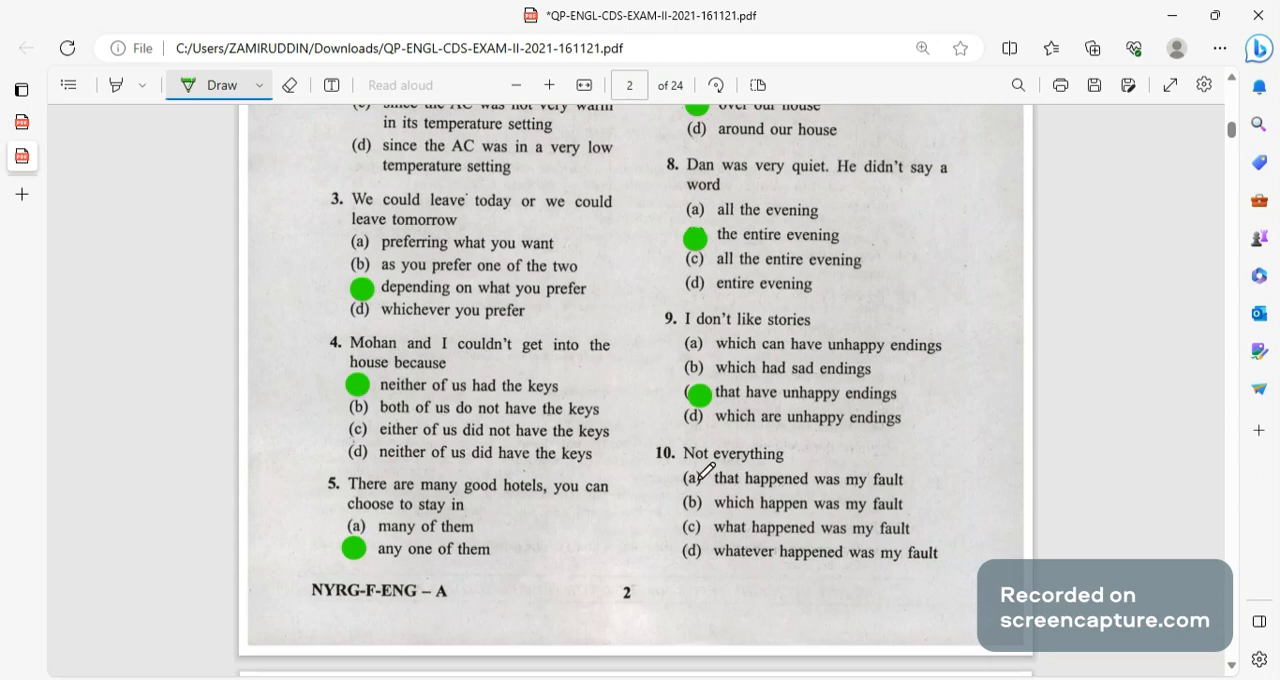
click(697, 479)
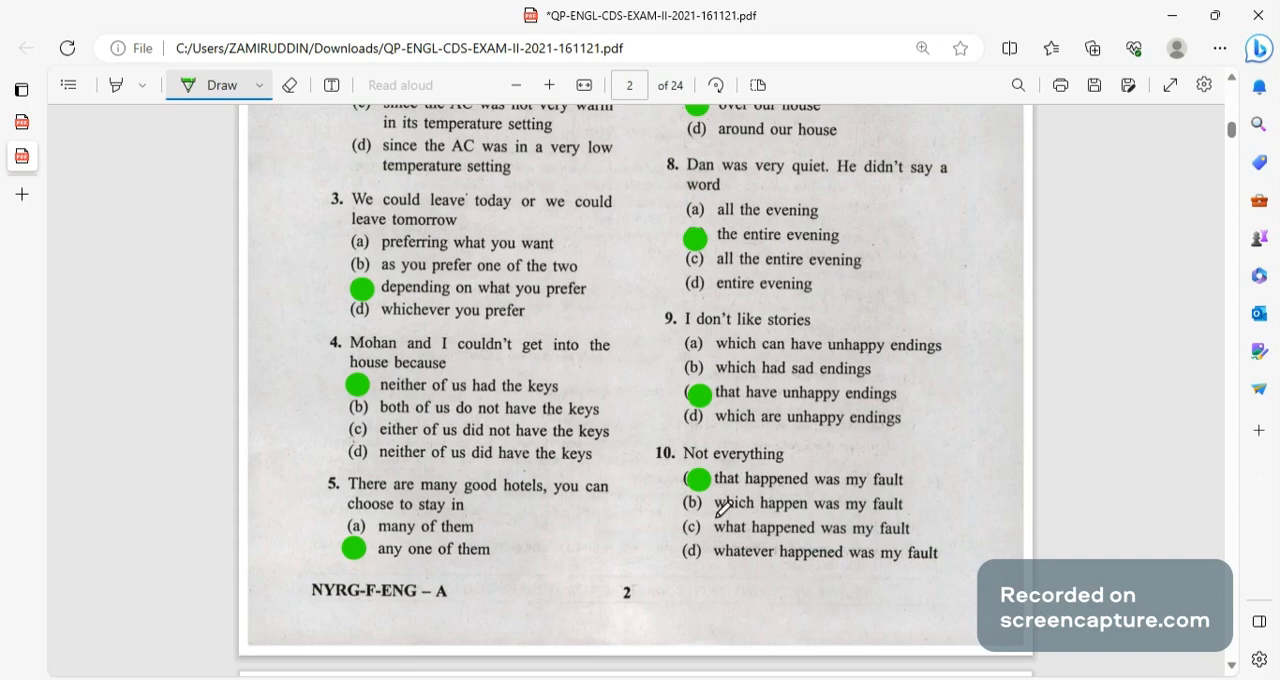
scroll(down, 3)
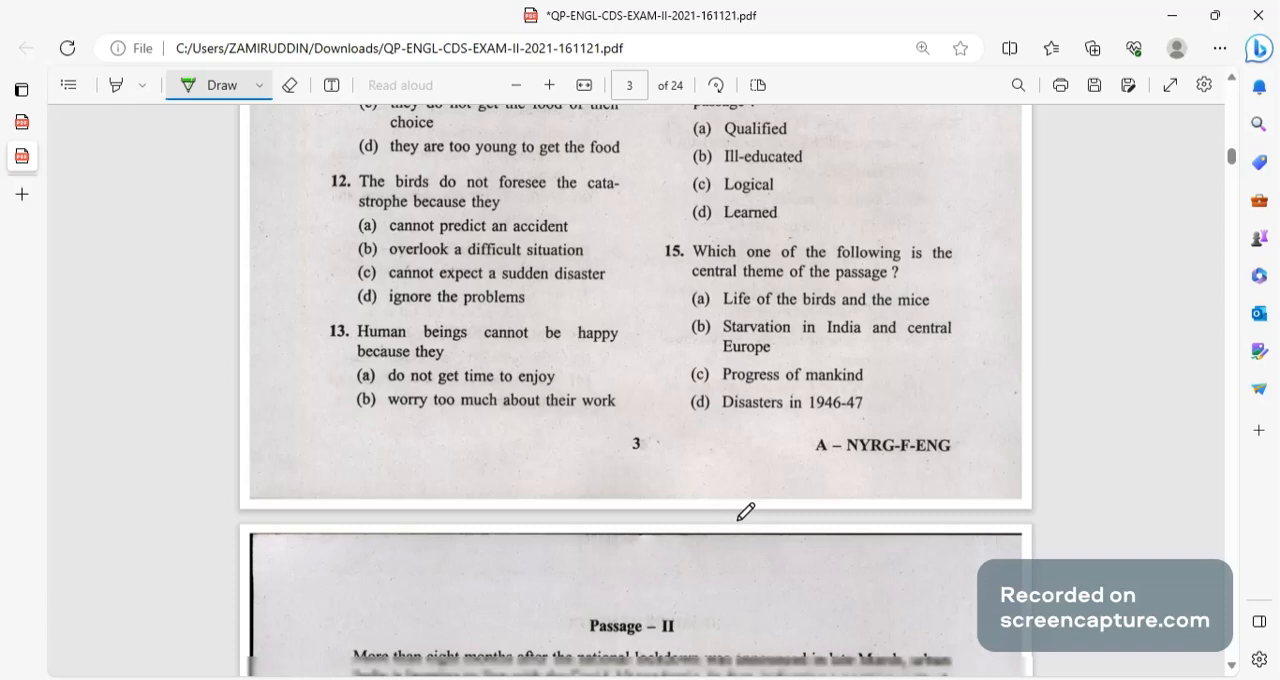
Dot answers 21(b) and 22(a) in green.
scroll(down, 3)
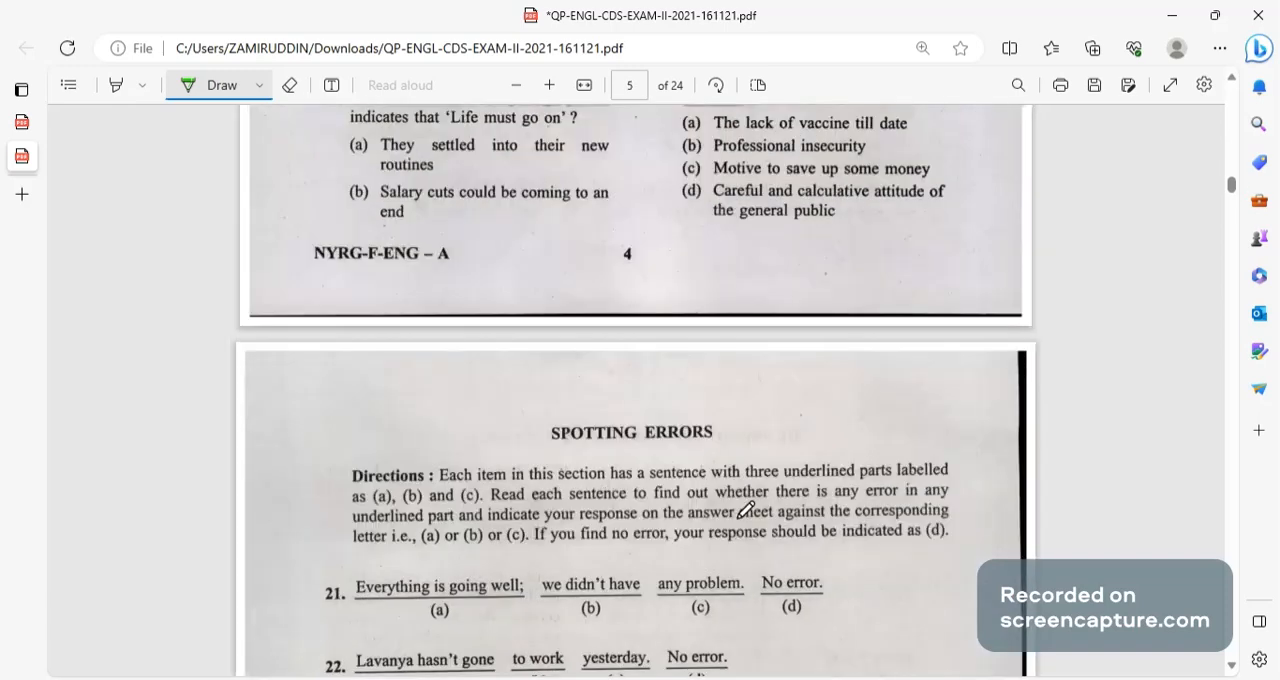
scroll(down, 3)
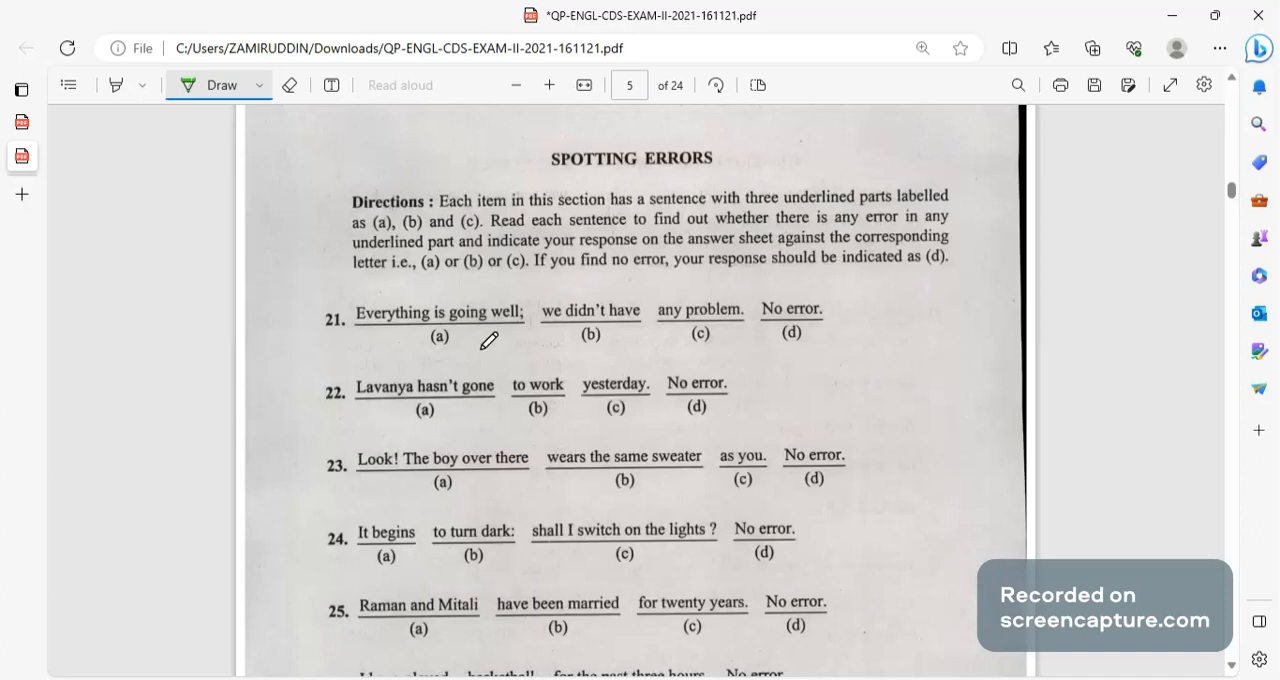
mouse_move(500, 330)
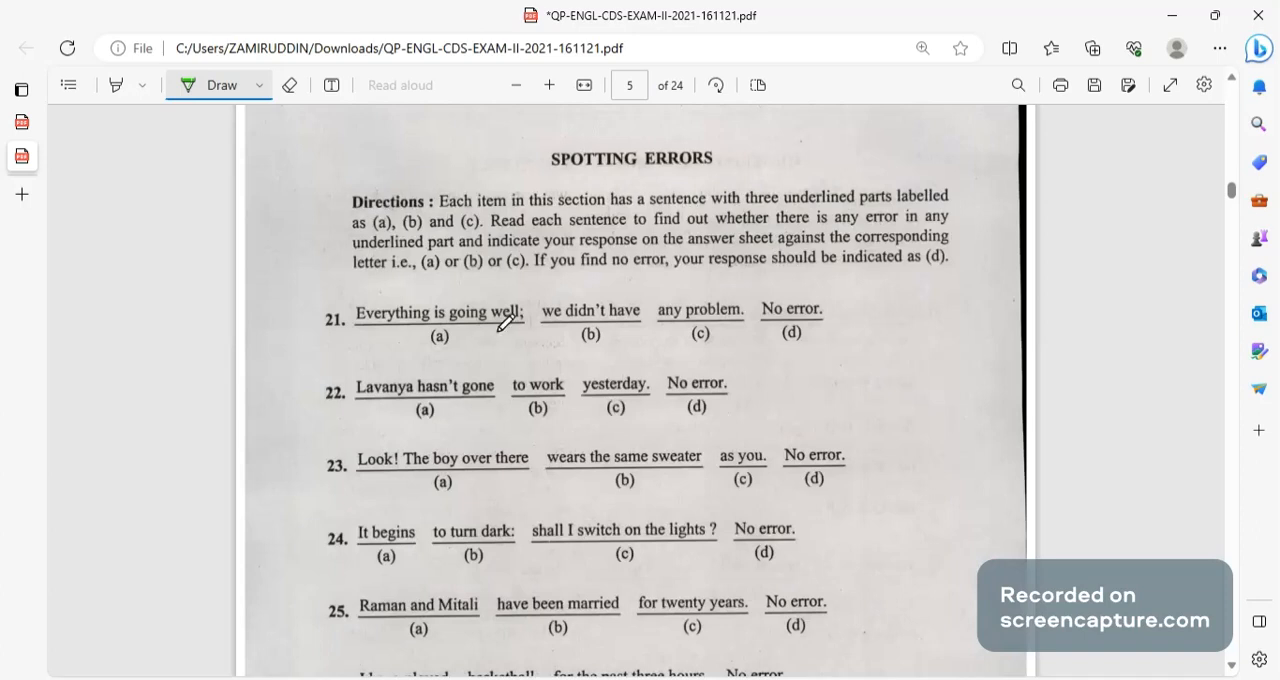
mouse_move(617, 332)
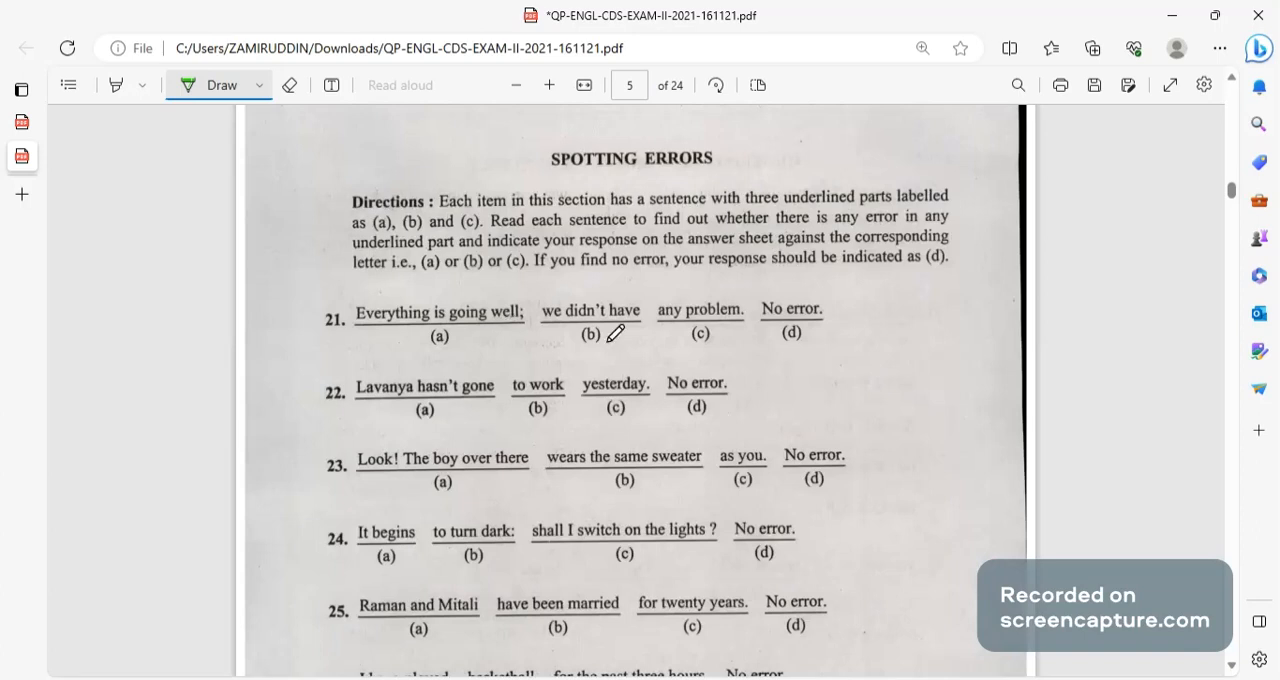
click(587, 341)
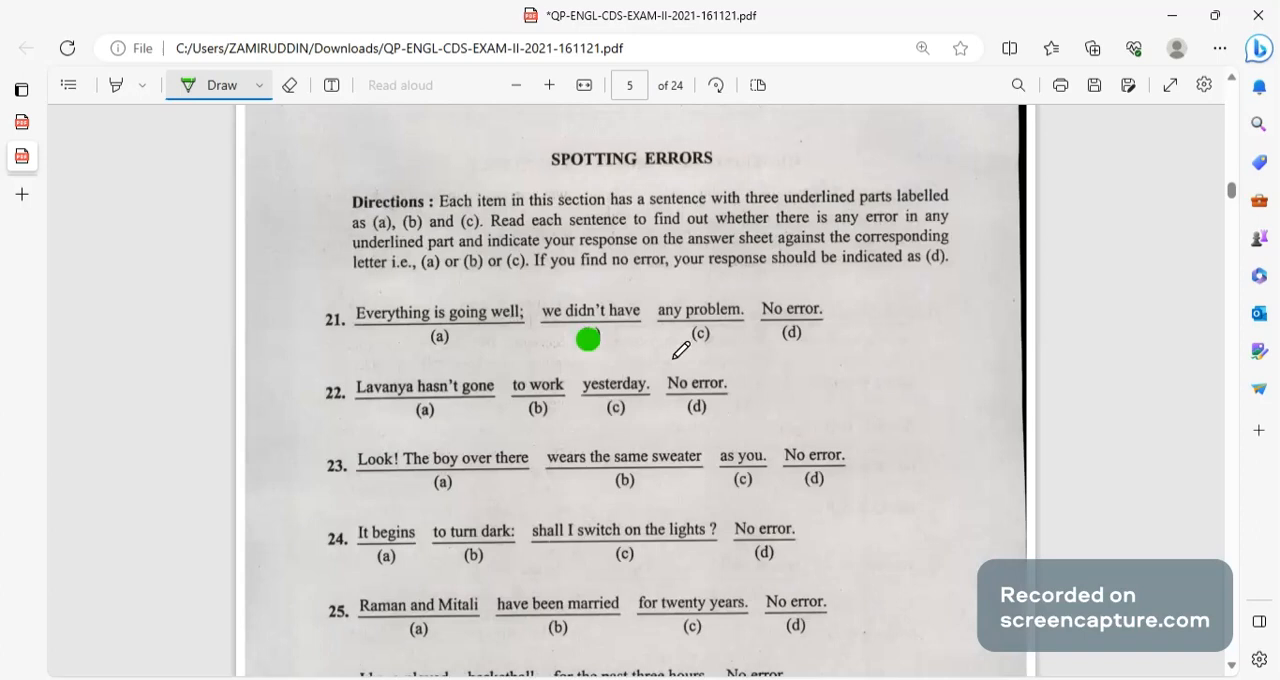
mouse_move(535, 293)
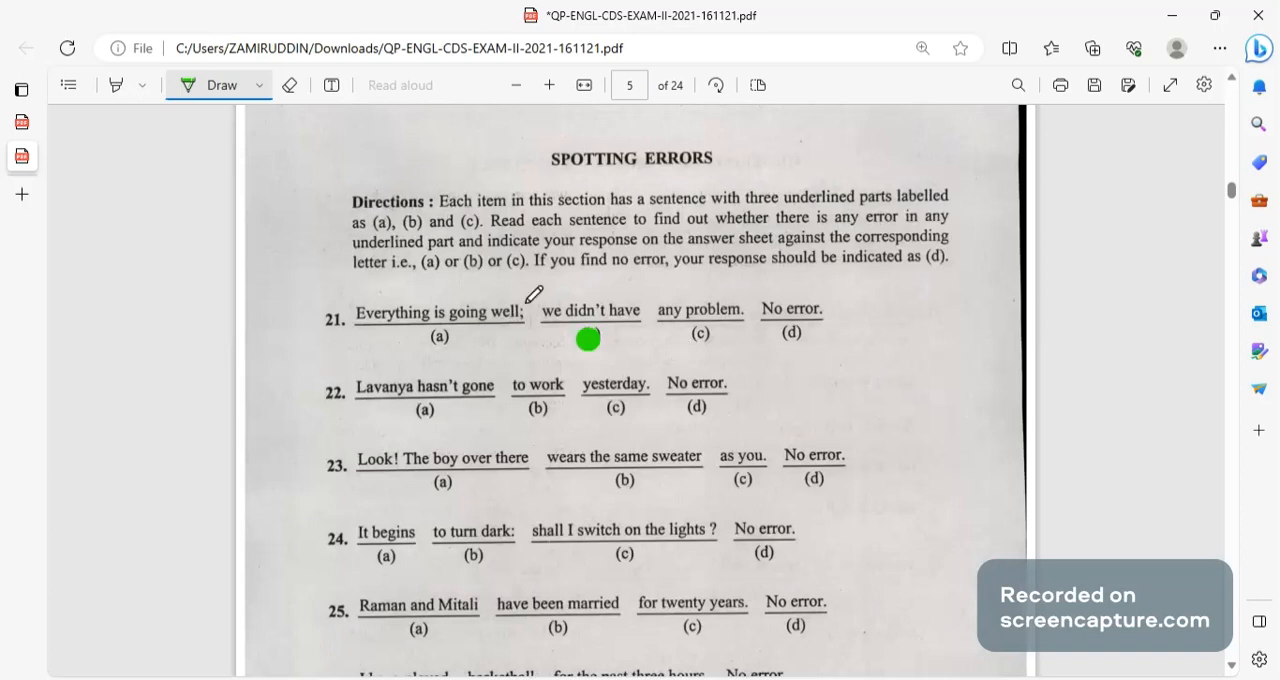
mouse_move(607, 288)
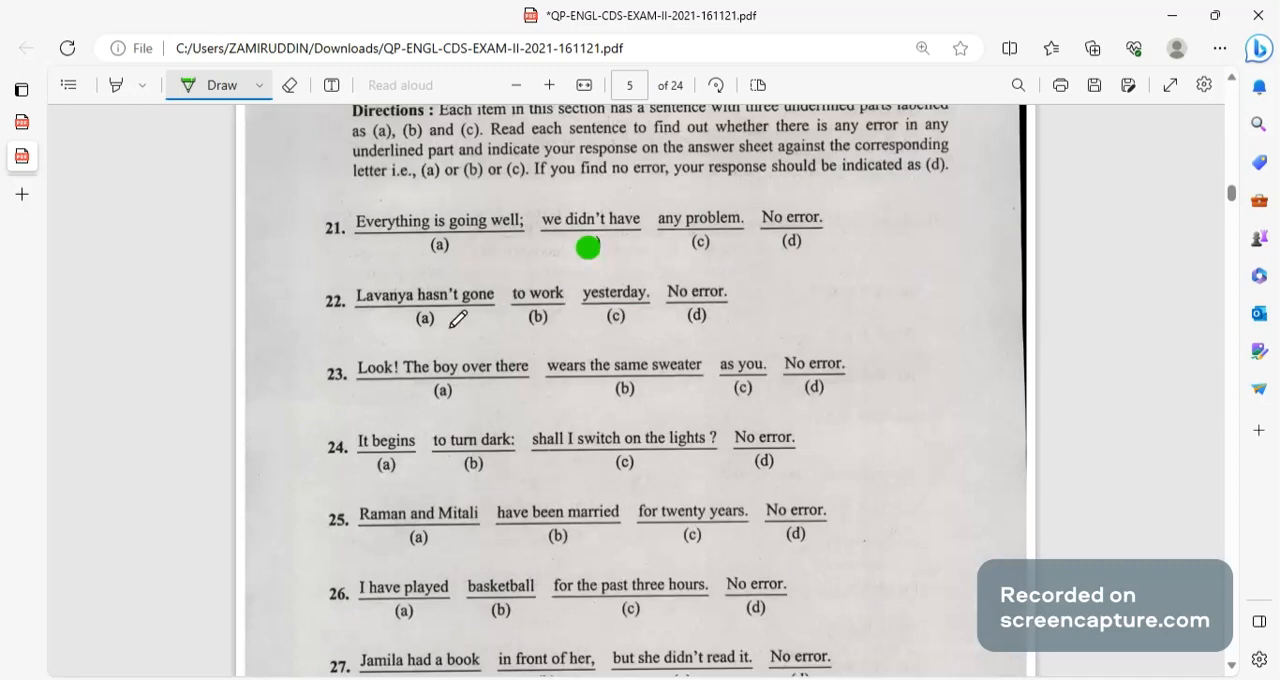
click(419, 320)
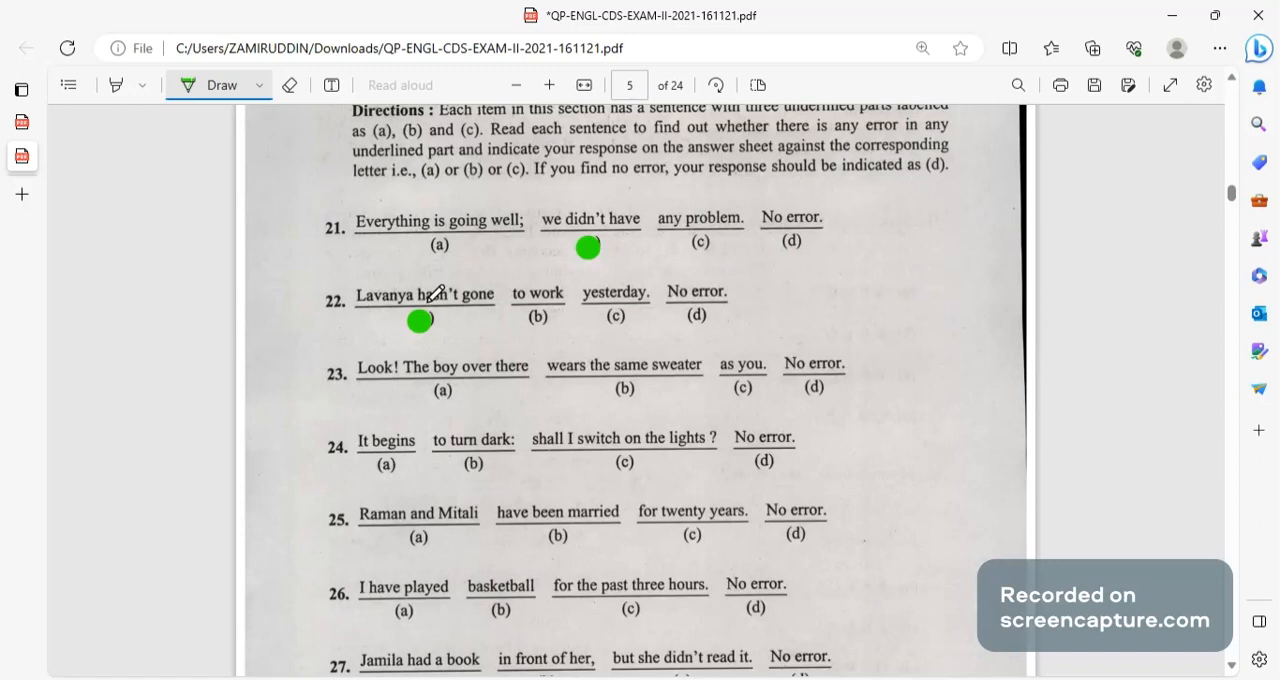
Dot spotting-errors answers 23(b), 24(a) and 25(d).
scroll(down, 3)
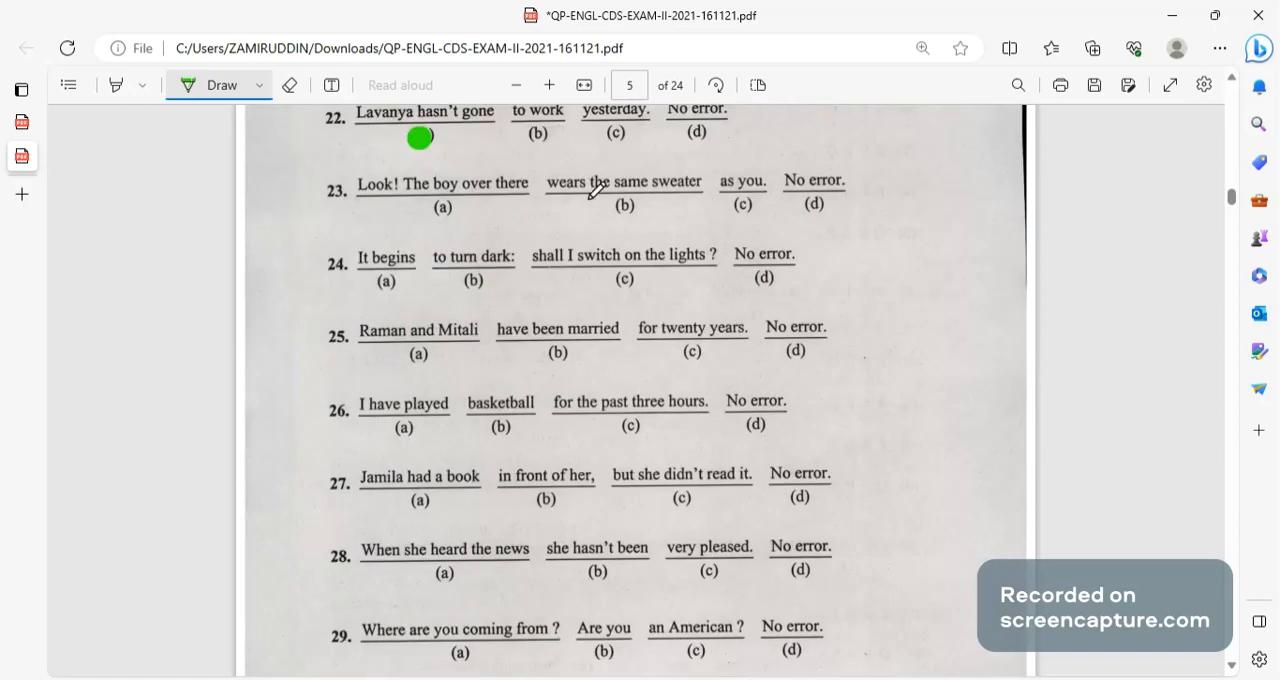
click(618, 209)
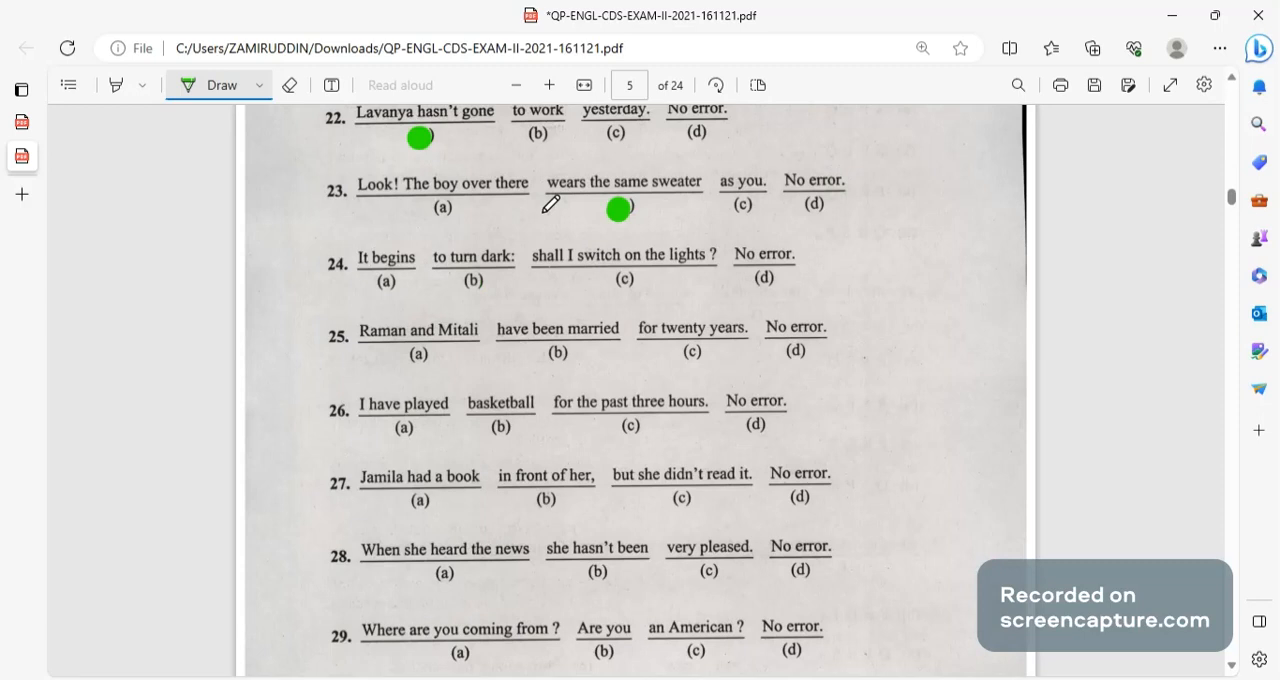
mouse_move(693, 207)
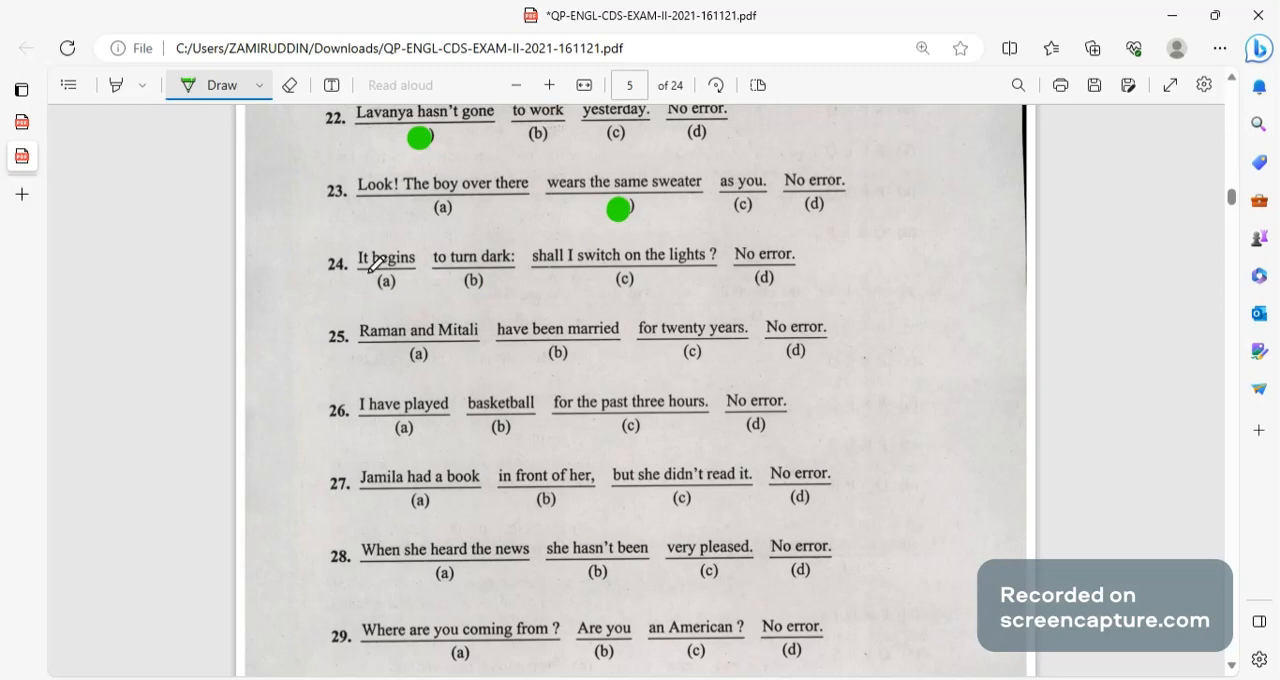
click(387, 278)
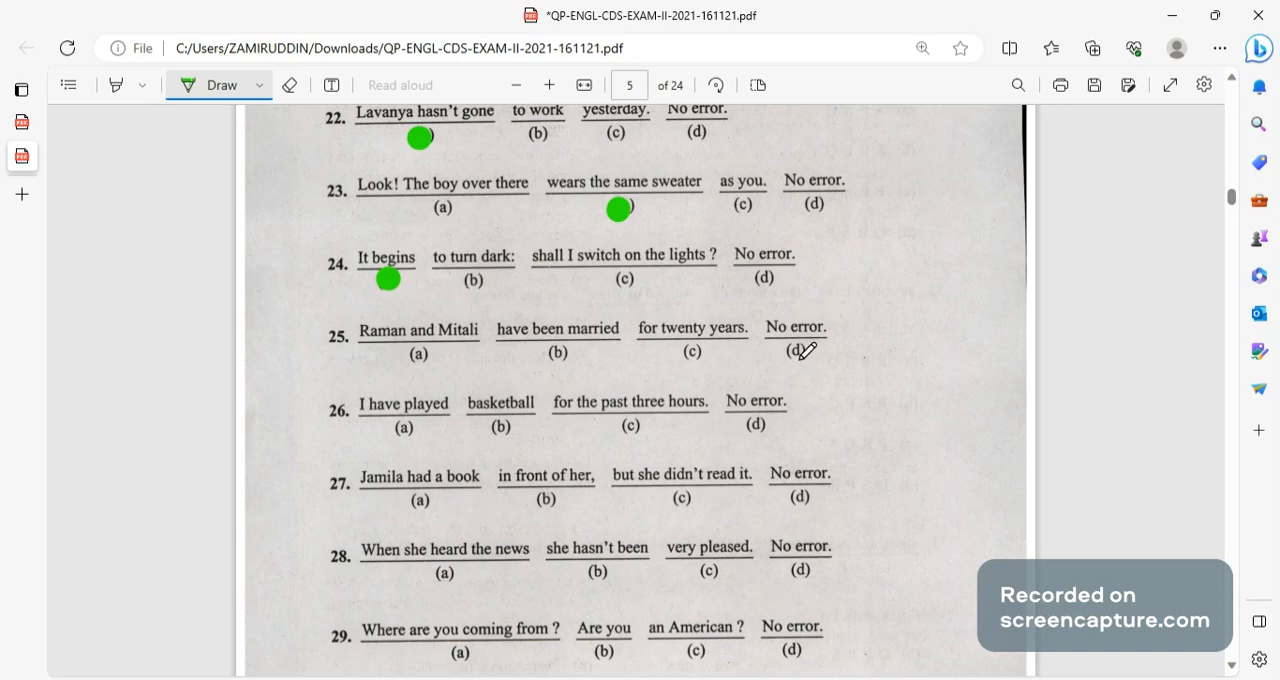
click(794, 351)
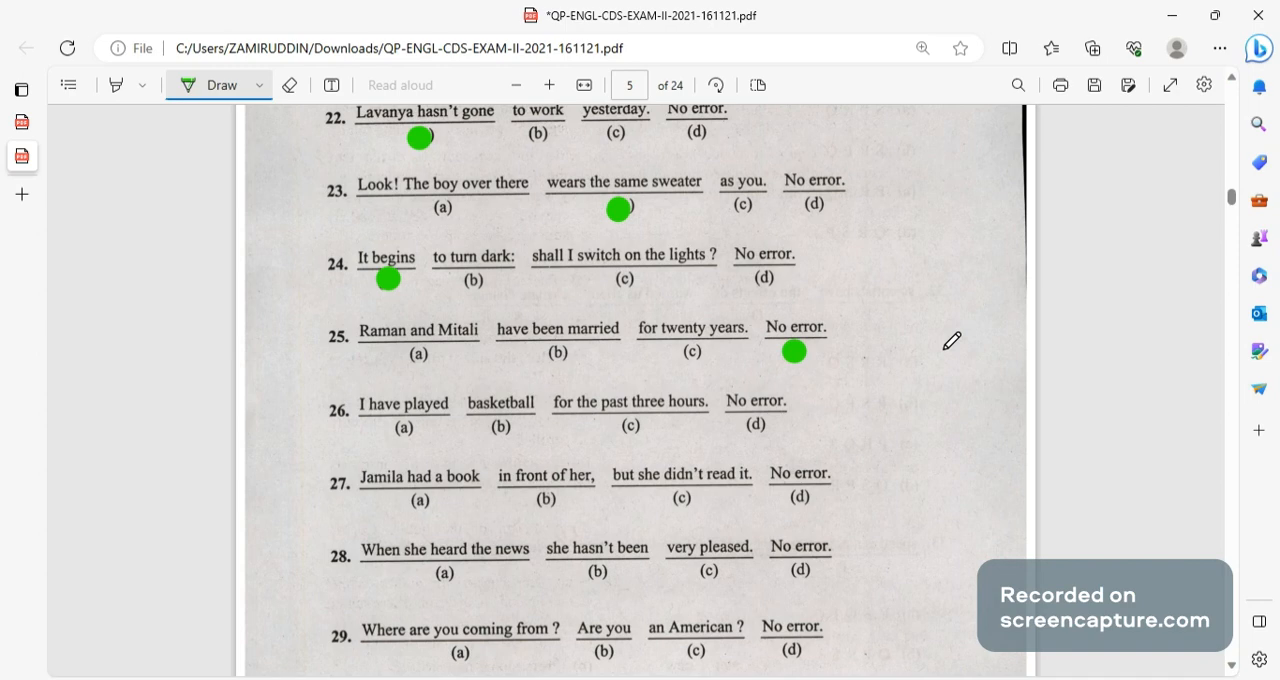
Dot spotting-errors answers 26(a), 27(c) and 29(a).
scroll(down, 3)
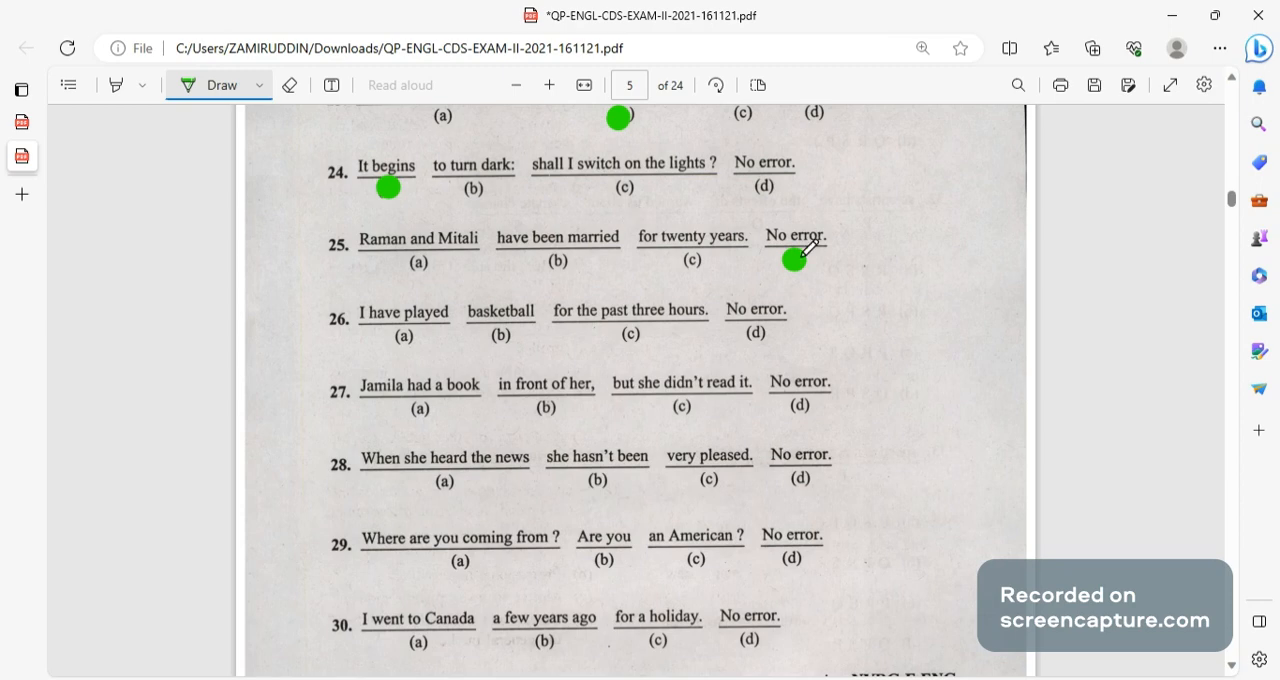
mouse_move(540, 245)
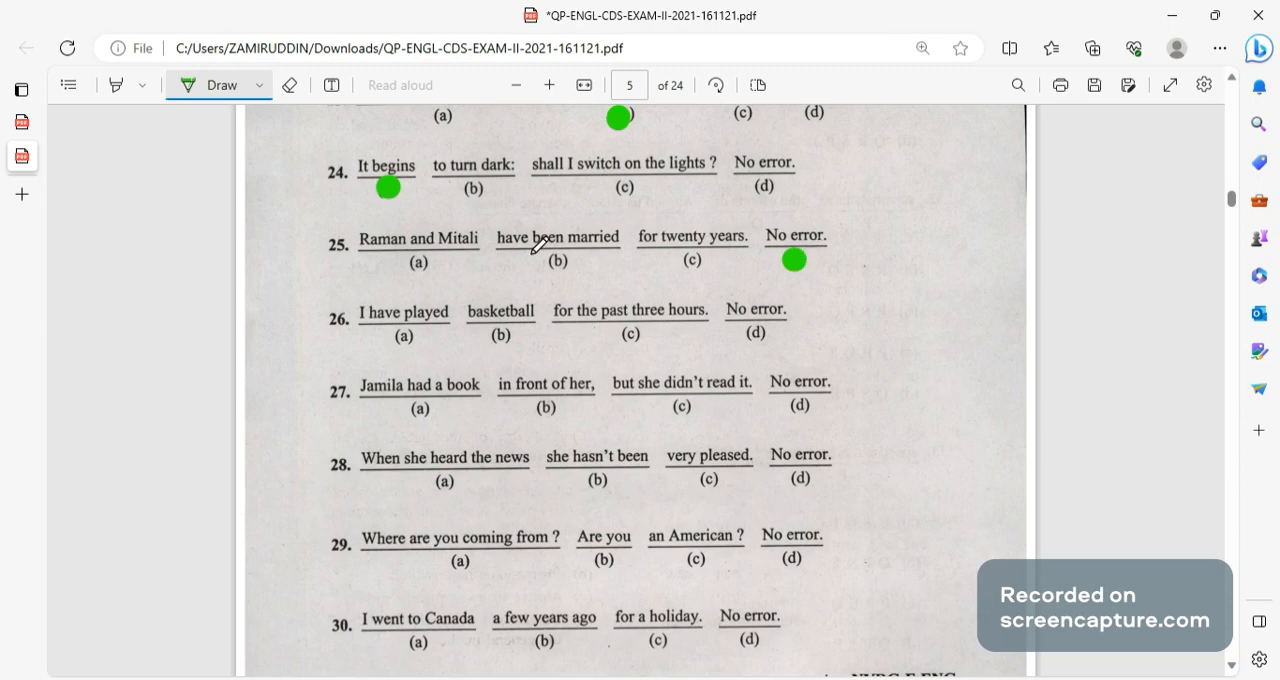
mouse_move(715, 230)
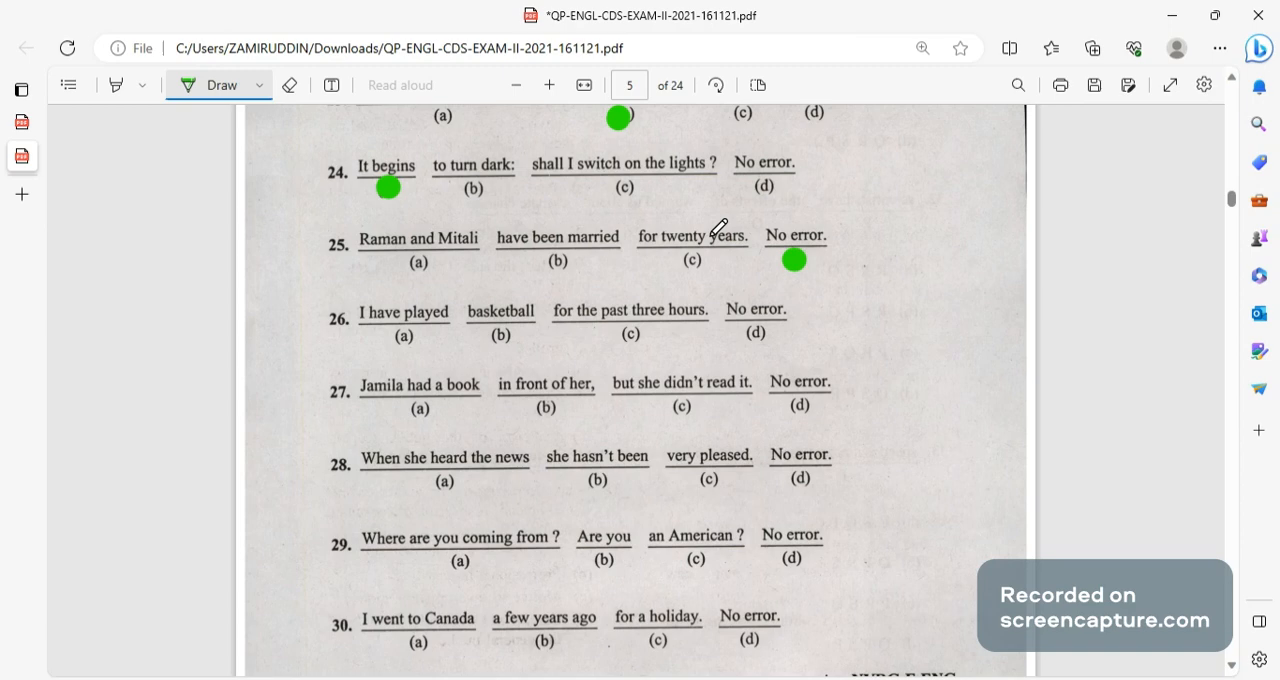
mouse_move(88, 340)
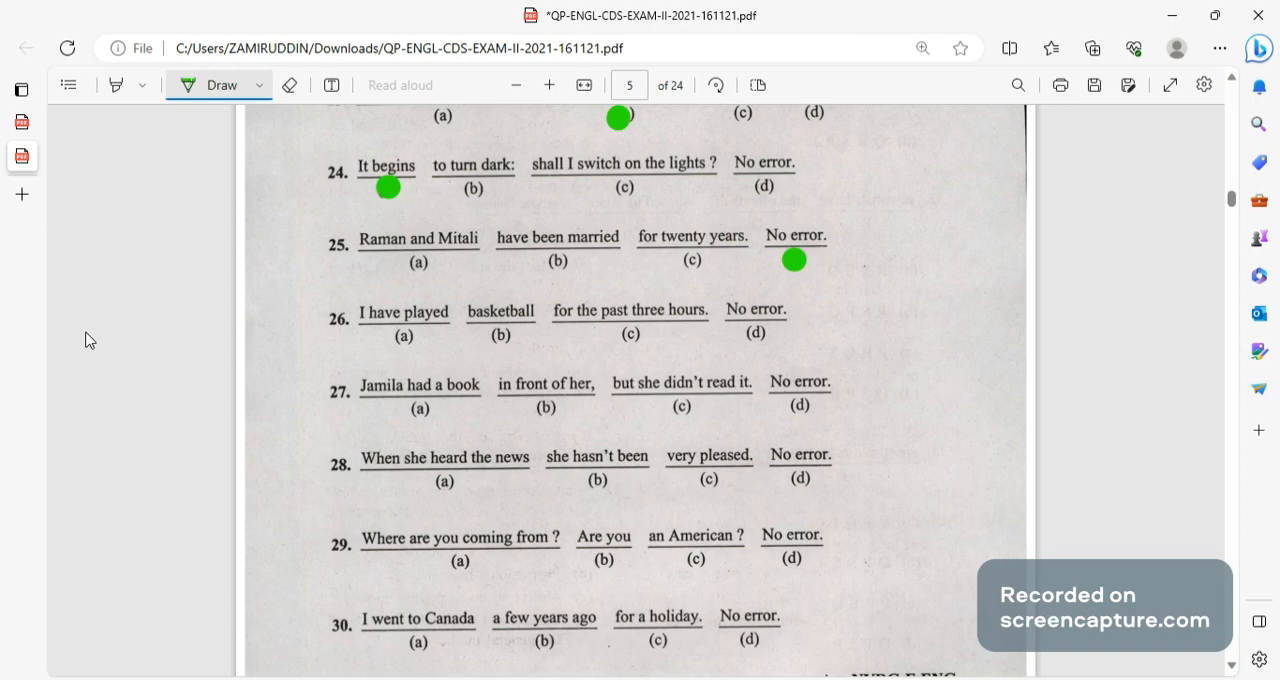
mouse_move(414, 330)
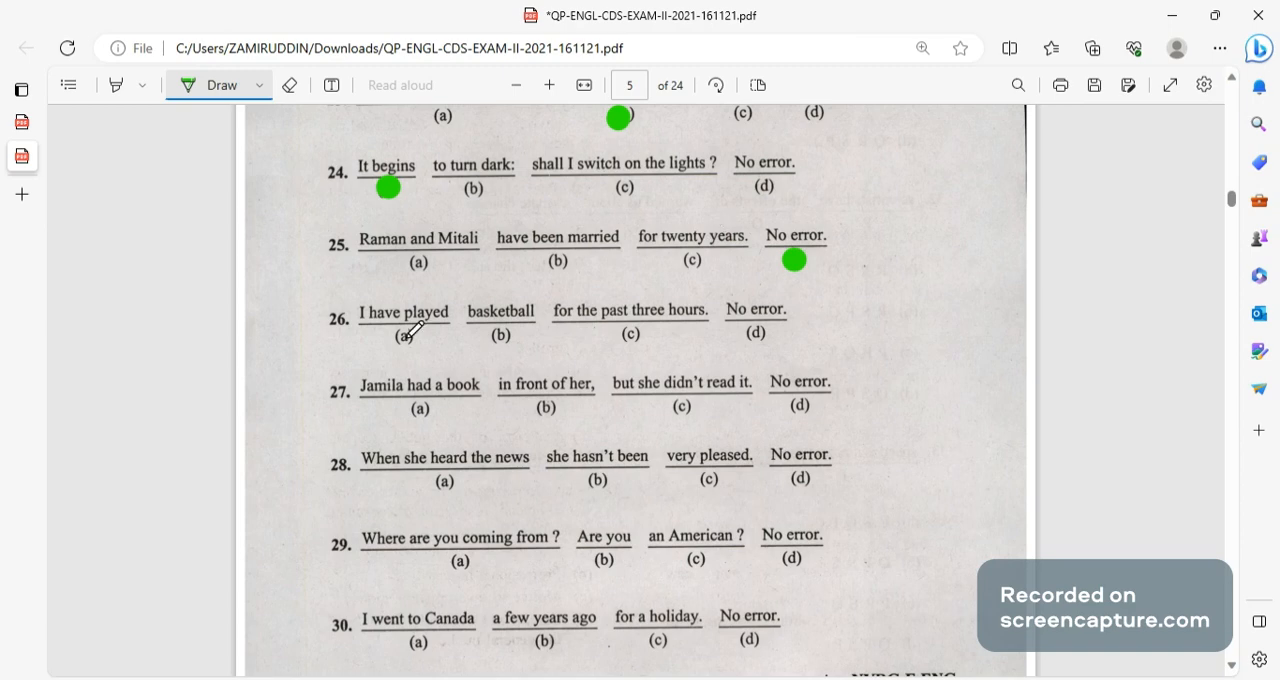
click(406, 338)
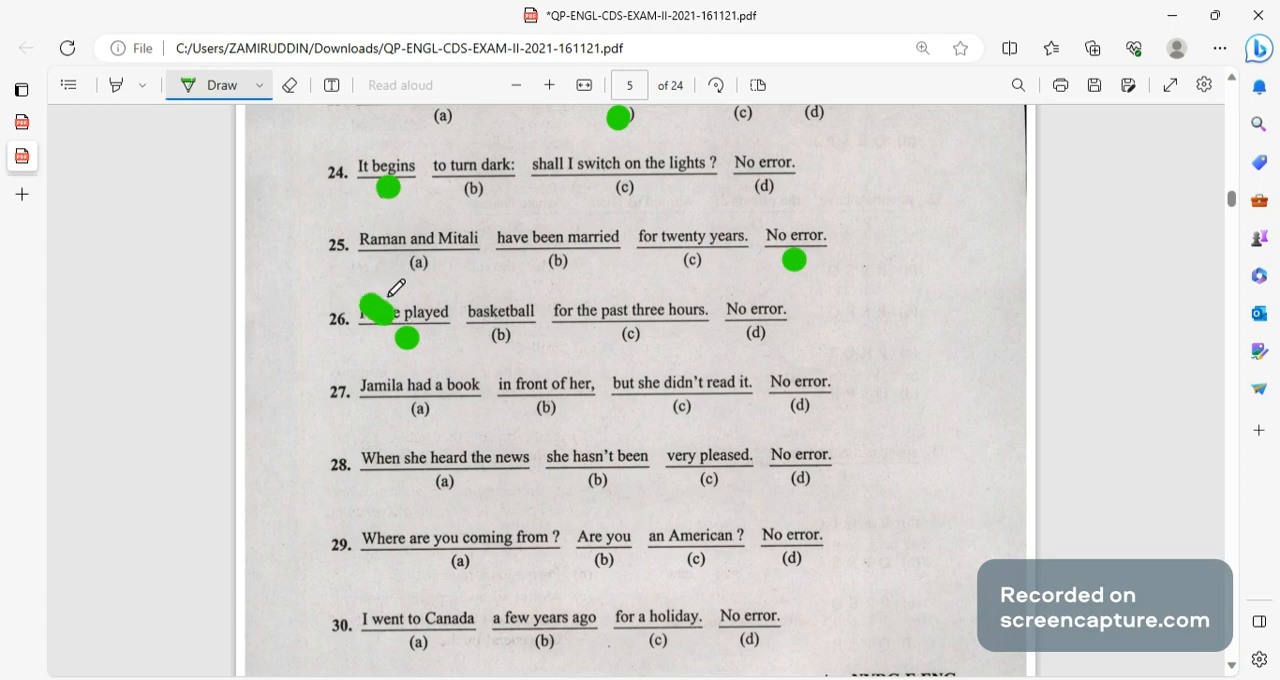
click(378, 307)
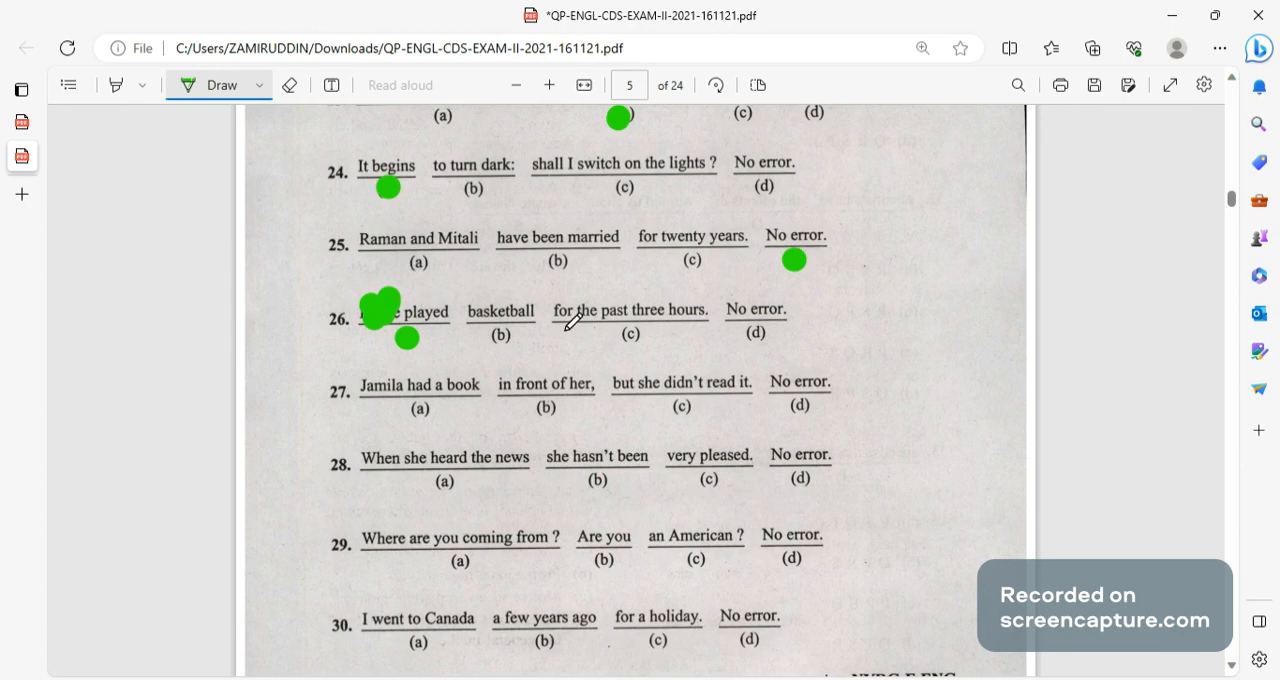
scroll(down, 3)
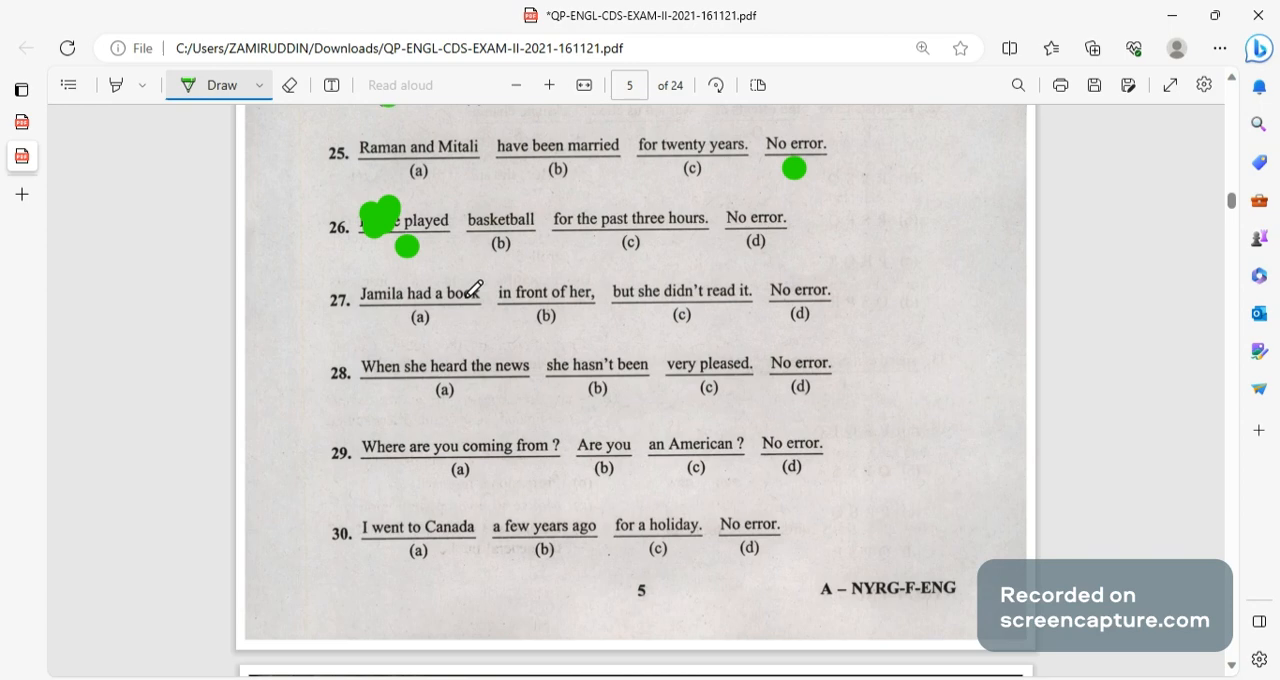
mouse_move(683, 297)
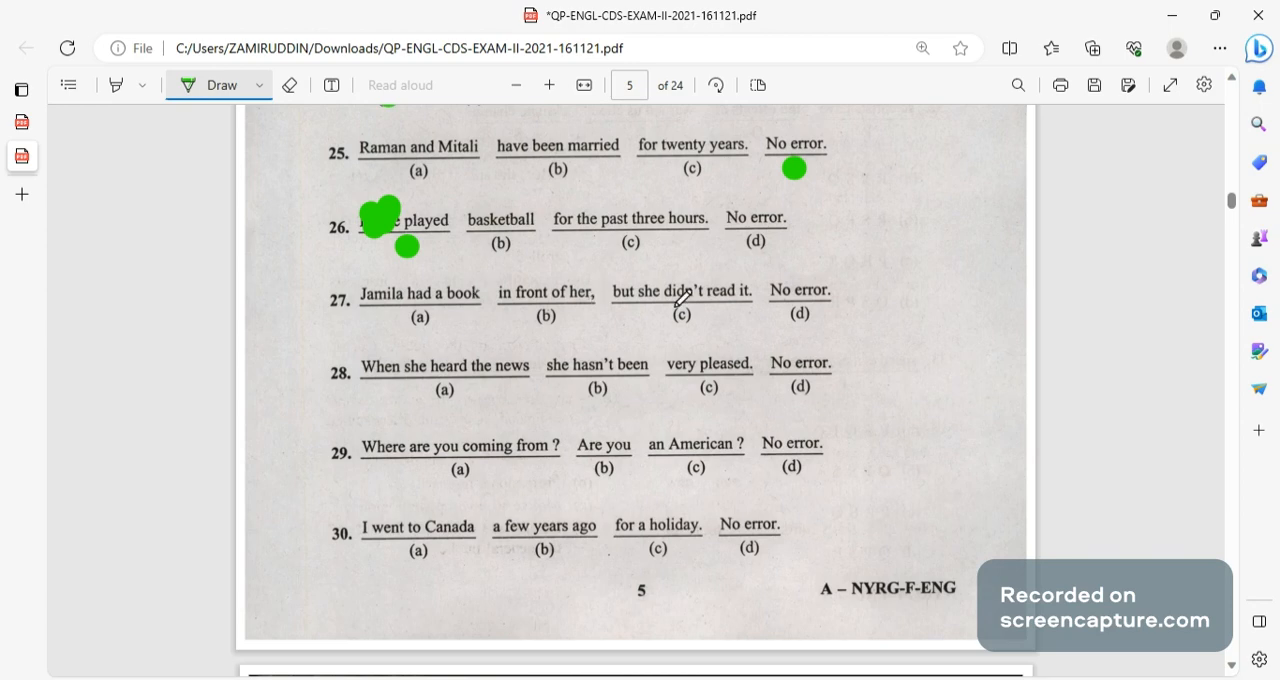
click(683, 315)
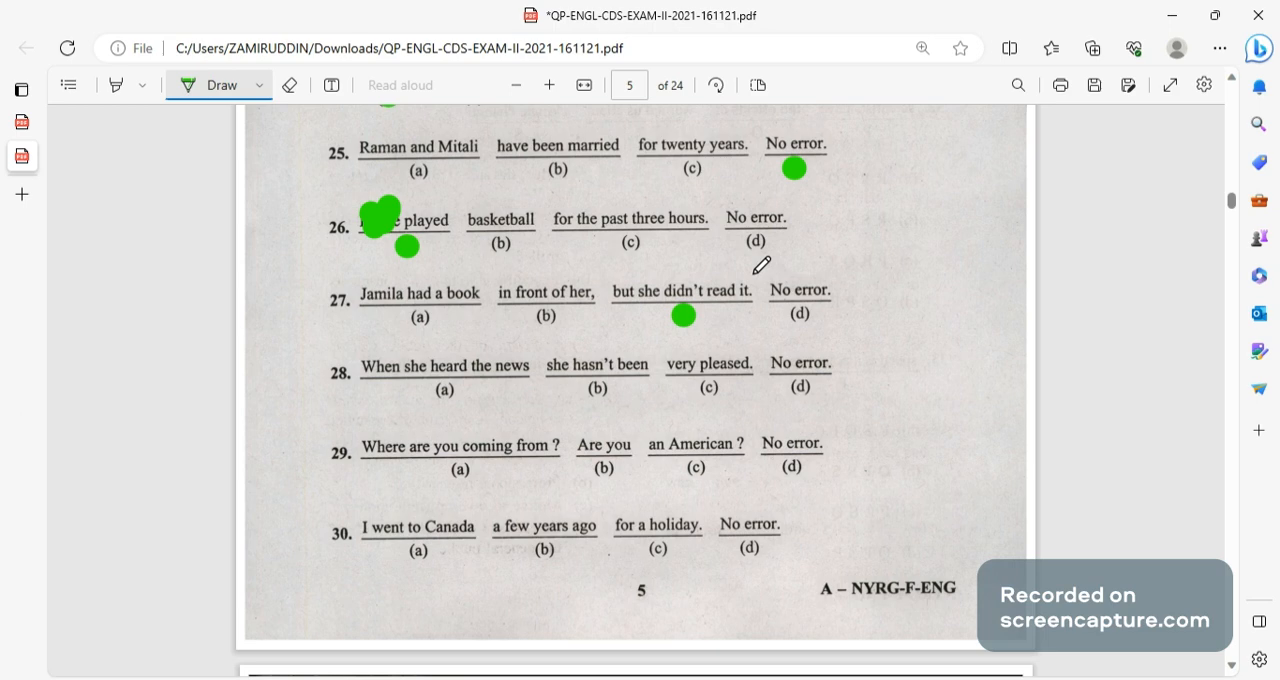
mouse_move(592, 375)
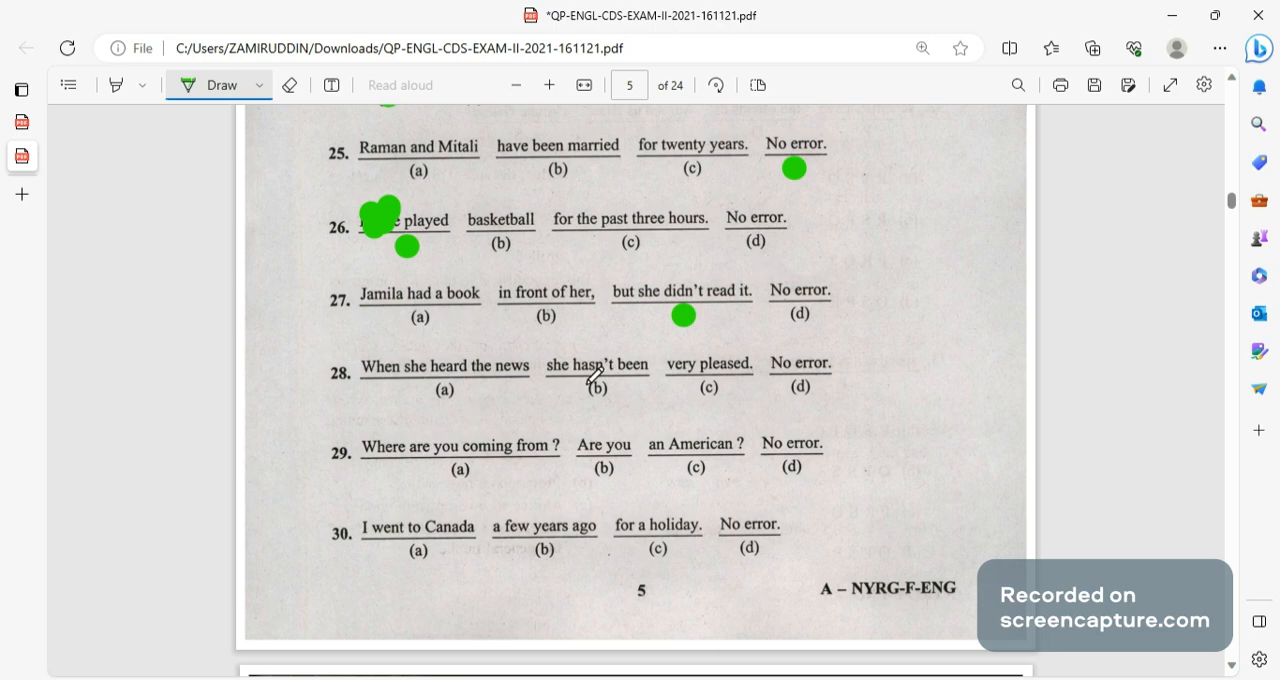
scroll(down, 3)
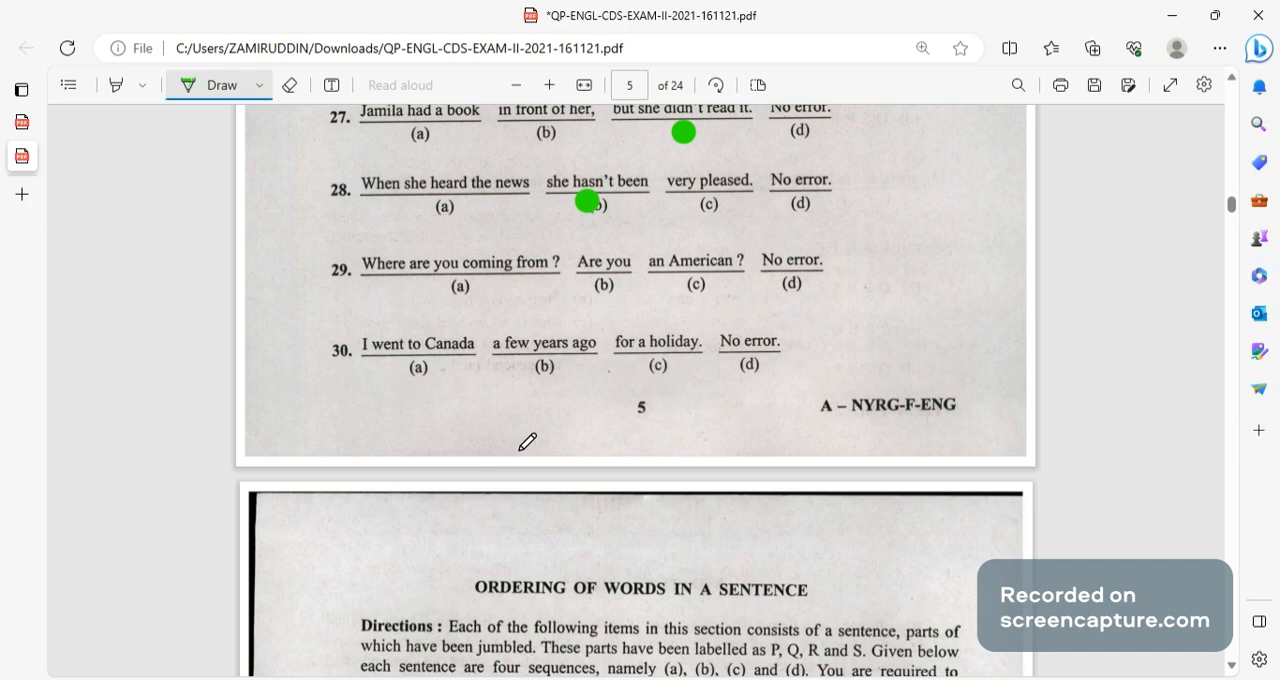
click(463, 291)
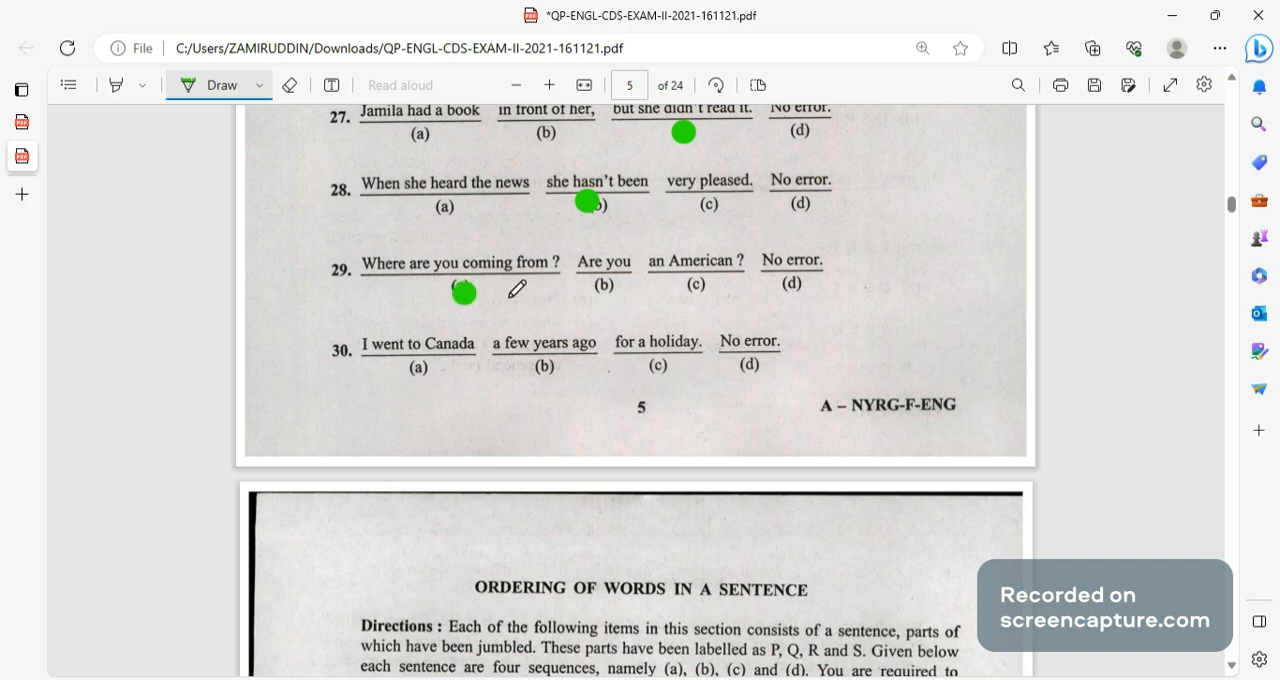
mouse_move(483, 278)
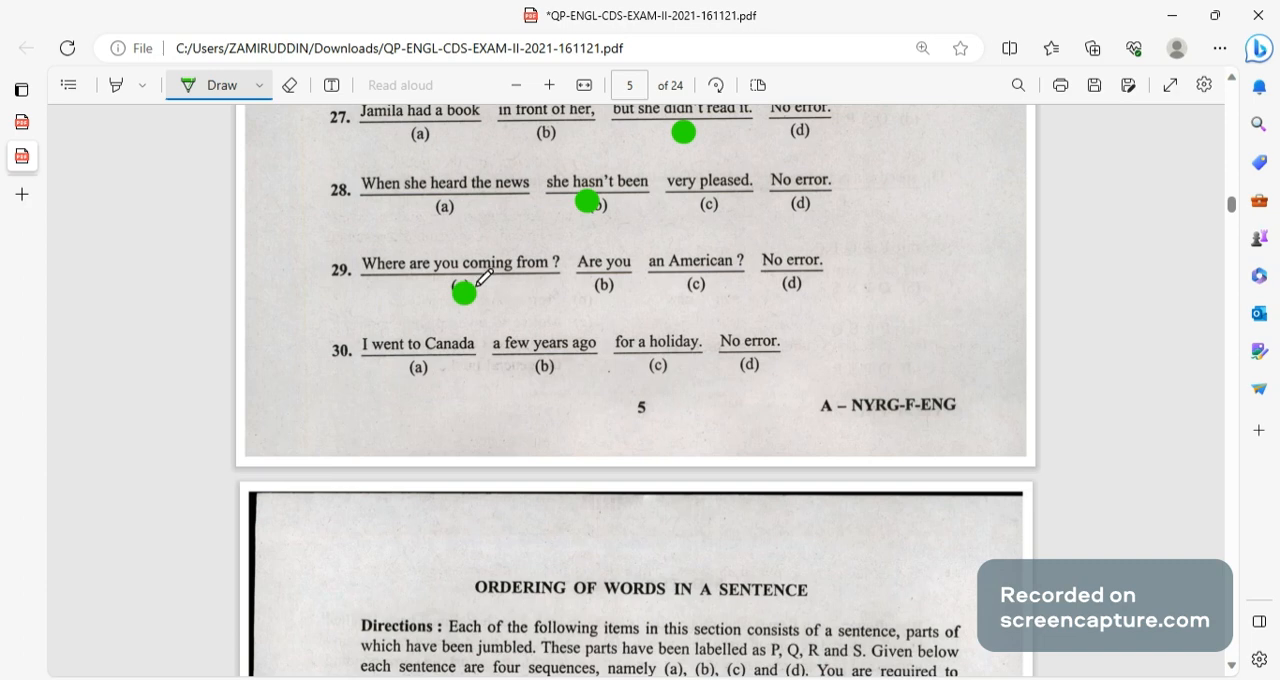
scroll(down, 3)
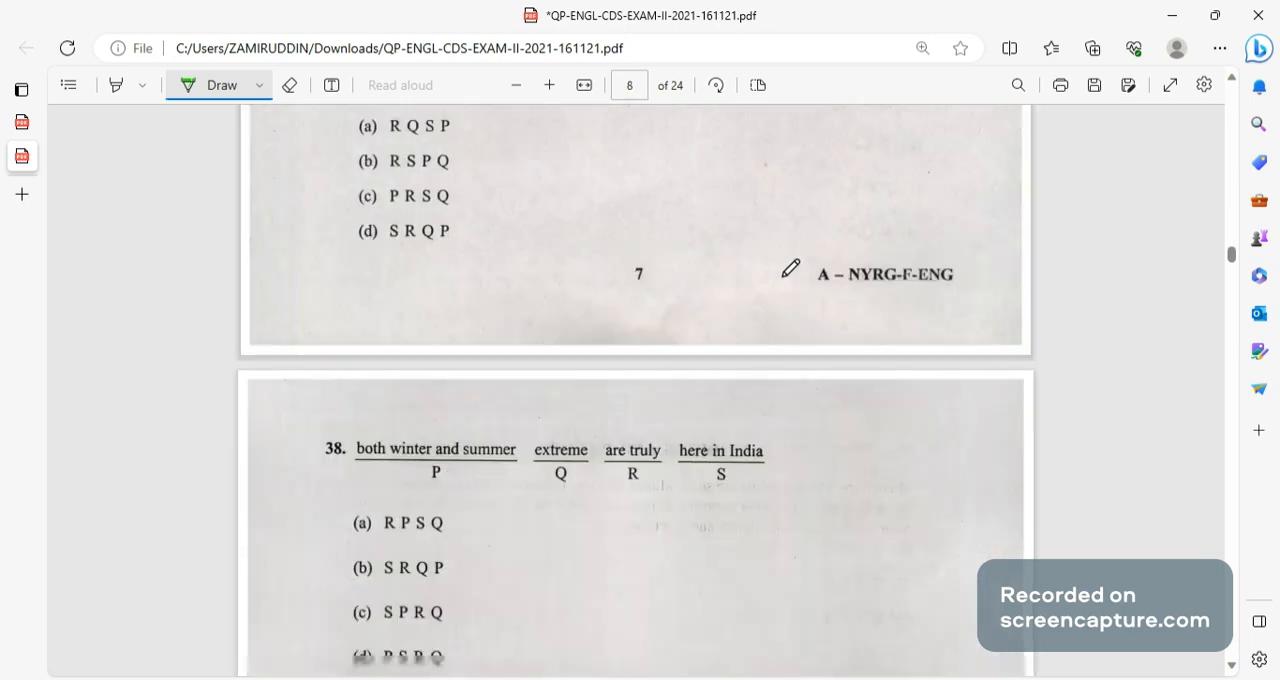
Dot idiom answers 41(d), 42(a) and 44(b) on page 9.
scroll(down, 3)
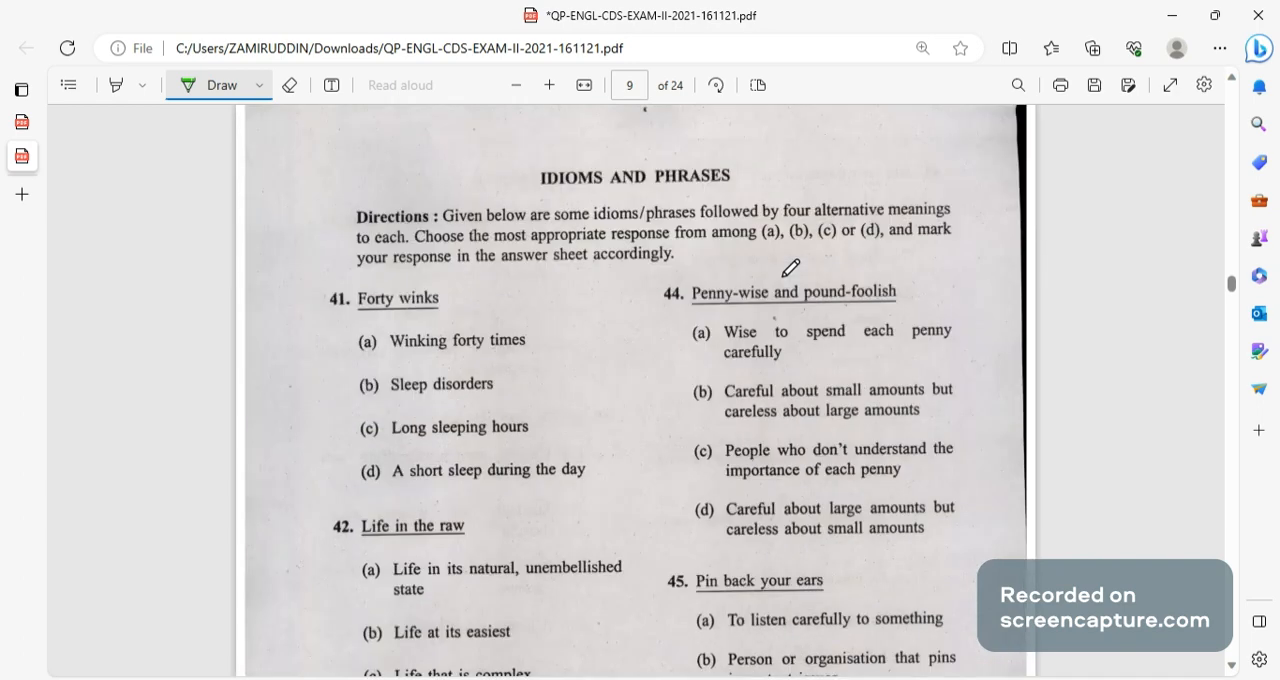
mouse_move(390, 488)
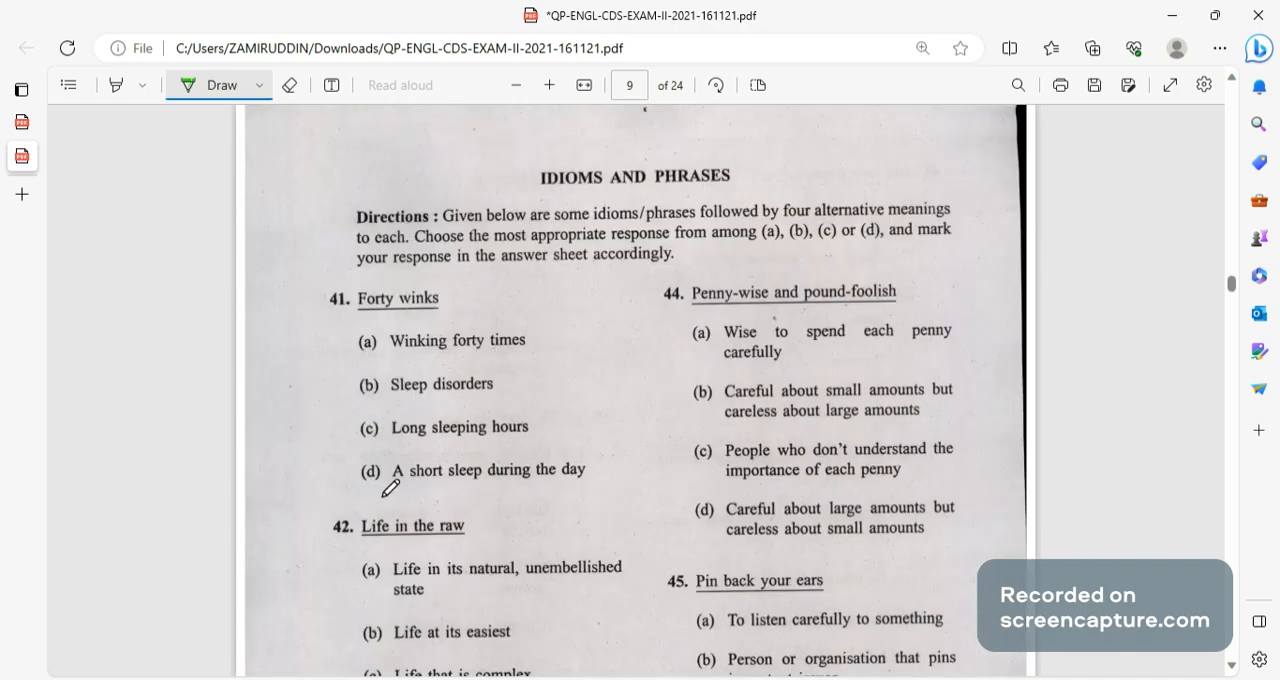
click(365, 478)
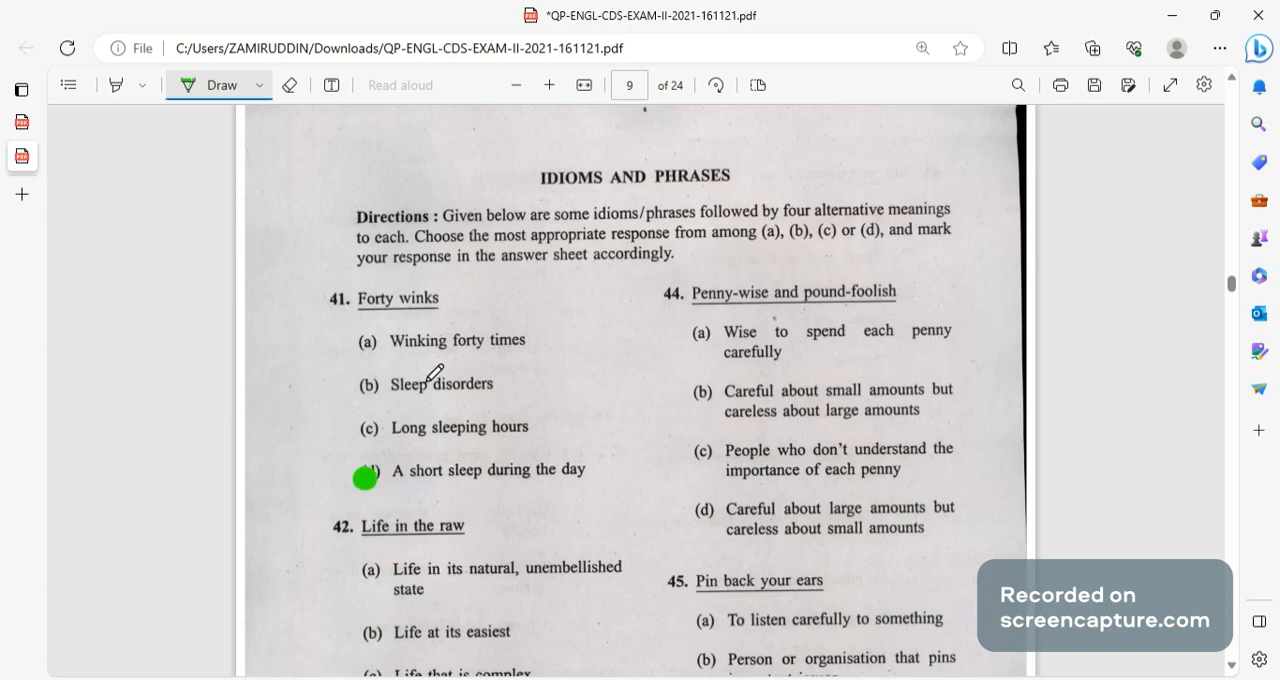
scroll(down, 3)
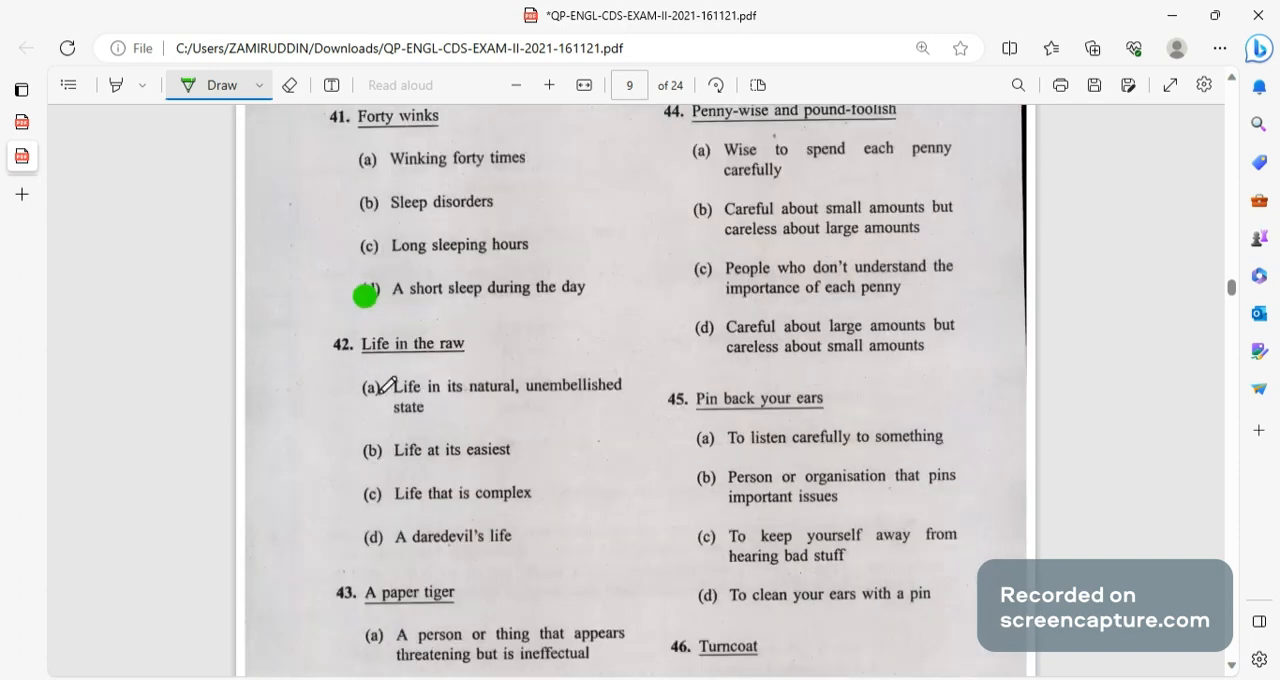
click(371, 390)
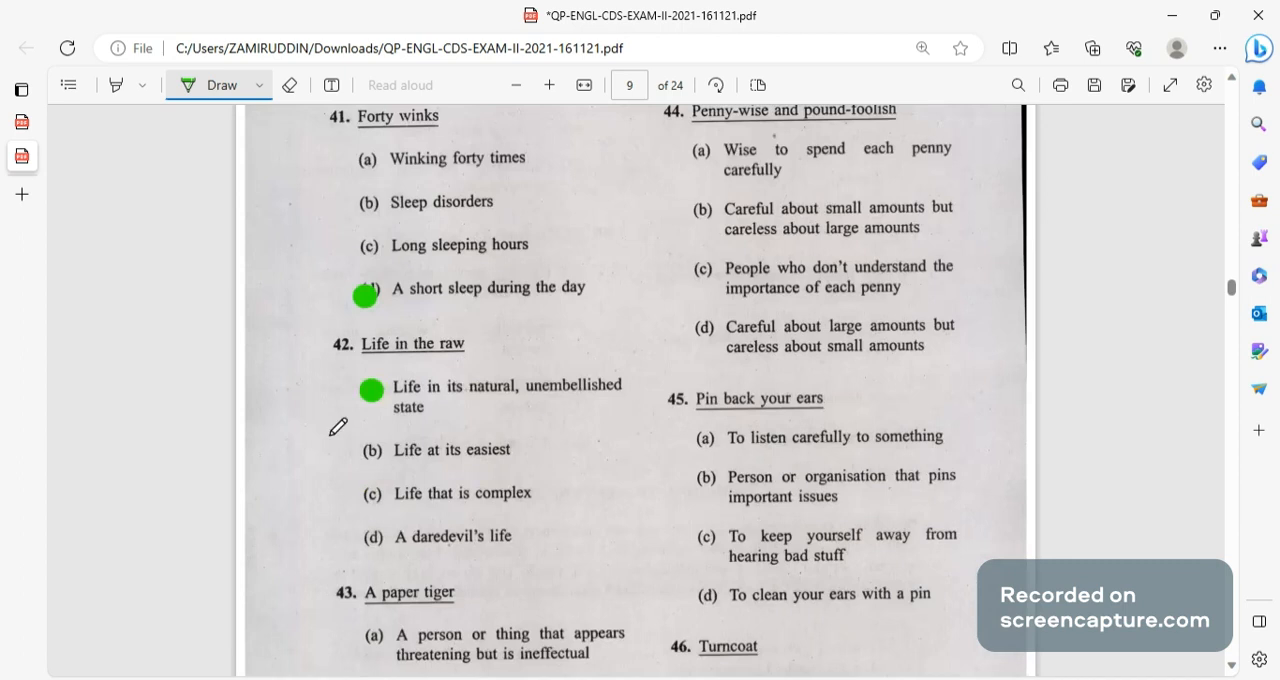
mouse_move(547, 416)
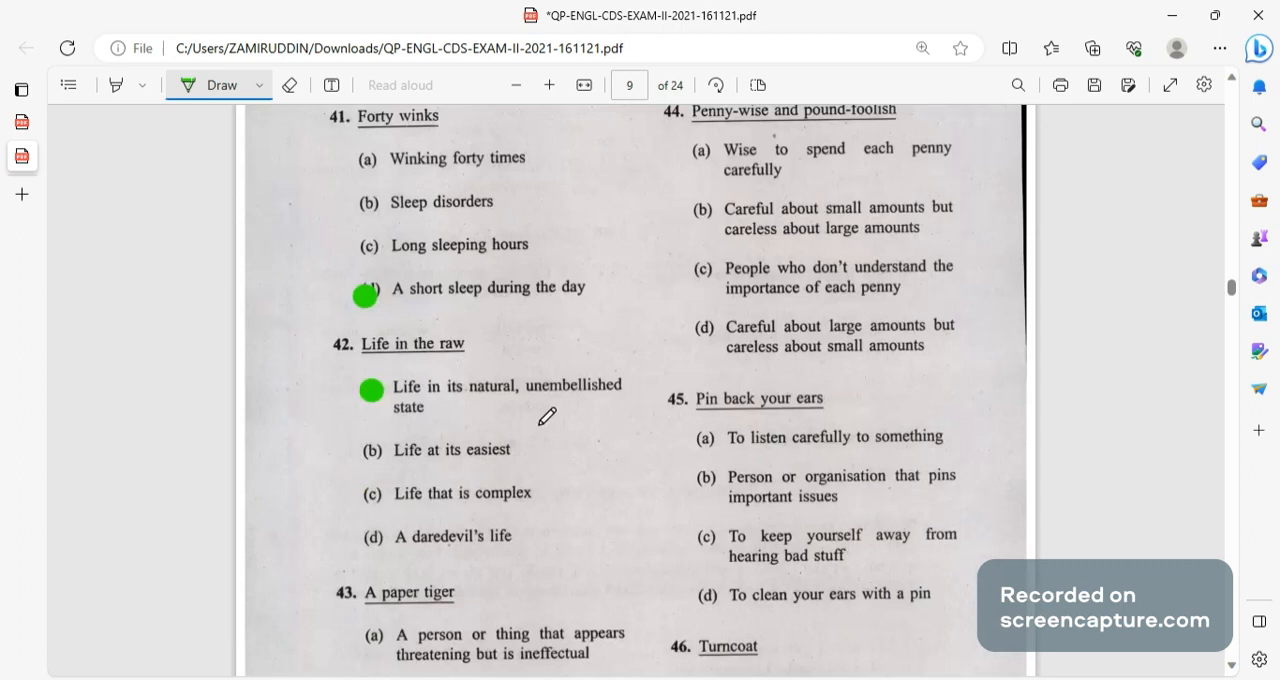
mouse_move(430, 330)
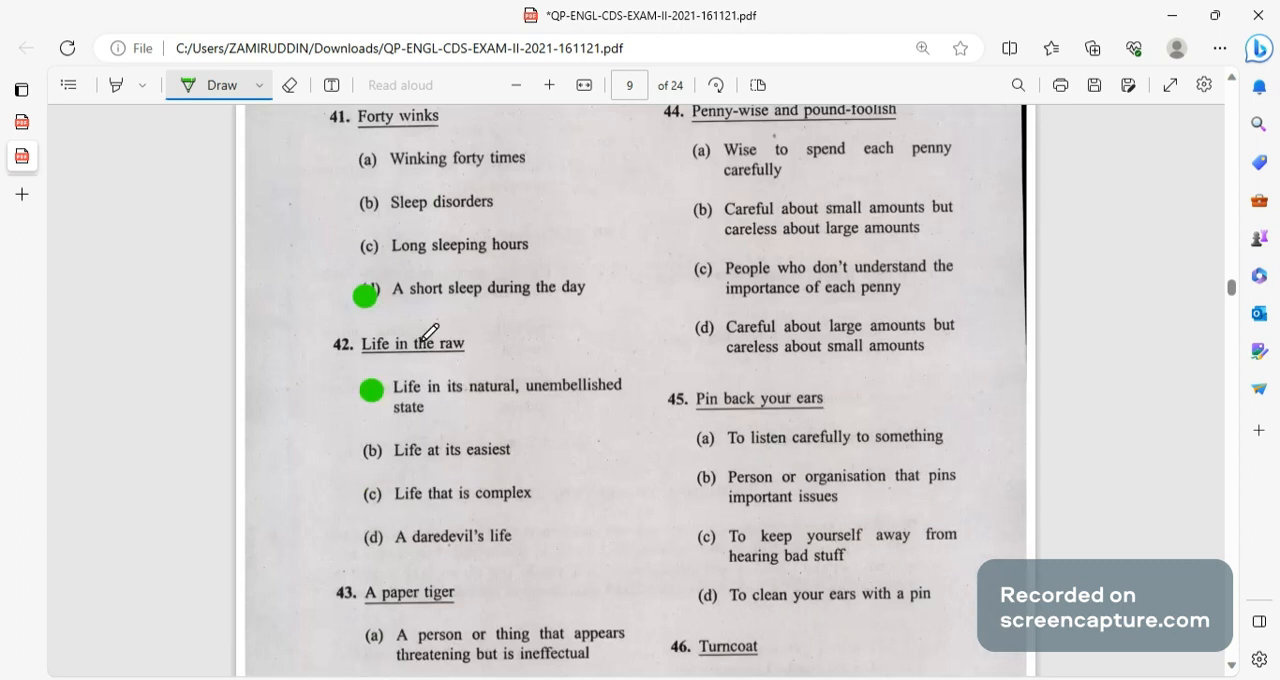
mouse_move(493, 370)
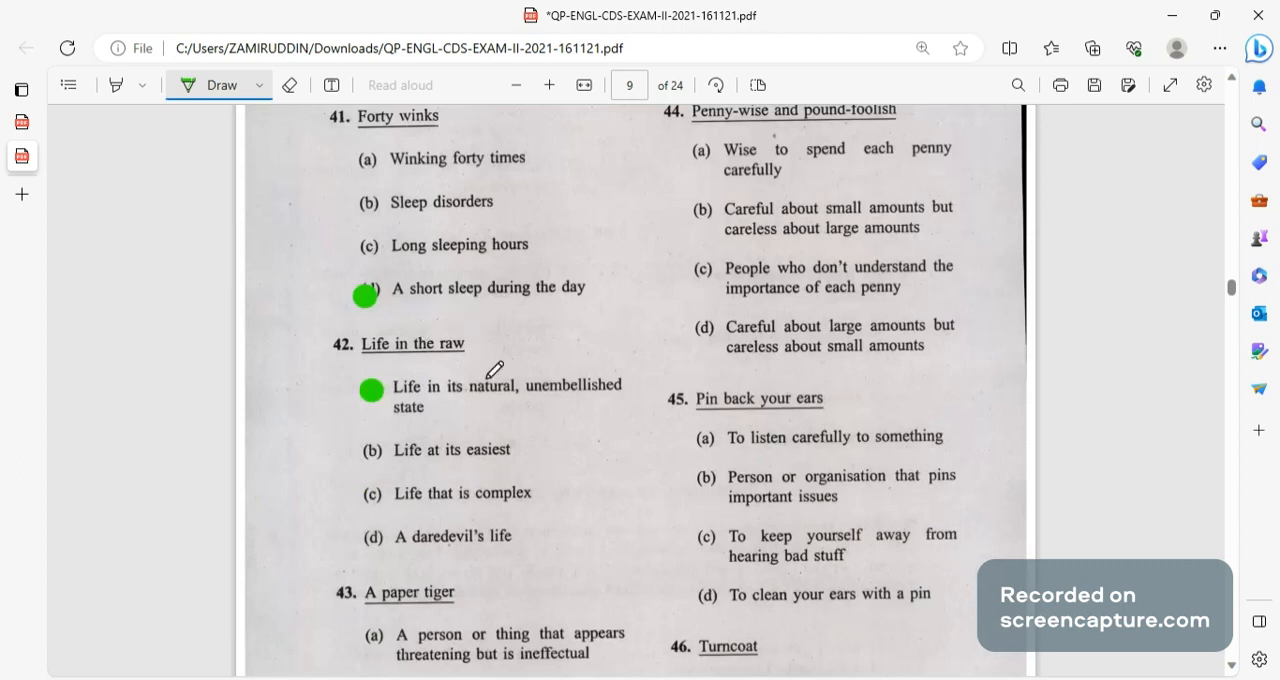
scroll(down, 3)
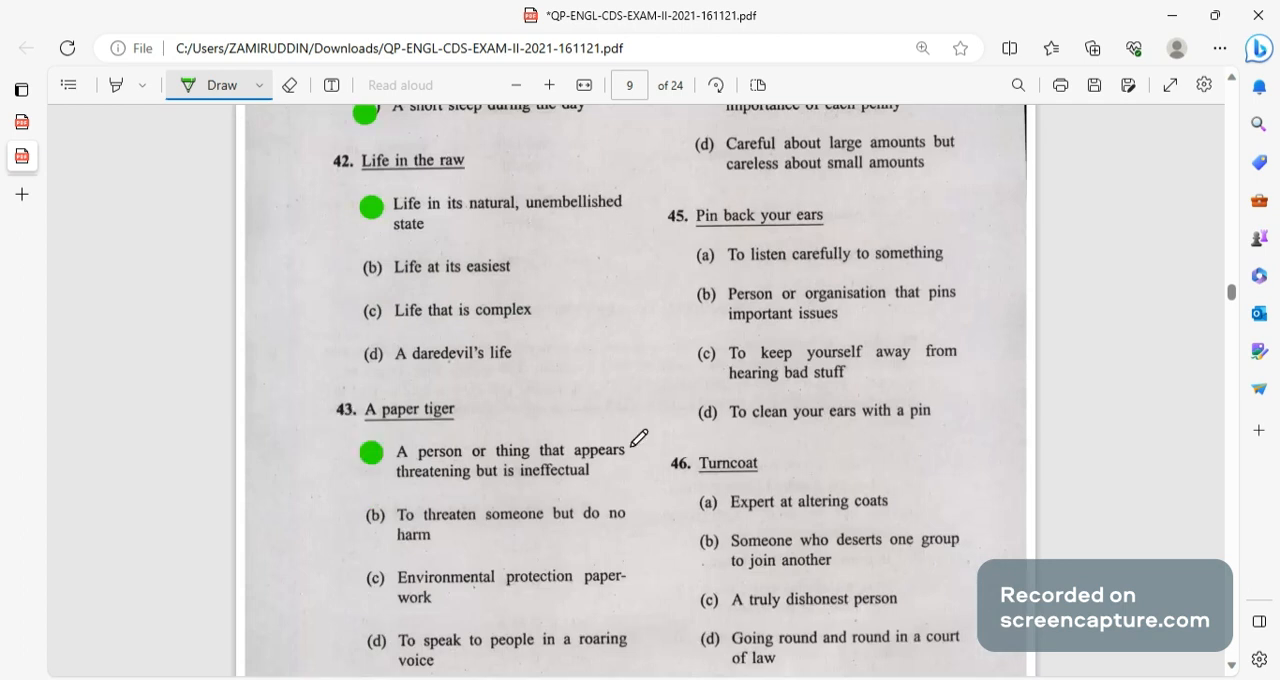
mouse_move(589, 495)
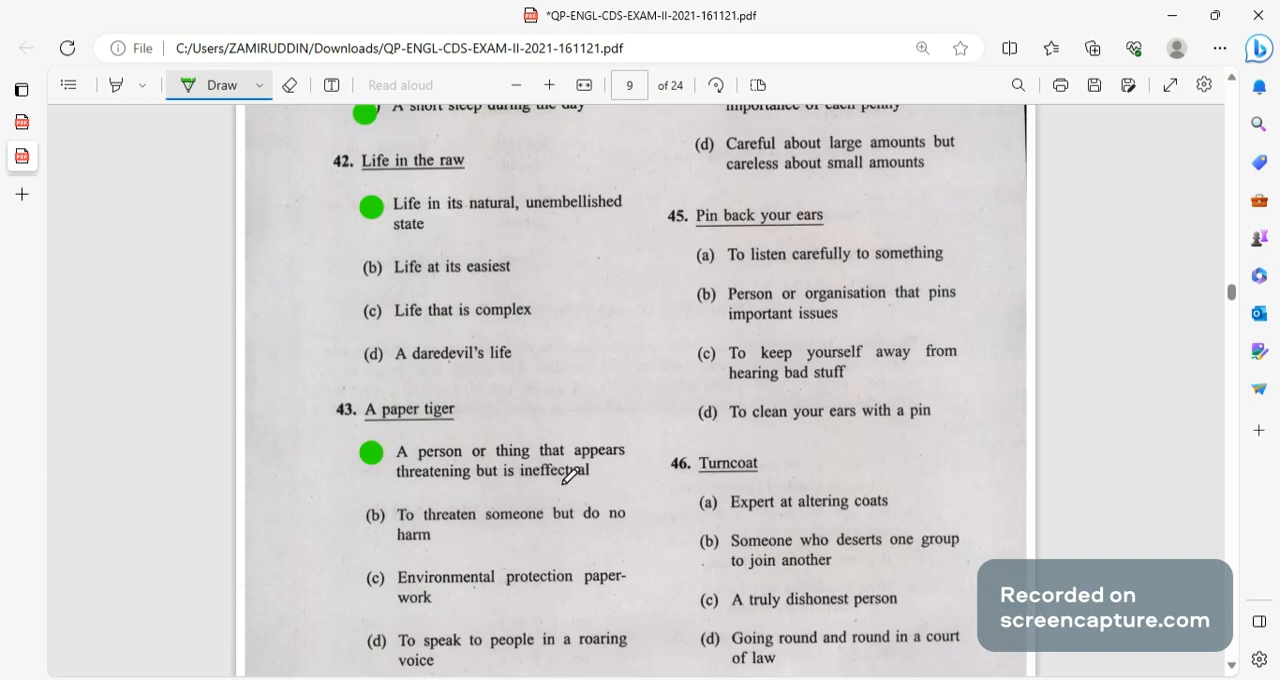
scroll(down, 3)
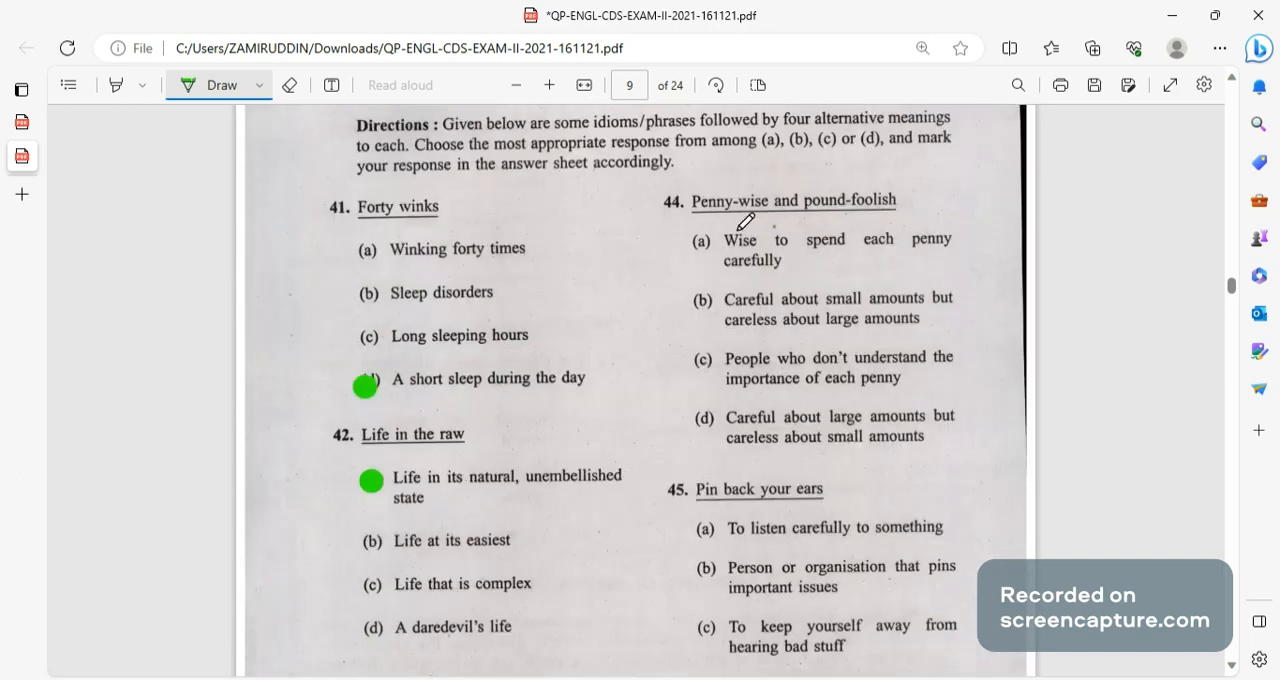
mouse_move(775, 210)
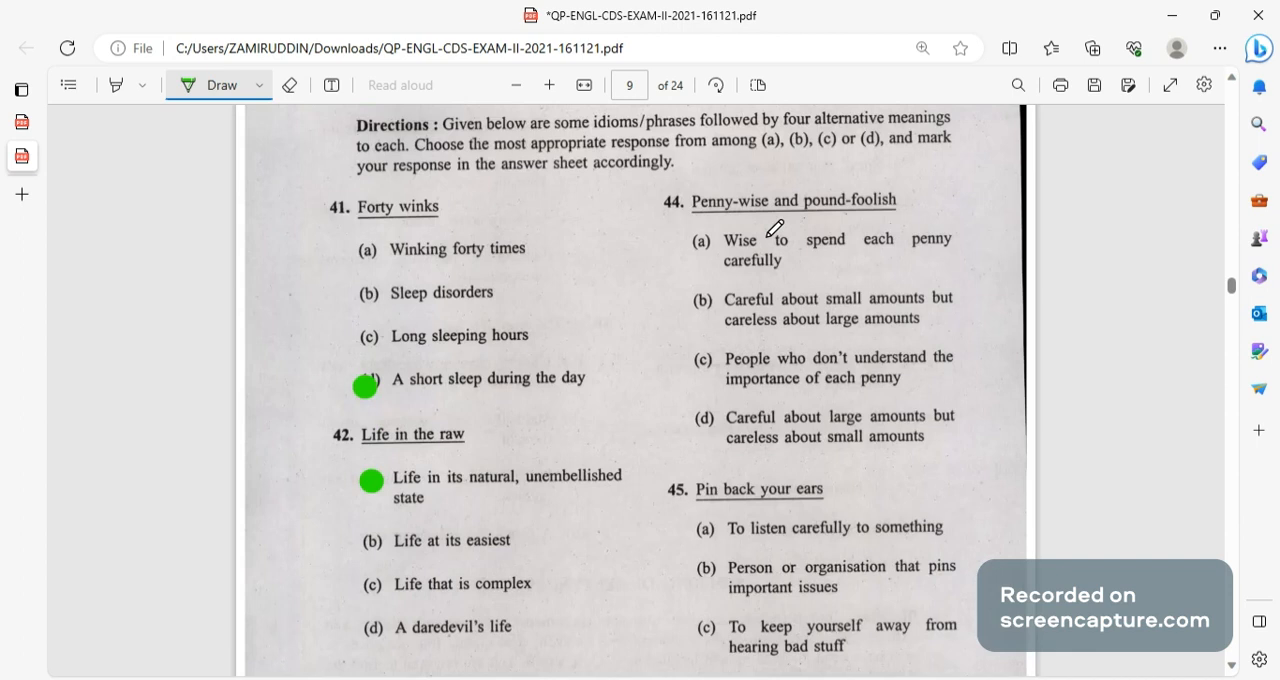
mouse_move(710, 289)
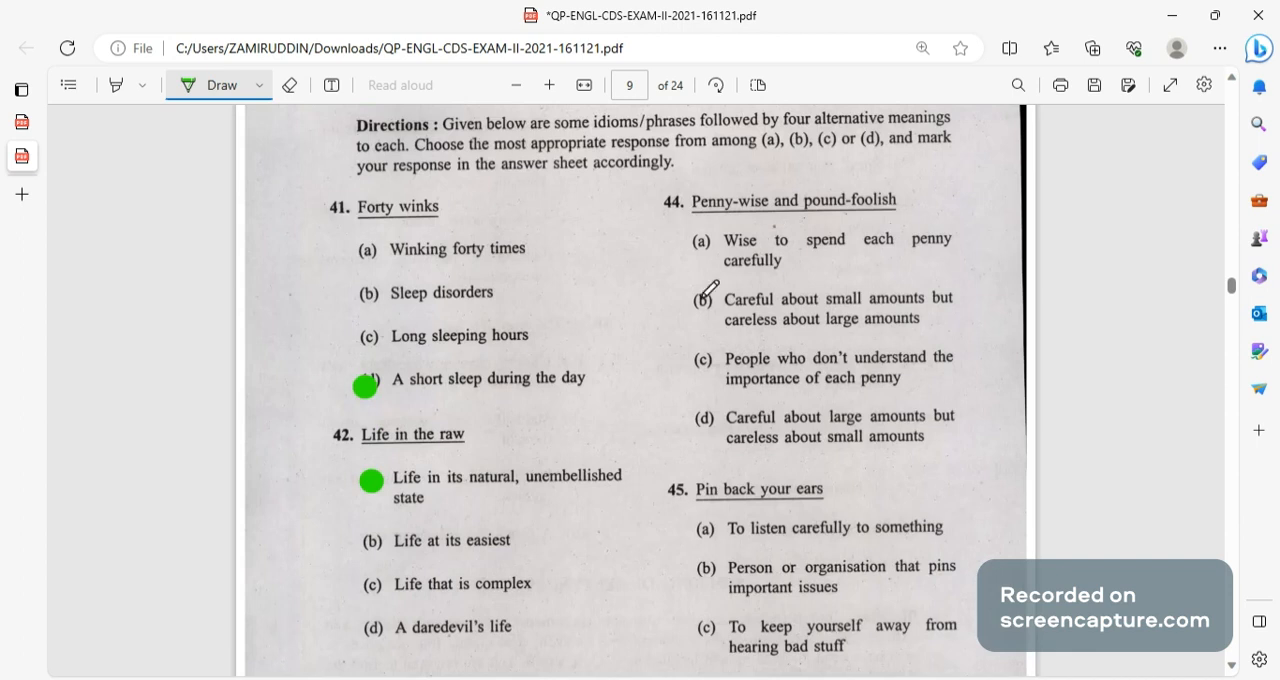
click(701, 298)
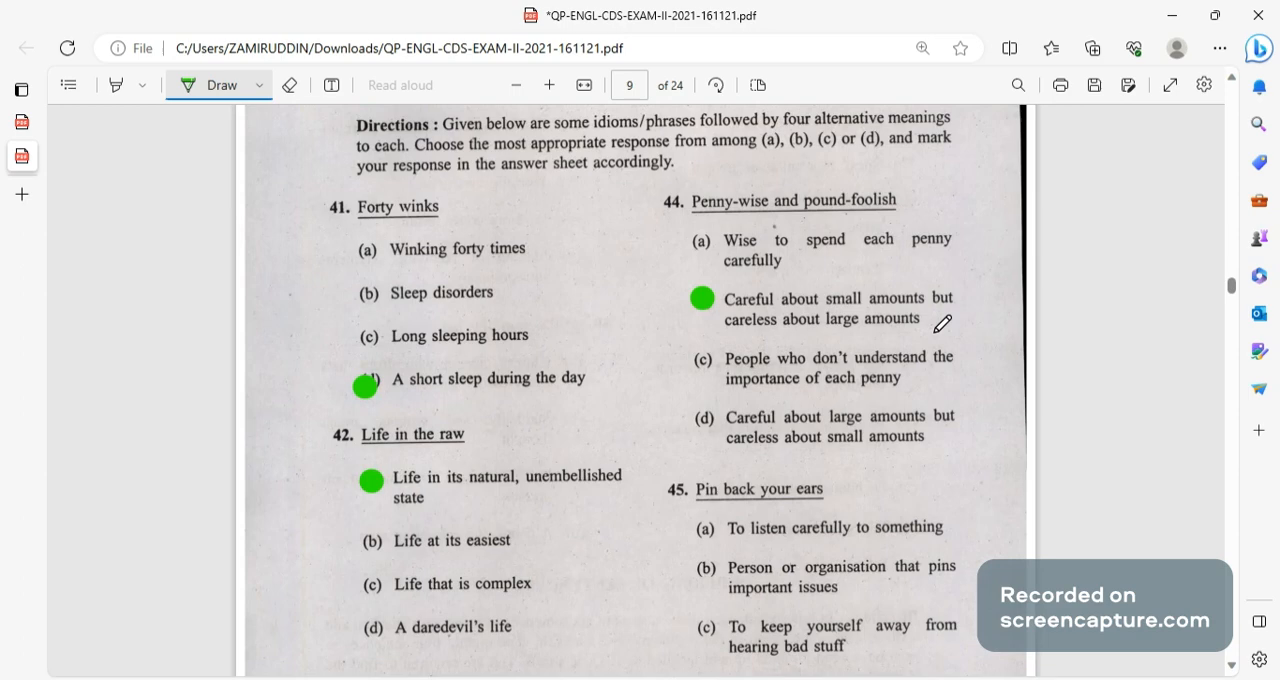
Dot answers 45(a) and 46(b) in green.
scroll(down, 3)
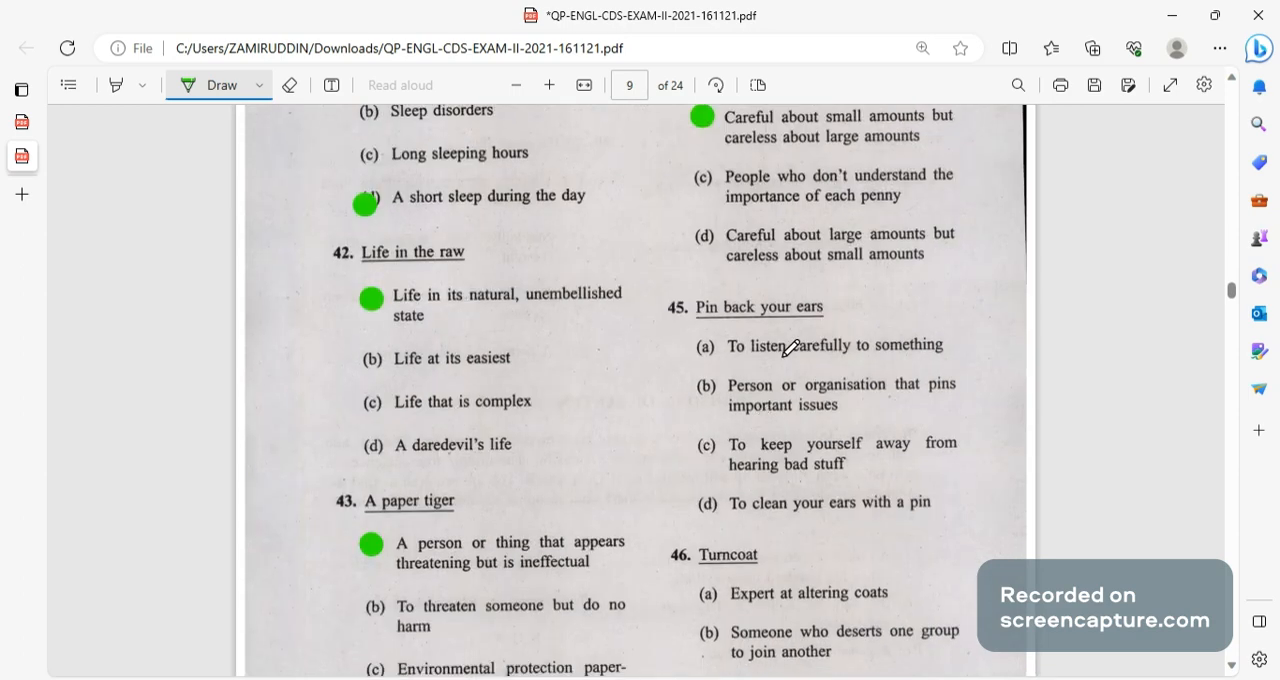
click(709, 349)
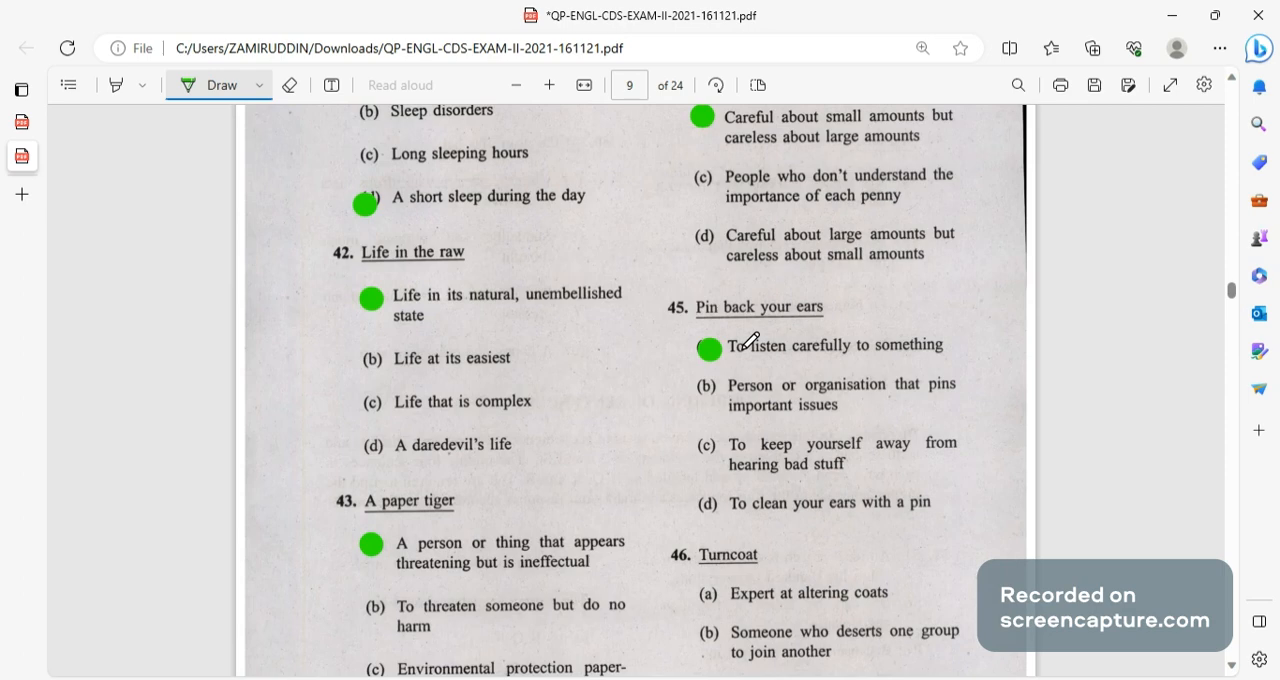
scroll(down, 3)
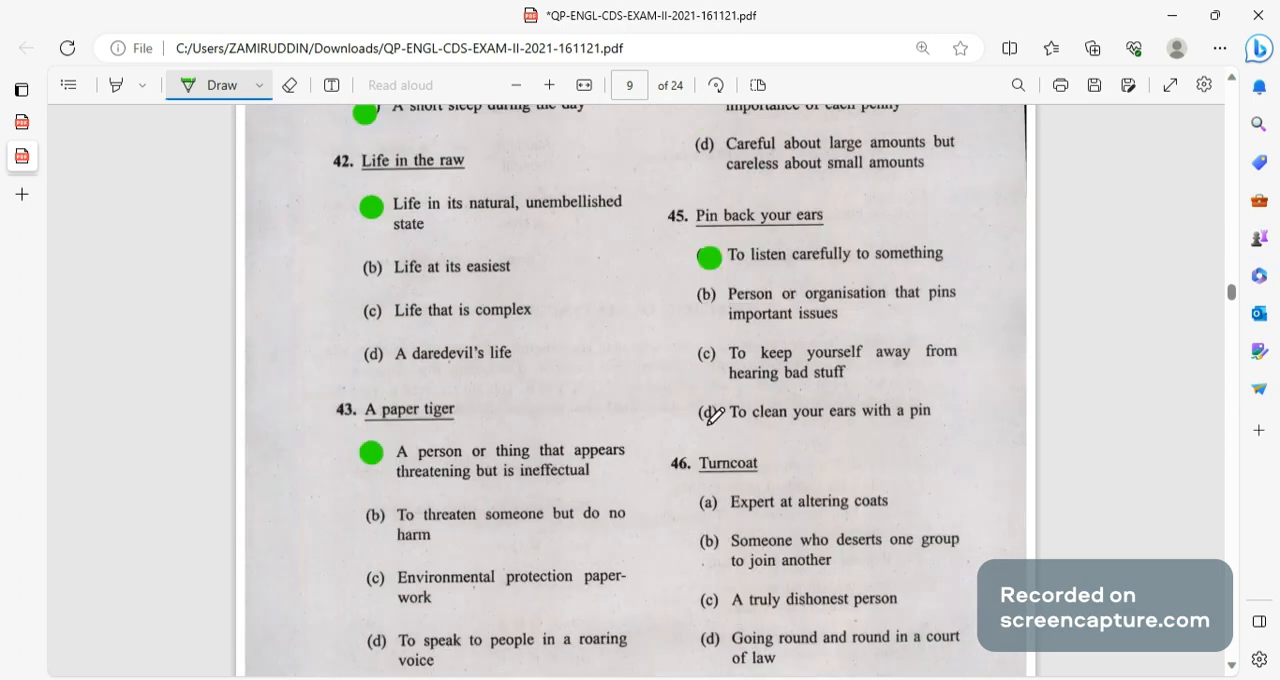
scroll(down, 3)
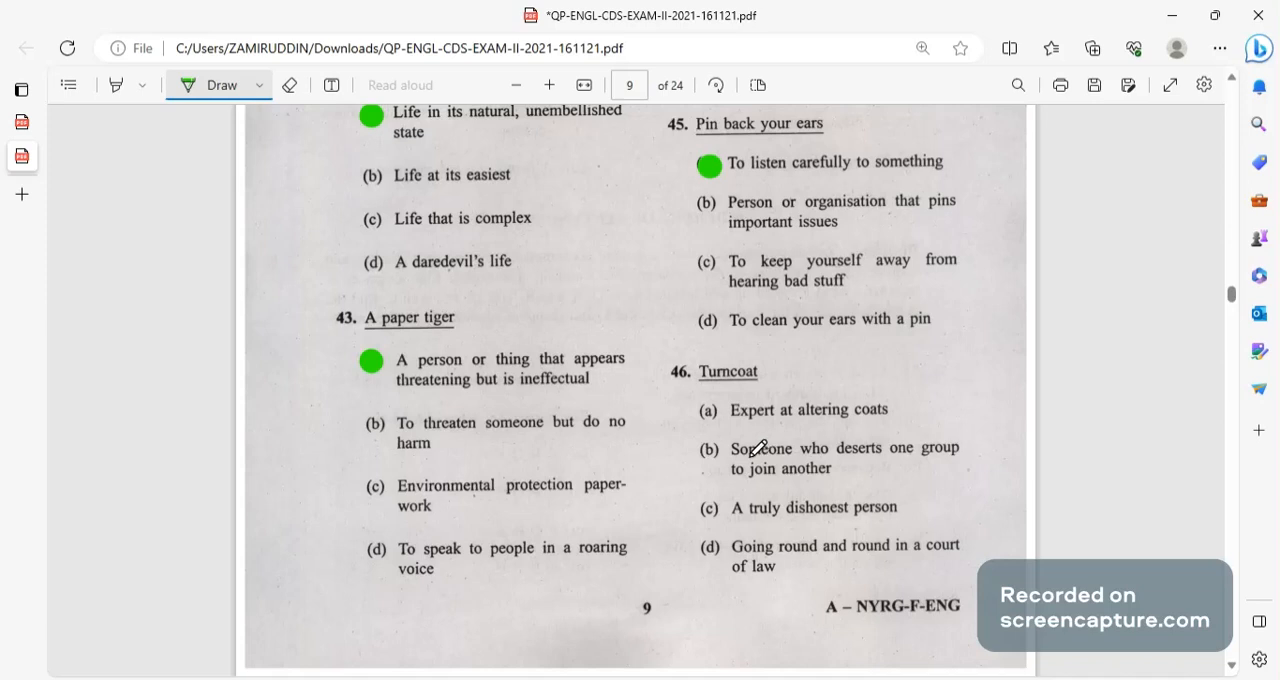
click(709, 451)
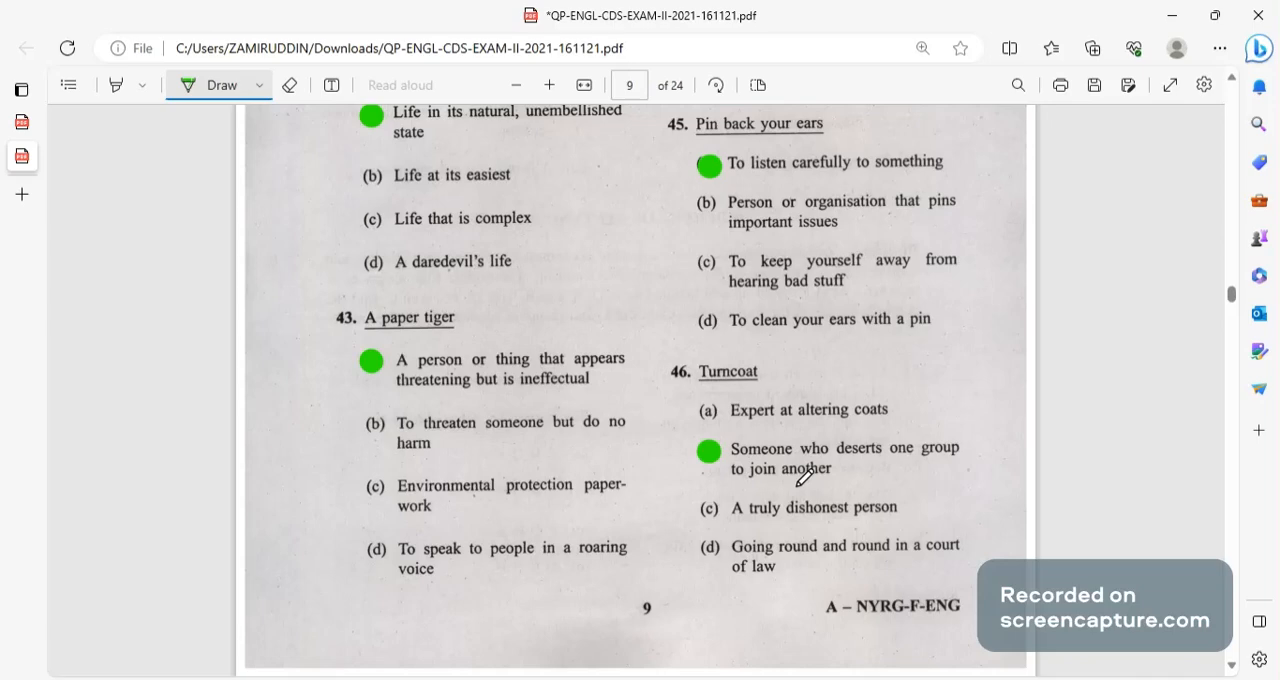
scroll(down, 3)
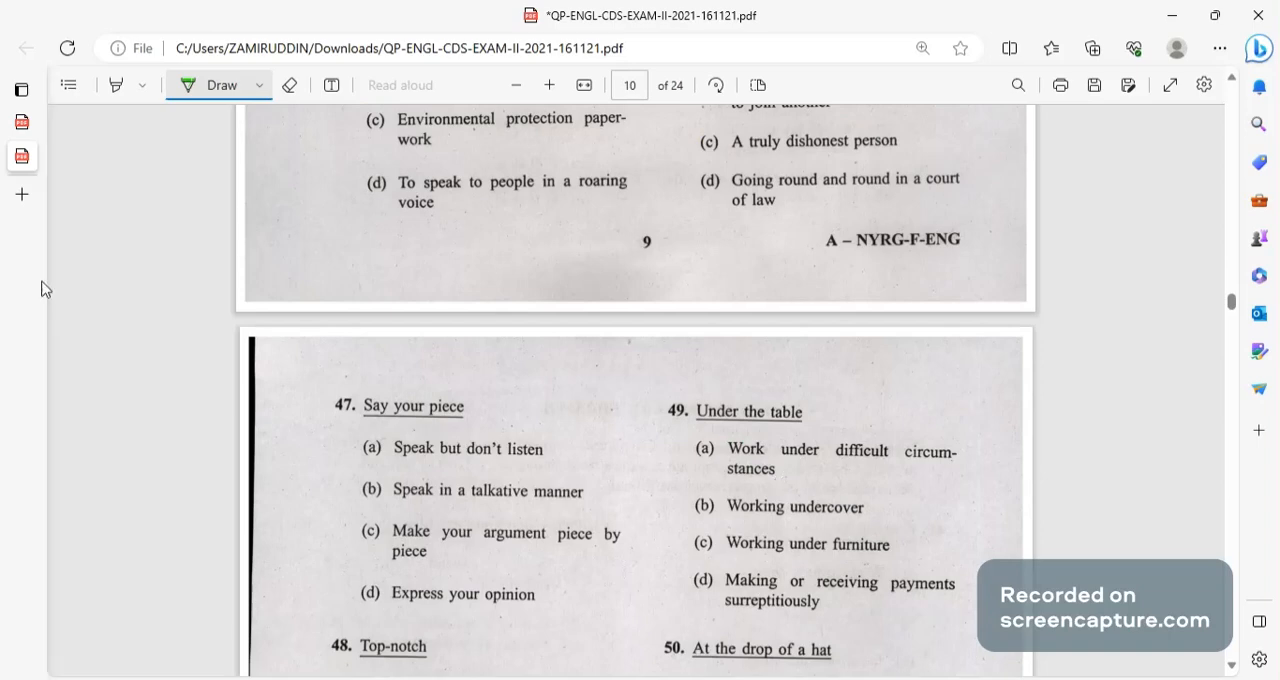
Dot answers 47(d), 48(c), 49(d) and 50(b) on page 10.
click(371, 593)
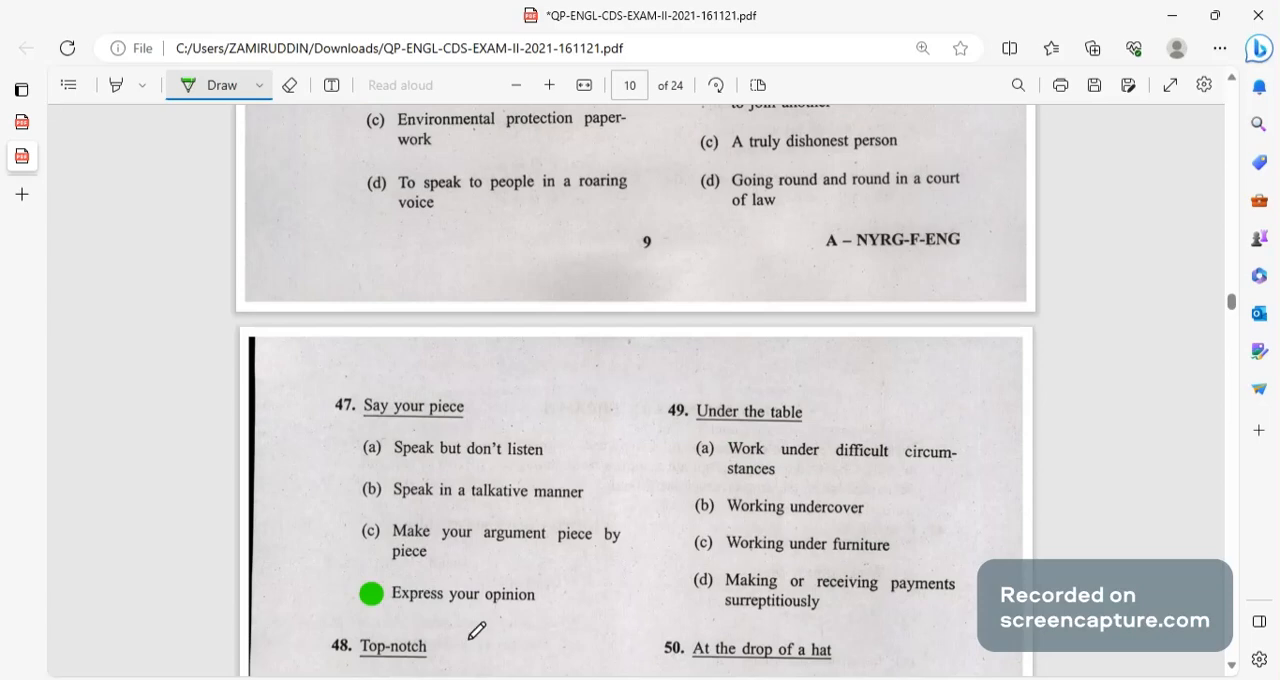
mouse_move(505, 665)
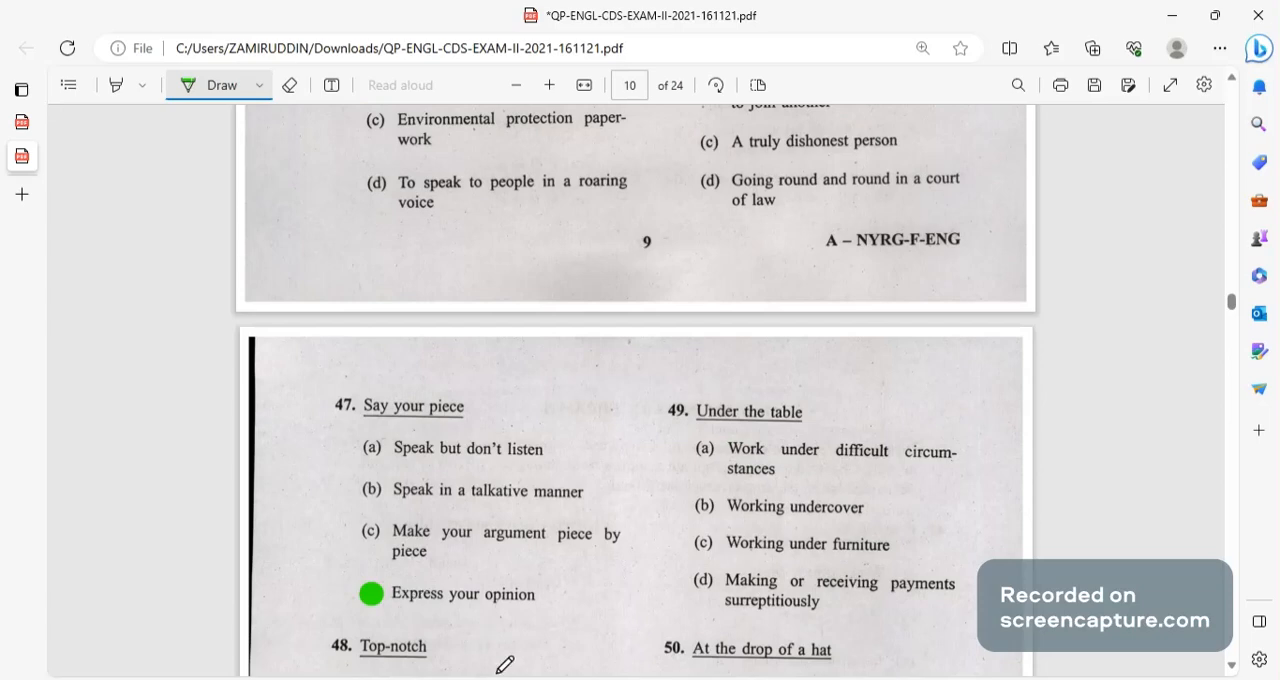
scroll(down, 3)
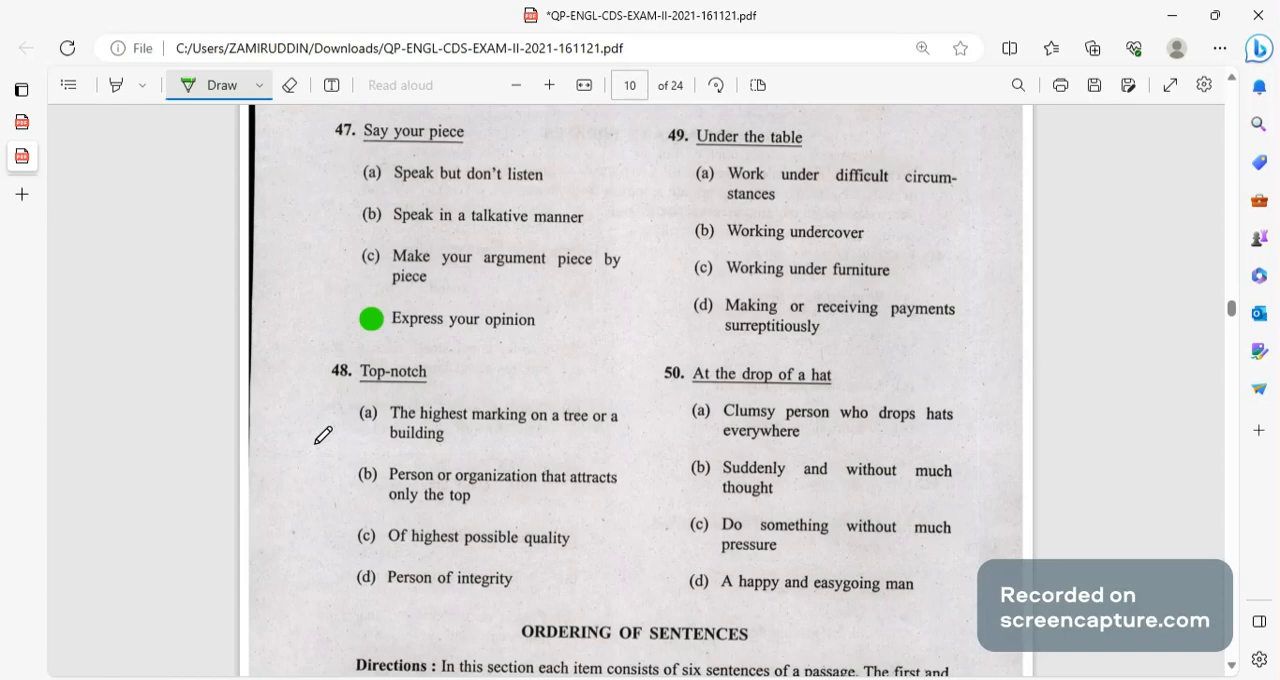
click(358, 540)
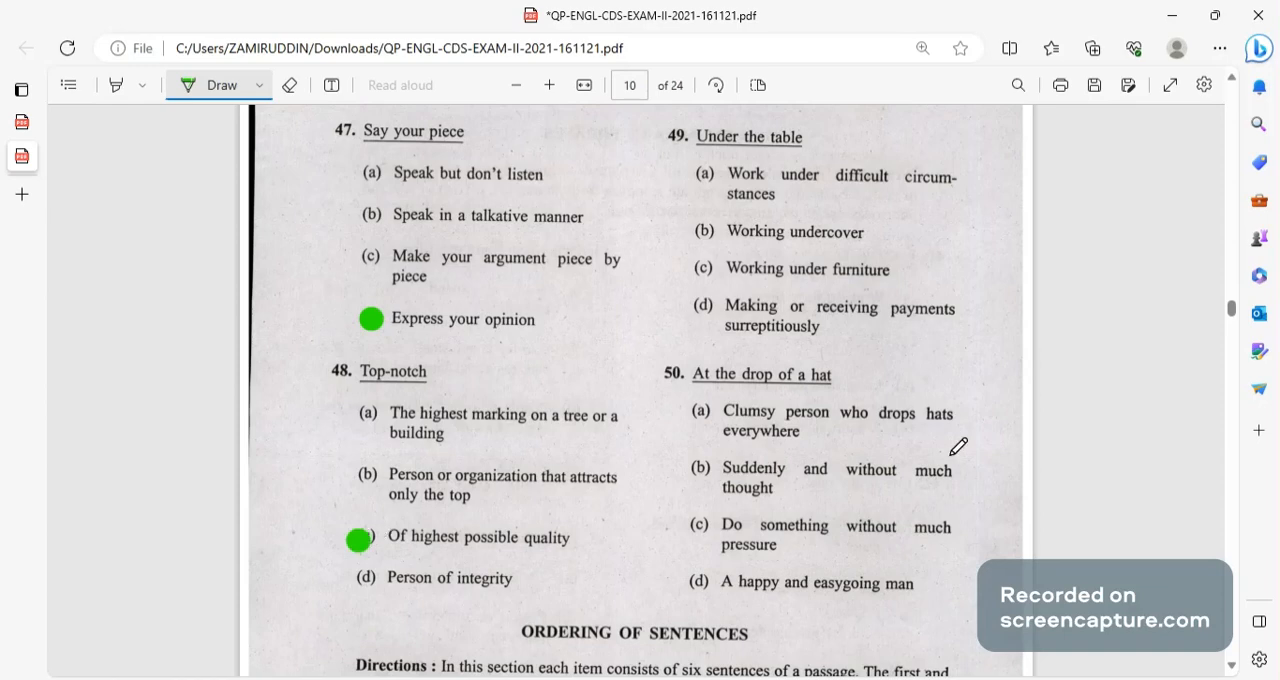
mouse_move(712, 300)
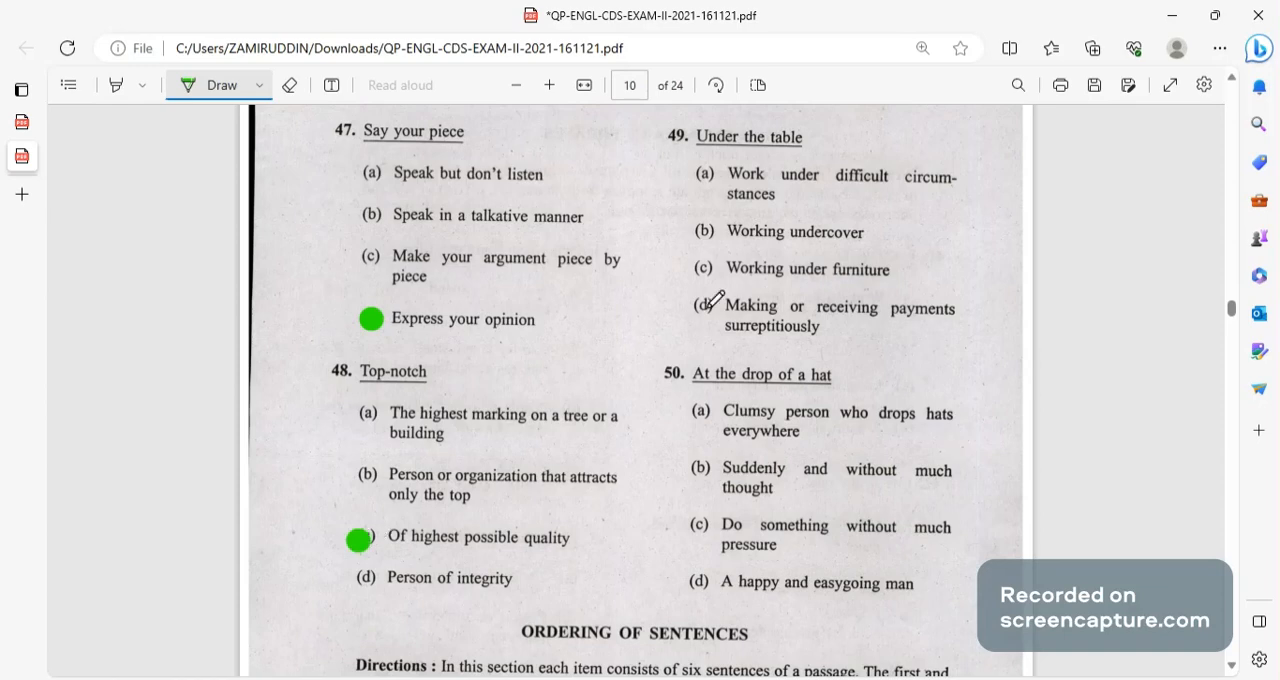
click(707, 307)
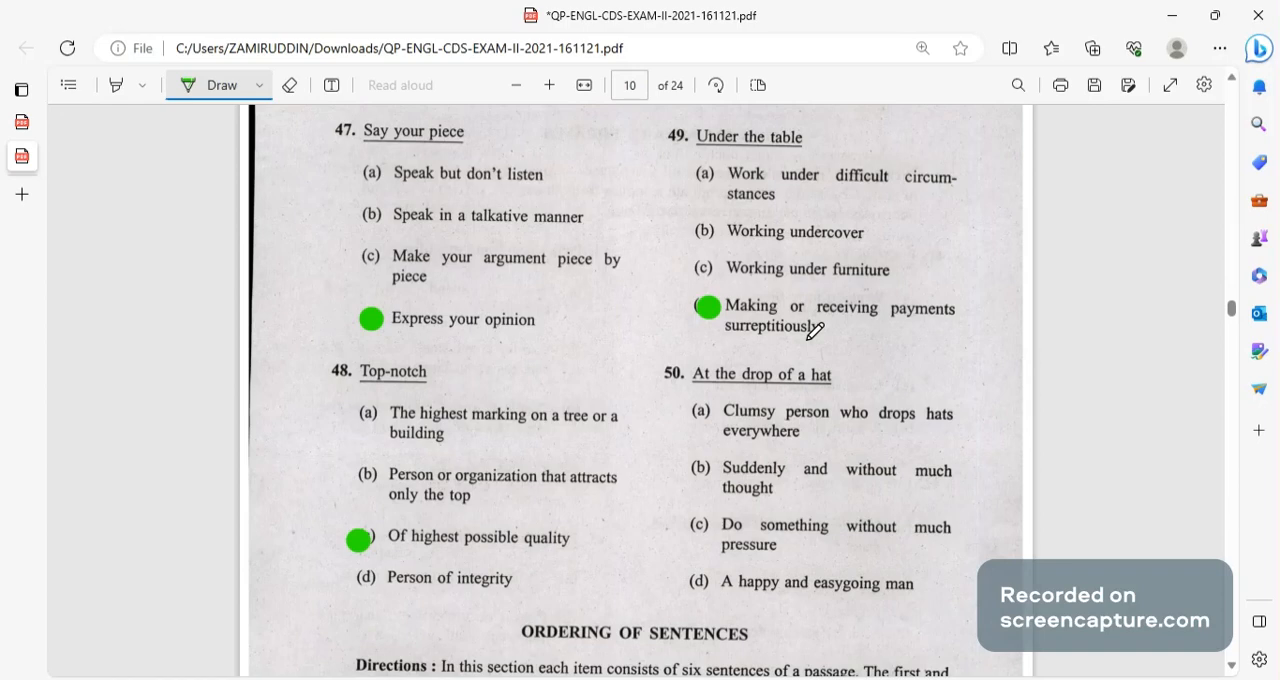
mouse_move(828, 345)
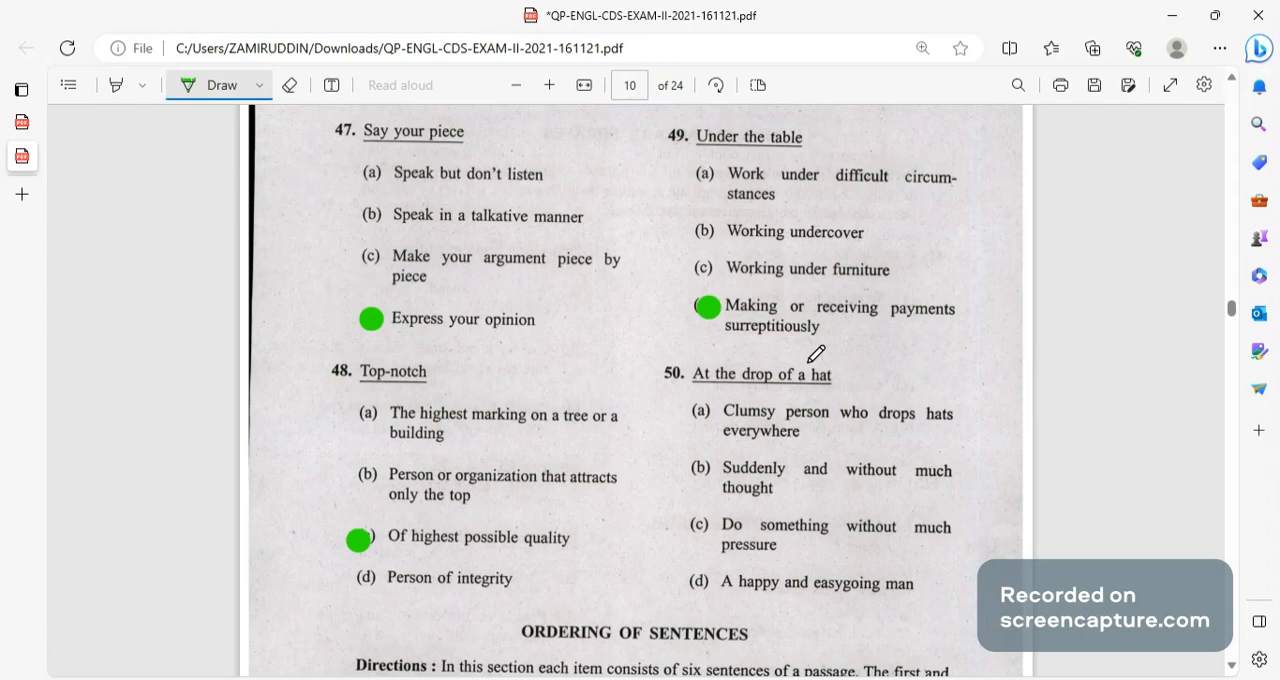
mouse_move(820, 360)
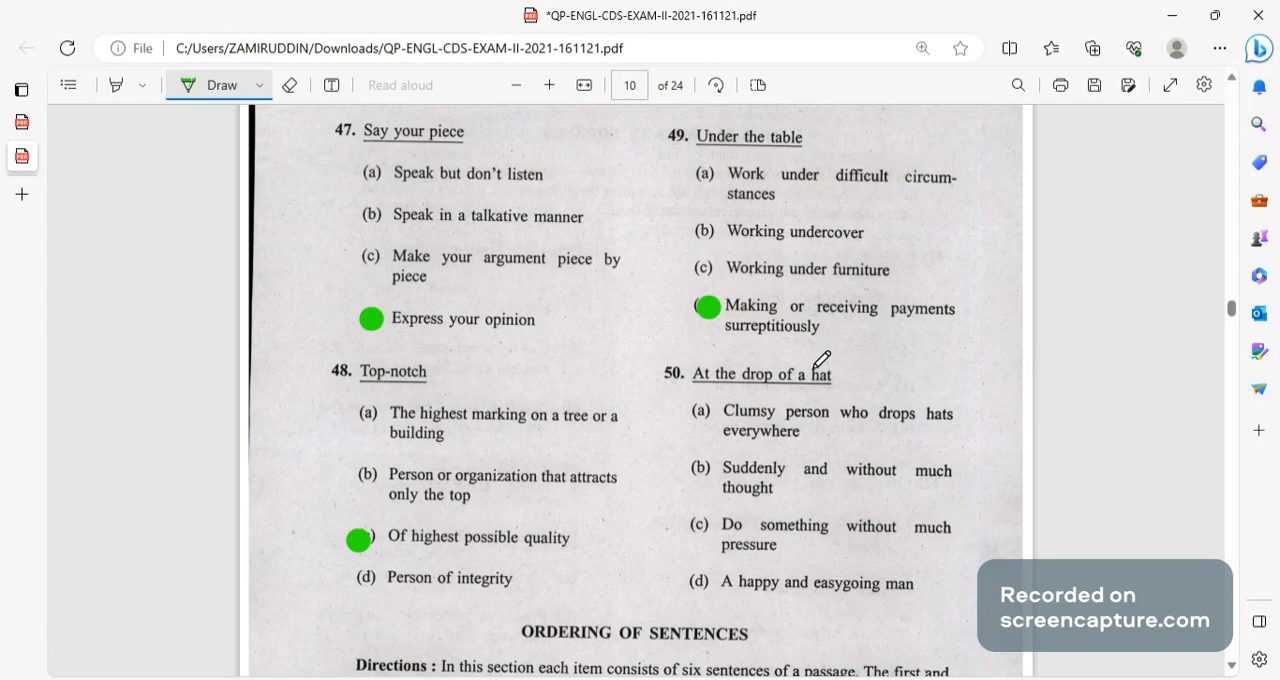
click(700, 474)
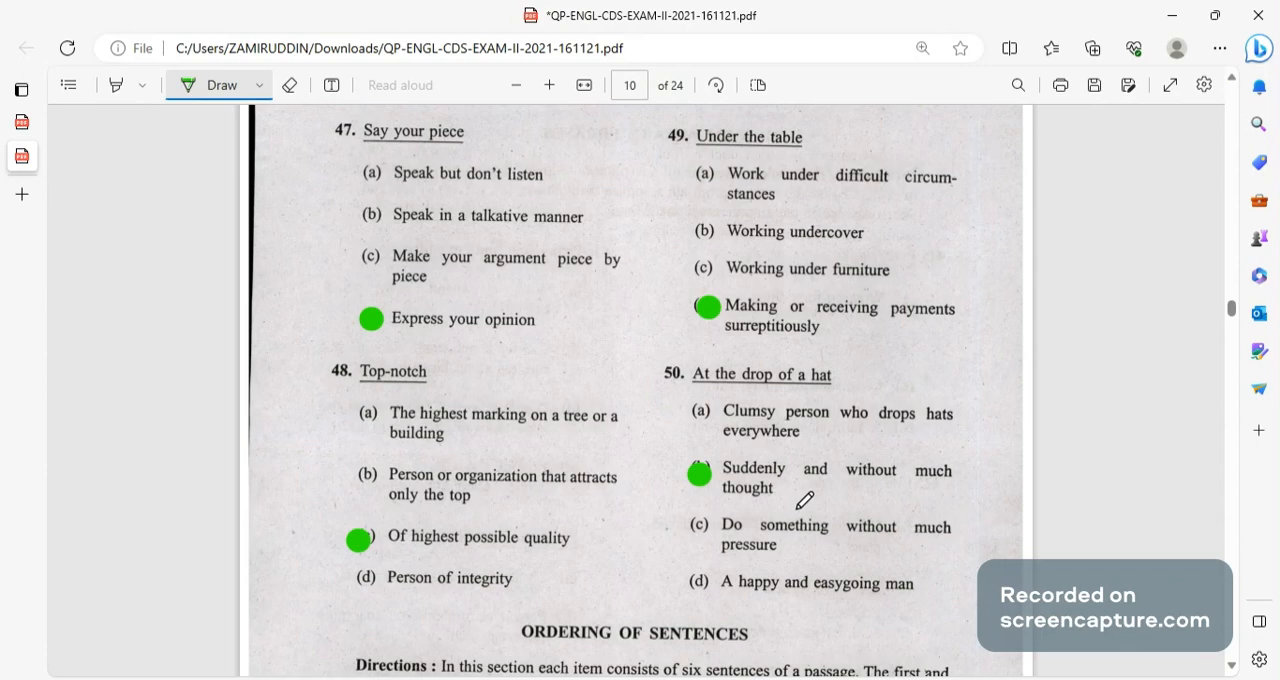
mouse_move(795, 497)
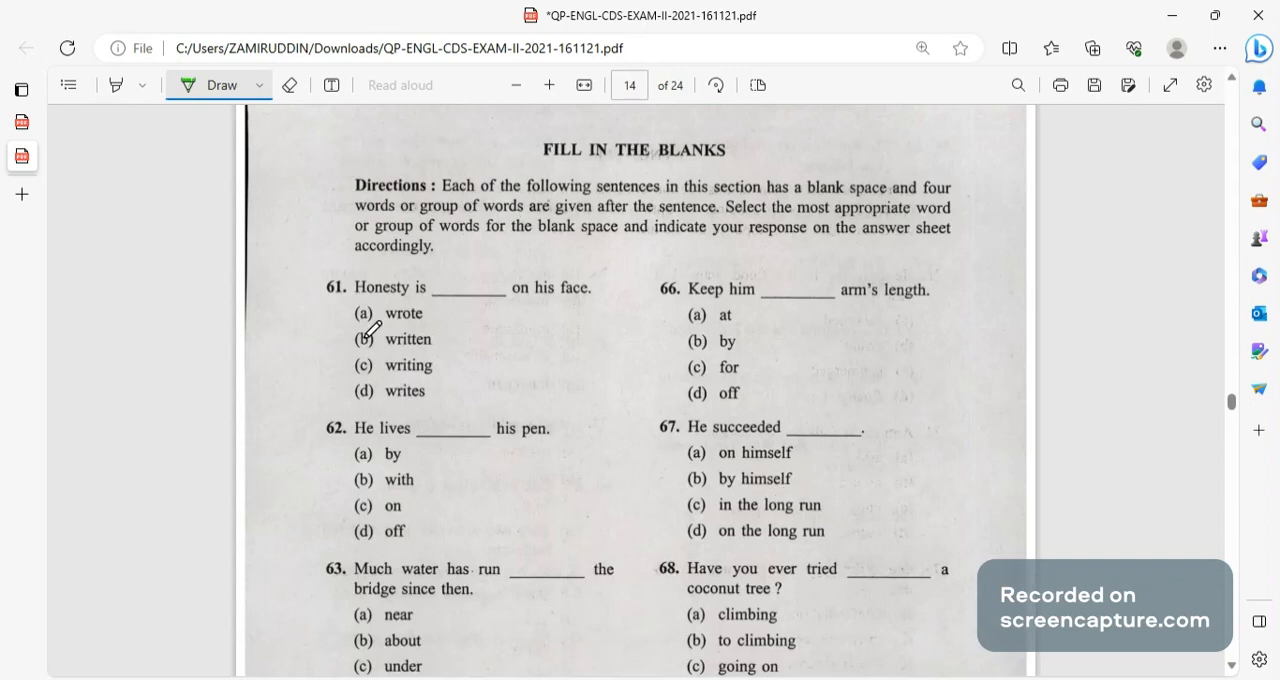
Dot fill-in-the-blank answers: 61 'written', 62 'by', 63 'under', 65 'to'.
click(365, 339)
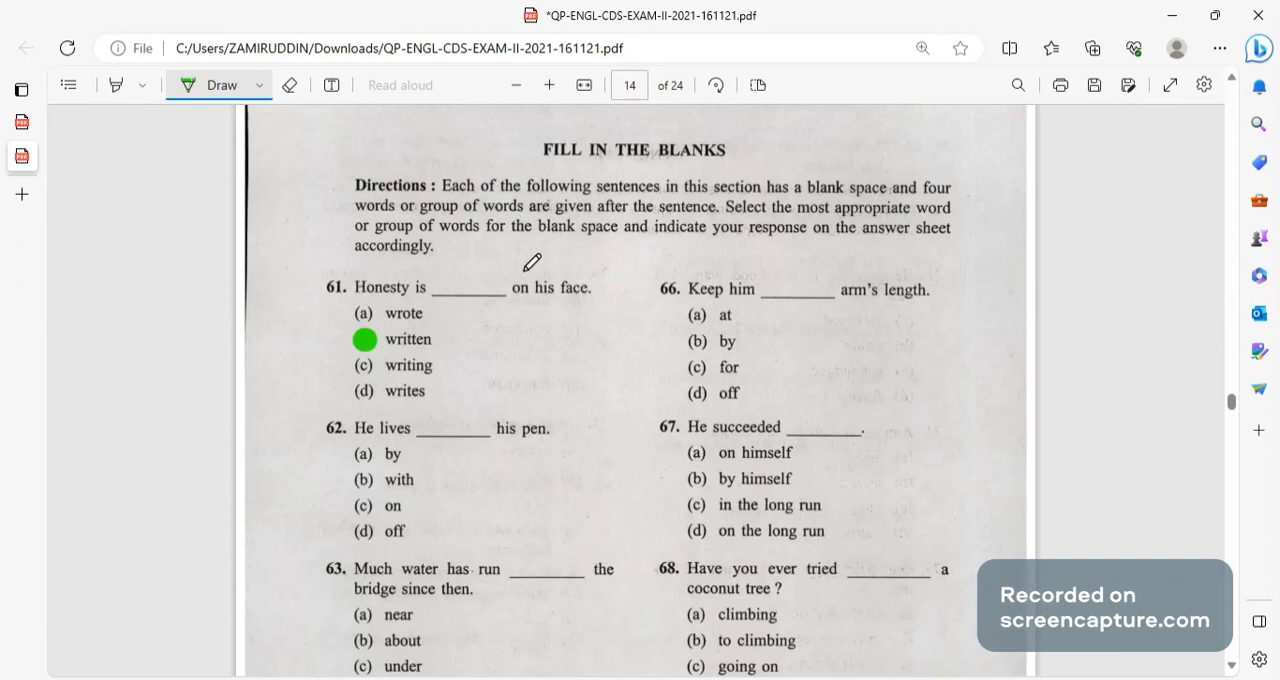
mouse_move(372, 438)
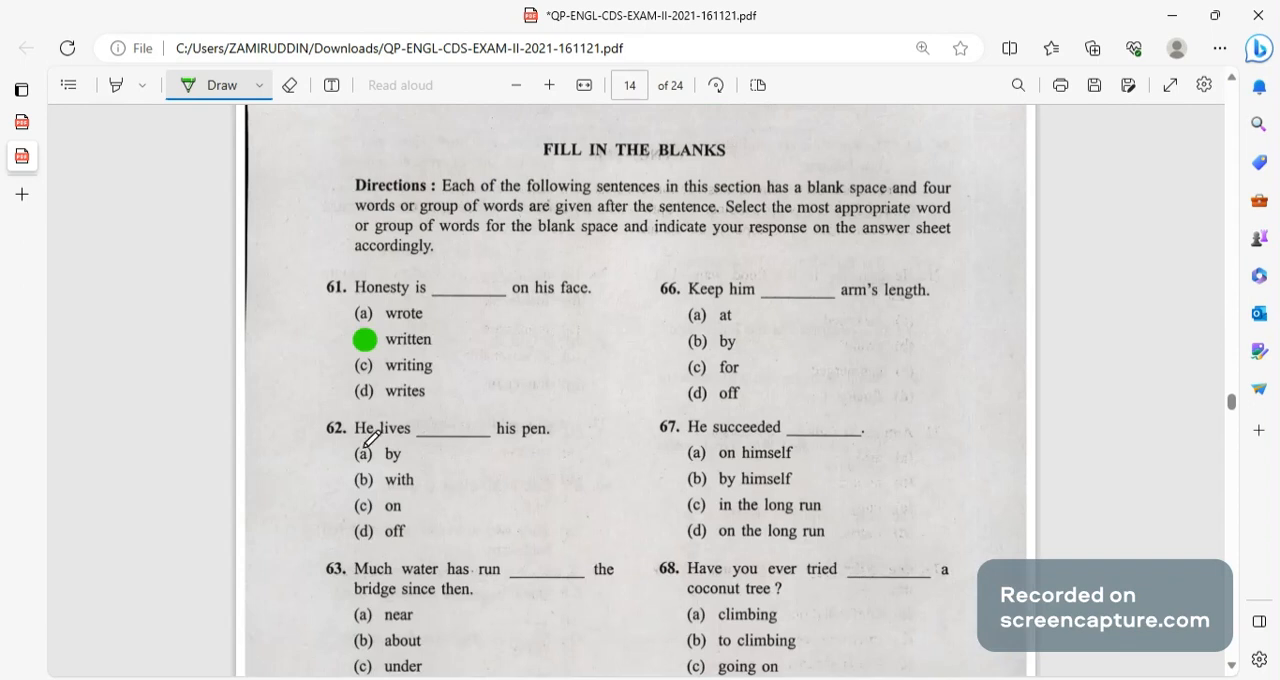
click(365, 457)
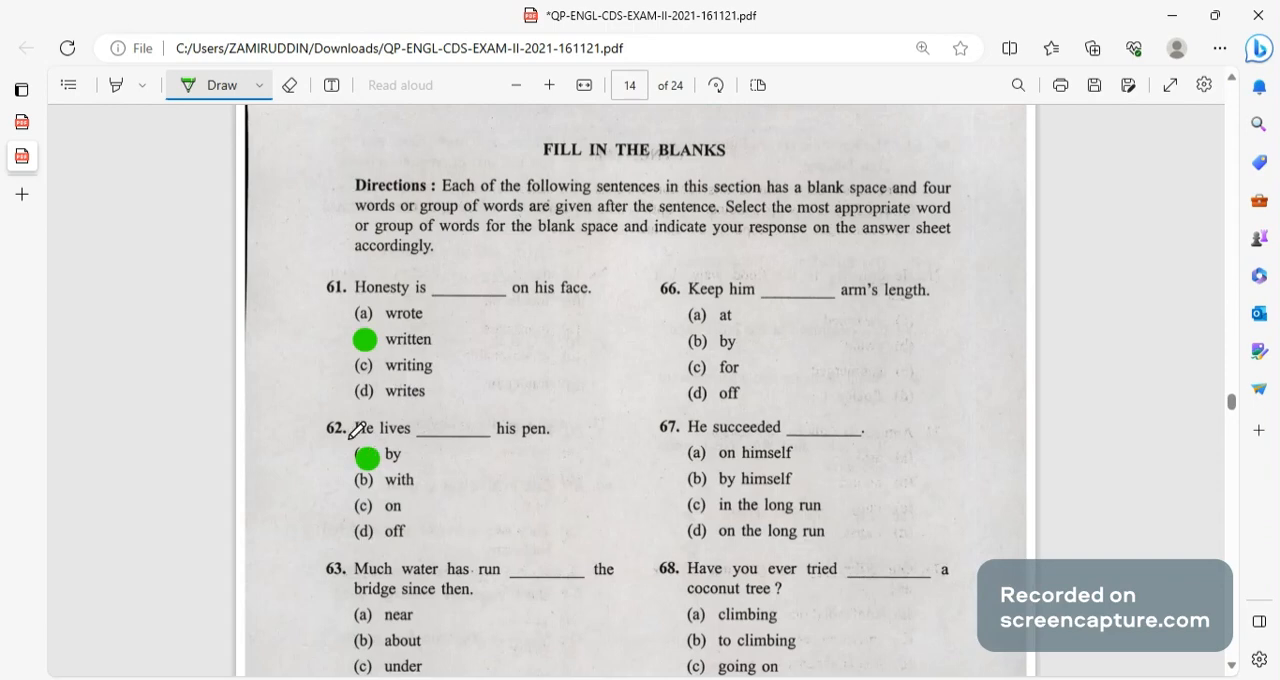
mouse_move(505, 447)
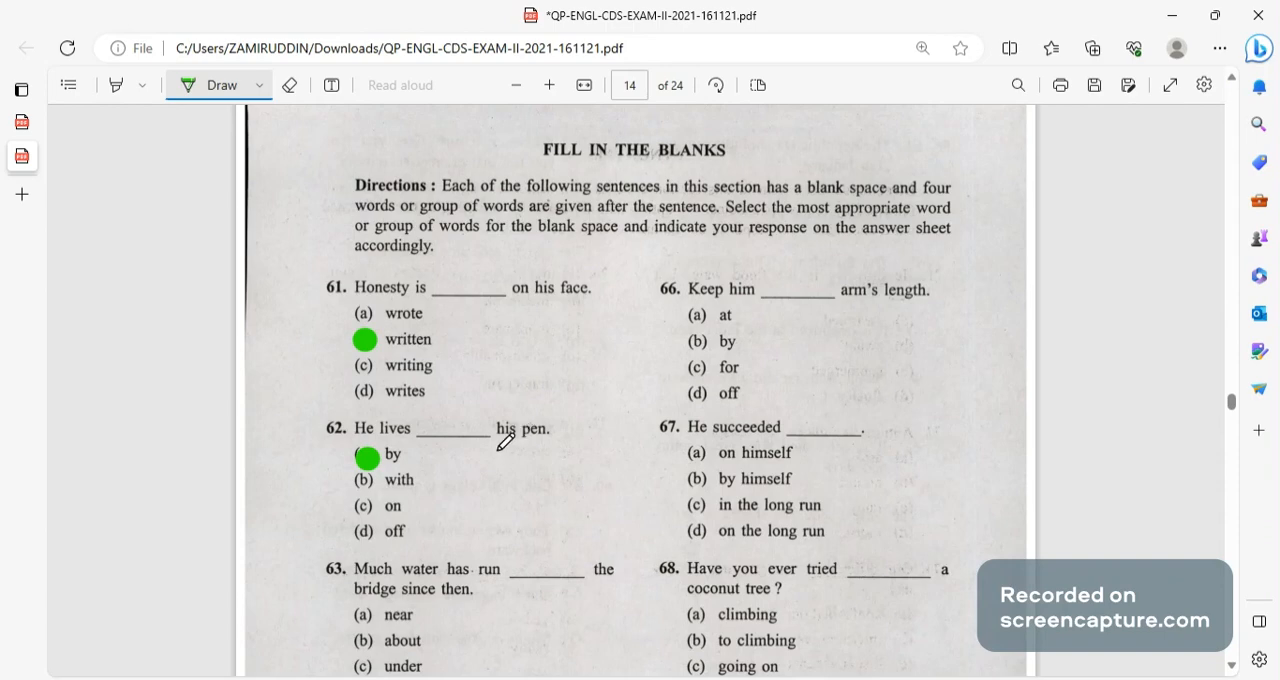
mouse_move(528, 305)
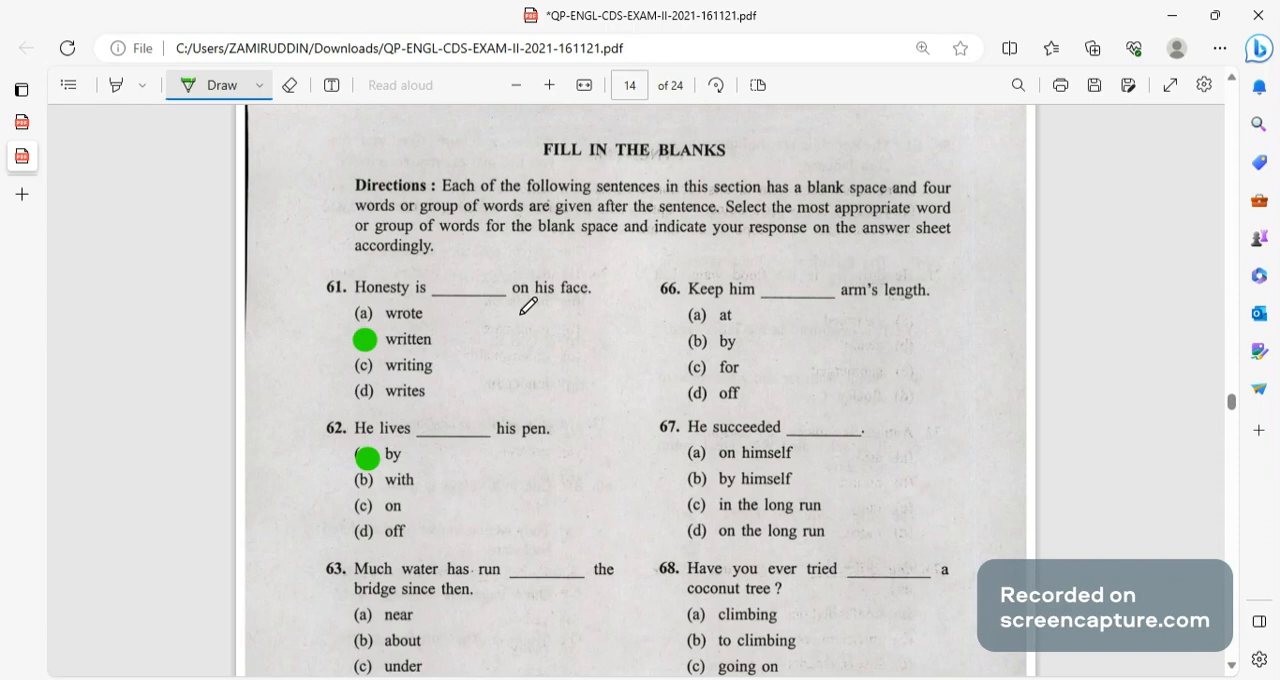
mouse_move(498, 314)
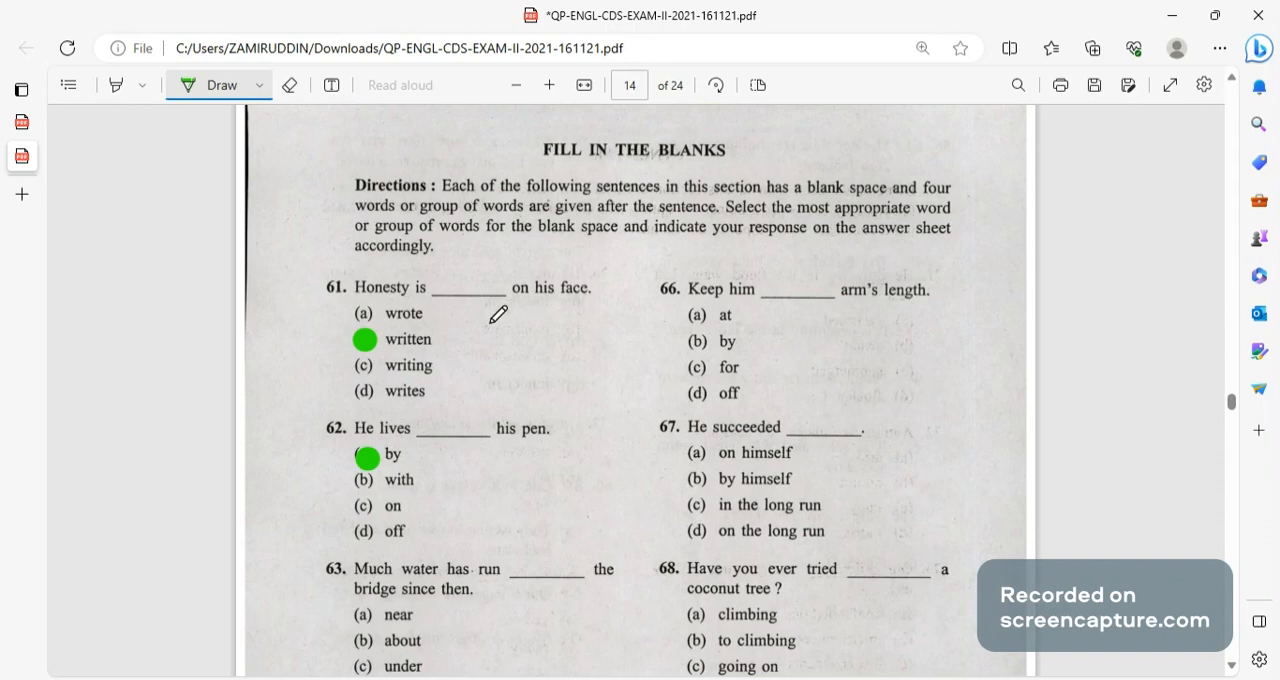
mouse_move(506, 330)
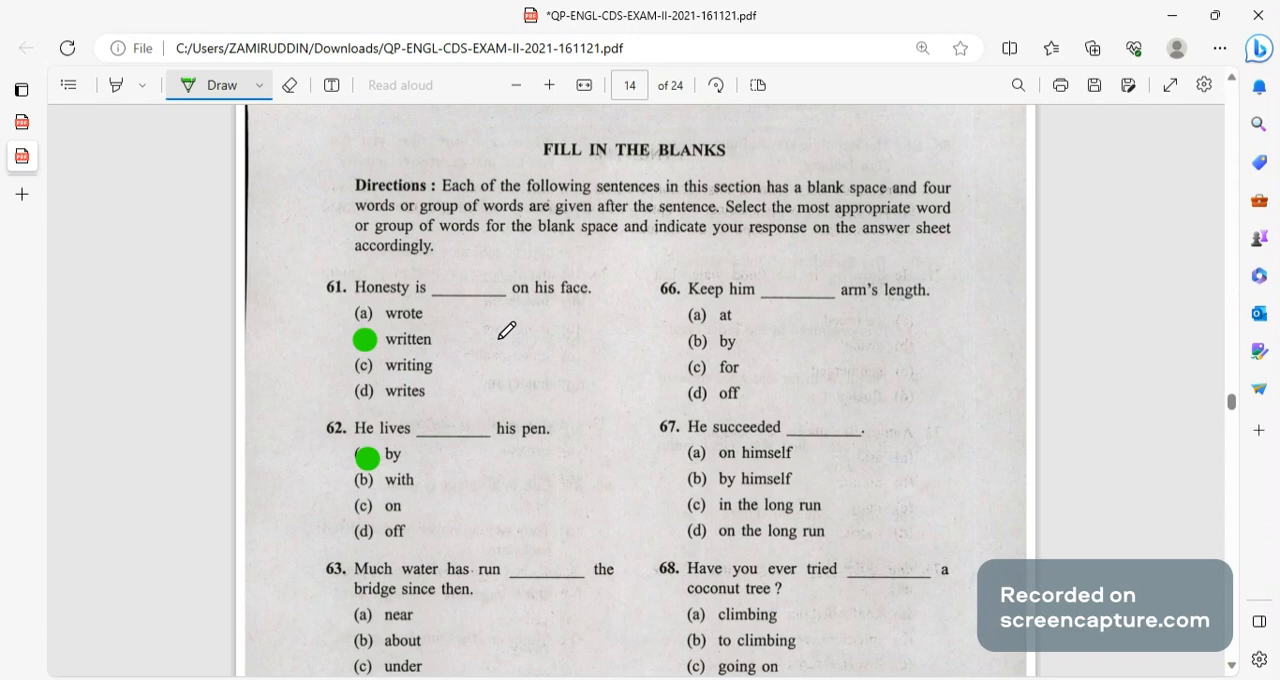
scroll(down, 3)
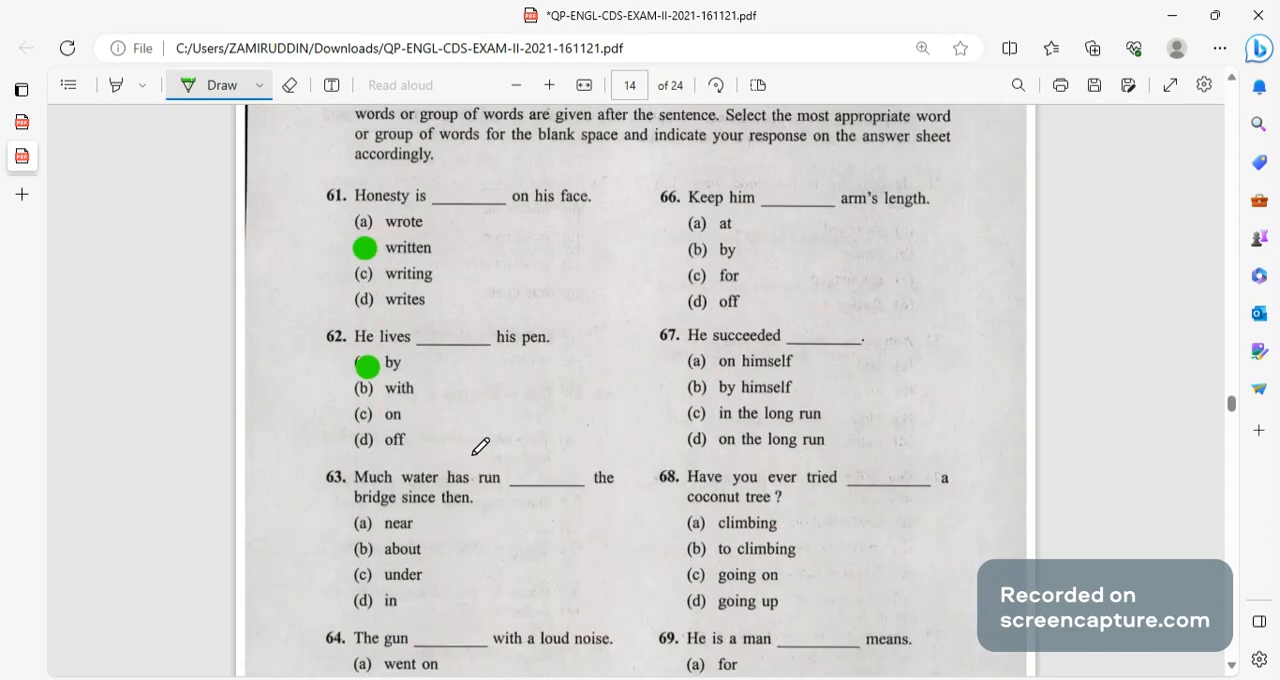
click(366, 580)
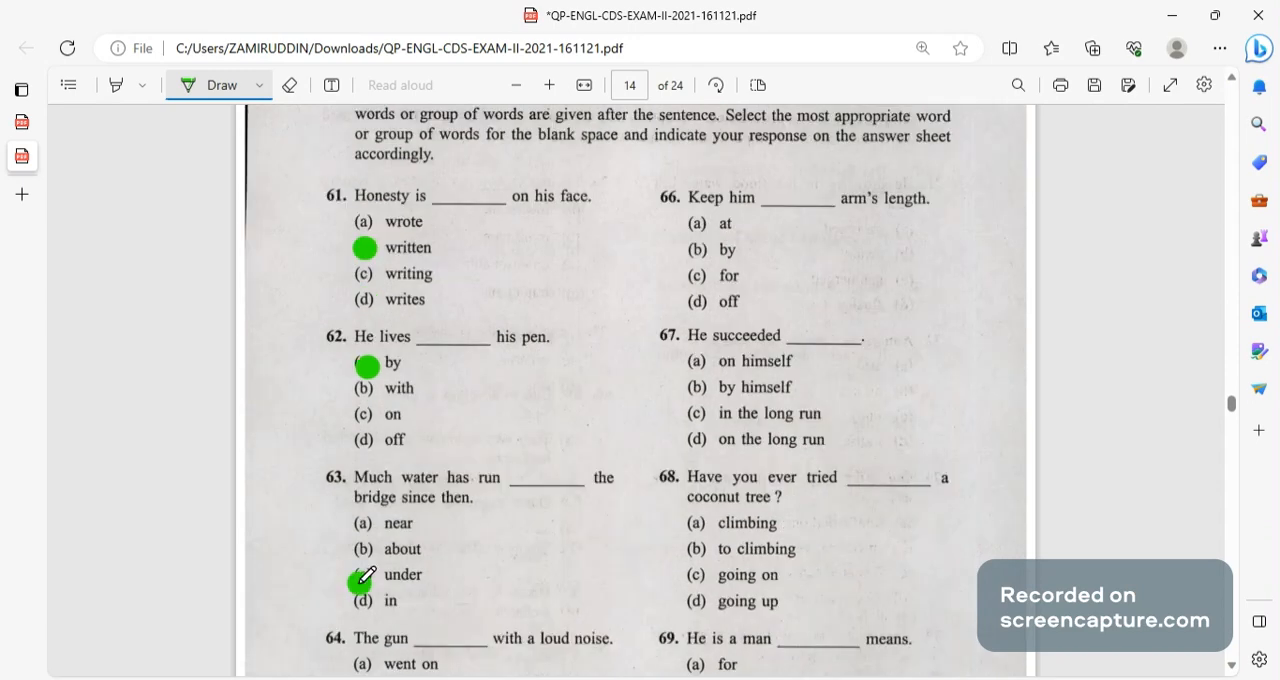
scroll(down, 3)
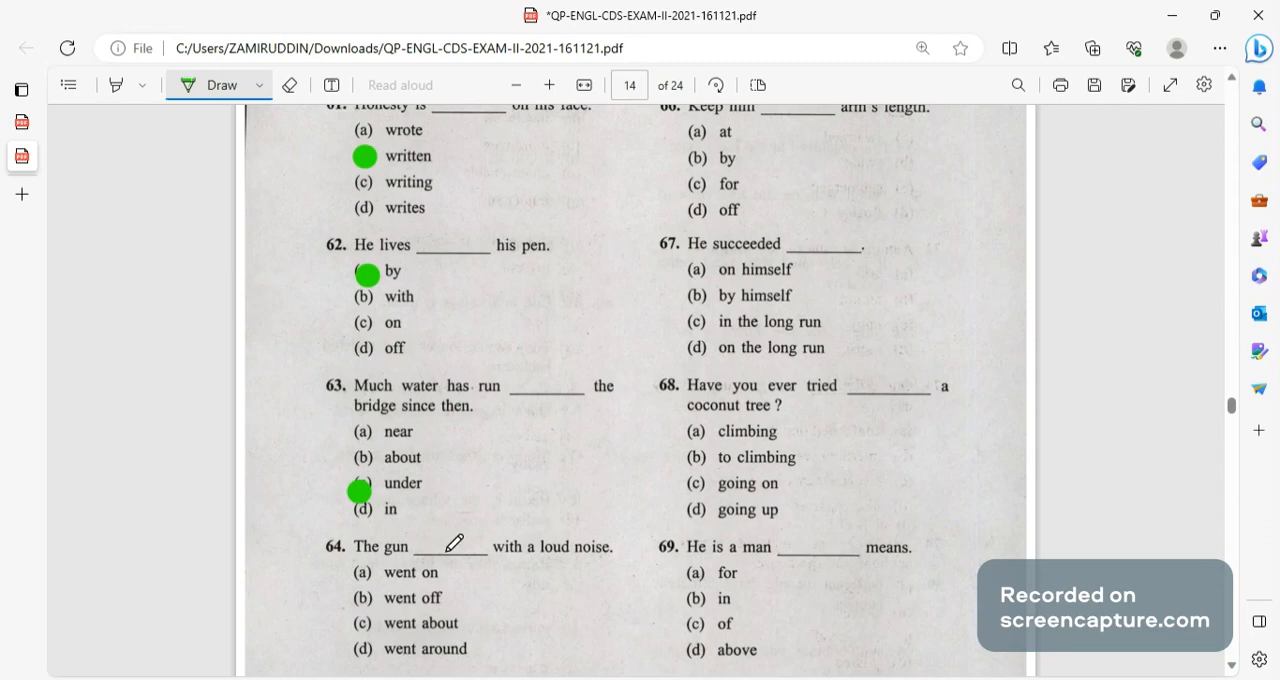
scroll(down, 3)
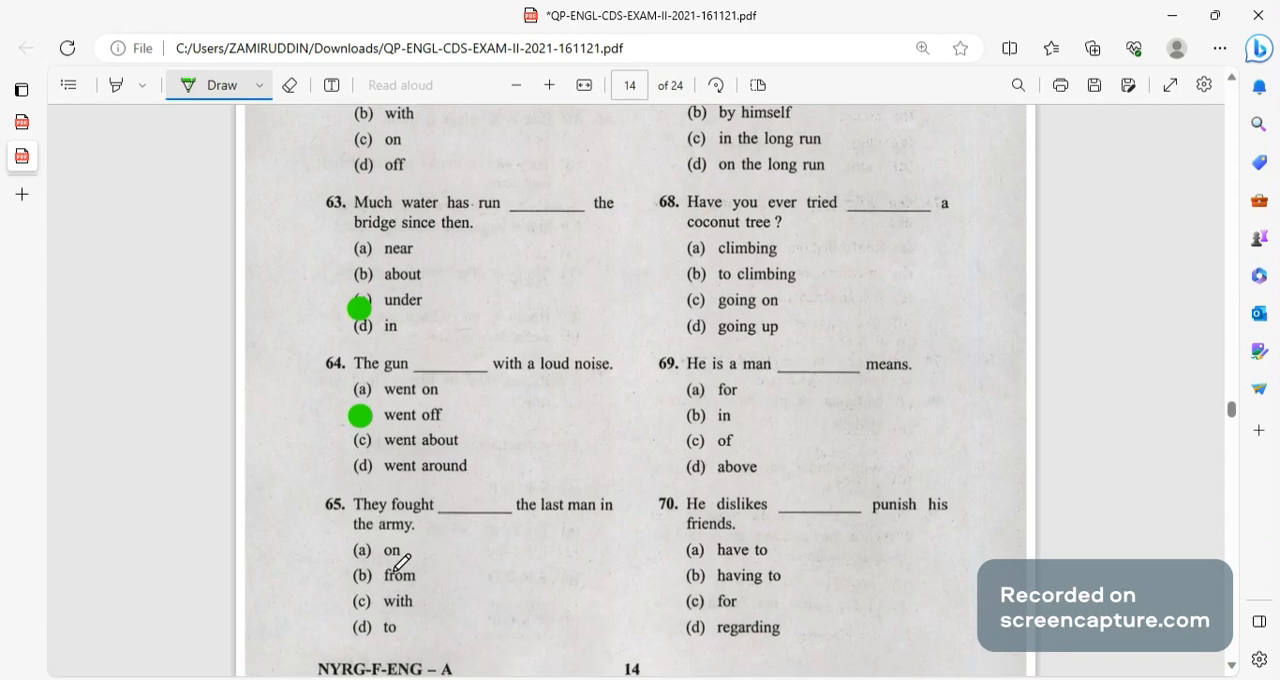
click(360, 627)
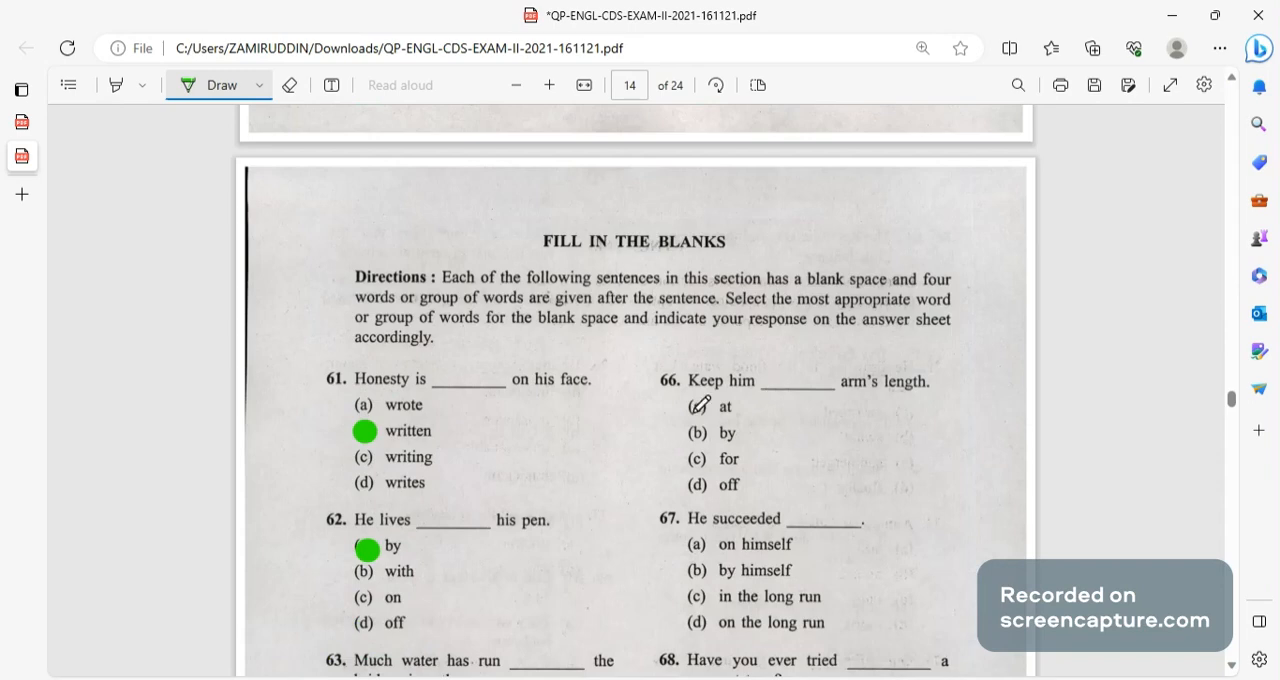
Scroll down page 14 and dot 'having to' as the answer to Q70.
scroll(down, 3)
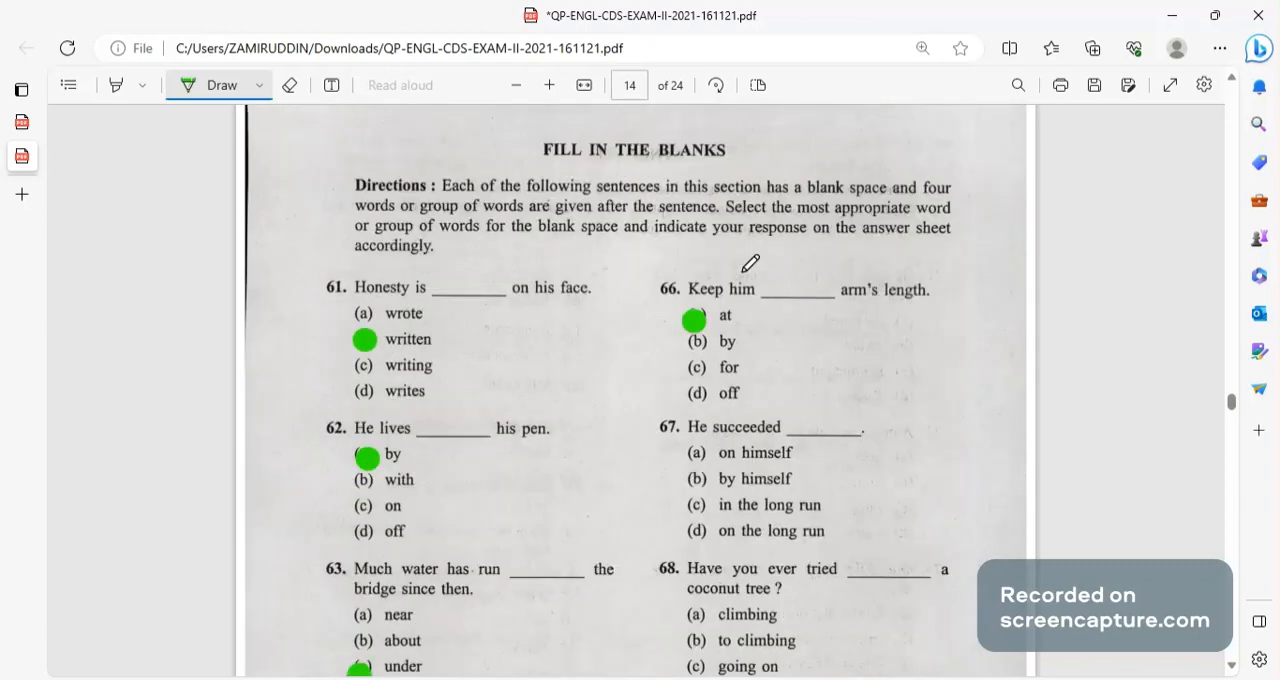
mouse_move(779, 312)
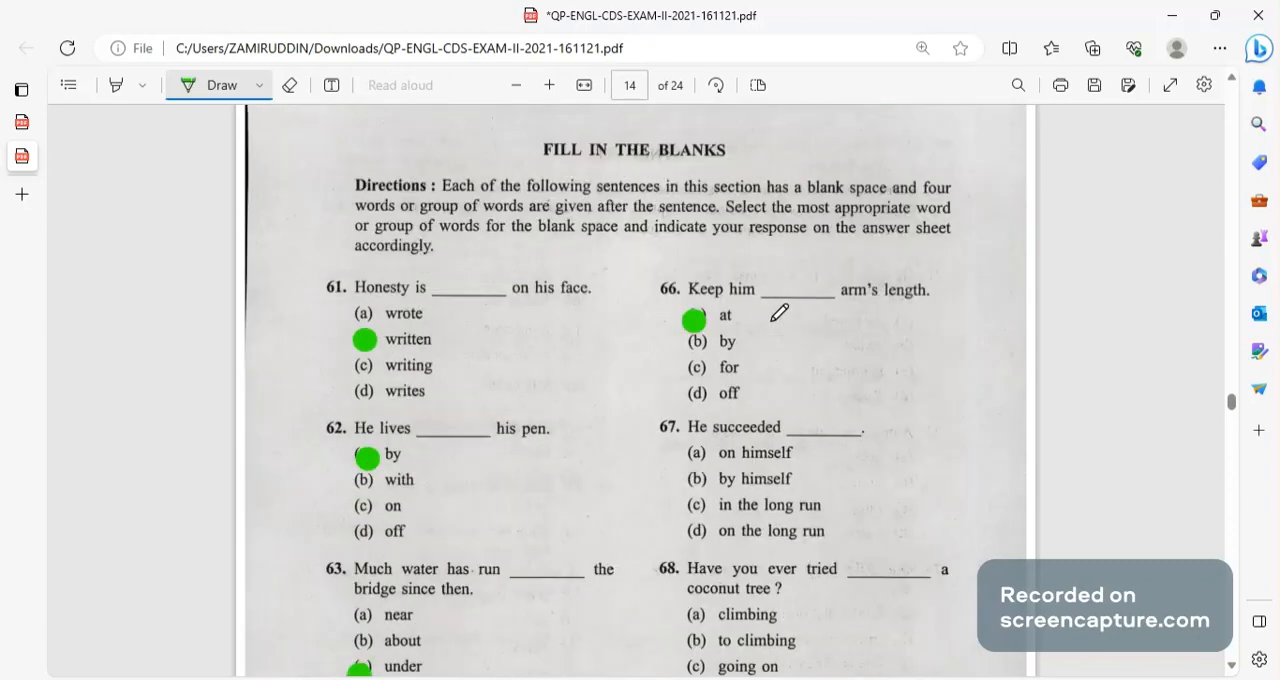
mouse_move(755, 332)
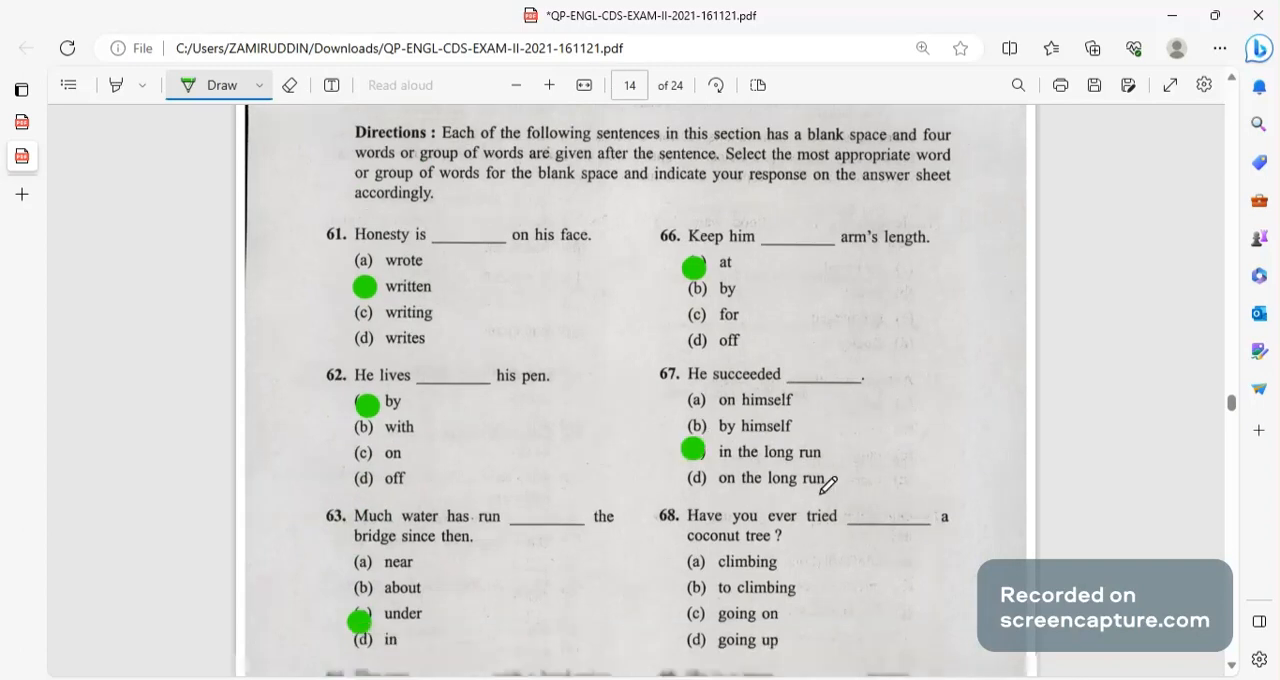
scroll(down, 3)
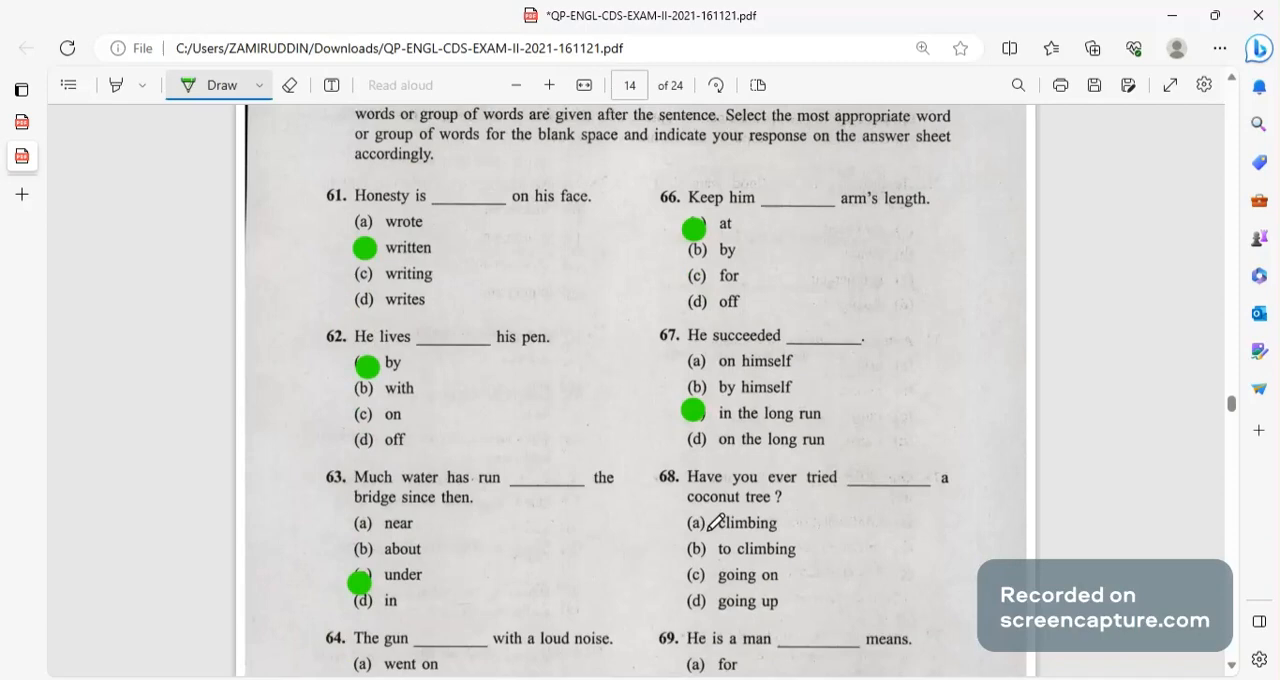
scroll(down, 3)
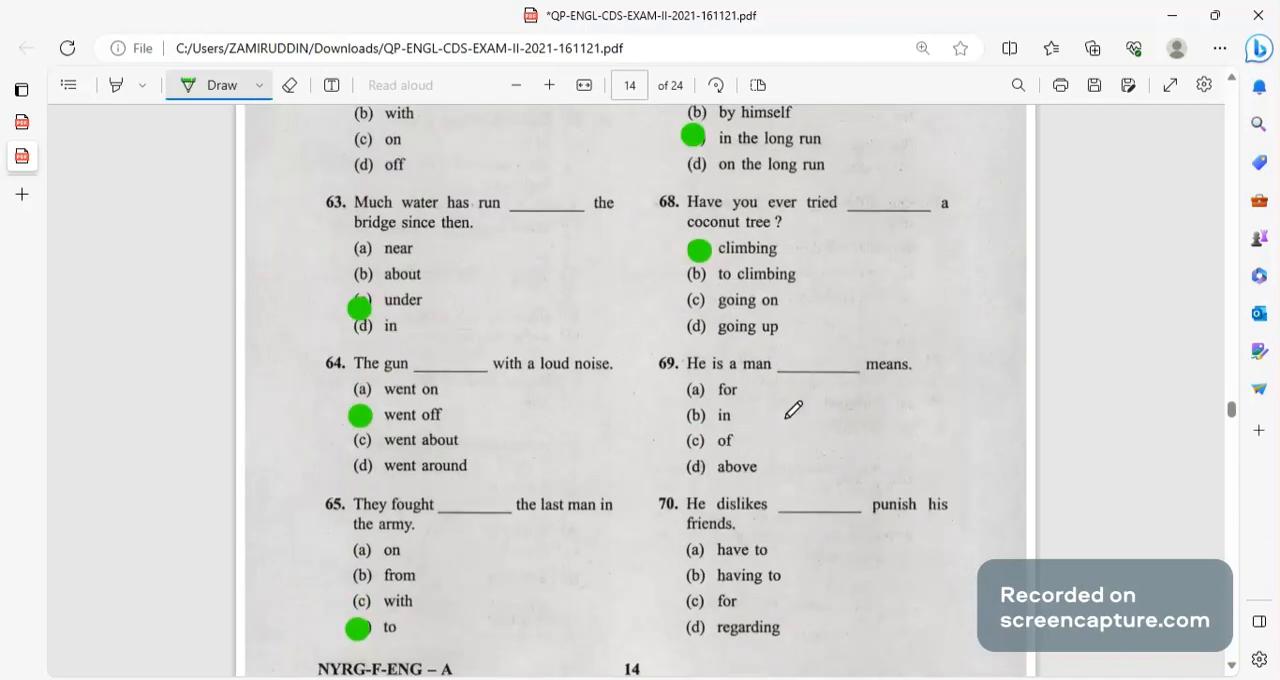
scroll(down, 3)
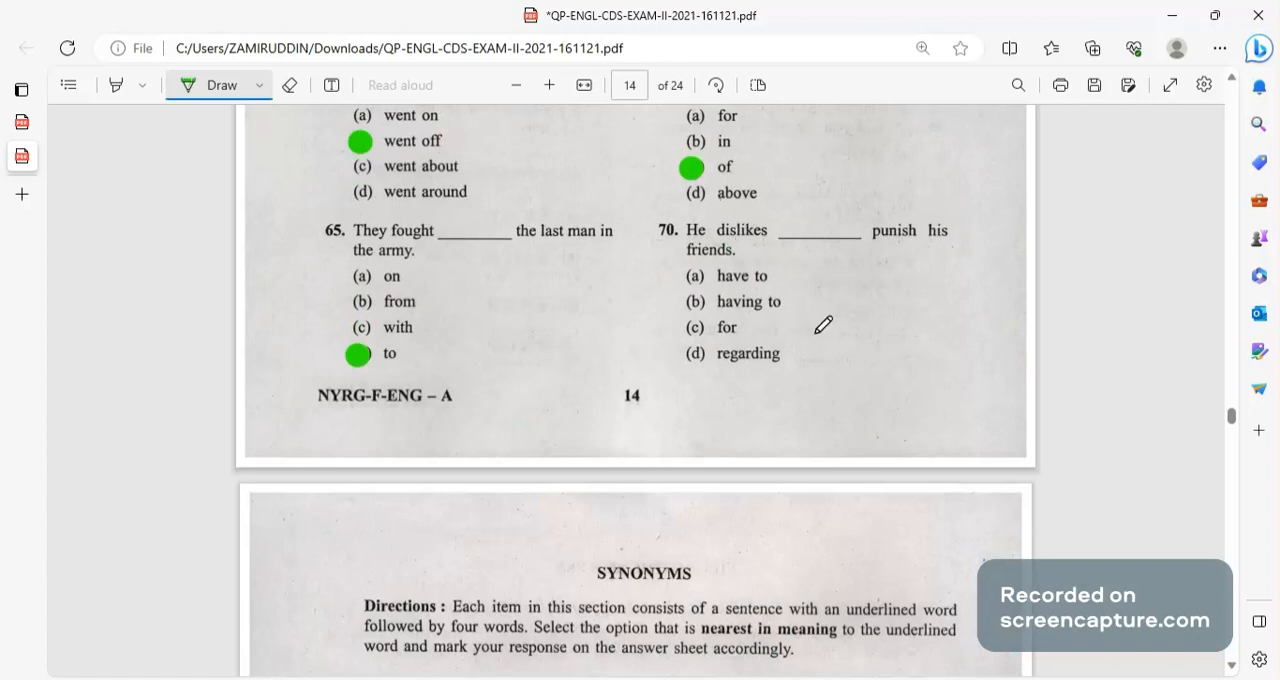
click(700, 307)
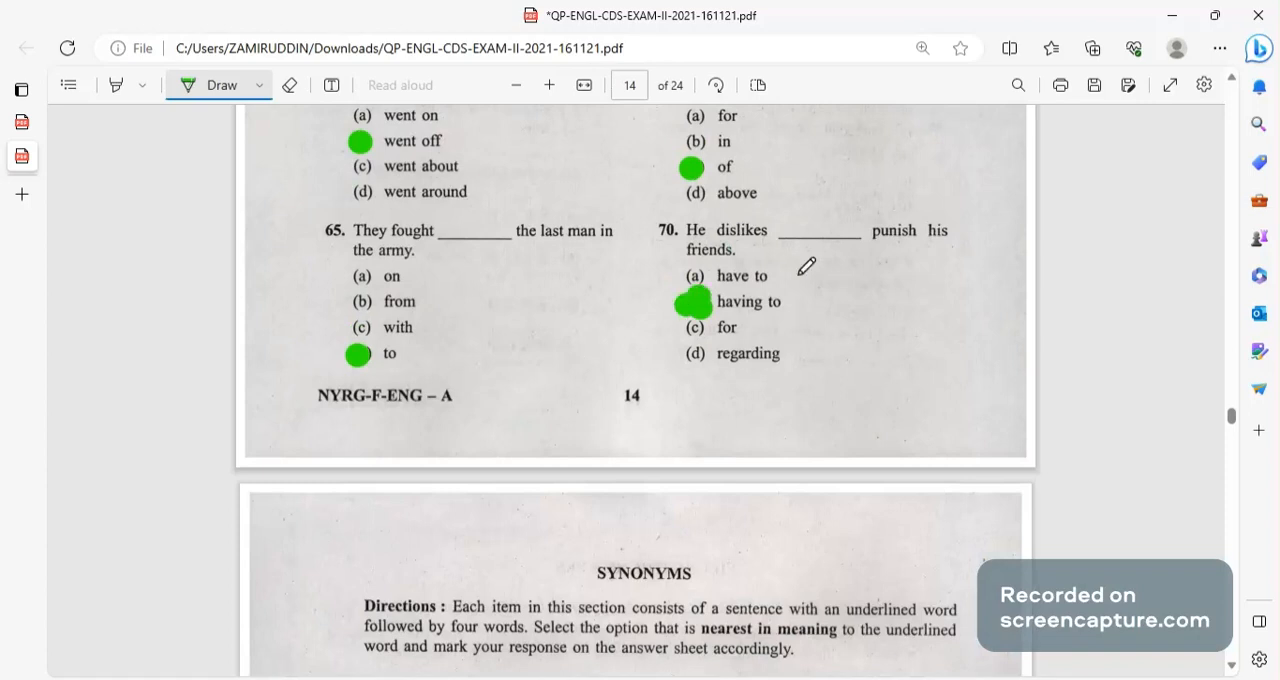
mouse_move(785, 300)
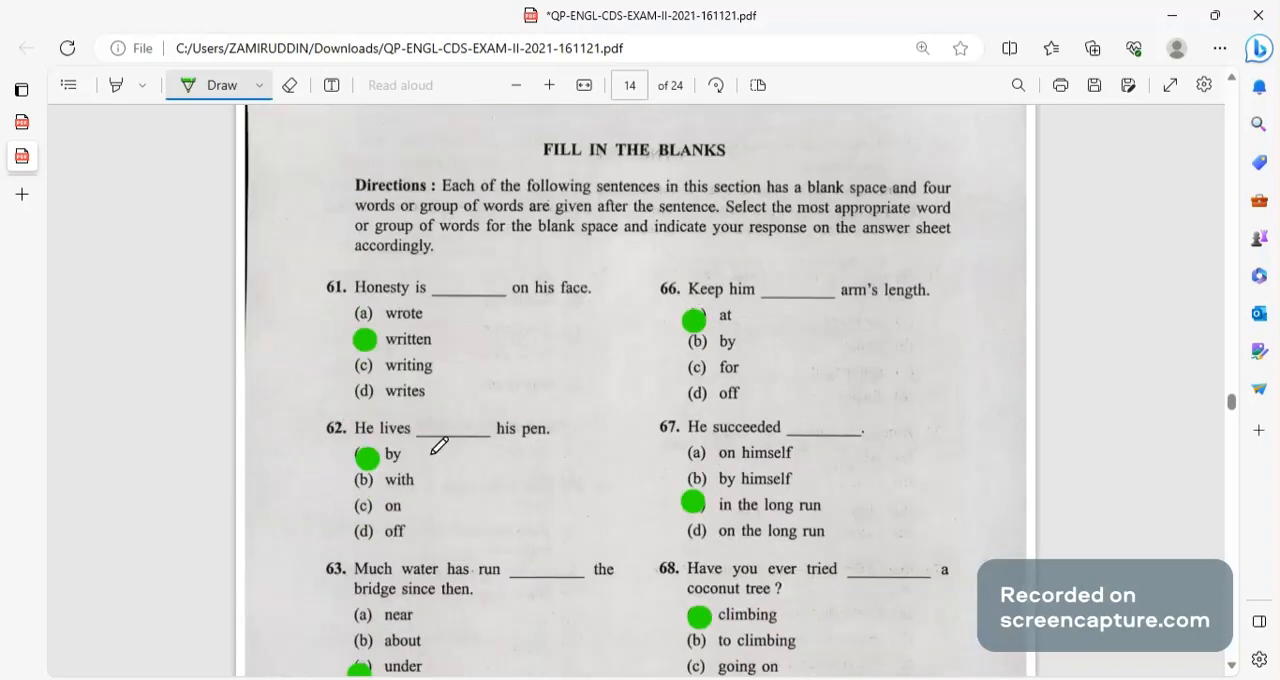
mouse_move(510, 425)
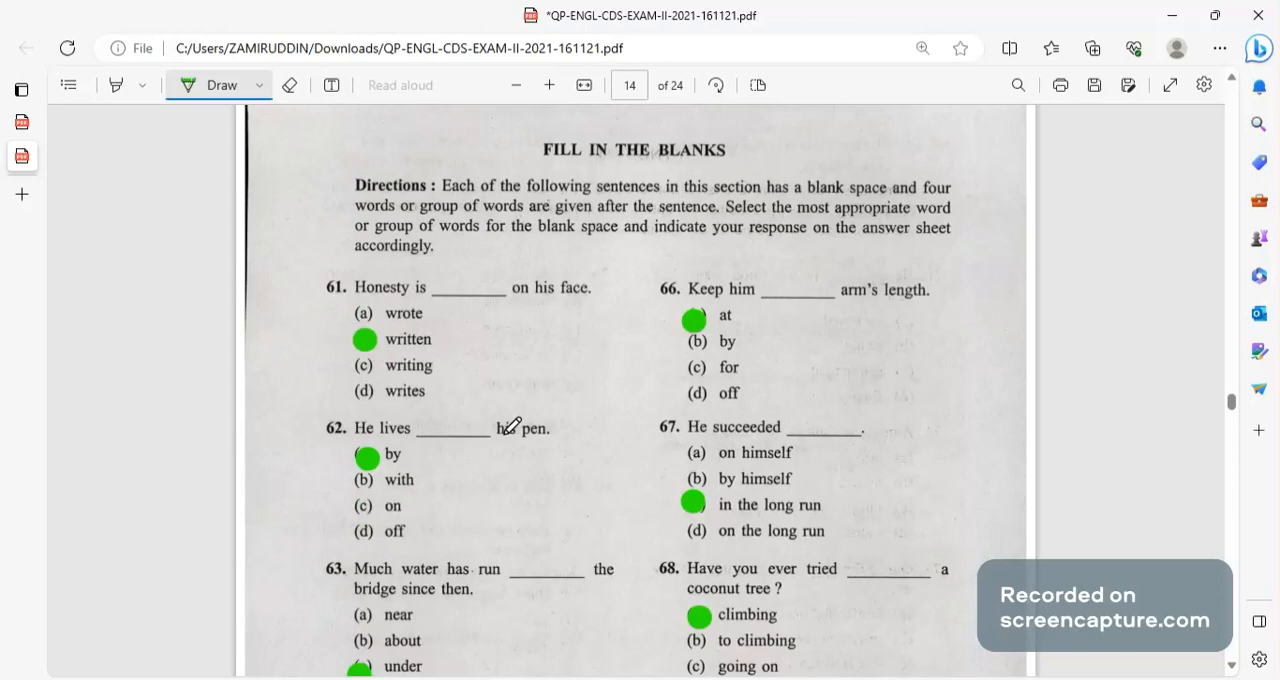
scroll(down, 3)
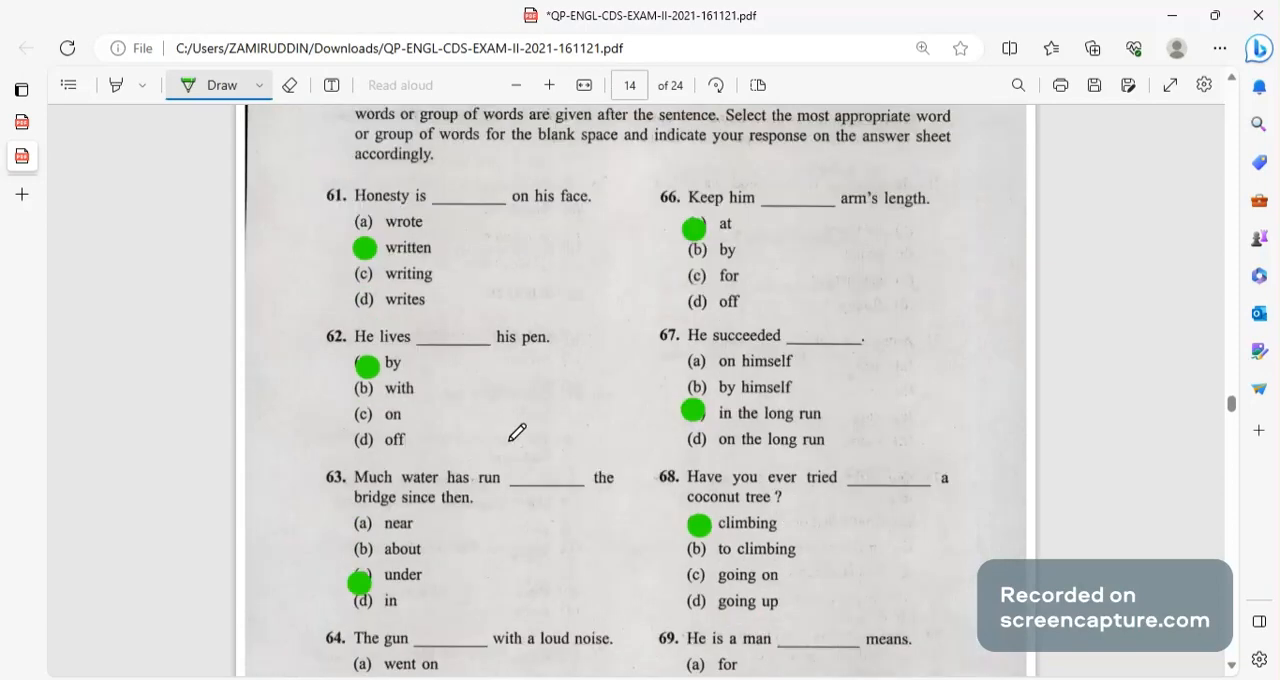
scroll(down, 3)
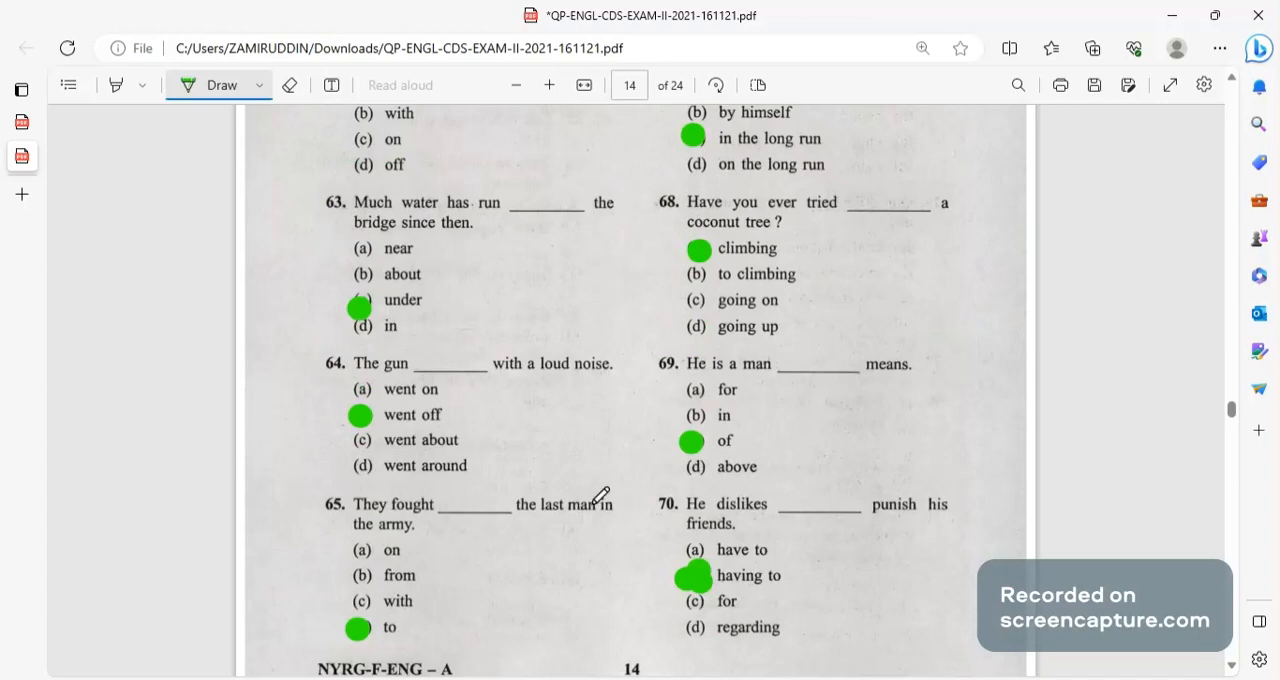
scroll(down, 3)
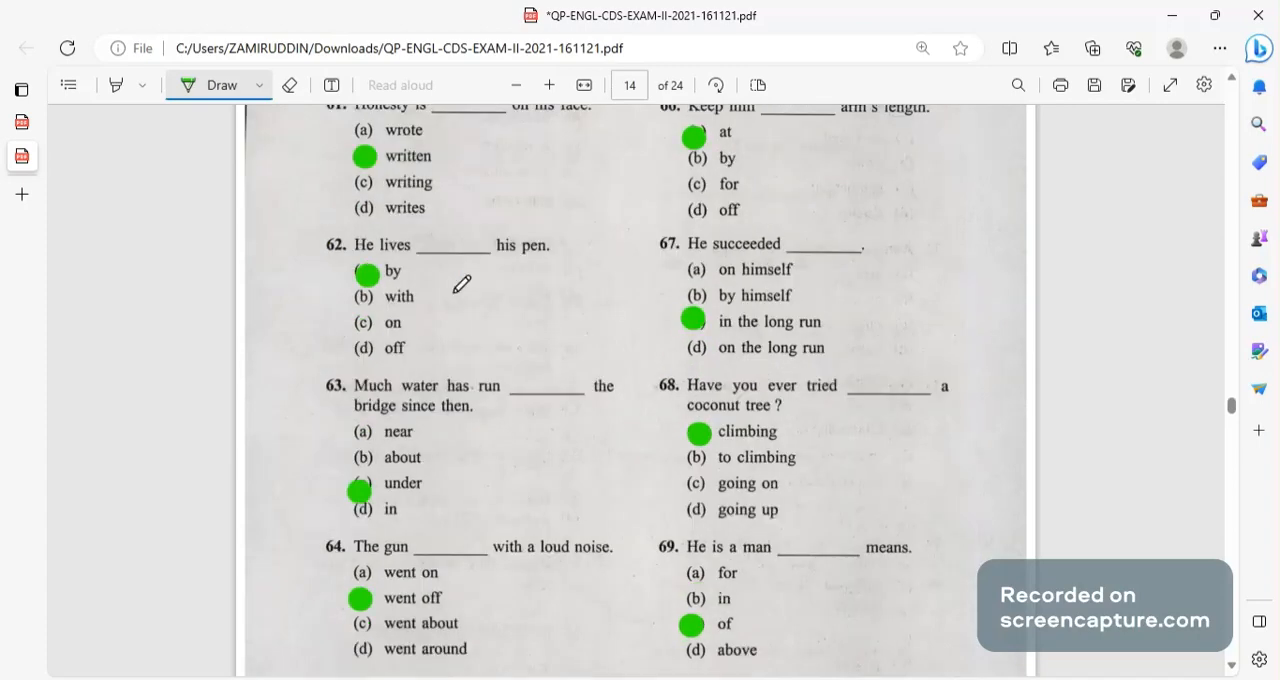
mouse_move(465, 305)
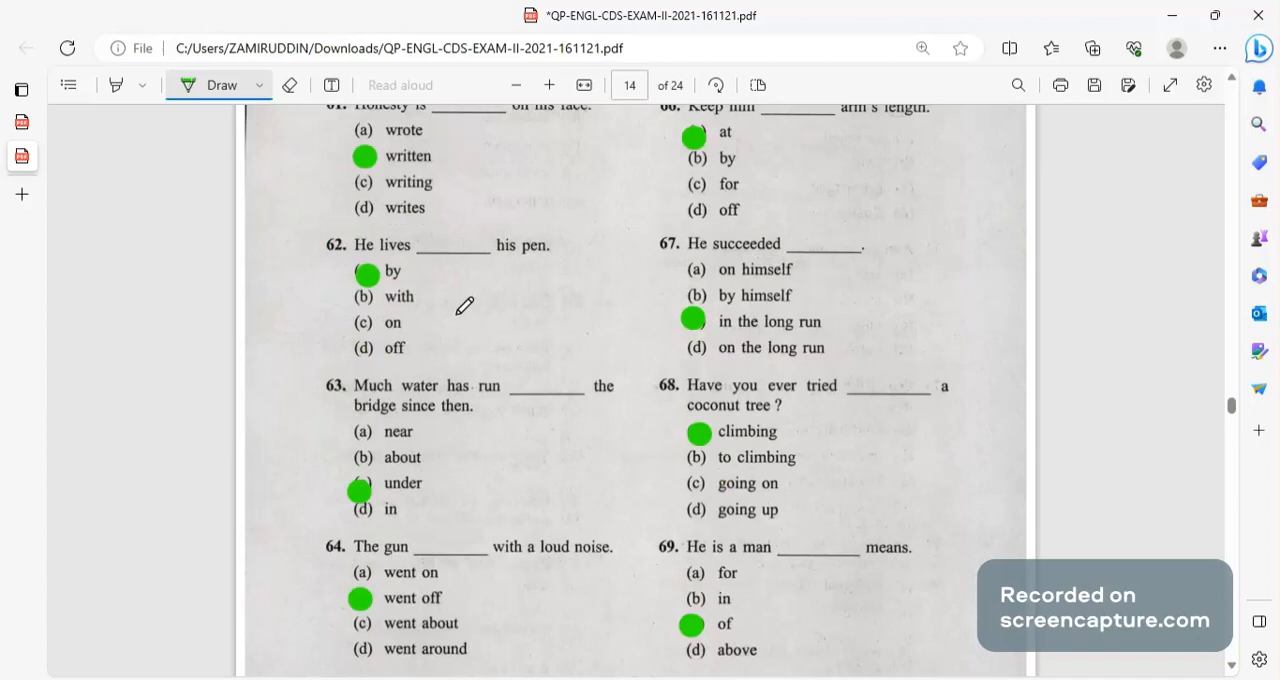
mouse_move(440, 400)
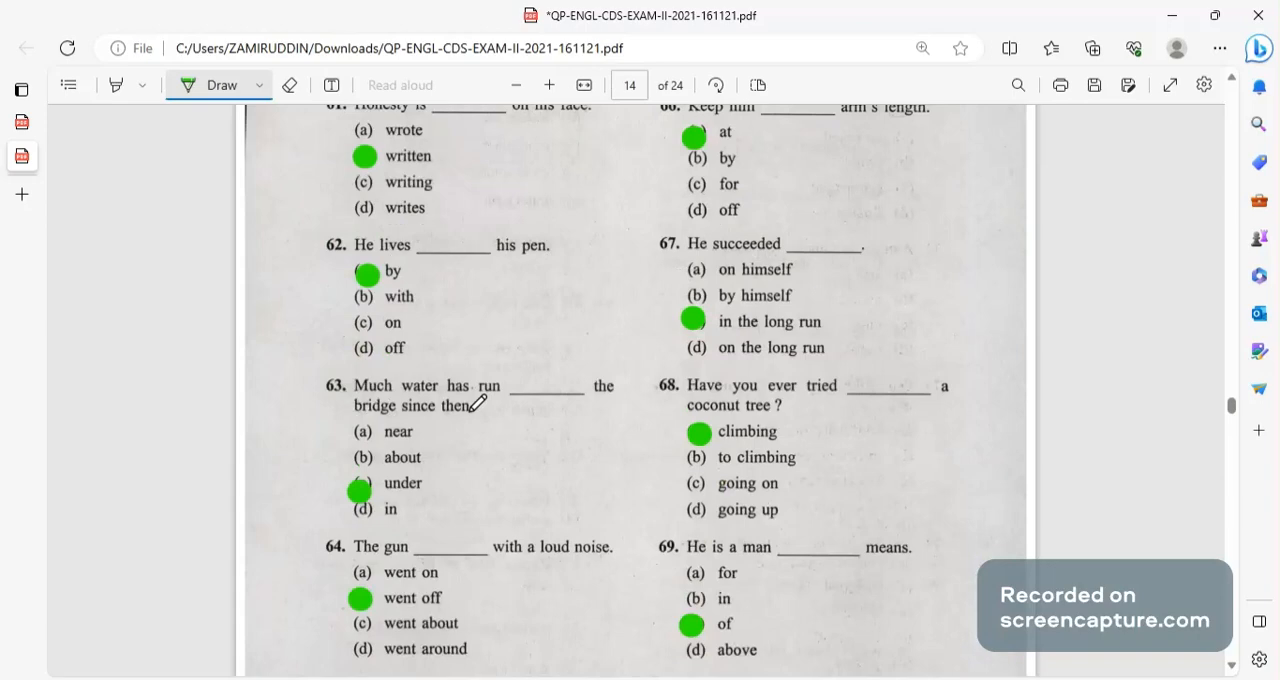
scroll(down, 3)
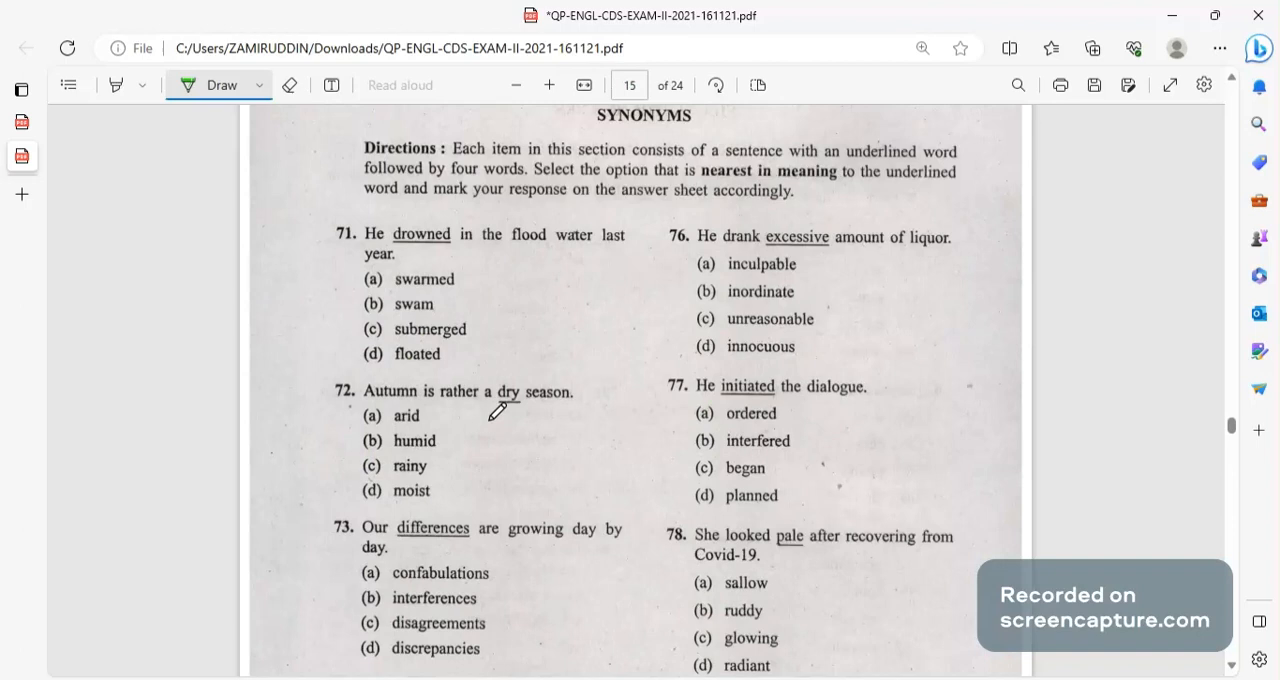
mouse_move(396, 316)
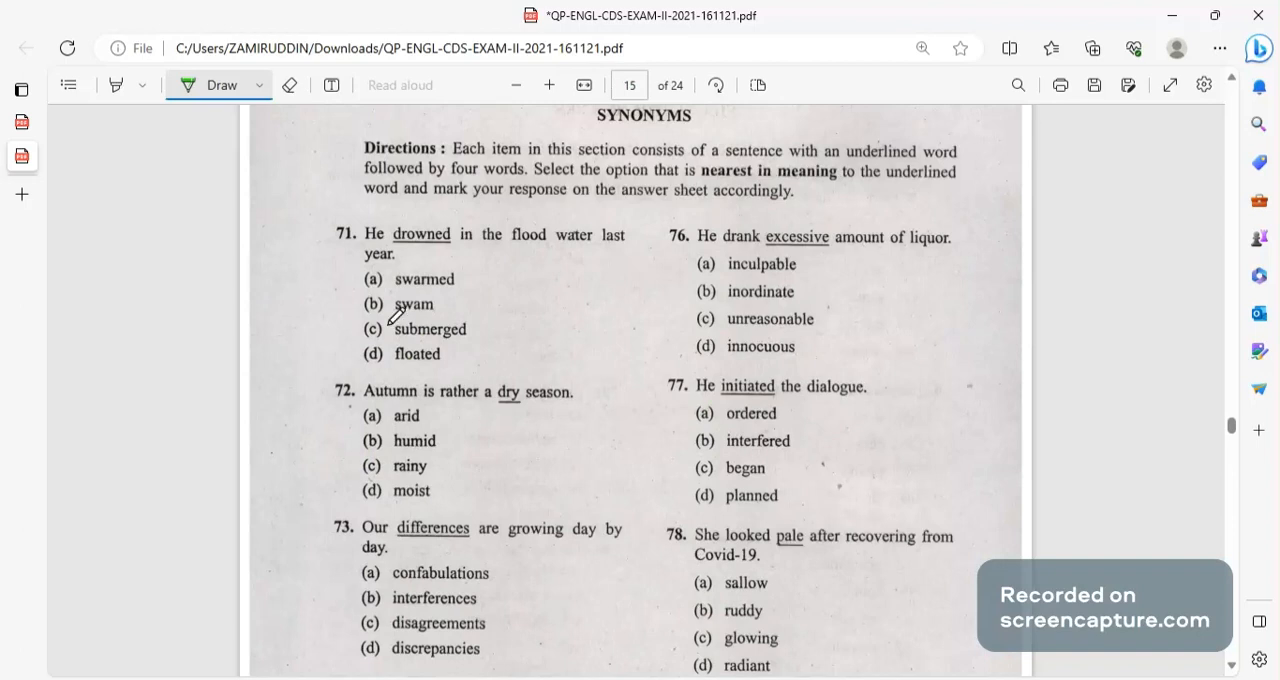
Dot submerged for Q71 and arid for Q72 on page 15.
click(373, 323)
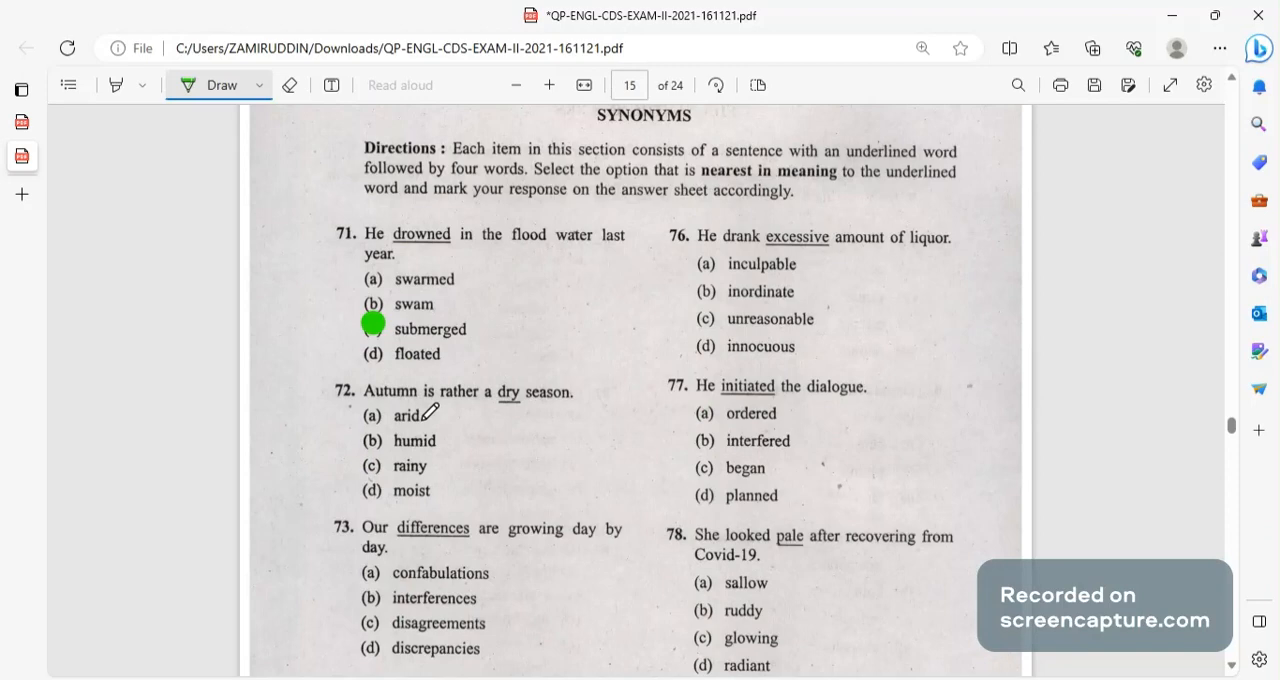
scroll(down, 3)
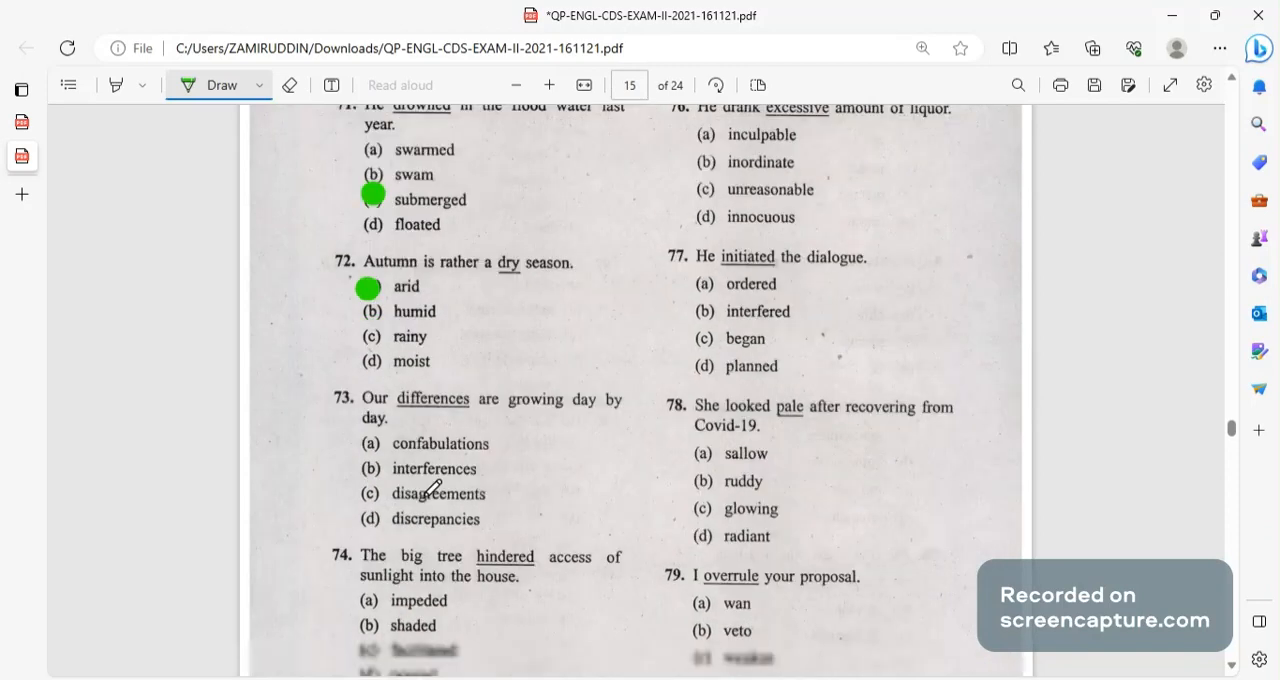
scroll(down, 3)
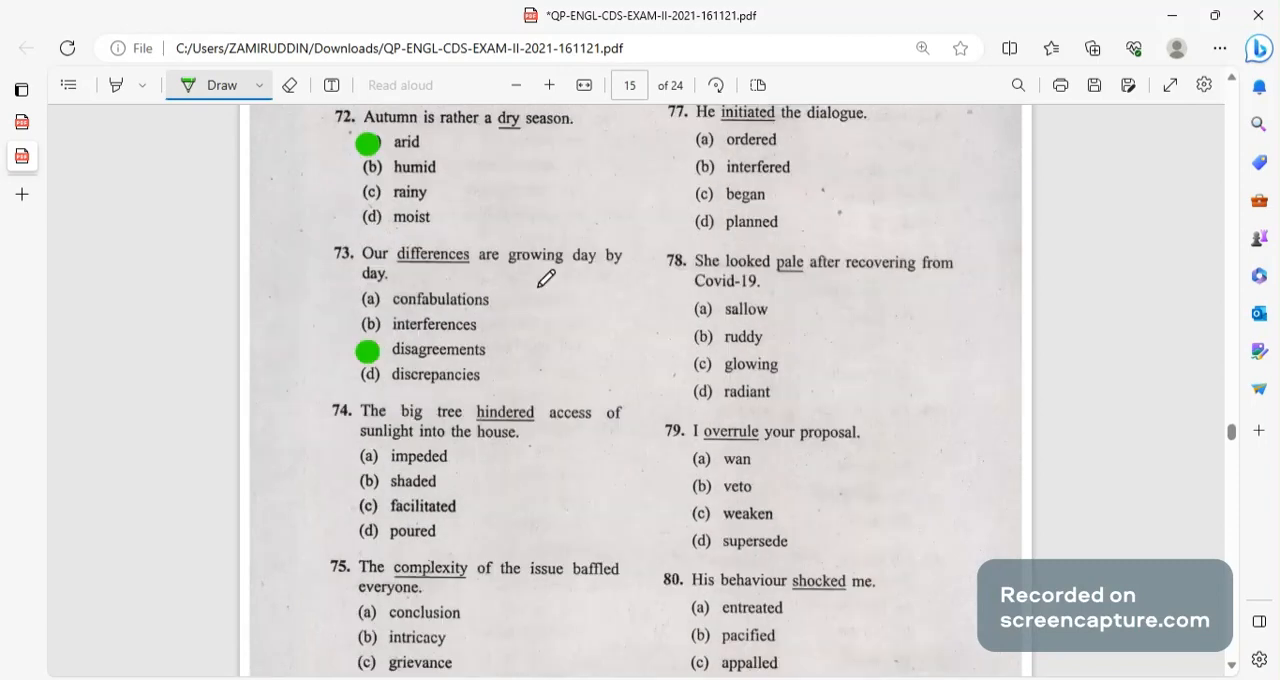
mouse_move(385, 451)
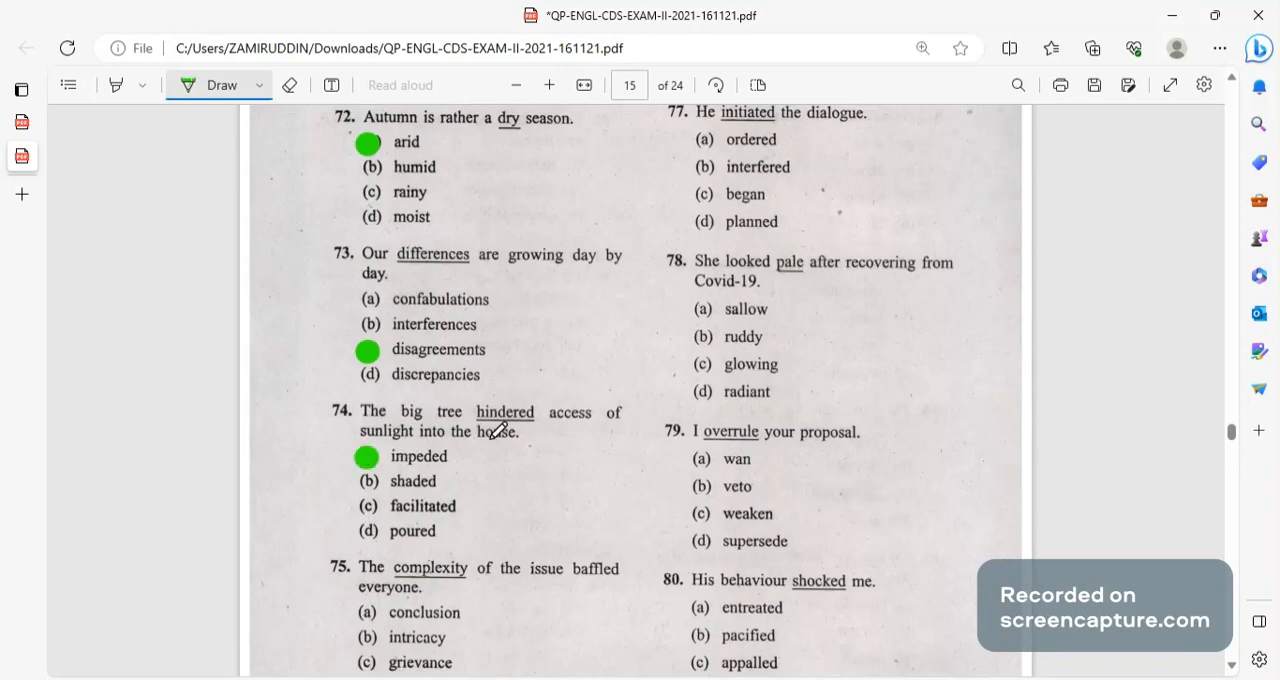
scroll(down, 3)
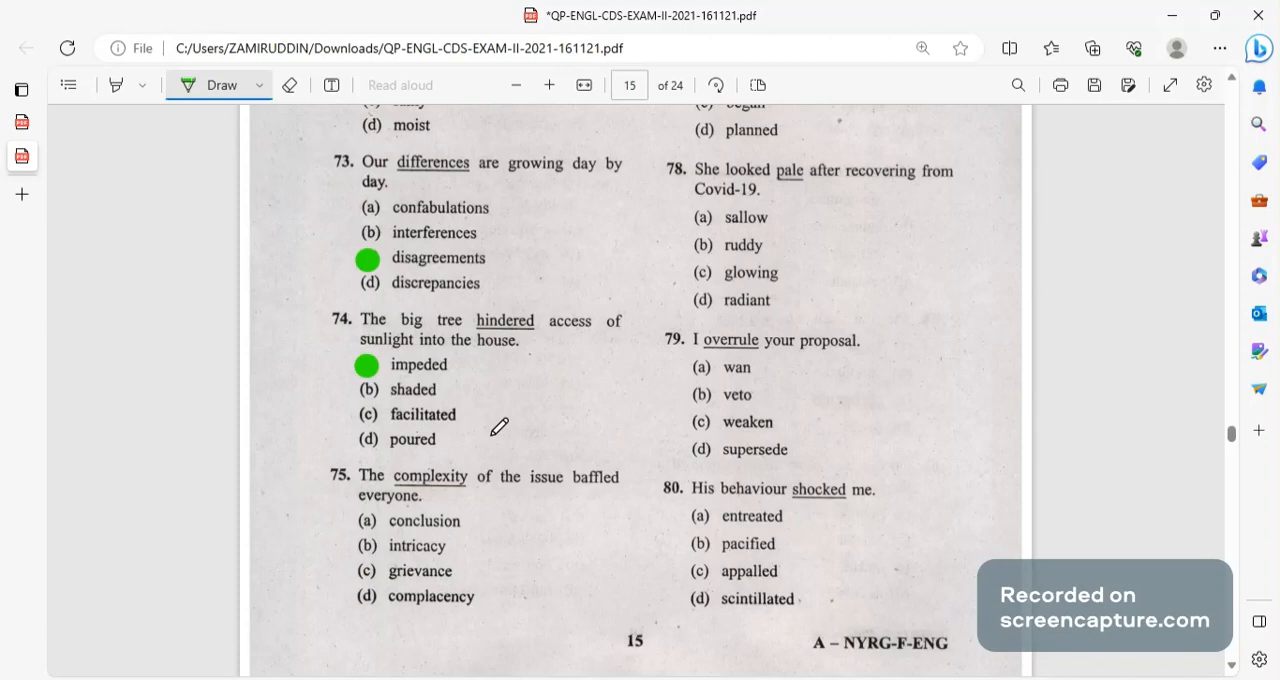
mouse_move(458, 419)
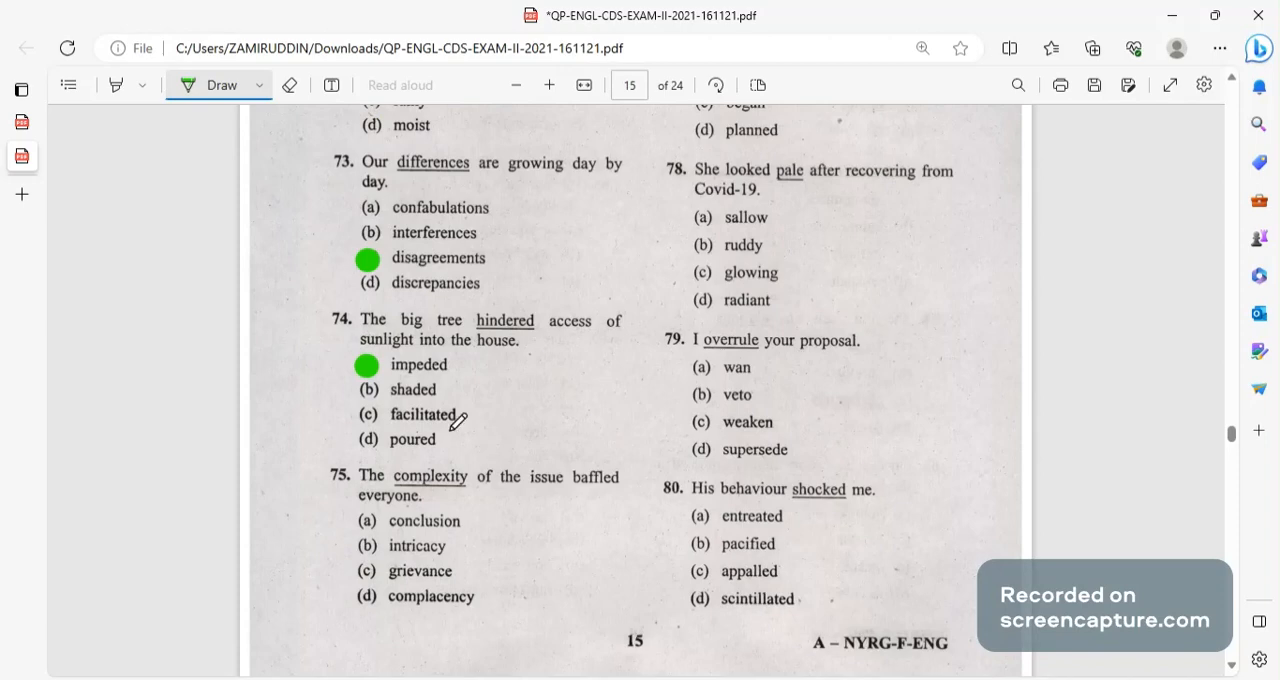
mouse_move(505, 487)
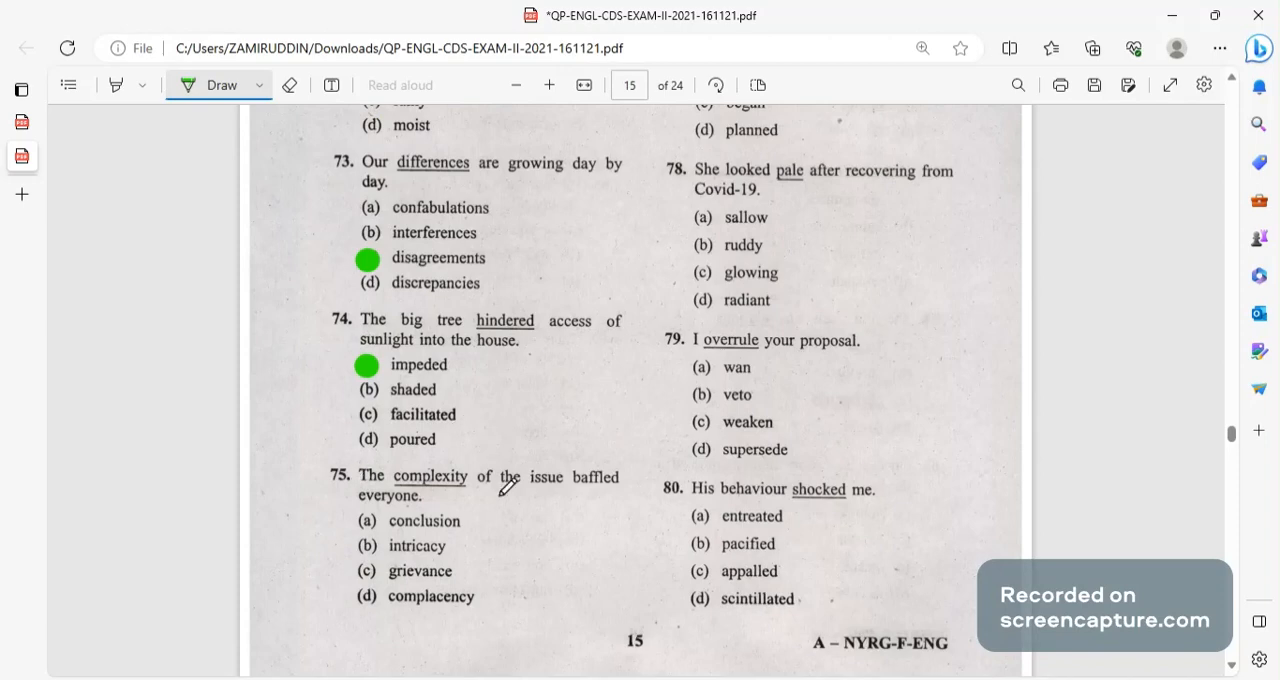
mouse_move(540, 470)
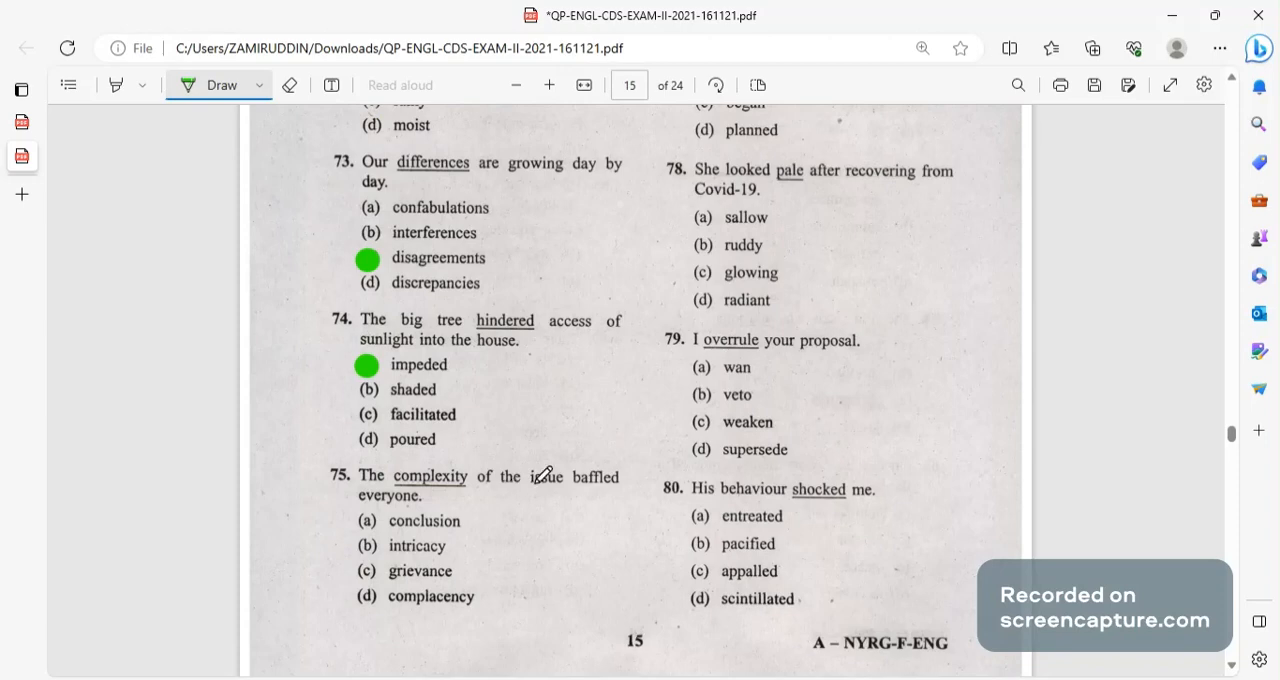
mouse_move(360, 513)
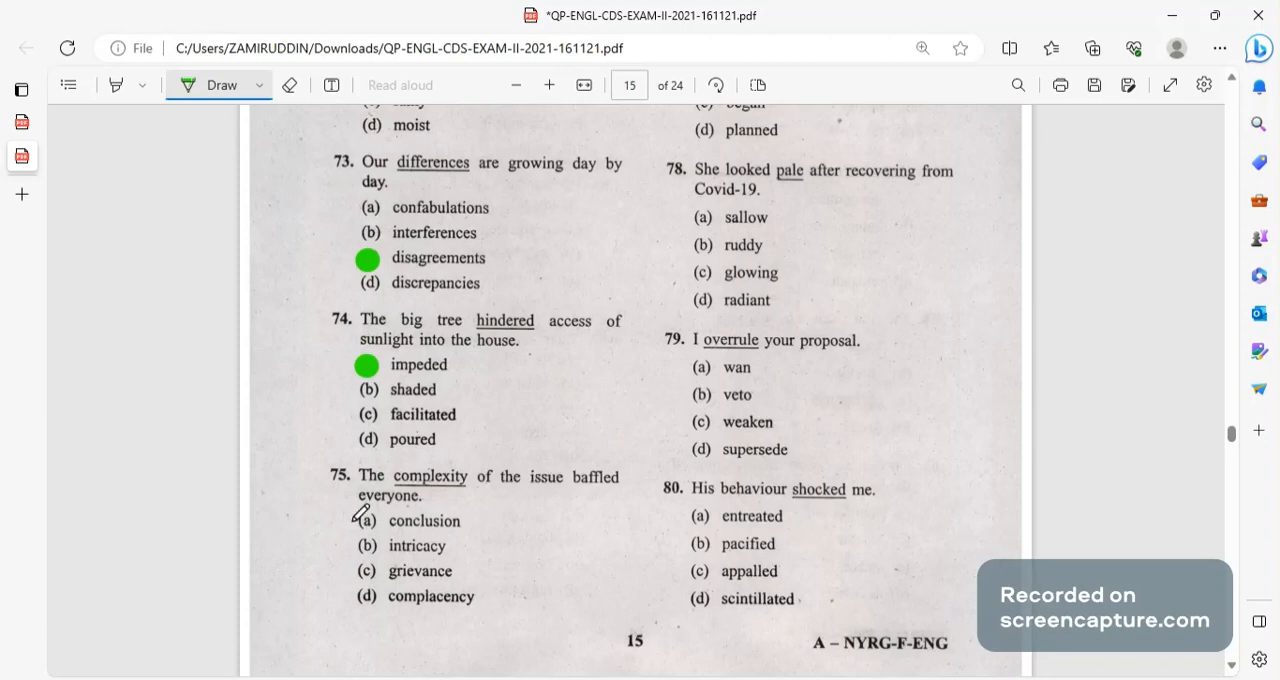
click(367, 551)
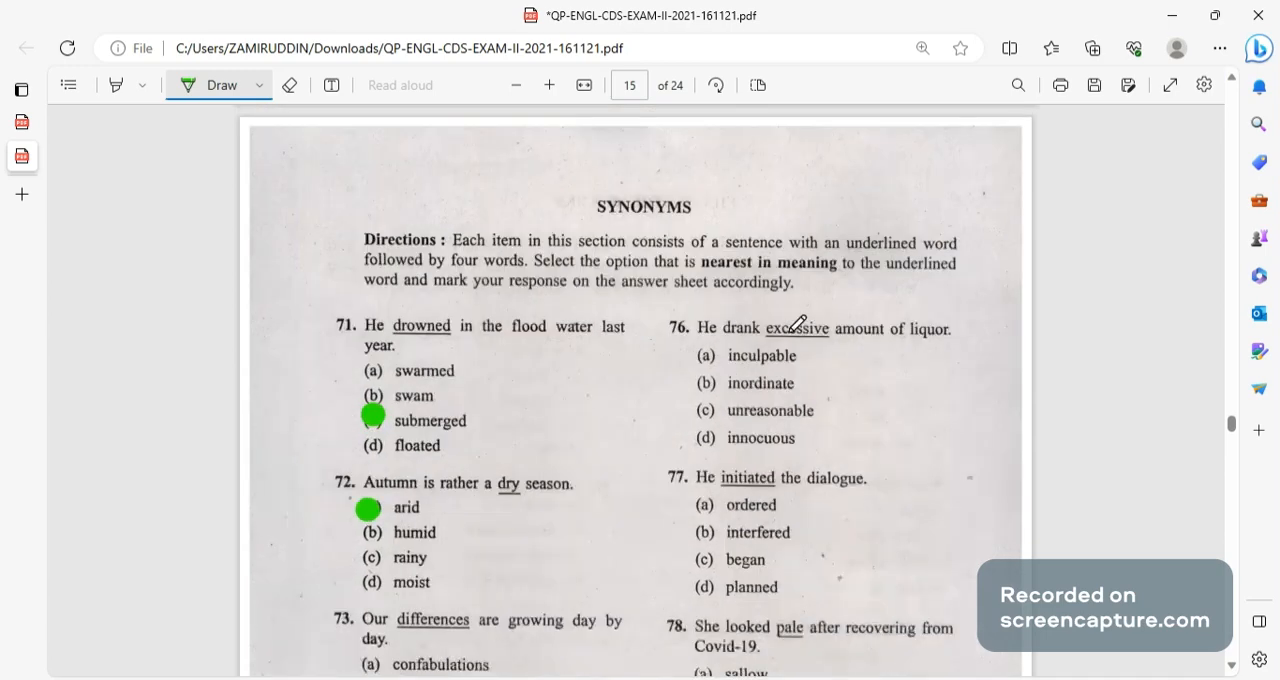
Dot inordinate (Q76), sallow (Q78), veto (Q79) and appalled (Q80) on page 15.
click(704, 383)
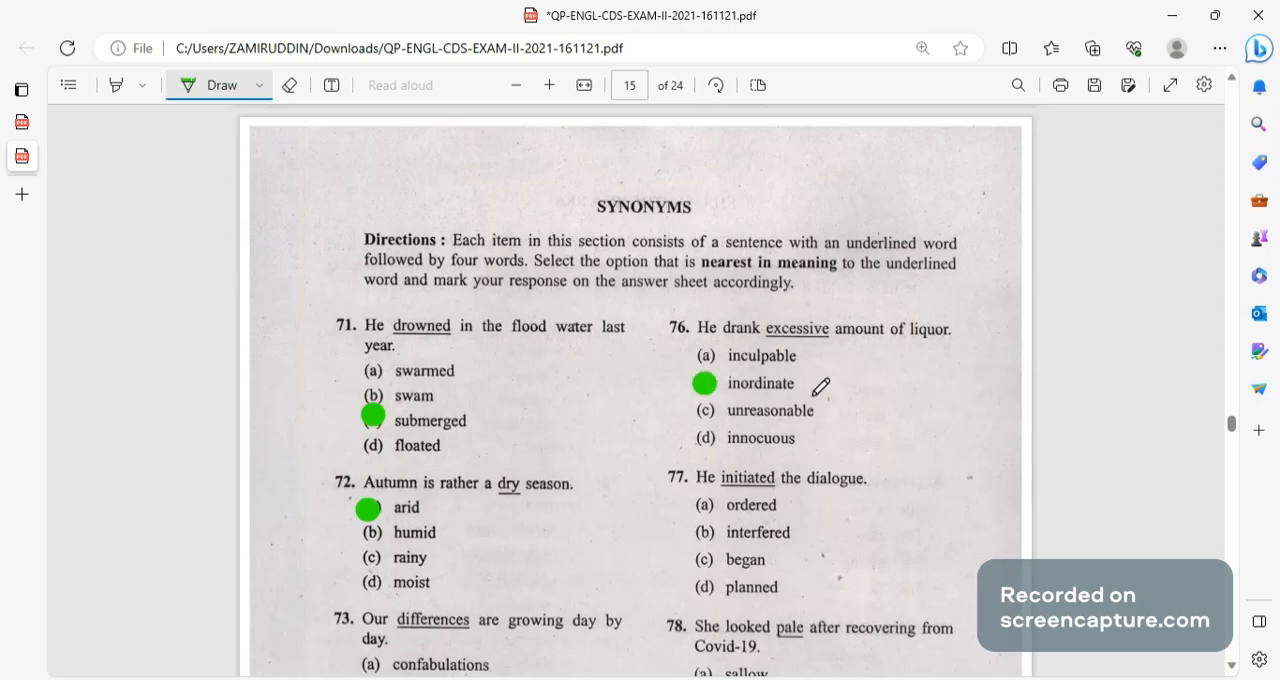
mouse_move(838, 390)
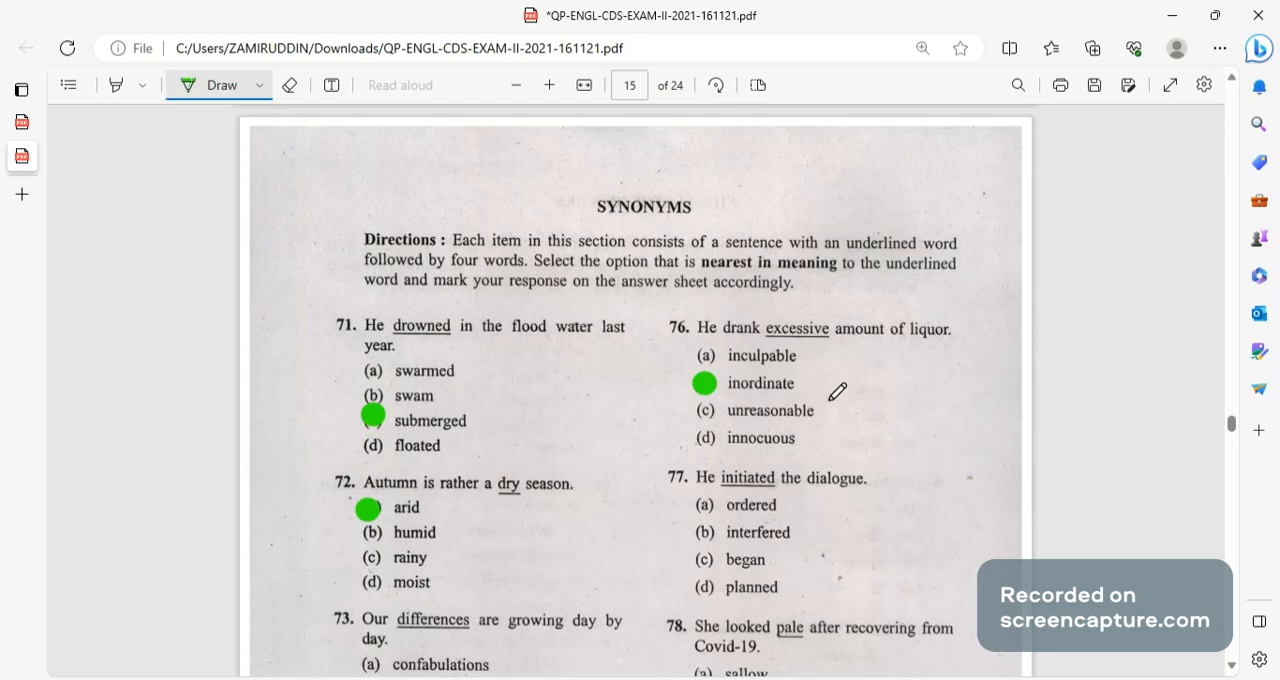
mouse_move(813, 353)
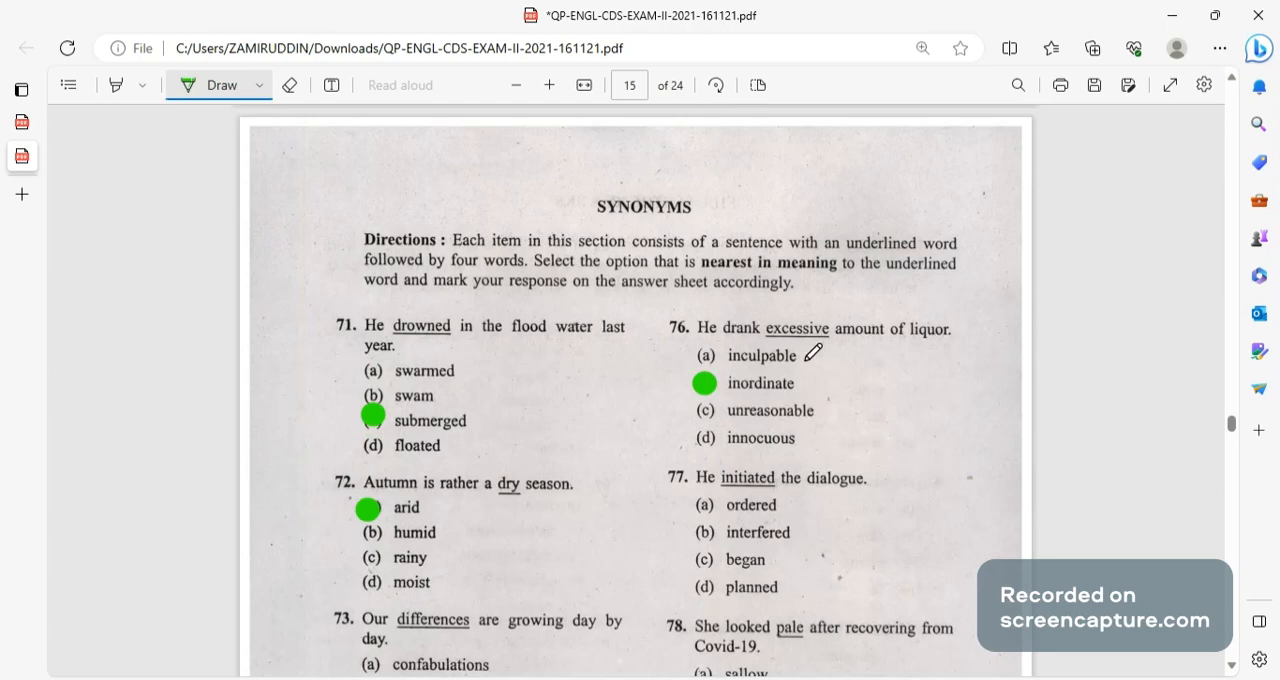
mouse_move(703, 551)
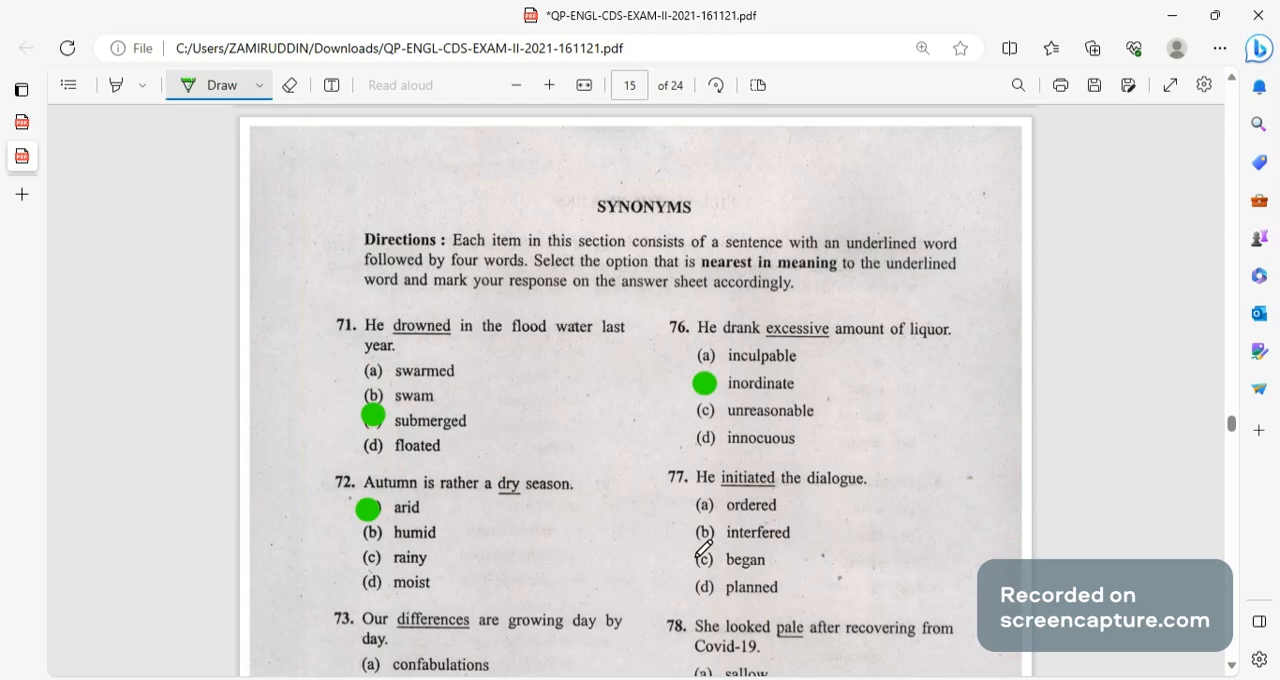
scroll(down, 3)
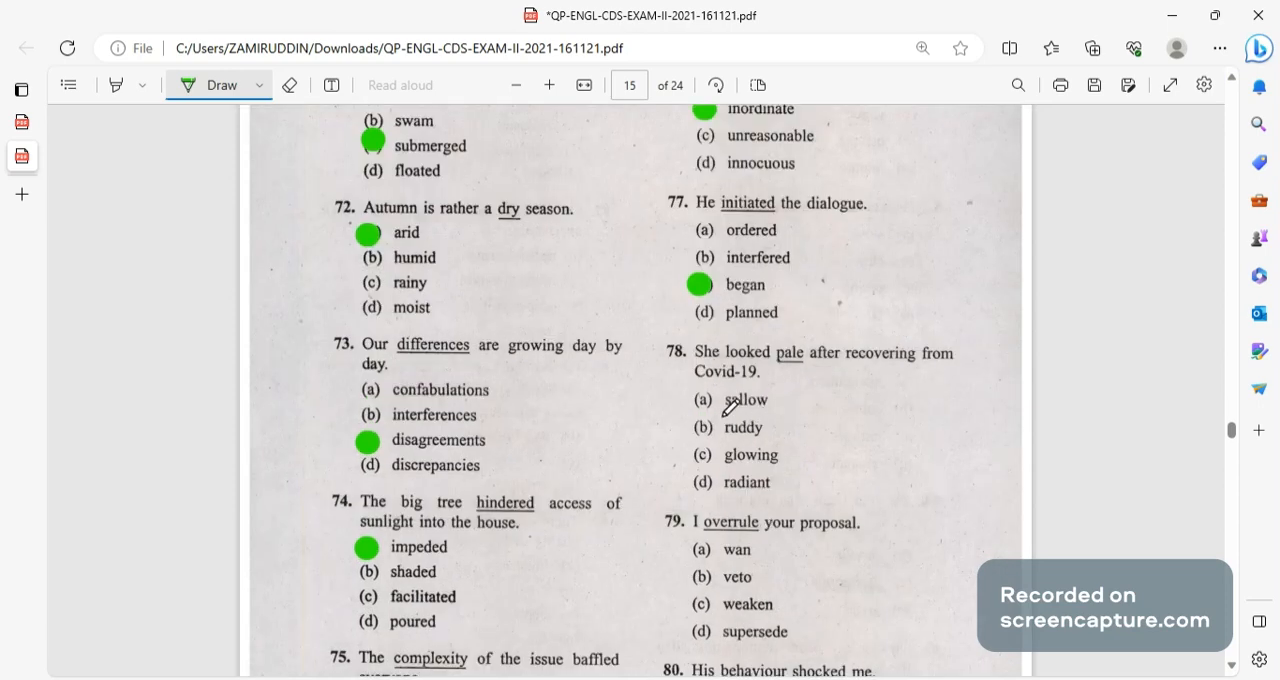
click(707, 399)
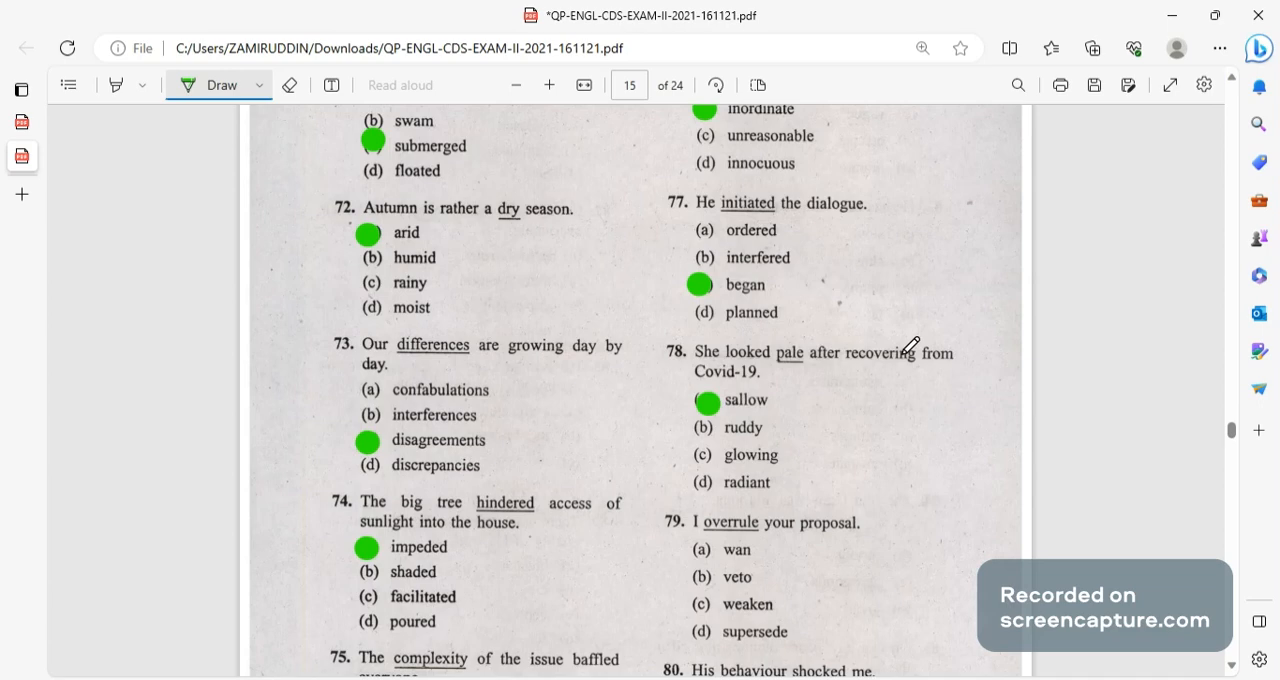
mouse_move(735, 389)
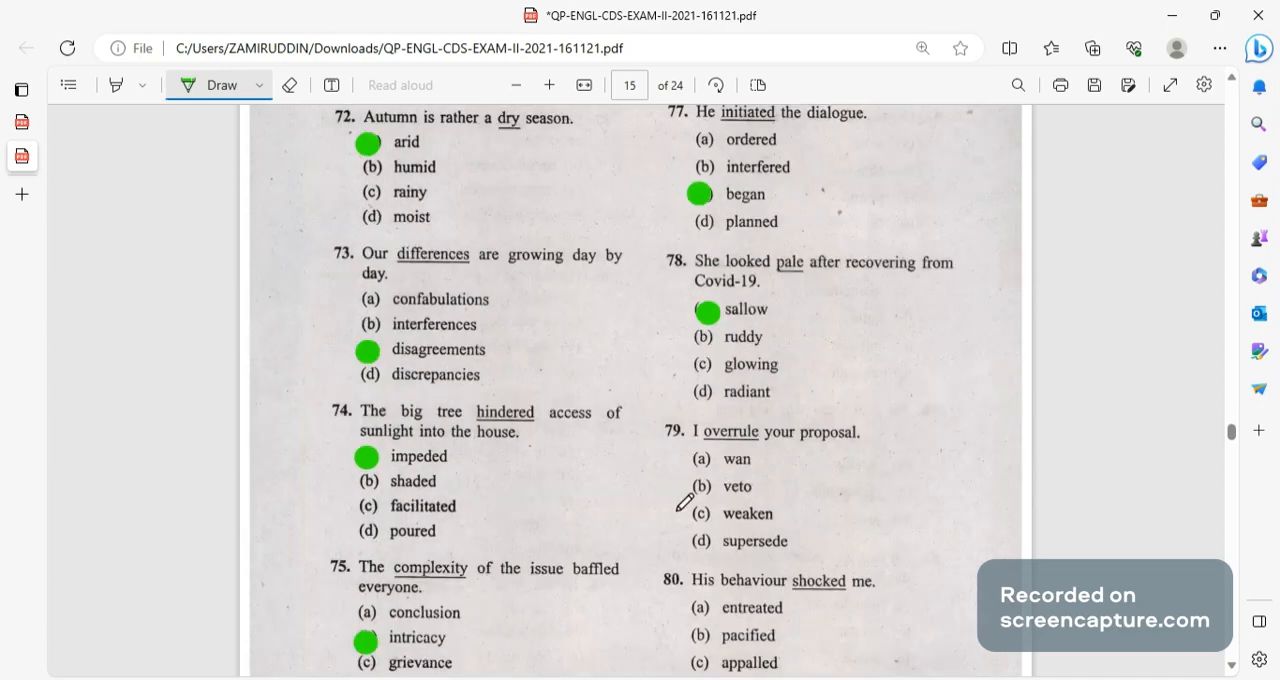
click(700, 487)
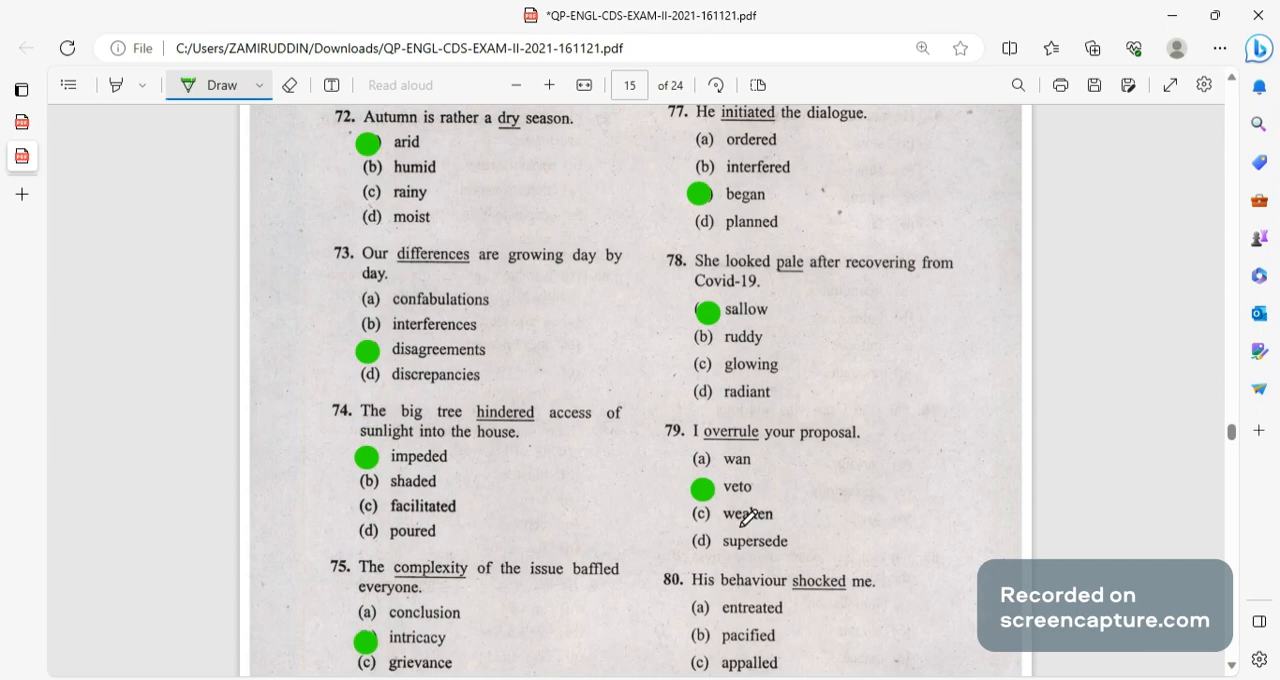
scroll(down, 3)
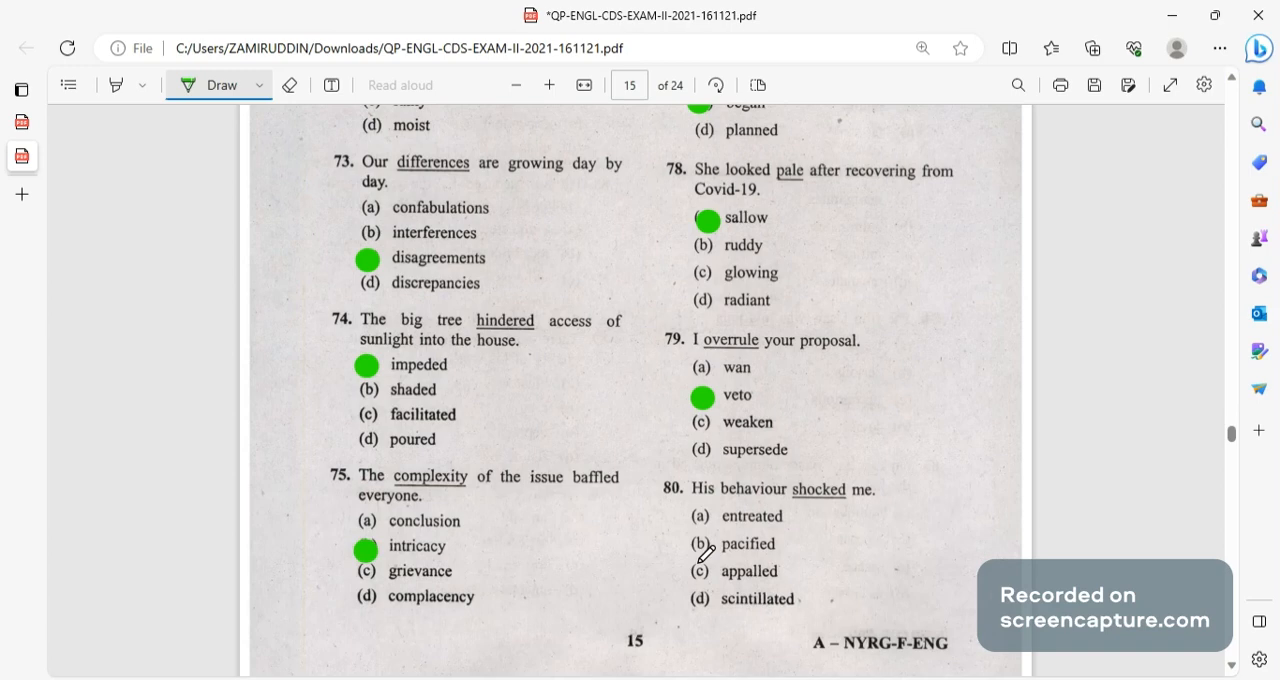
click(700, 571)
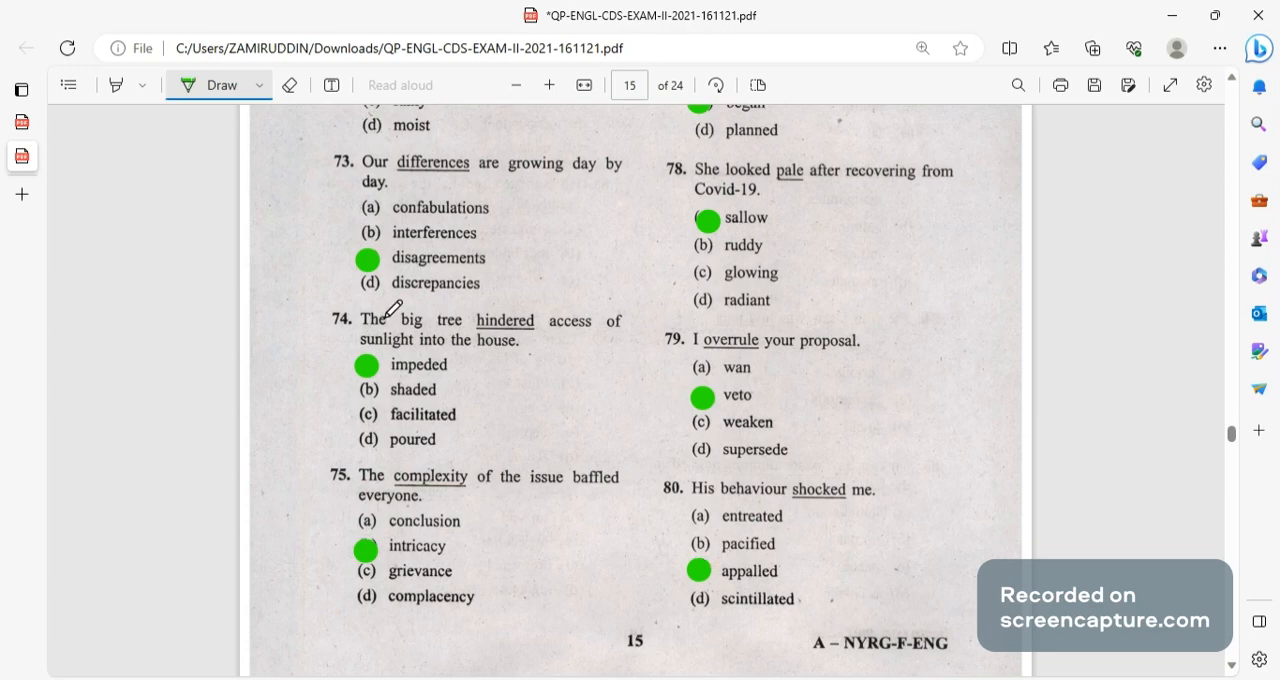
mouse_move(757, 545)
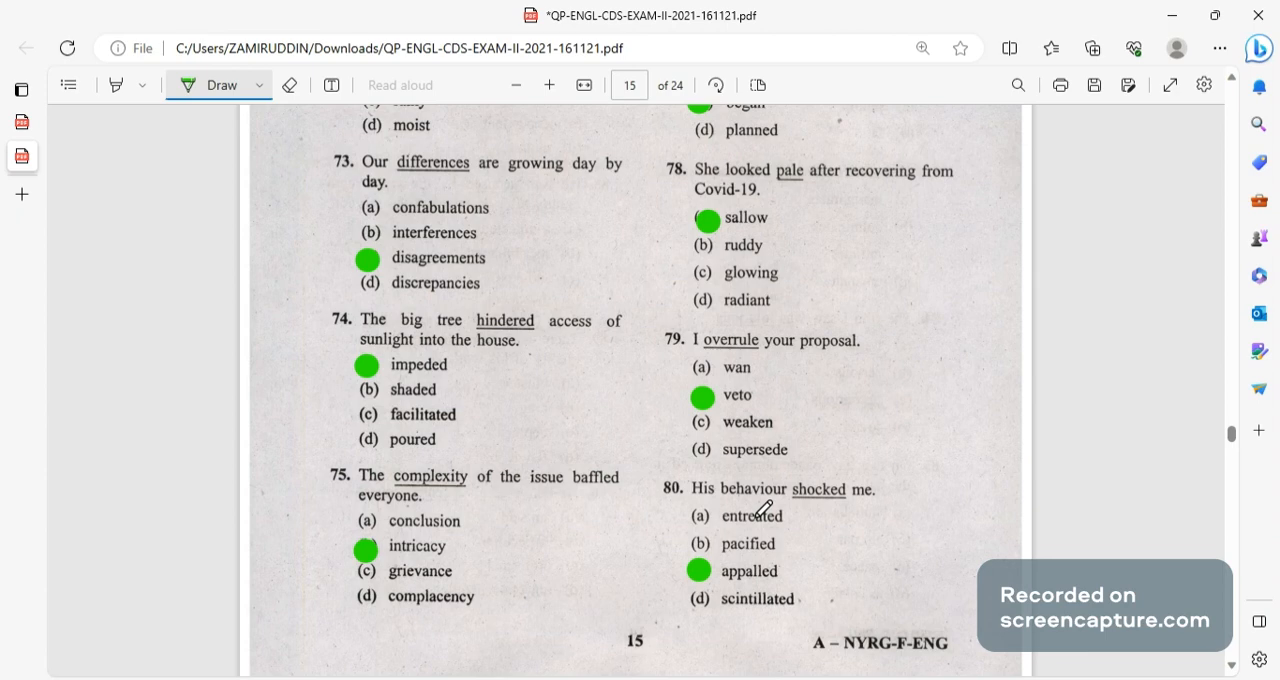
scroll(down, 3)
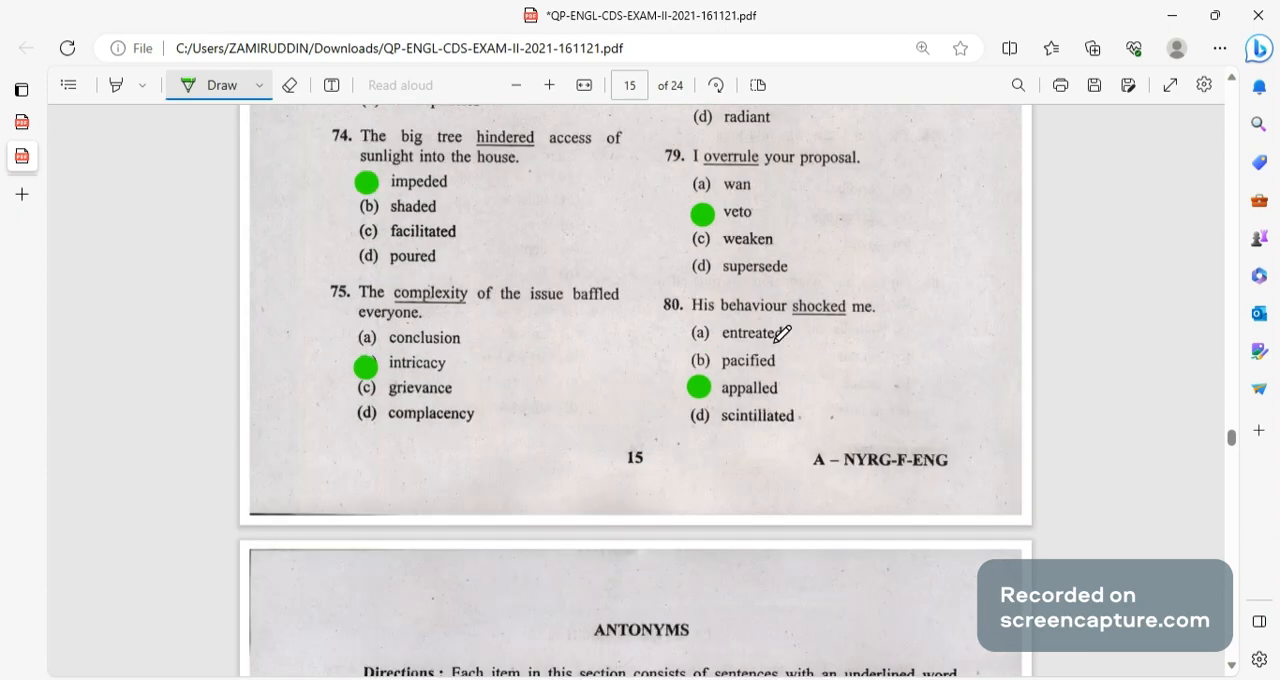
mouse_move(830, 325)
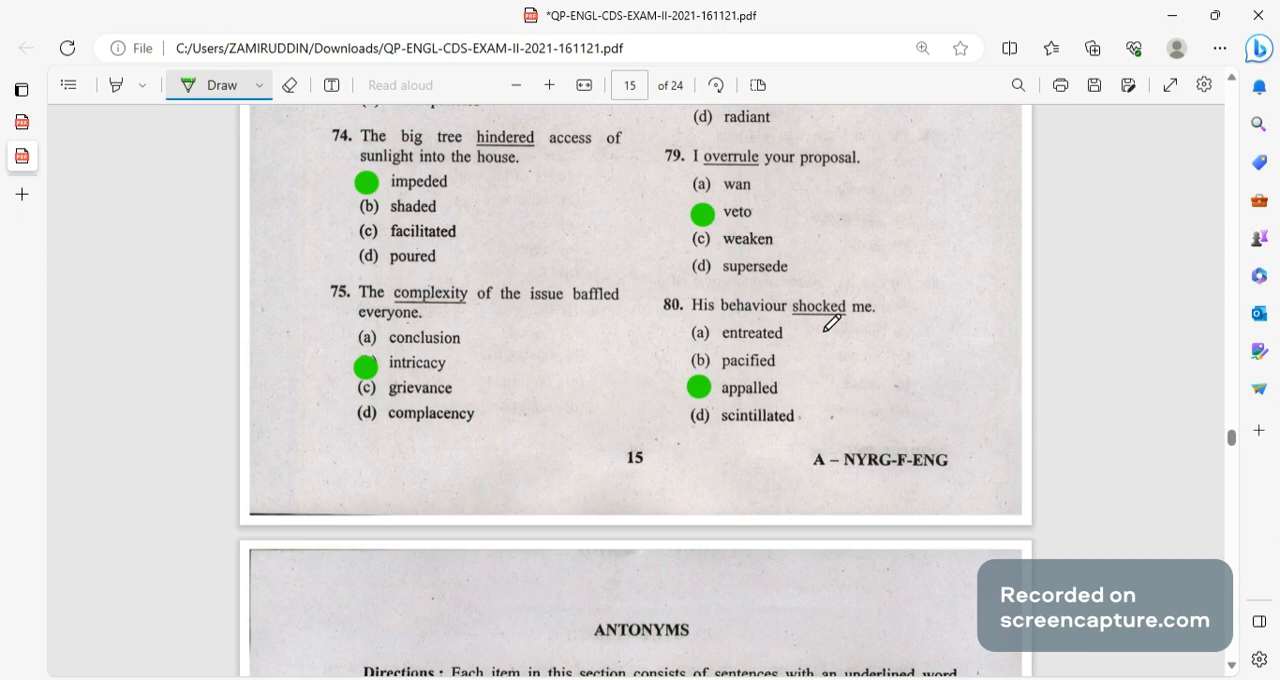
On page 16, dot vague (Q81), slim (Q82) and culminates (Q83).
scroll(down, 3)
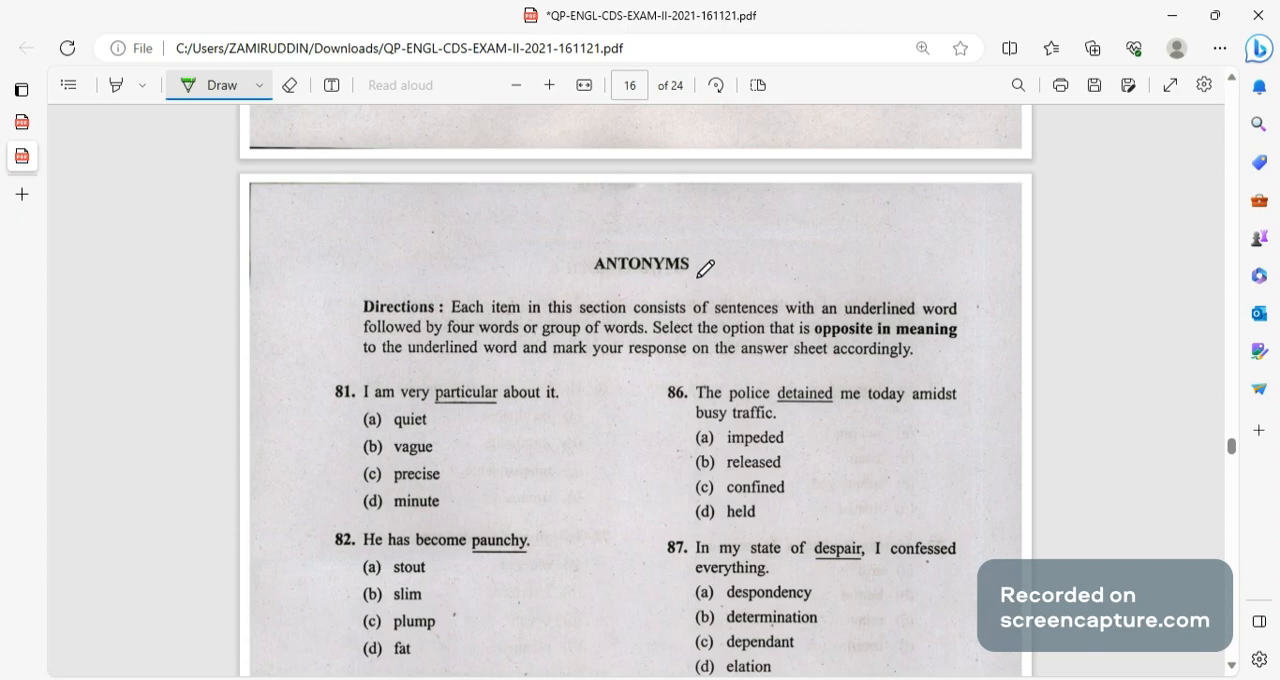
scroll(down, 3)
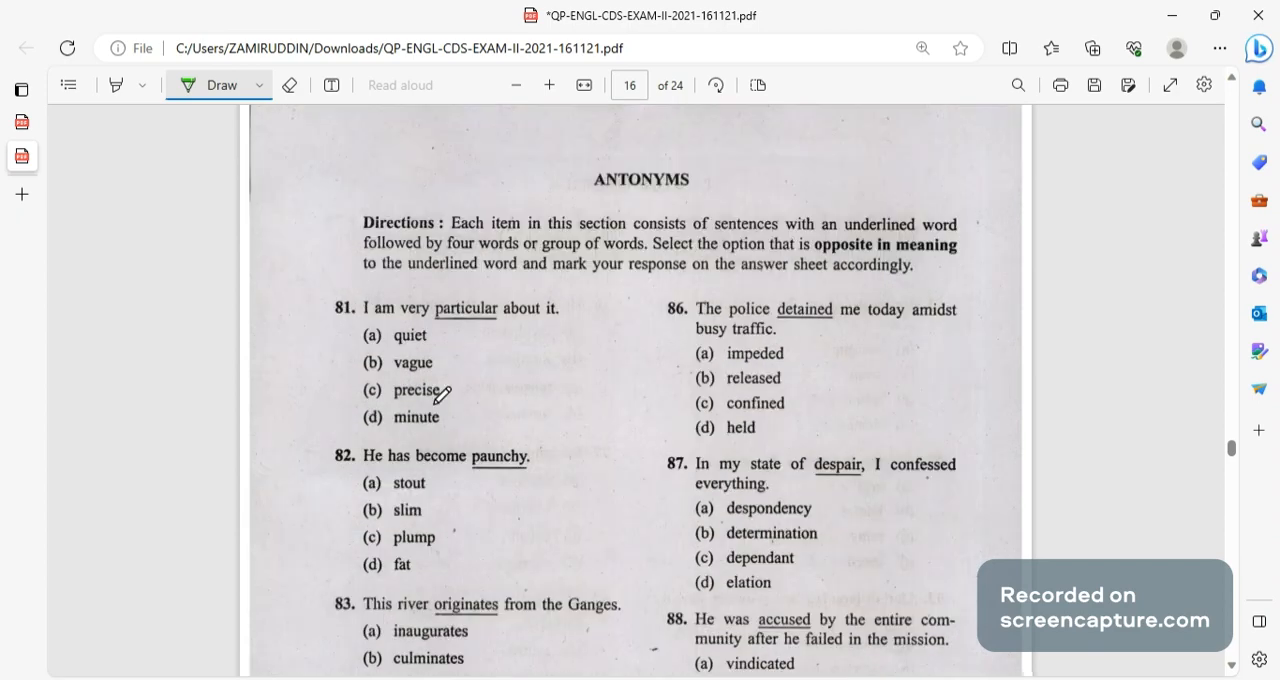
click(373, 362)
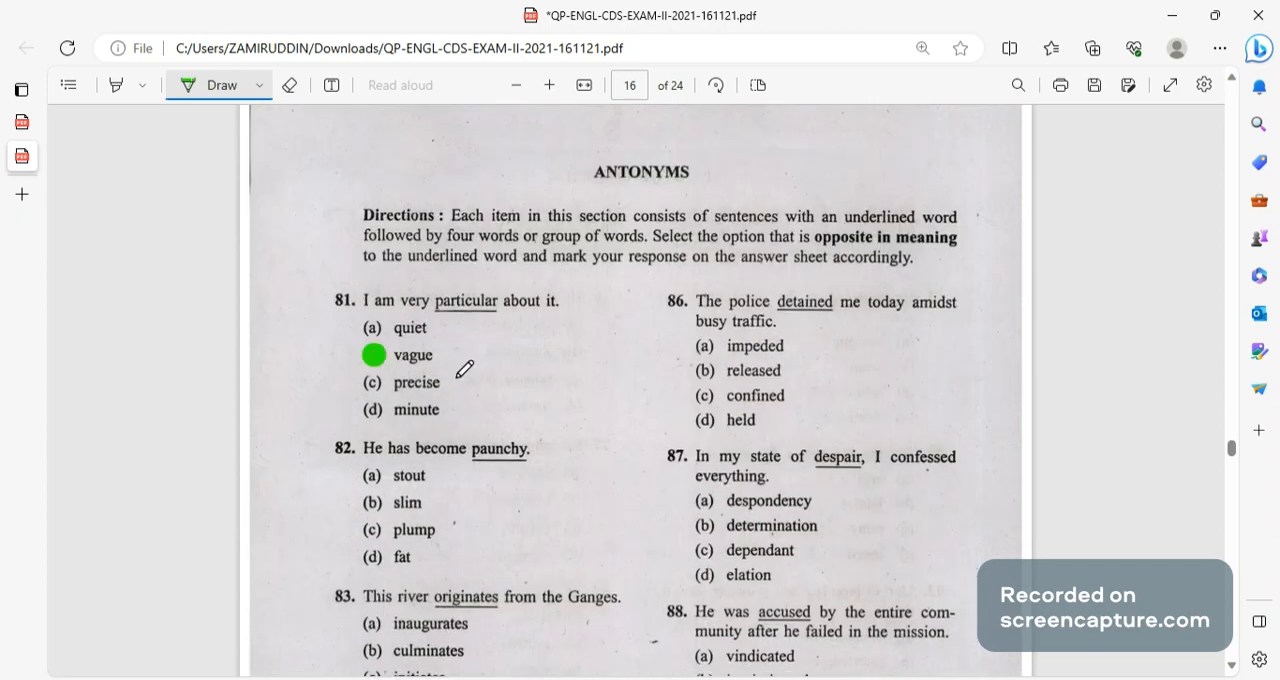
mouse_move(610, 408)
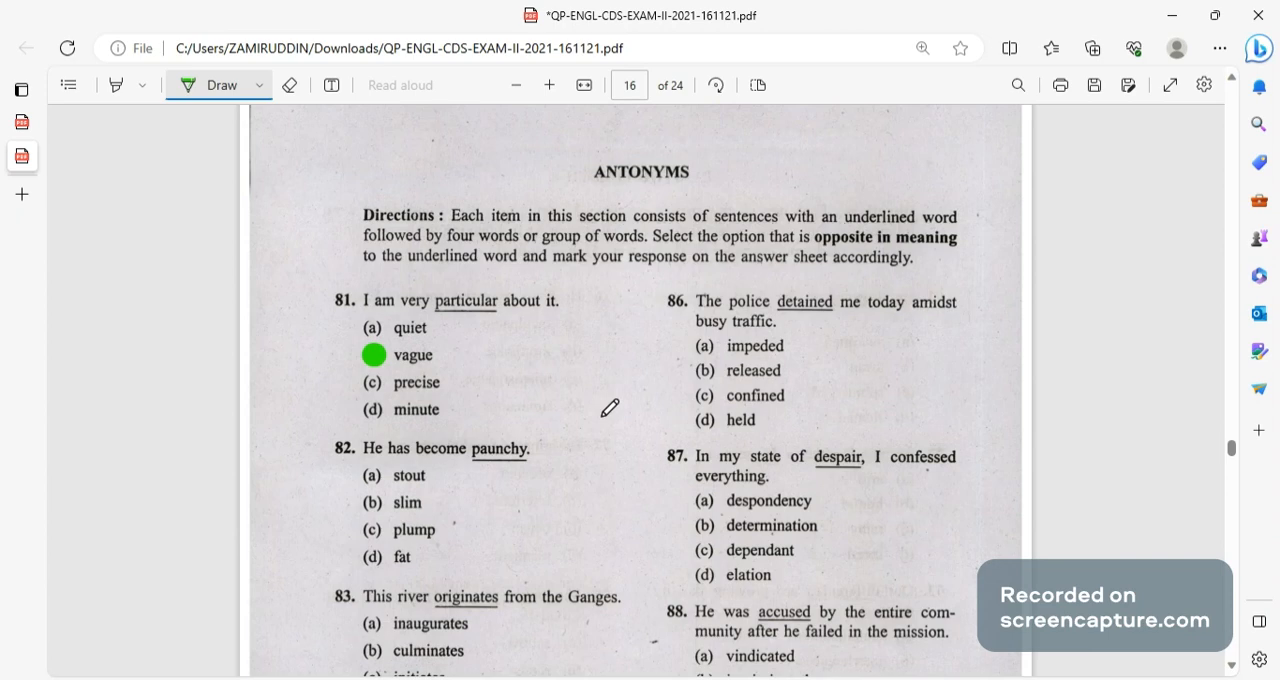
mouse_move(313, 448)
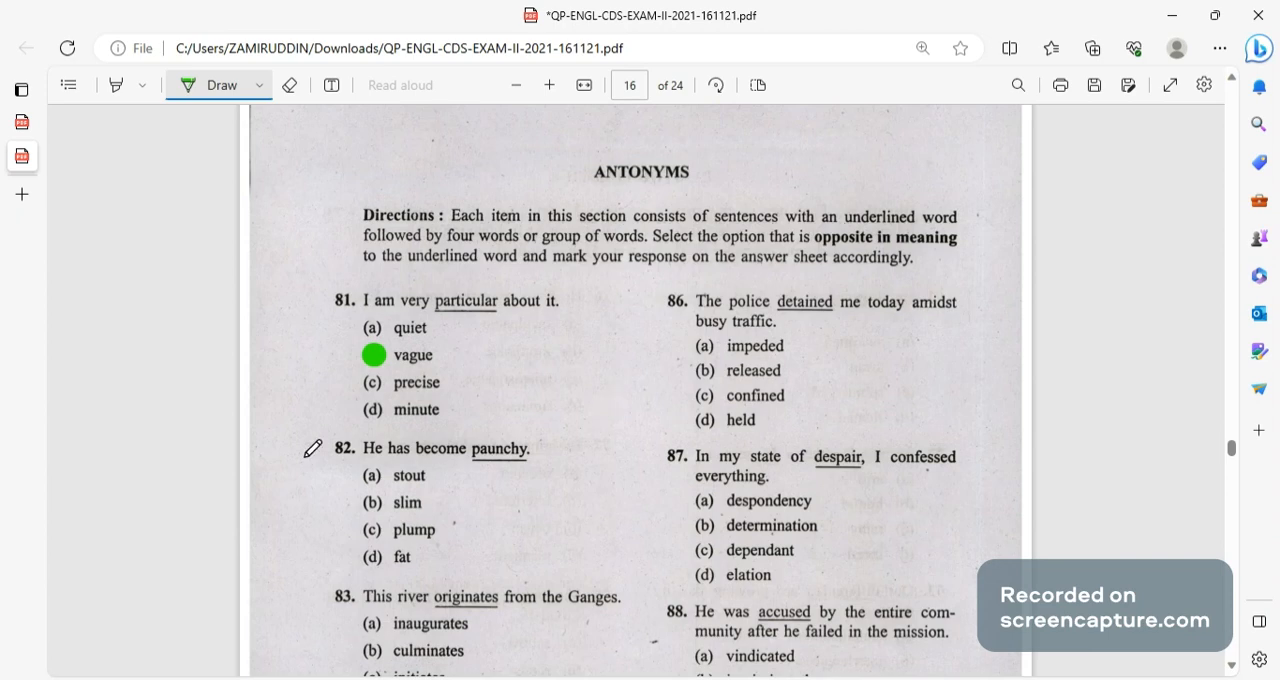
click(371, 504)
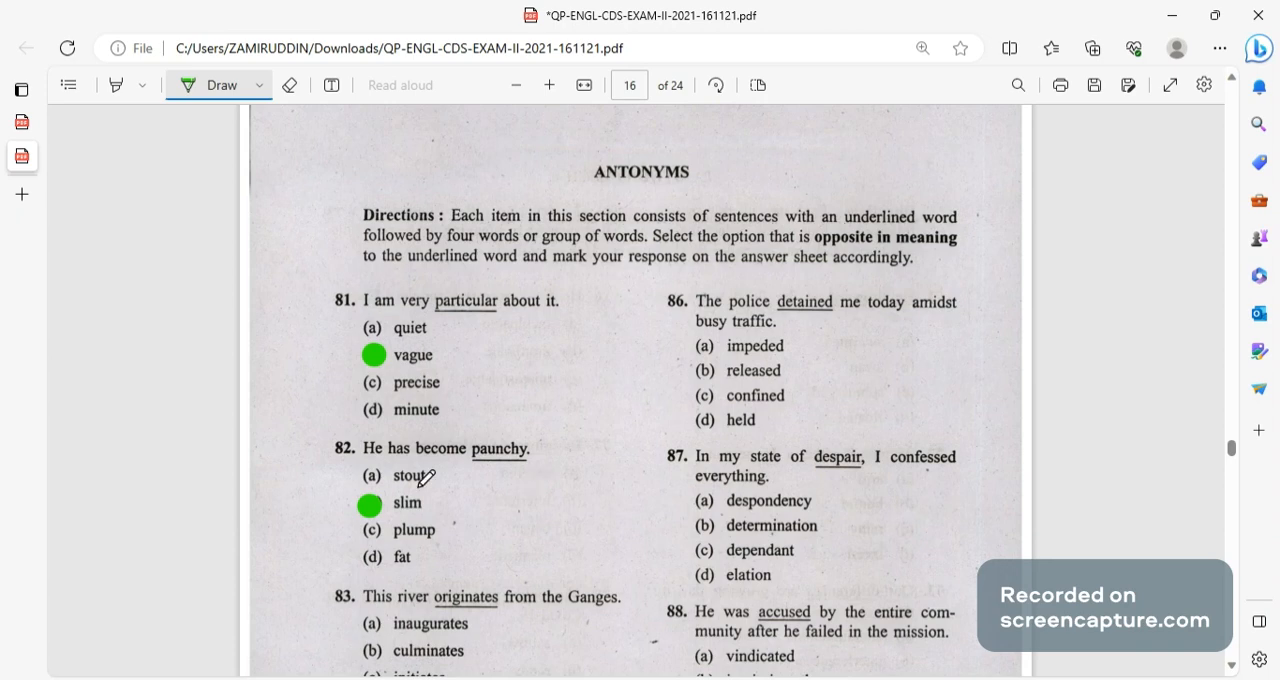
scroll(down, 3)
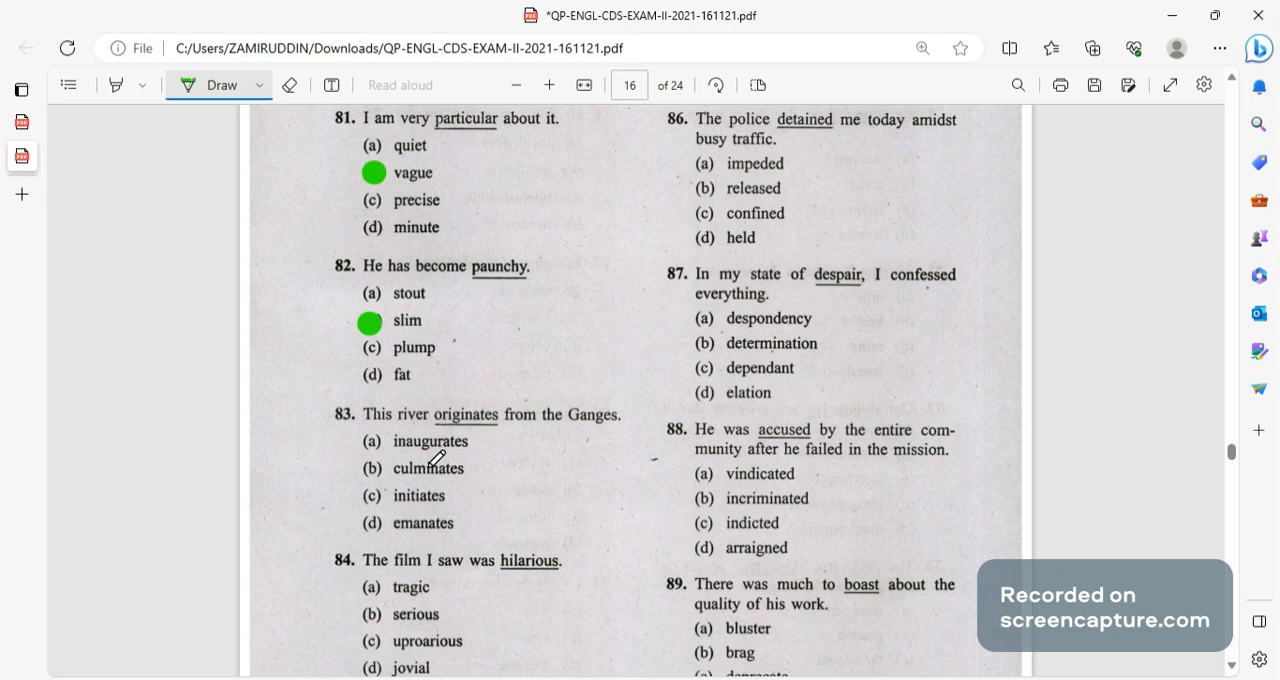
click(369, 469)
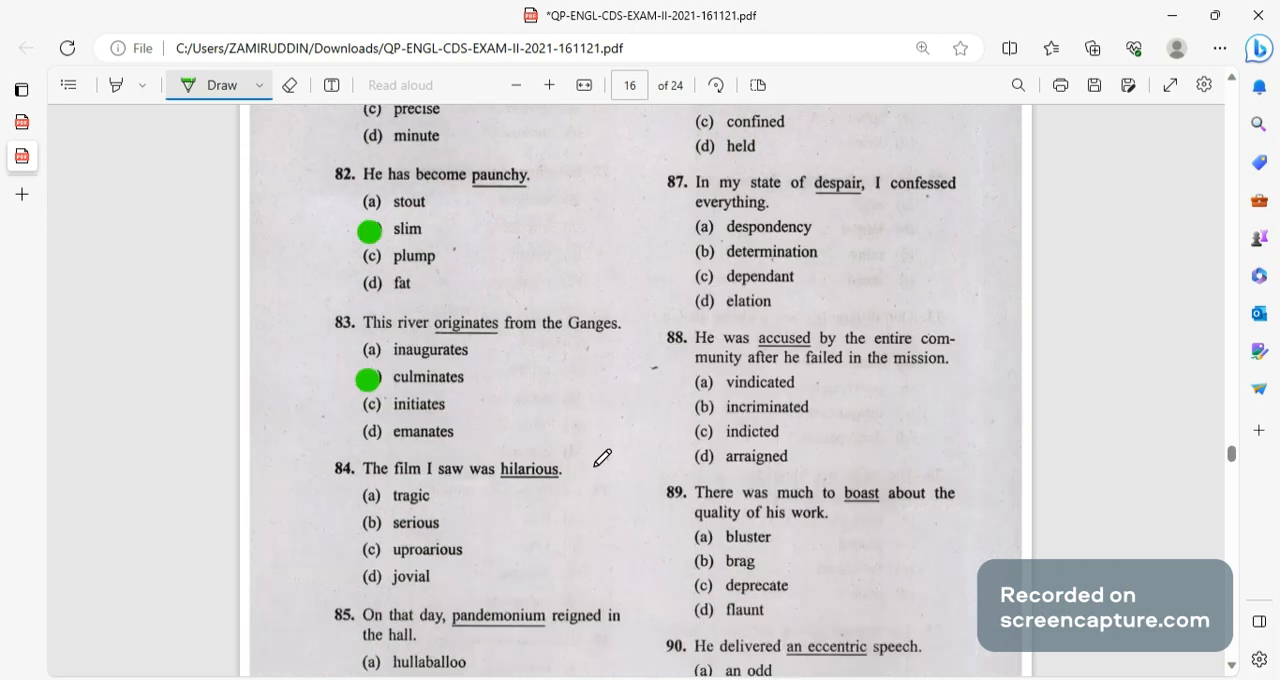
scroll(down, 3)
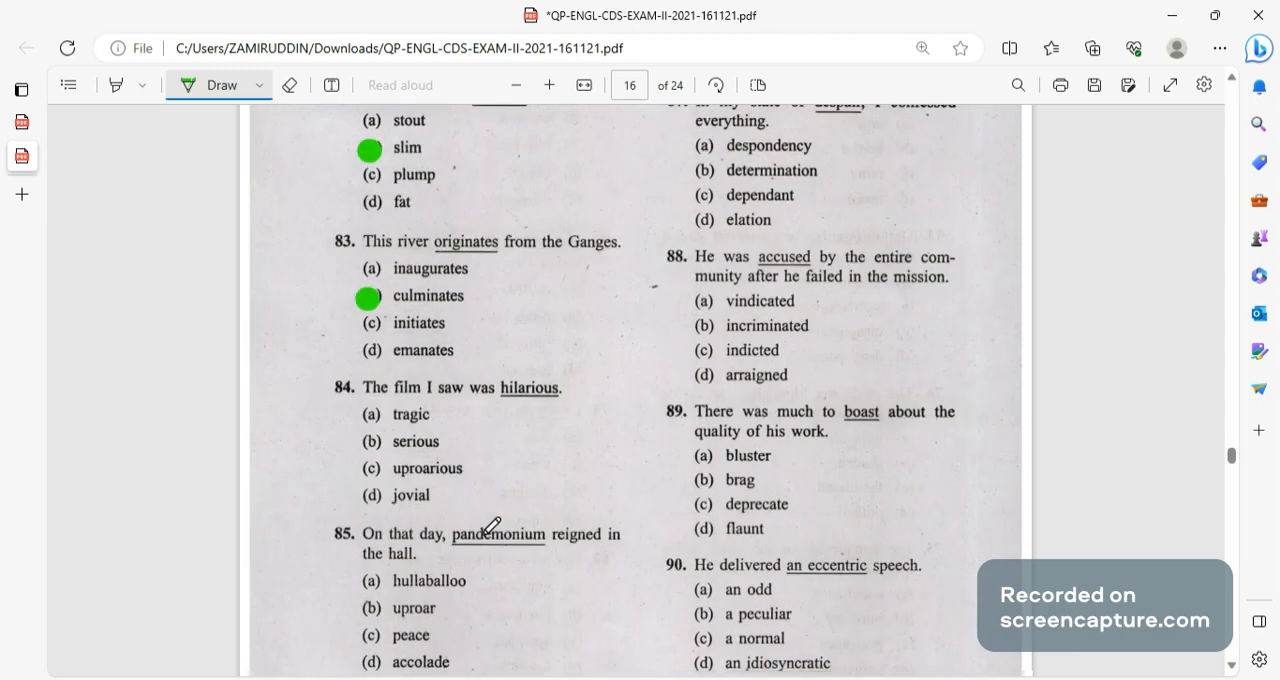
scroll(down, 3)
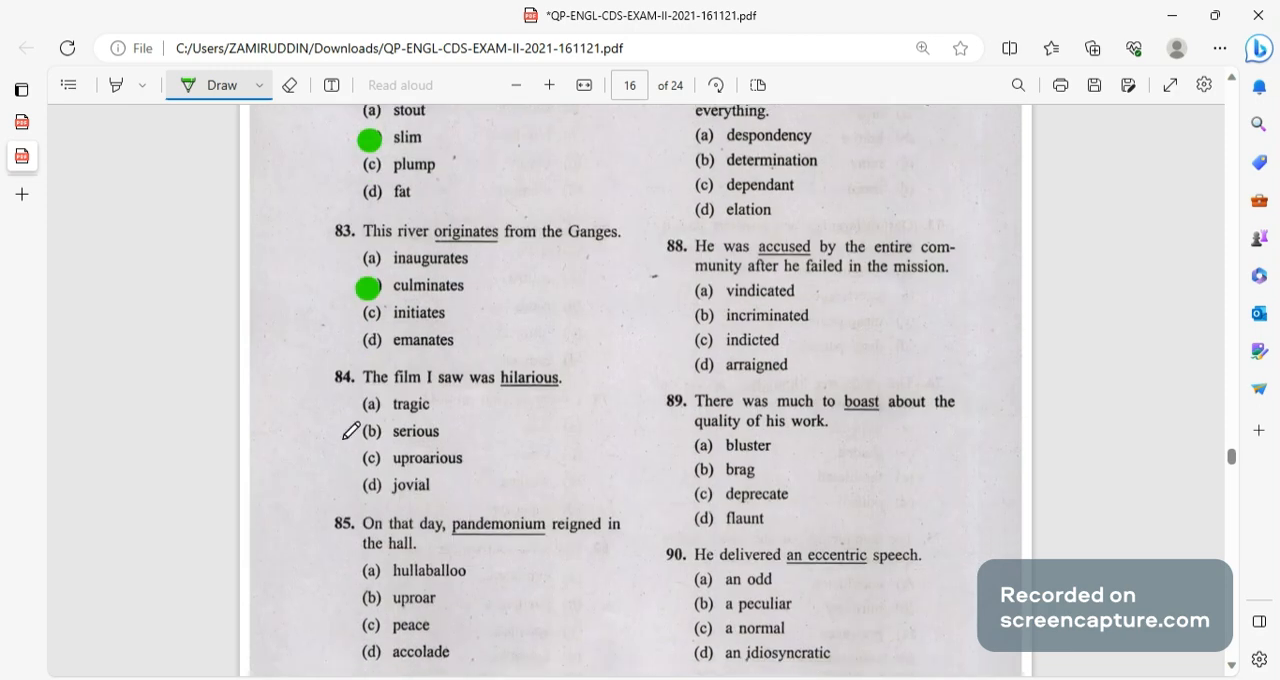
scroll(down, 3)
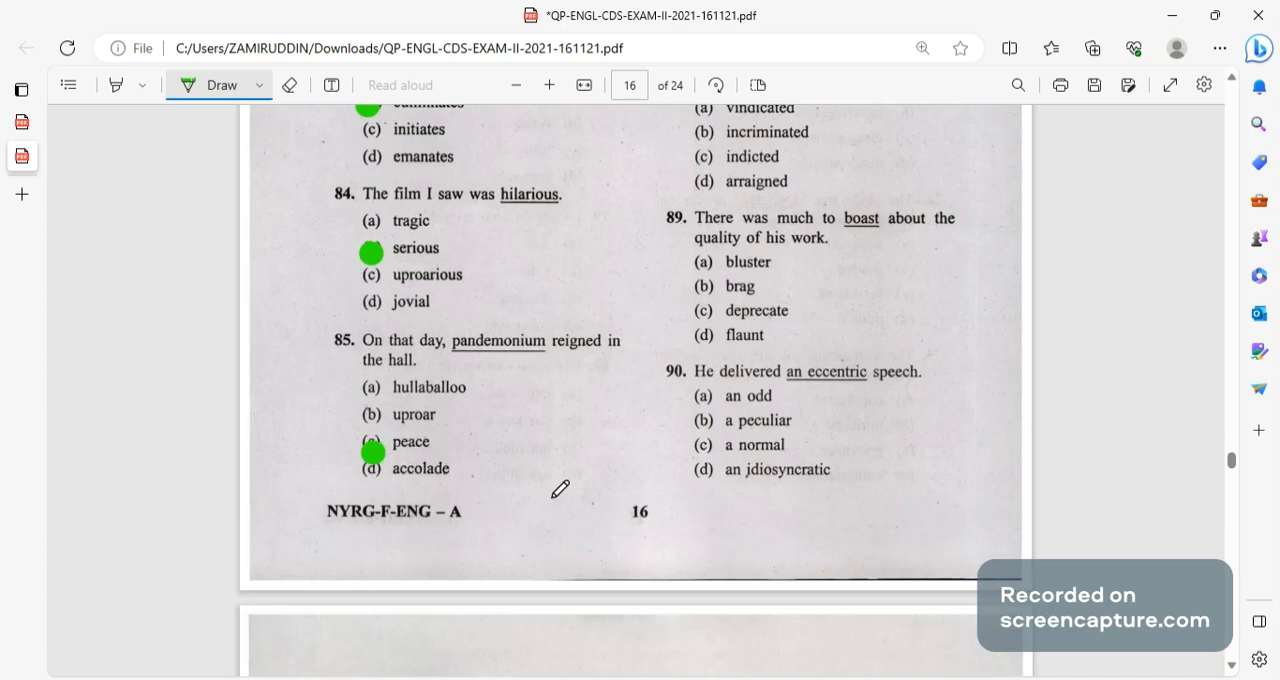
mouse_move(516, 478)
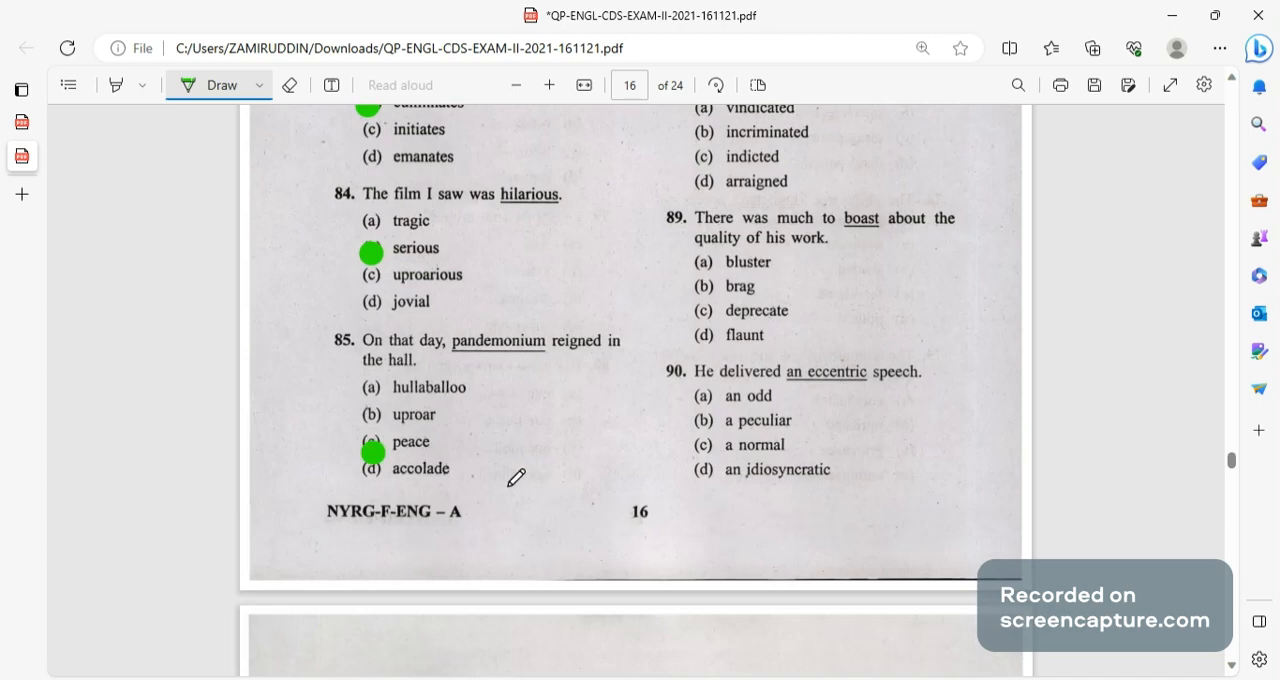
Dot released (Q86), vindicated (Q88) and deprecate (Q89).
scroll(down, 3)
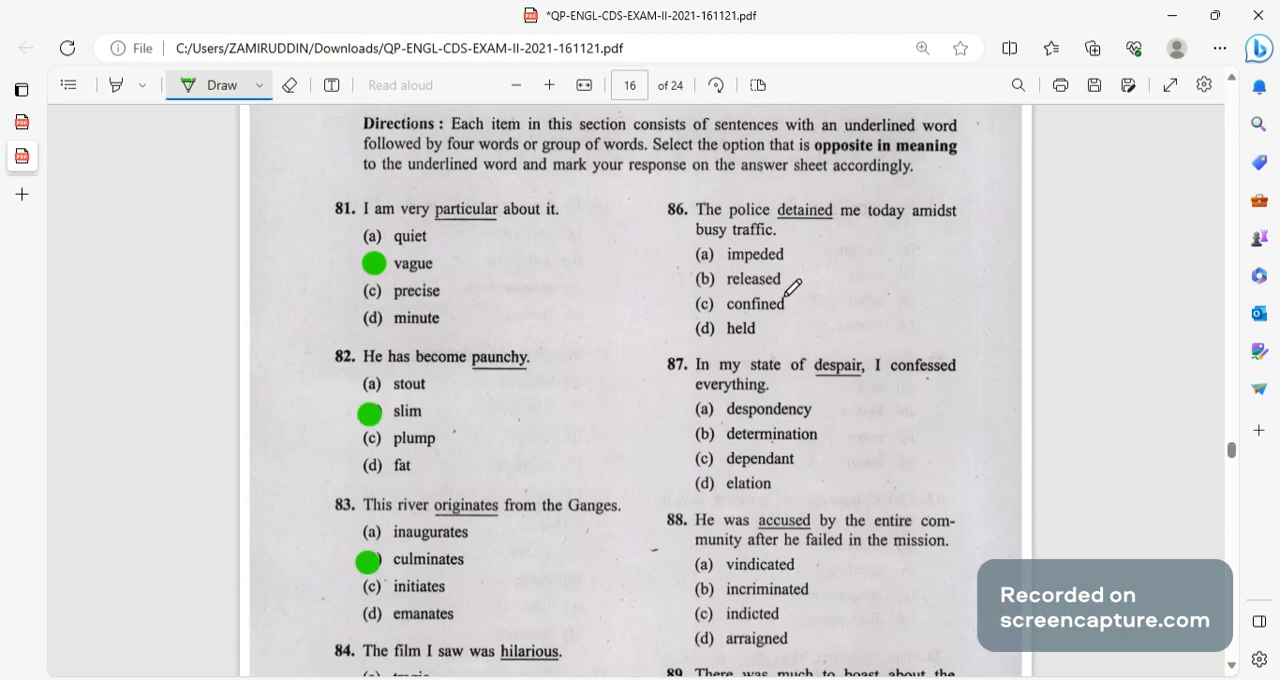
mouse_move(797, 296)
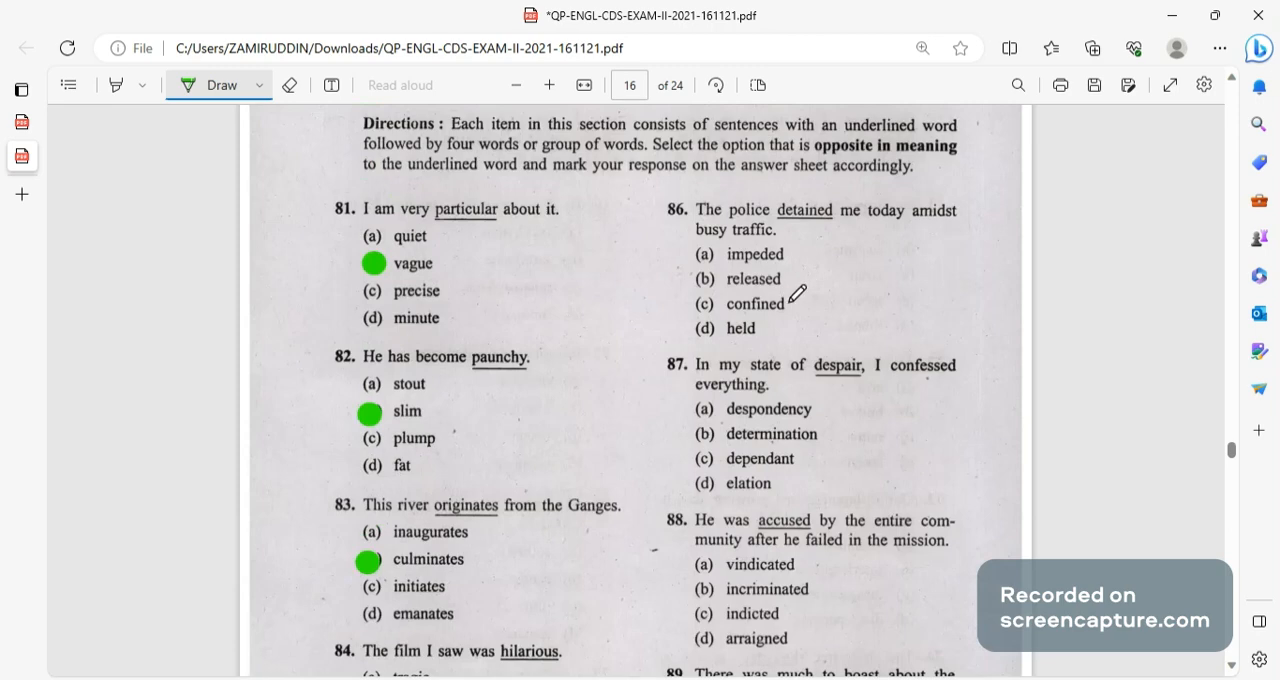
click(701, 279)
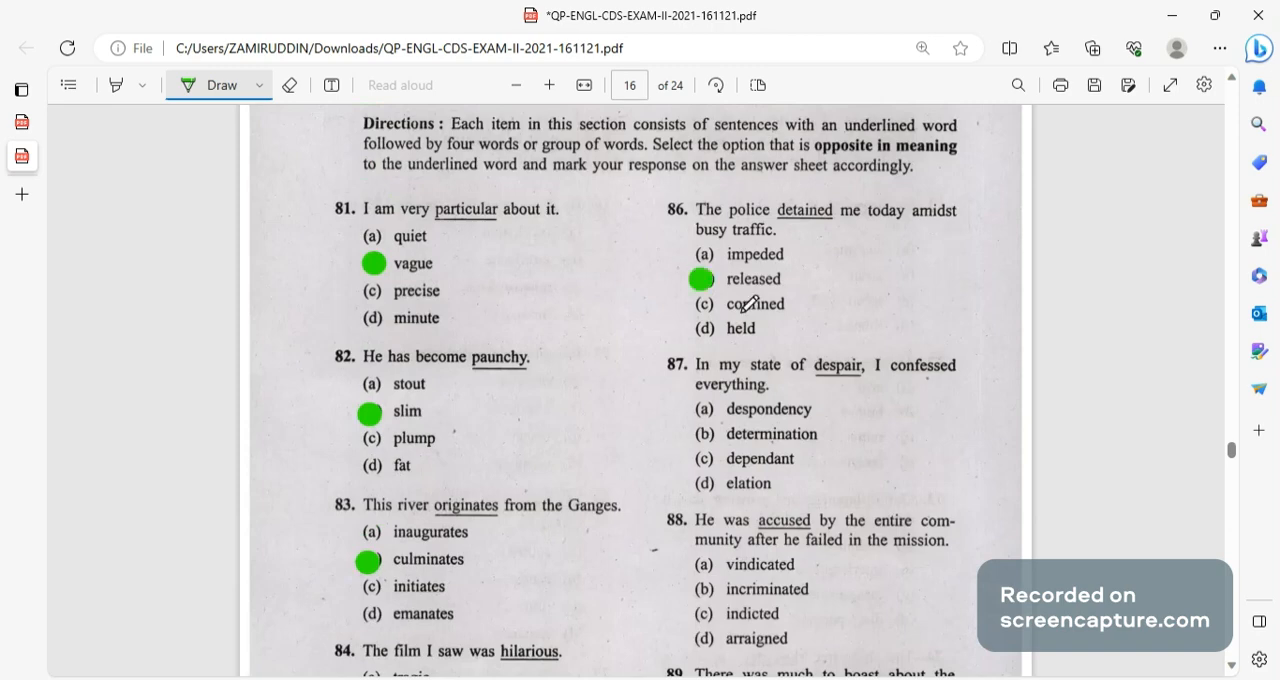
mouse_move(898, 202)
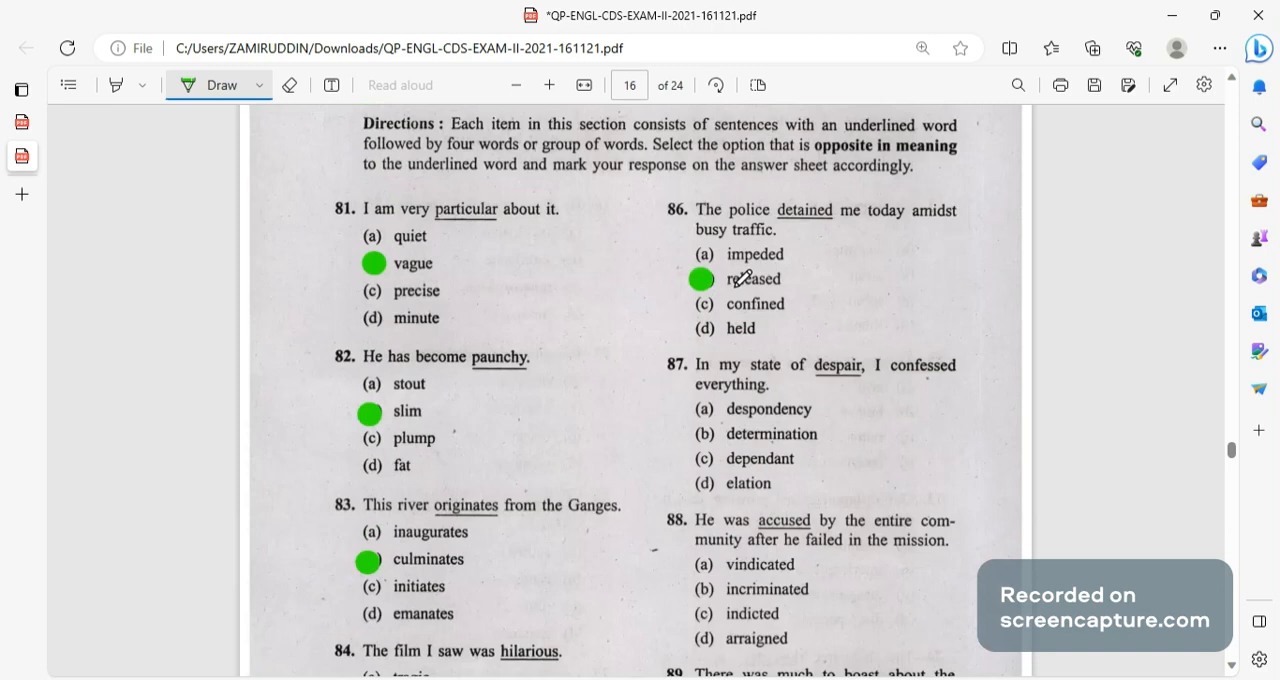
scroll(down, 3)
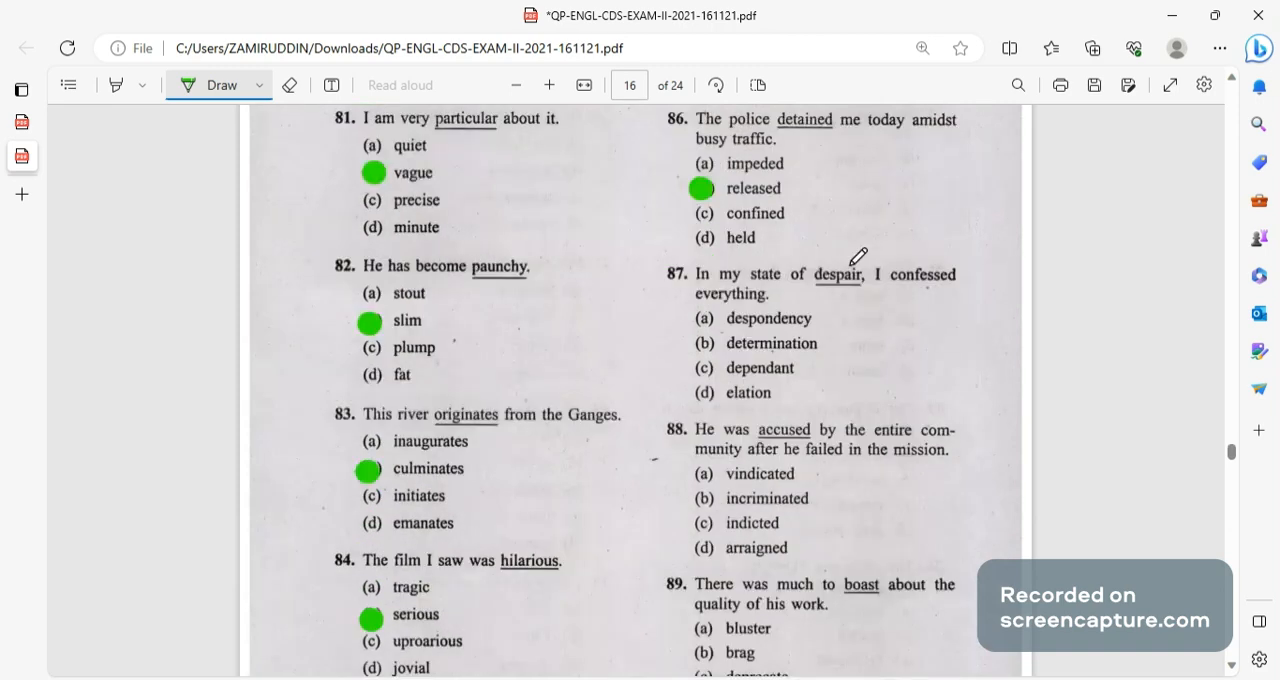
mouse_move(928, 249)
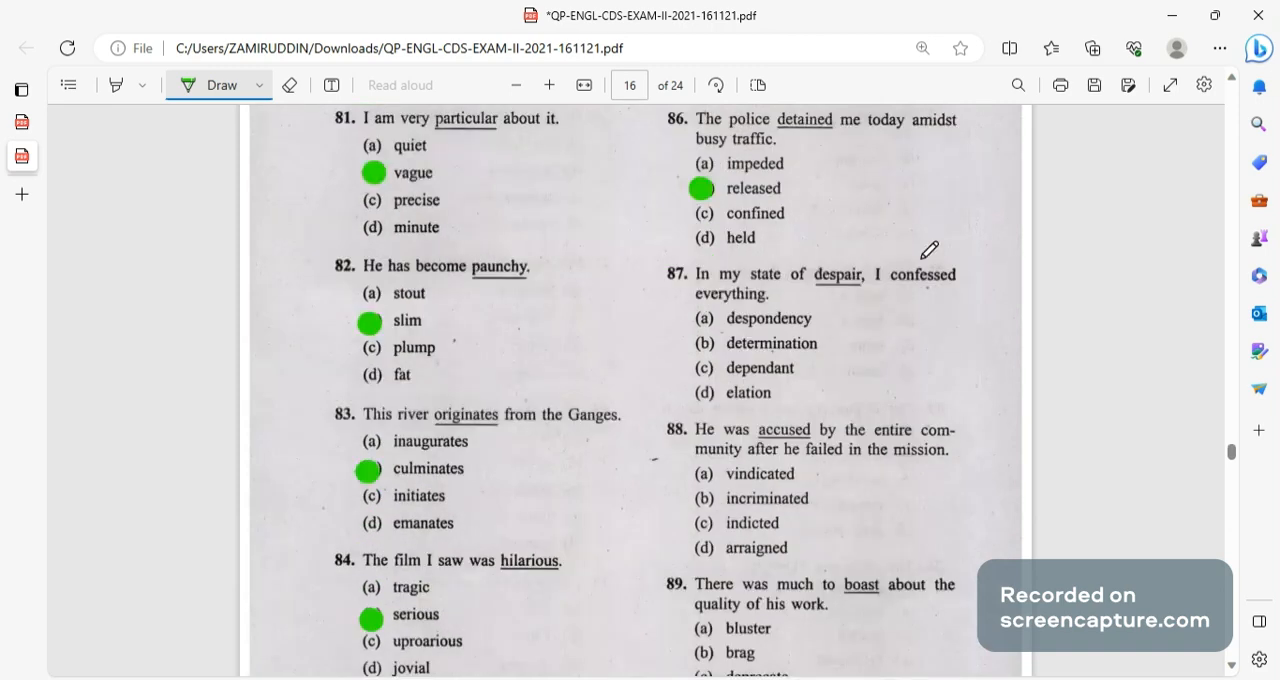
scroll(down, 3)
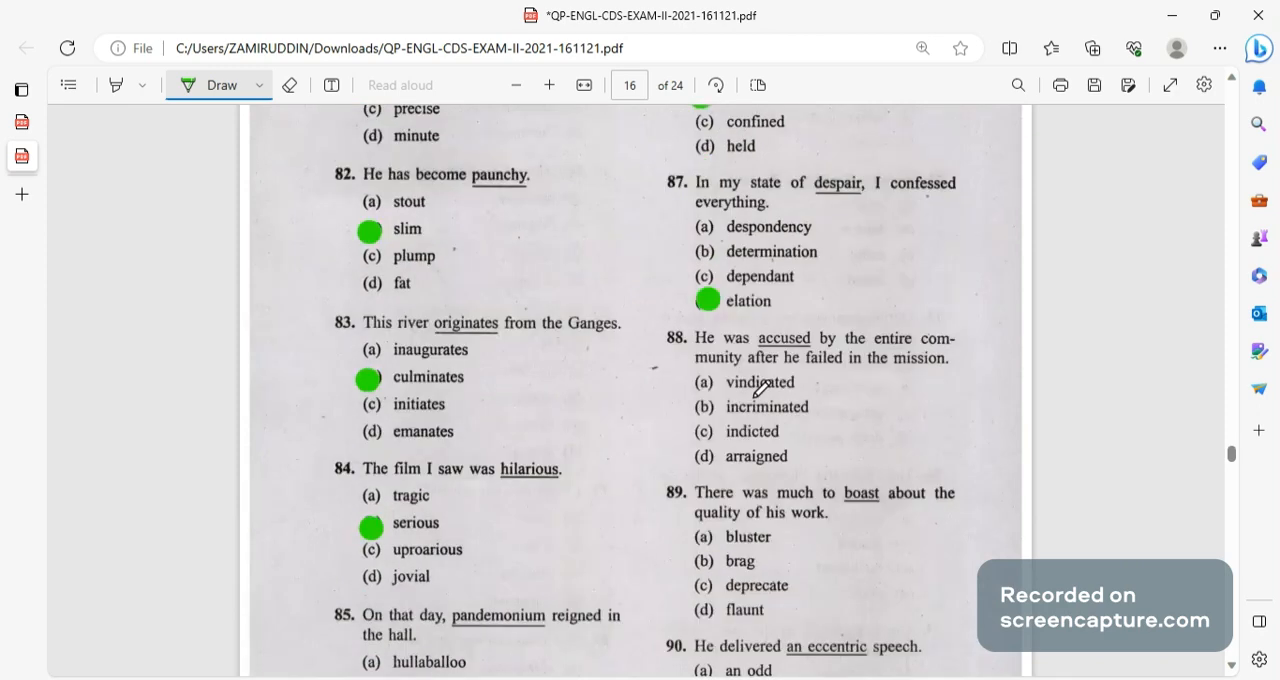
scroll(down, 3)
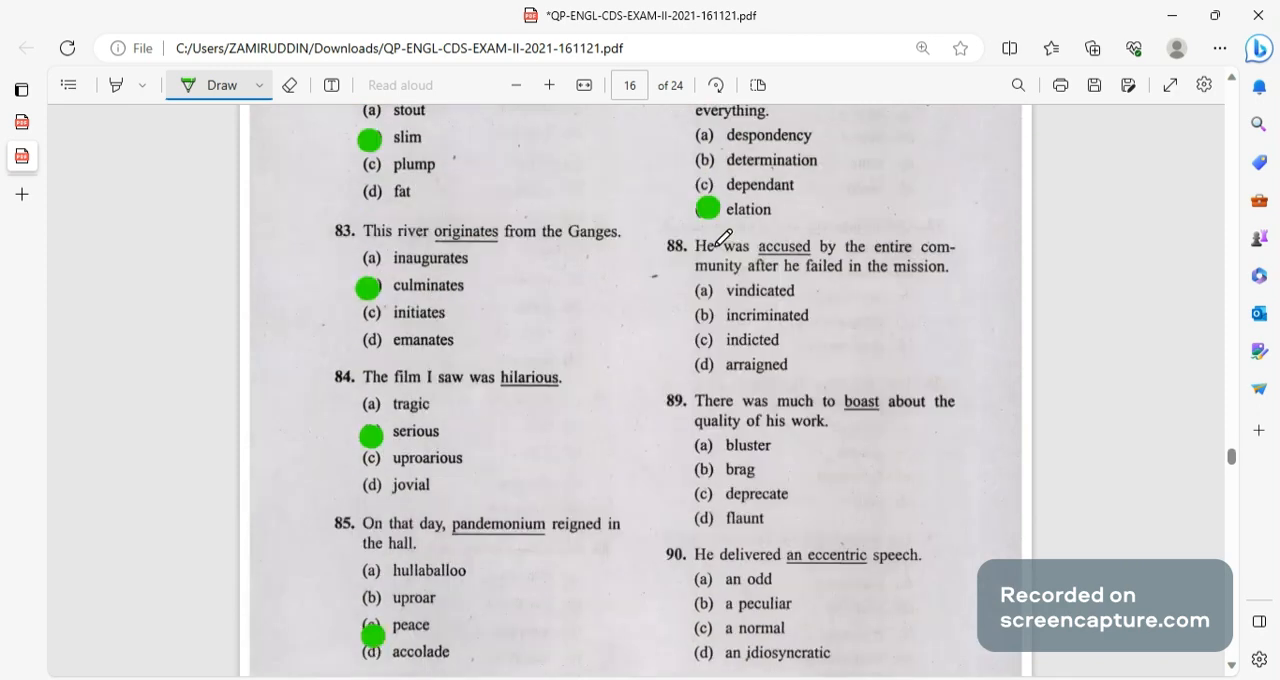
mouse_move(830, 245)
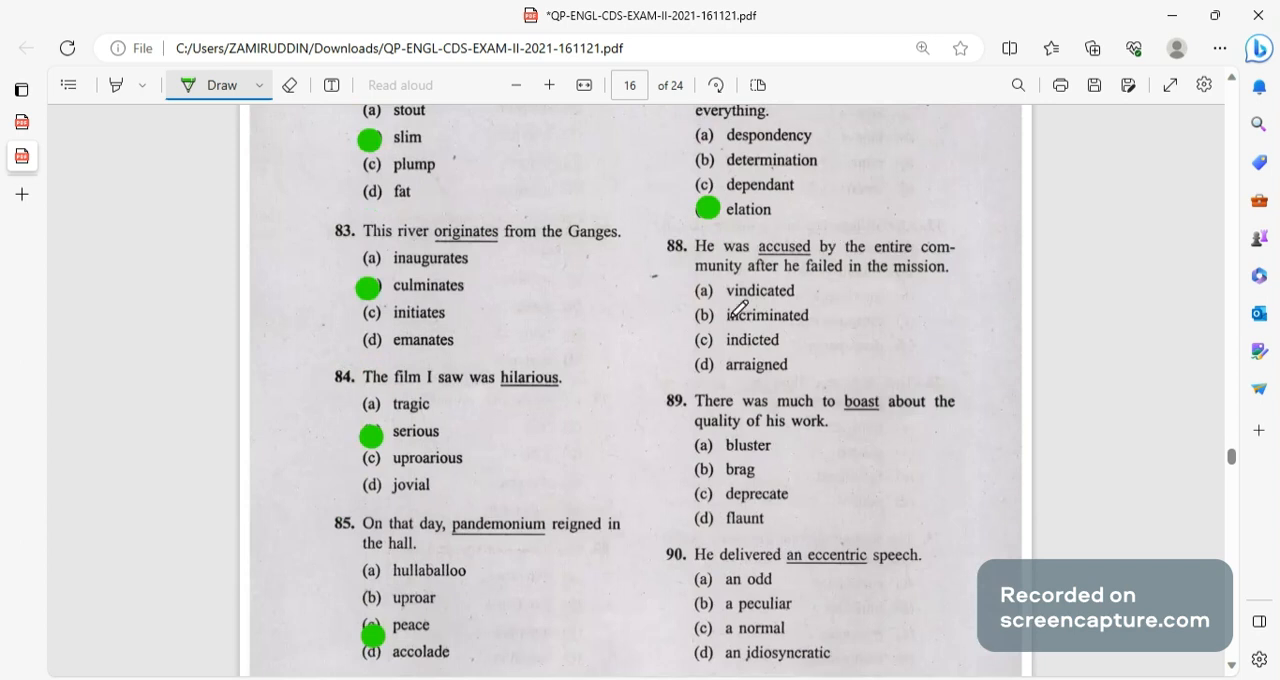
click(700, 294)
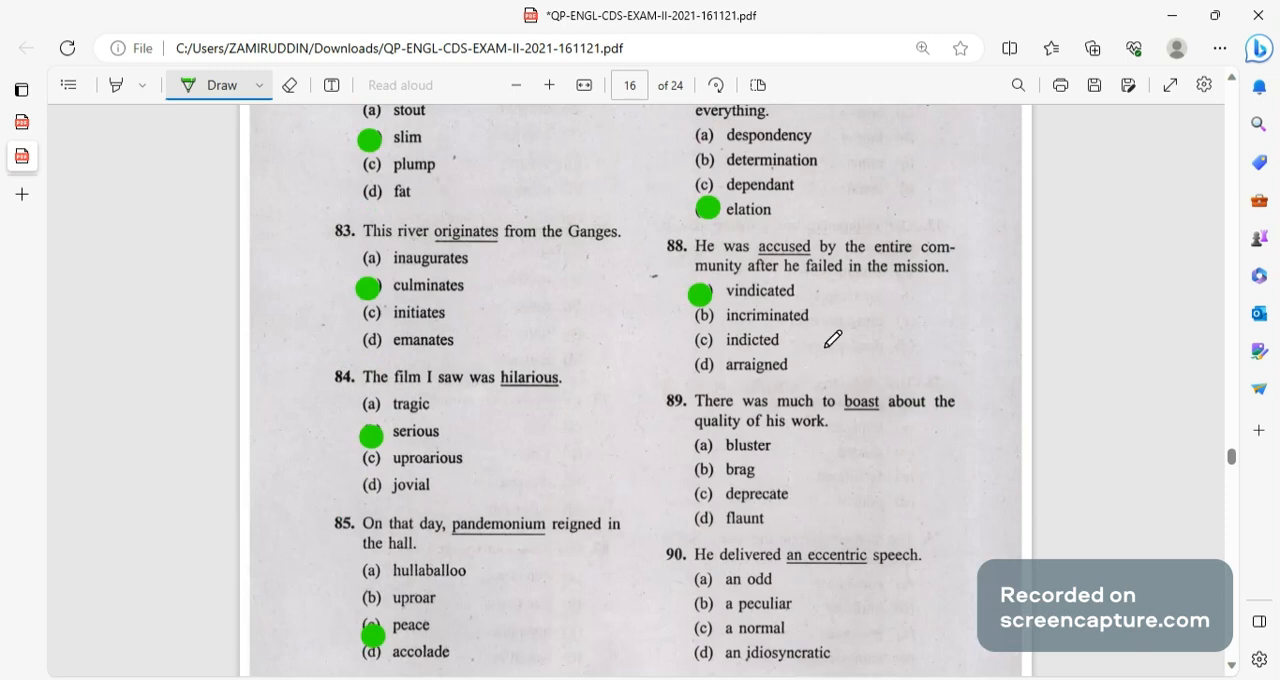
scroll(down, 3)
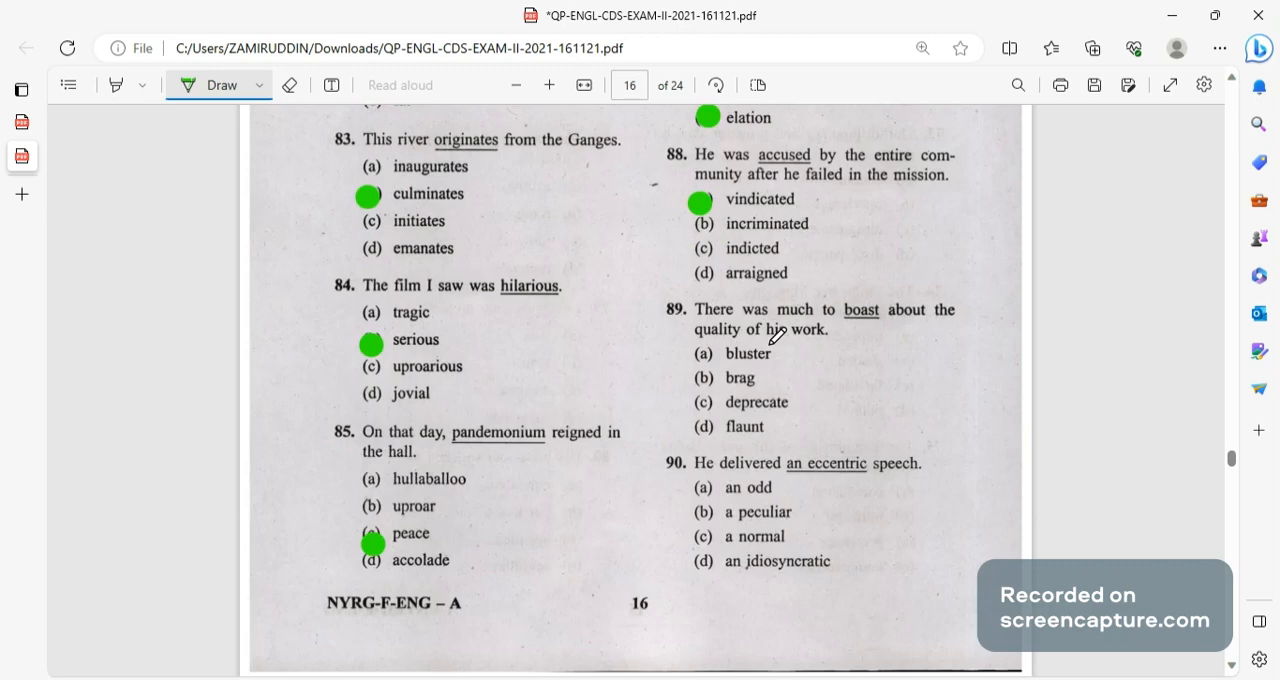
mouse_move(779, 427)
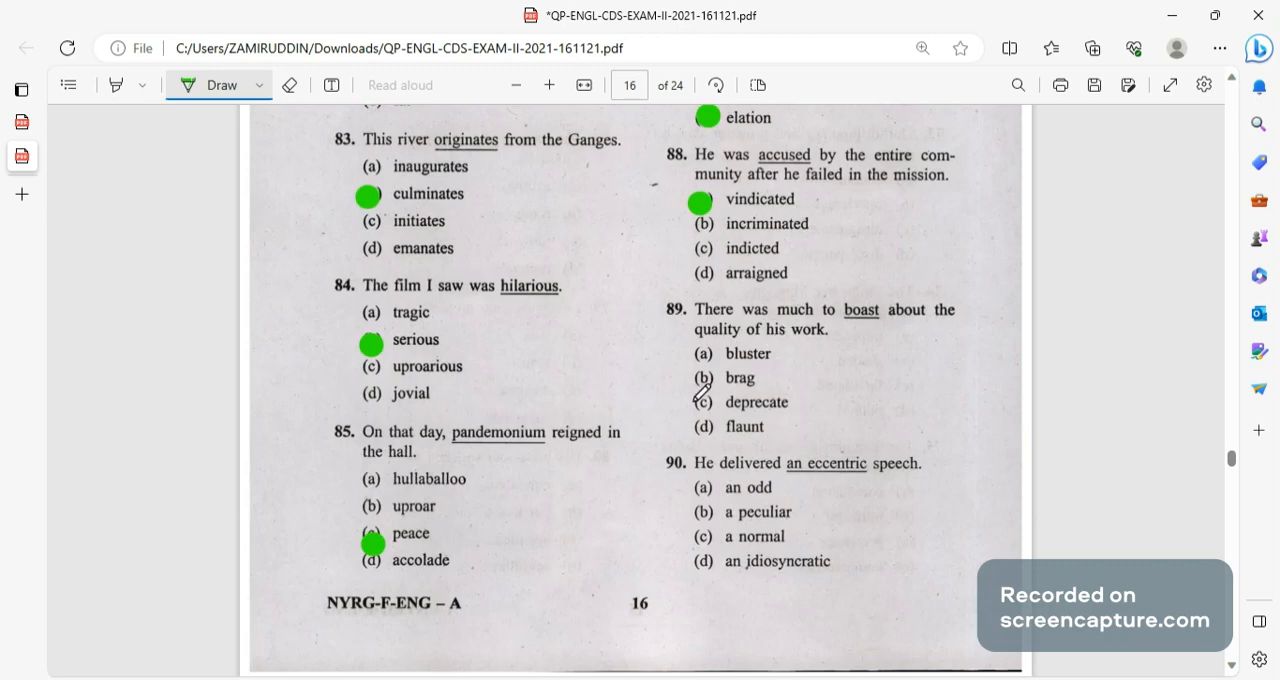
click(707, 407)
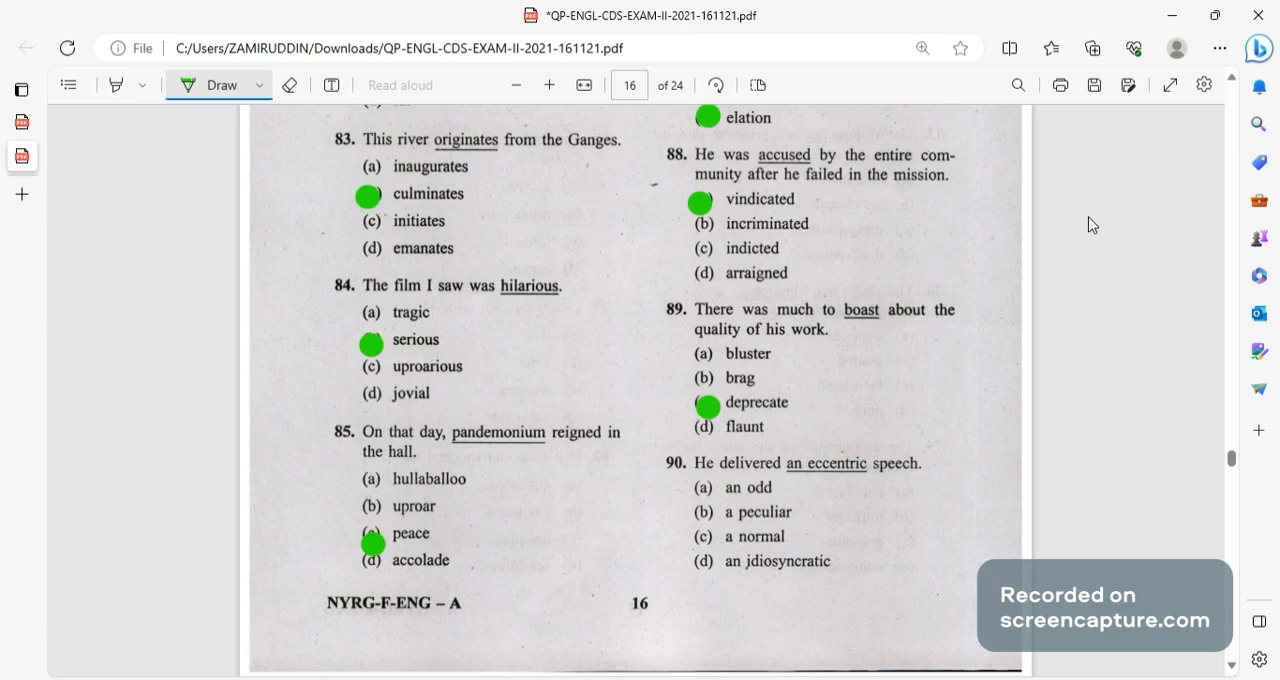
scroll(down, 3)
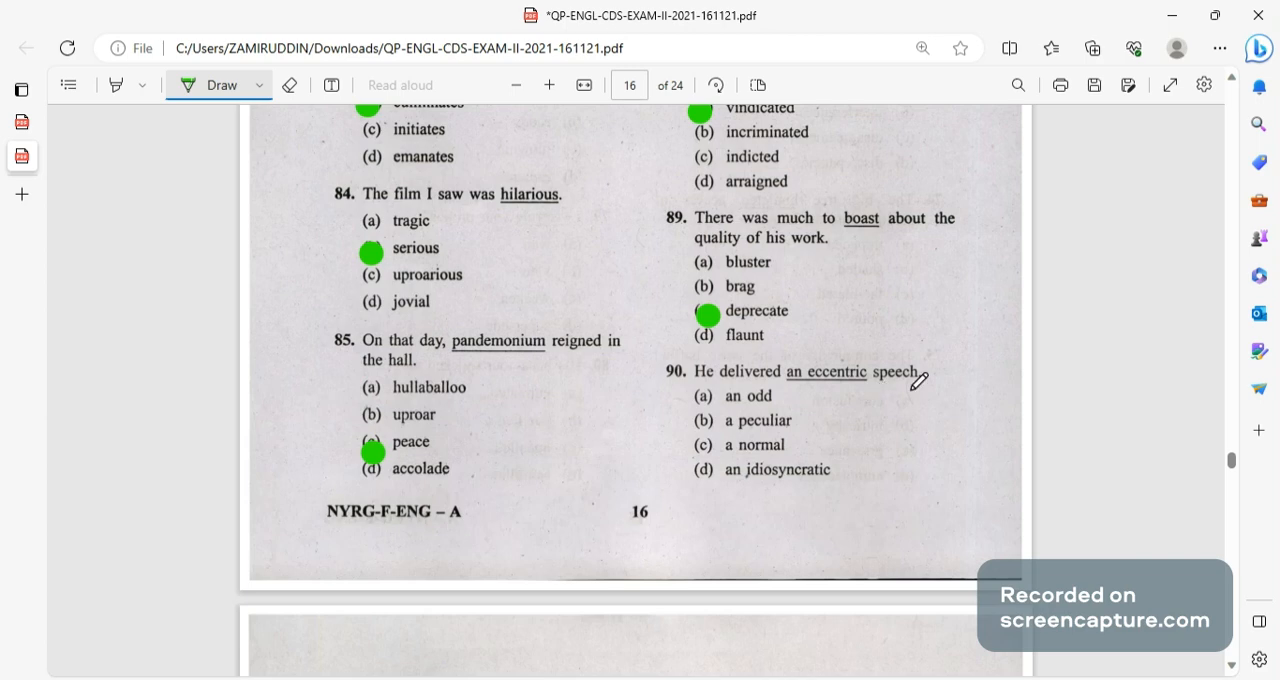
mouse_move(852, 496)
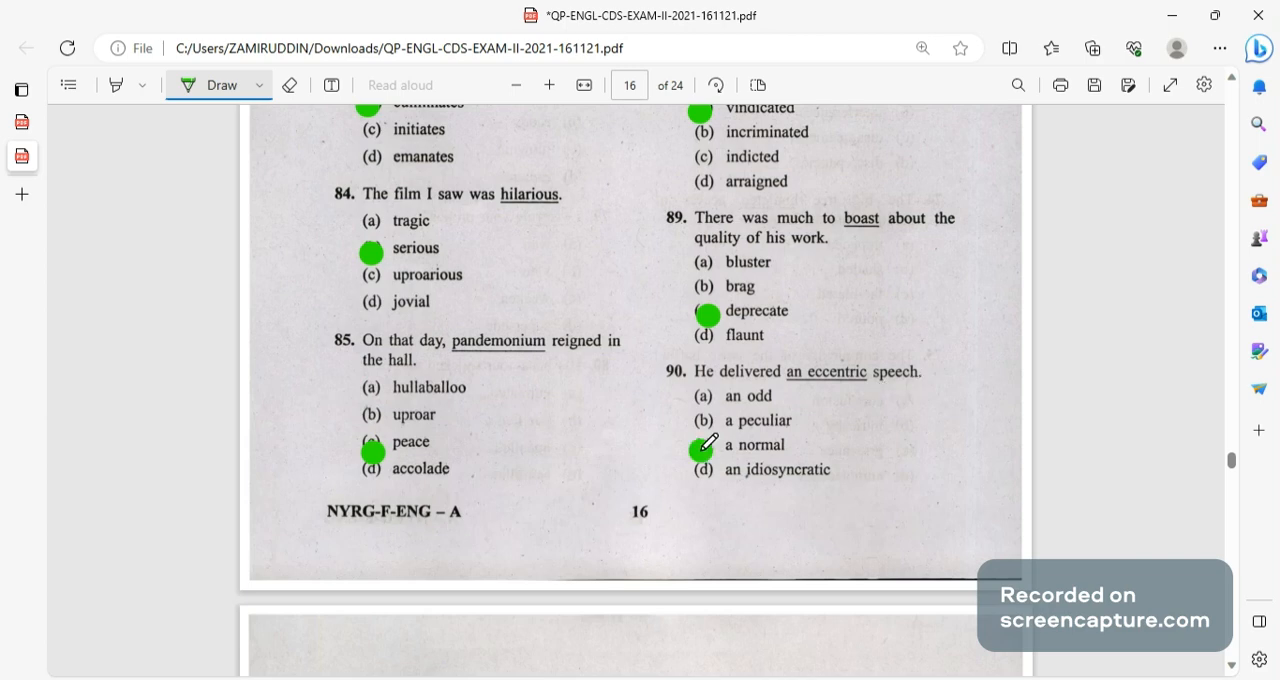
On page 17, dot Conjunction (Q92), Intensifier (Q93) and Interjection (Q95).
scroll(down, 3)
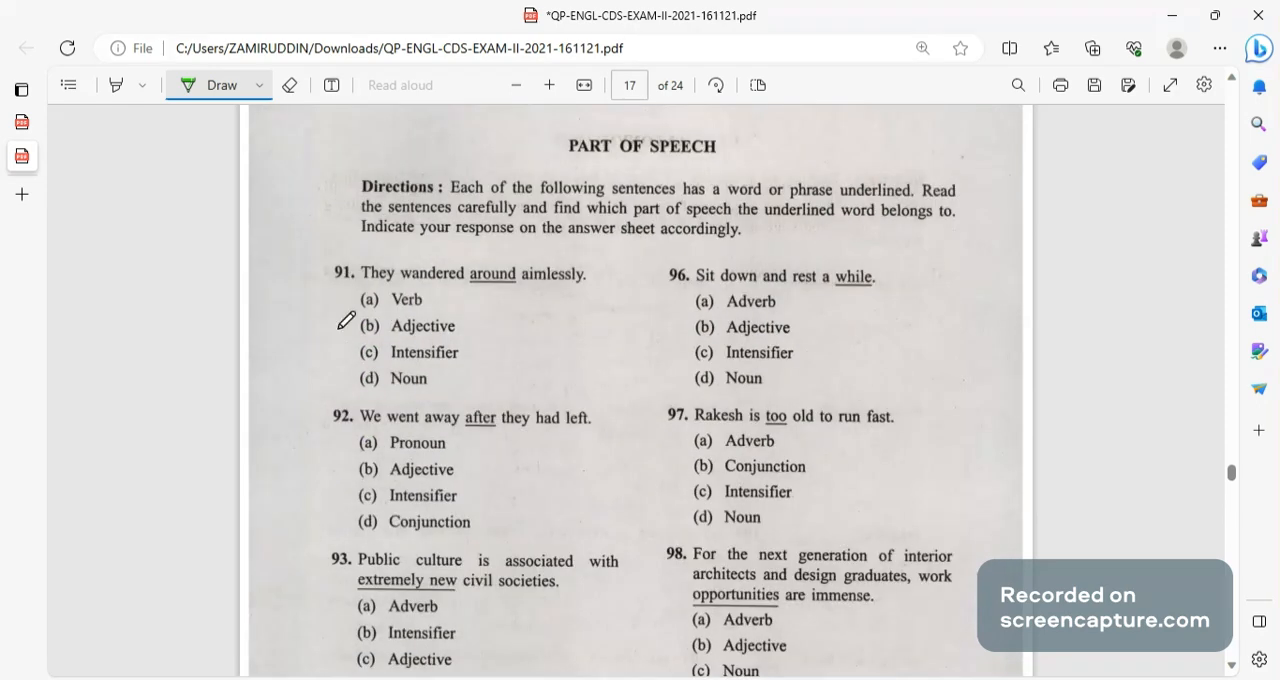
mouse_move(520, 305)
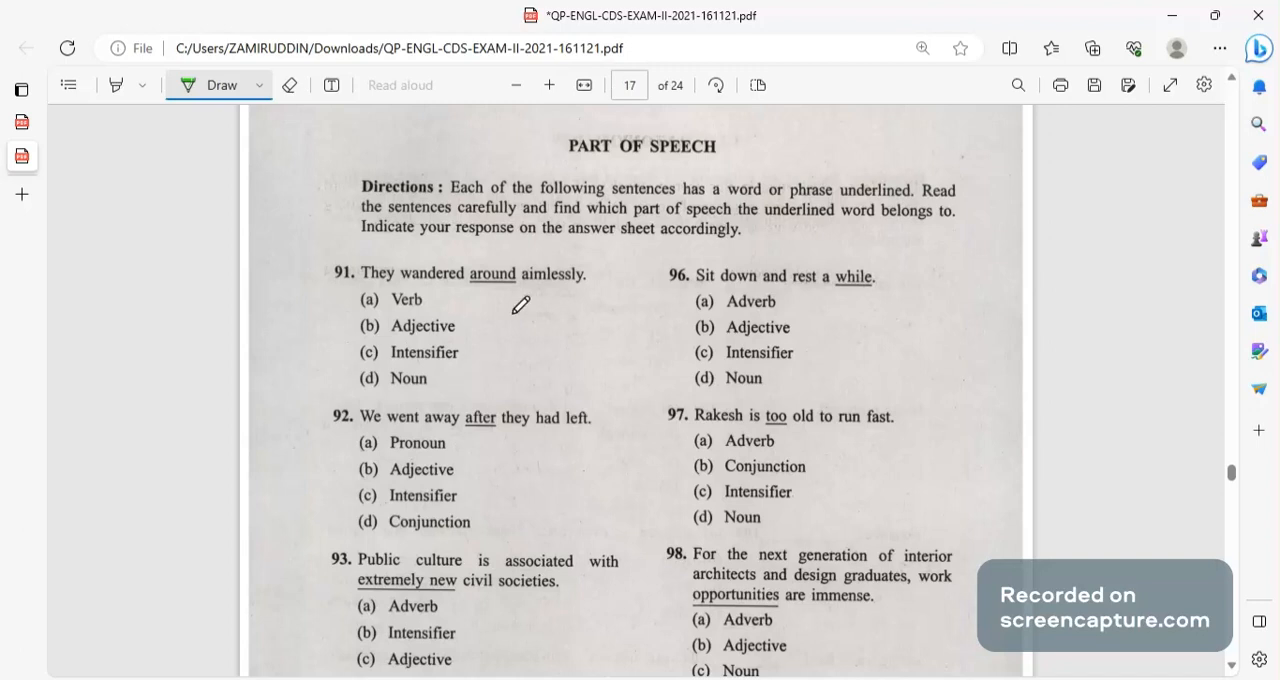
mouse_move(440, 270)
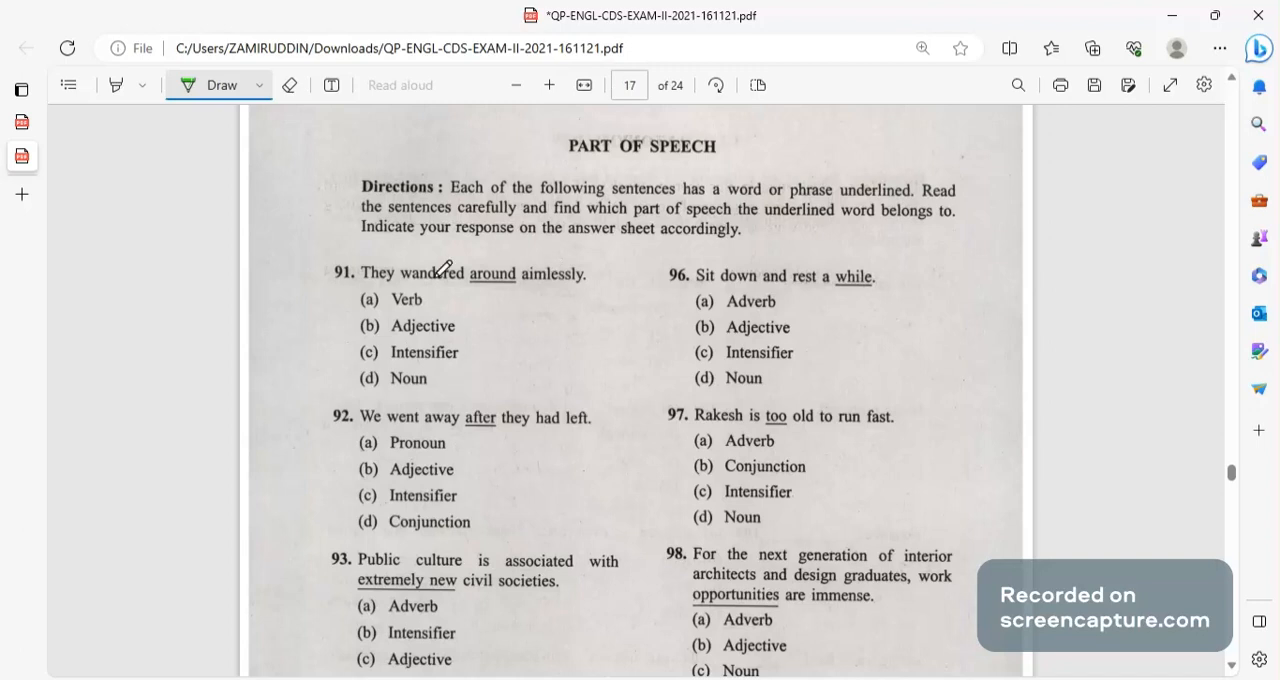
mouse_move(604, 276)
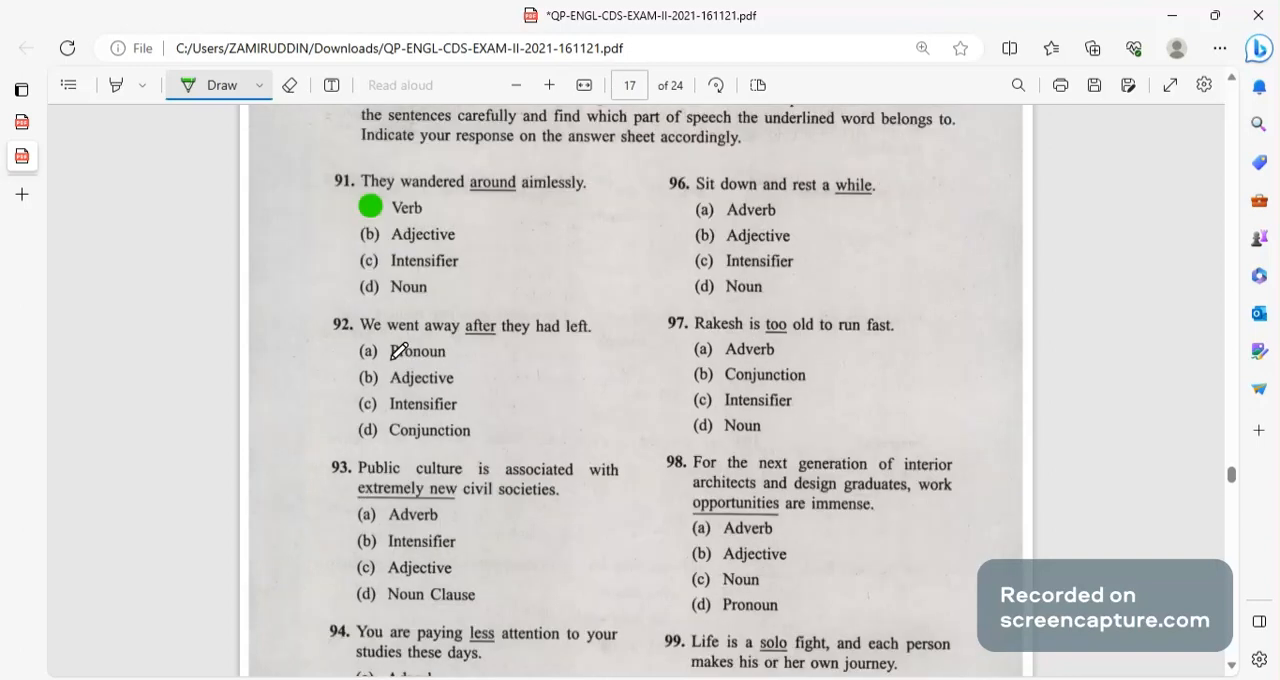
mouse_move(497, 328)
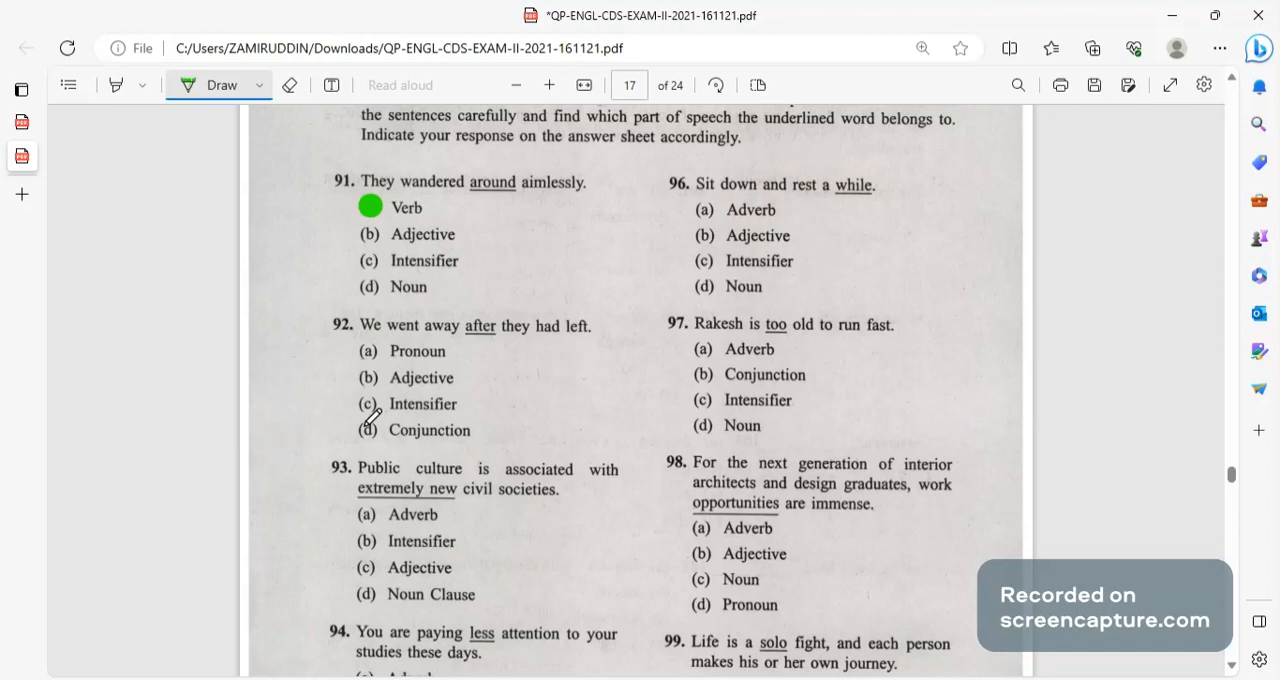
click(366, 429)
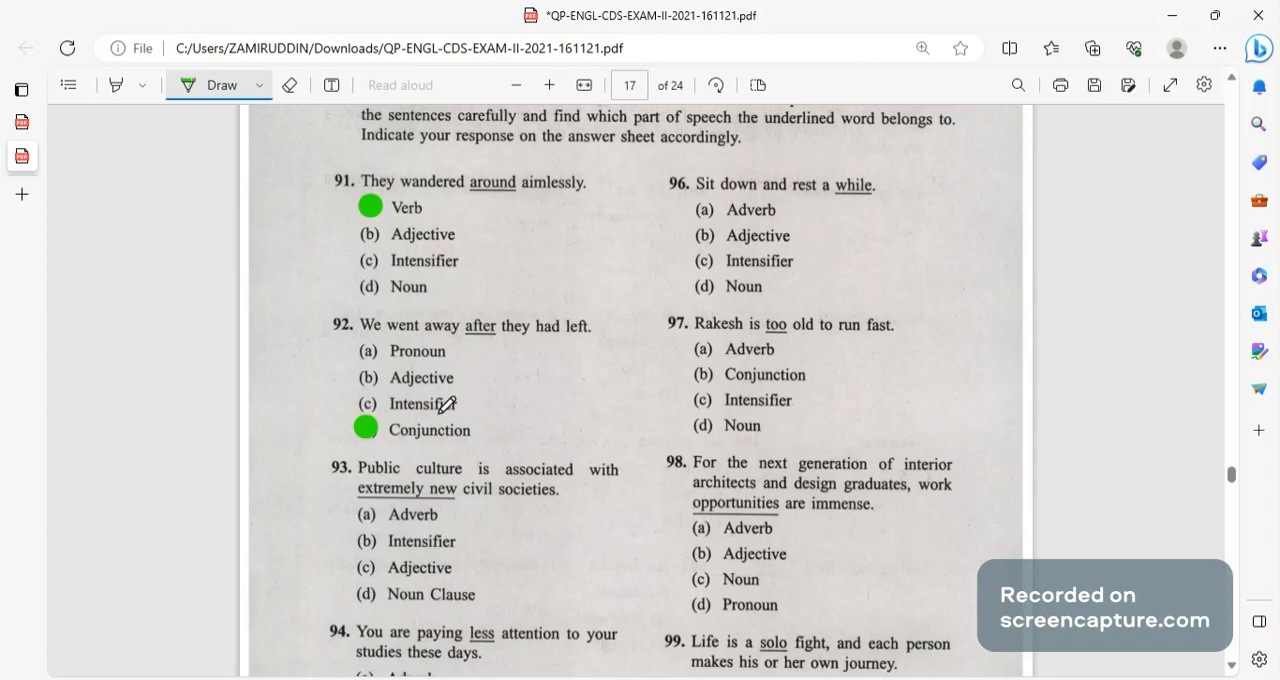
scroll(down, 3)
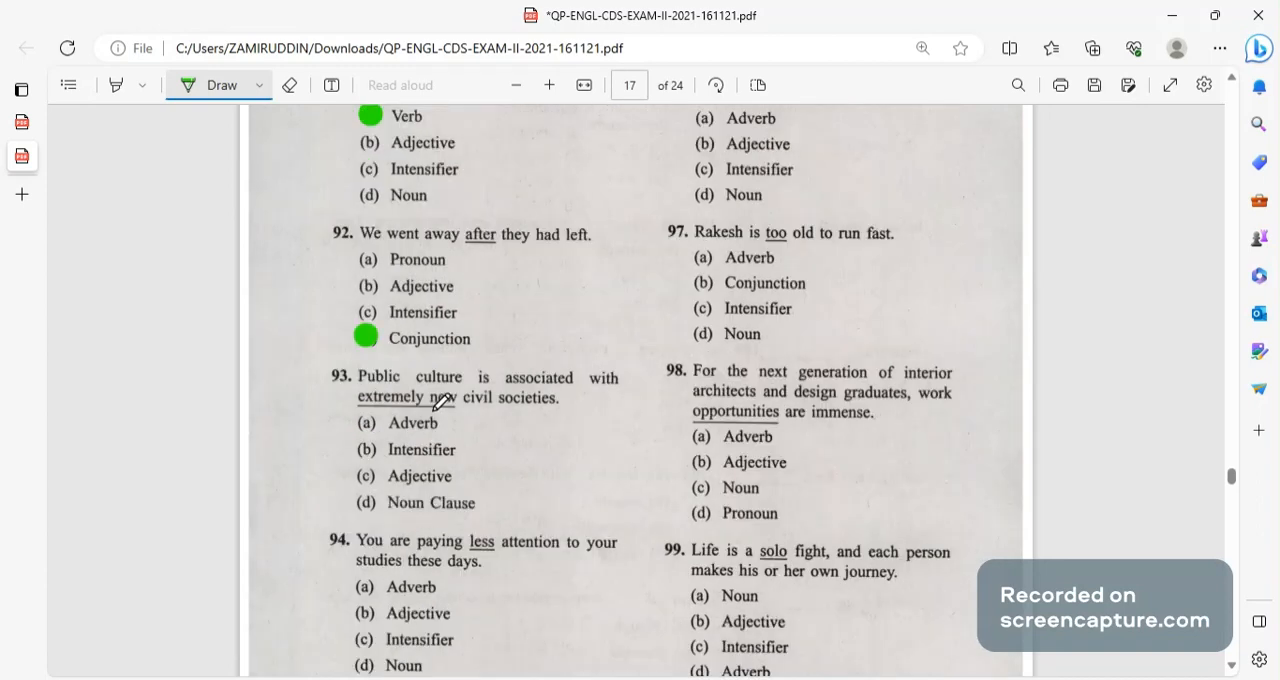
click(366, 455)
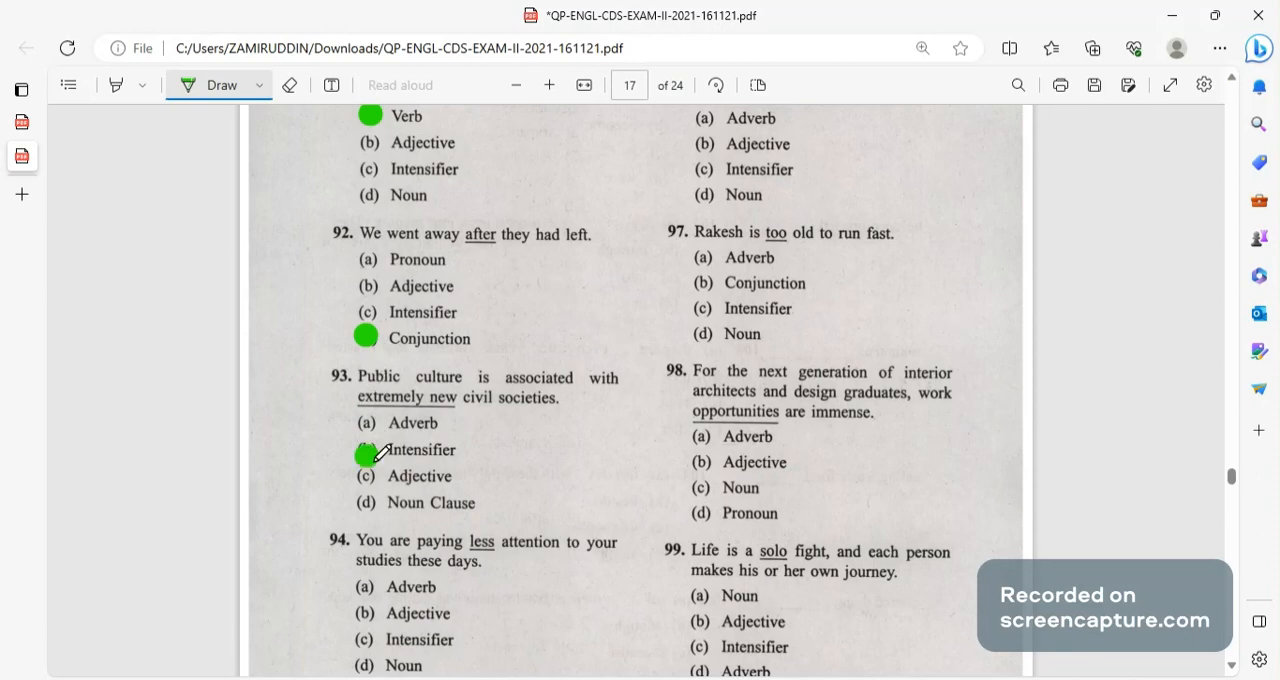
scroll(down, 3)
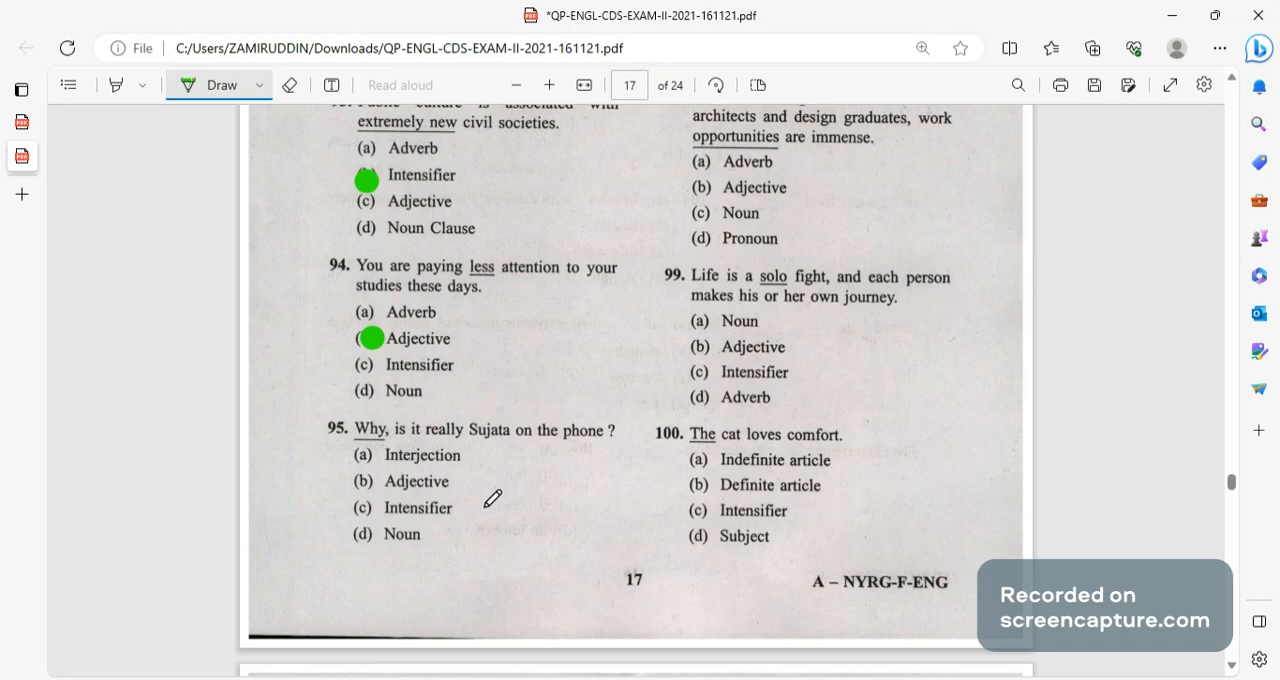
click(366, 454)
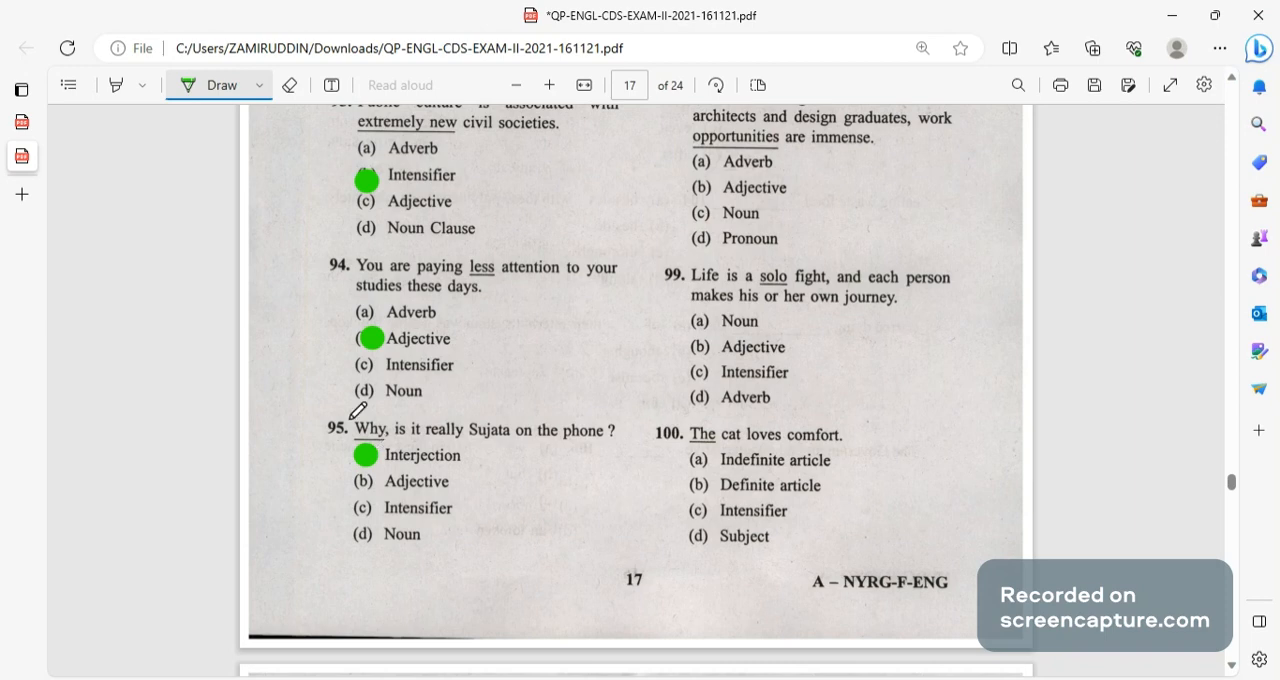
mouse_move(505, 448)
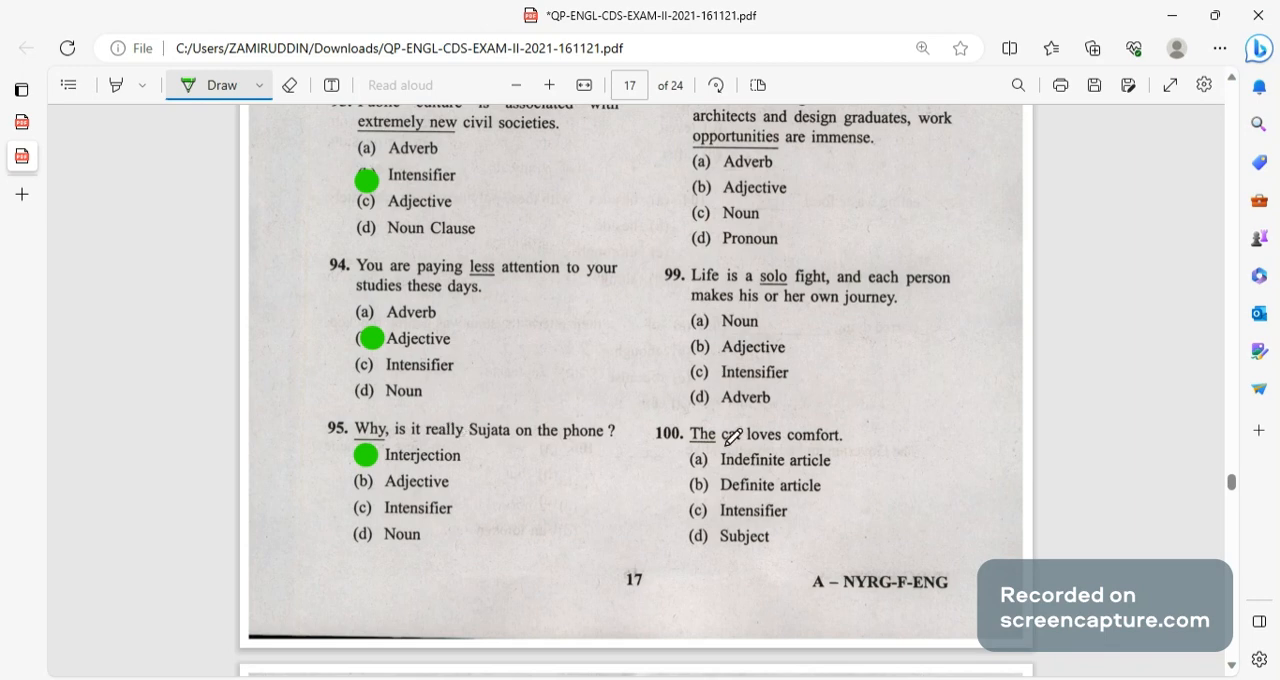
Dot Noun (Q96), Adverb (Q97), Adjective (Q99) and Definite article (Q100).
scroll(up, 3)
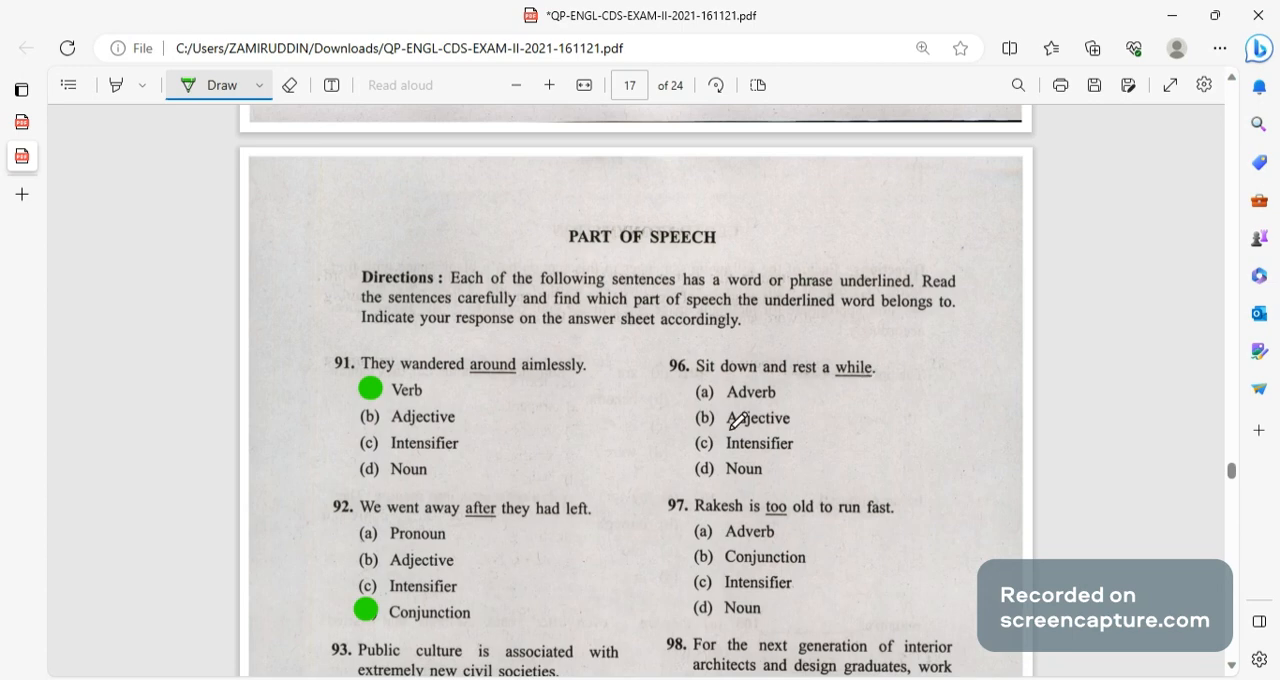
click(703, 469)
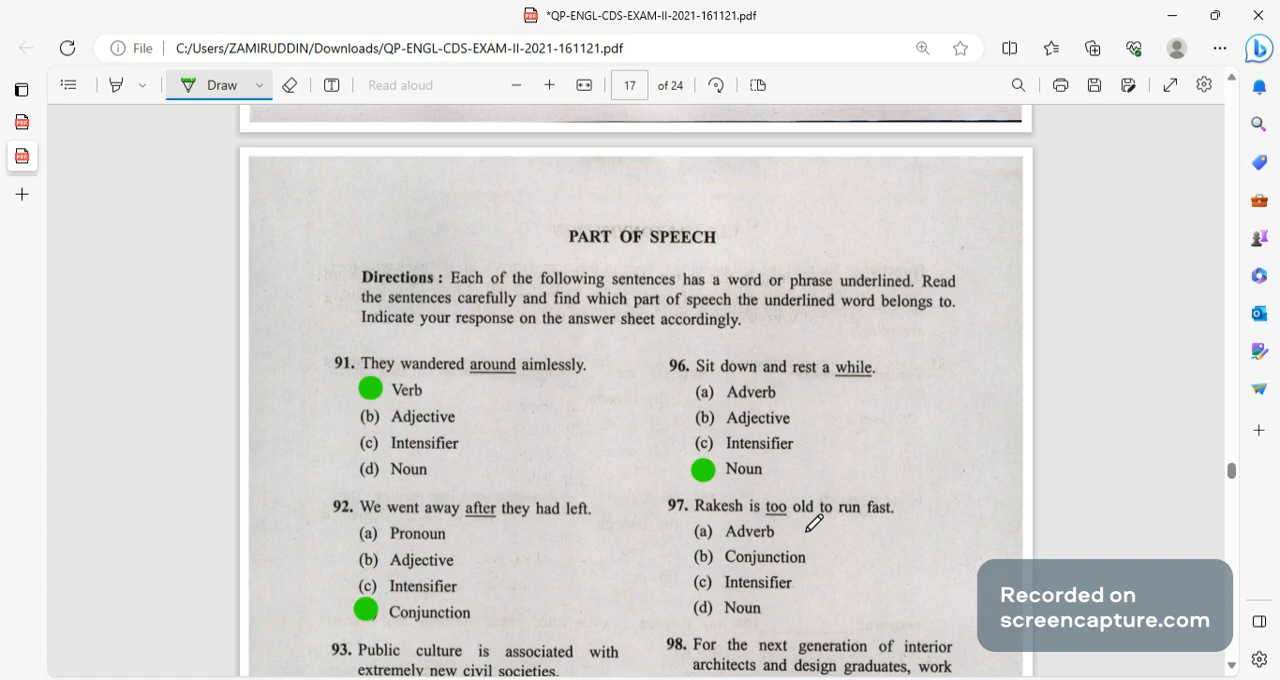
scroll(down, 3)
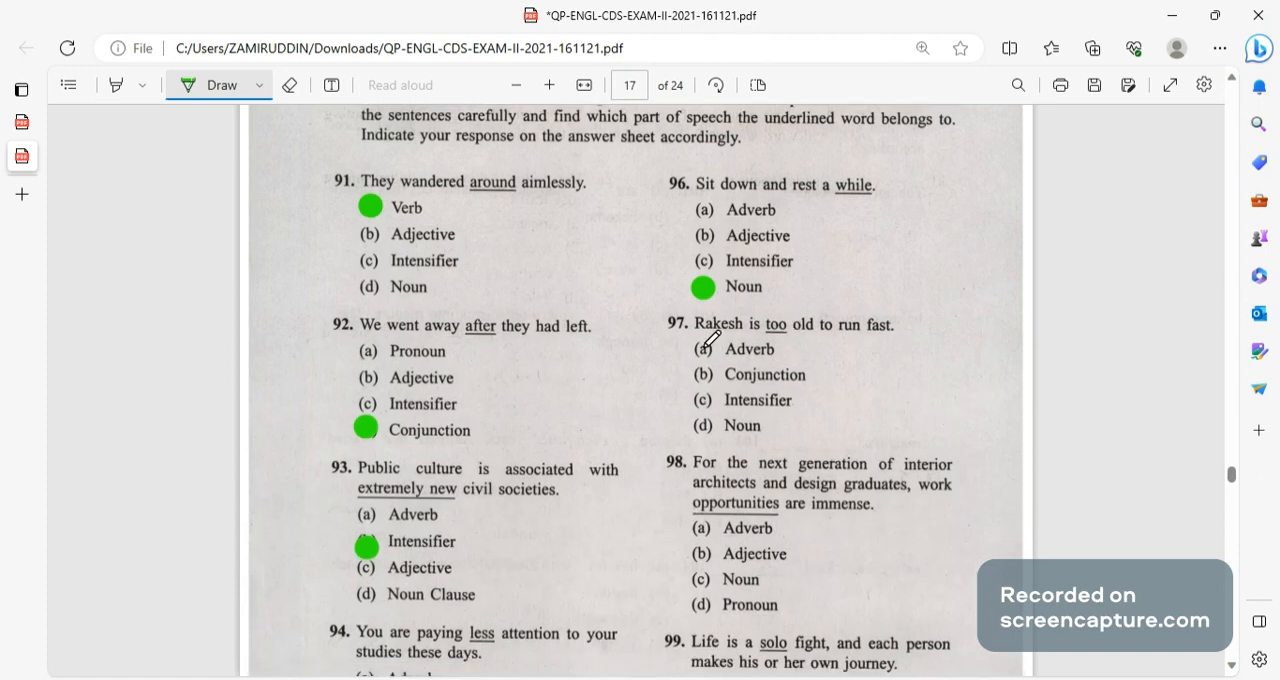
click(702, 348)
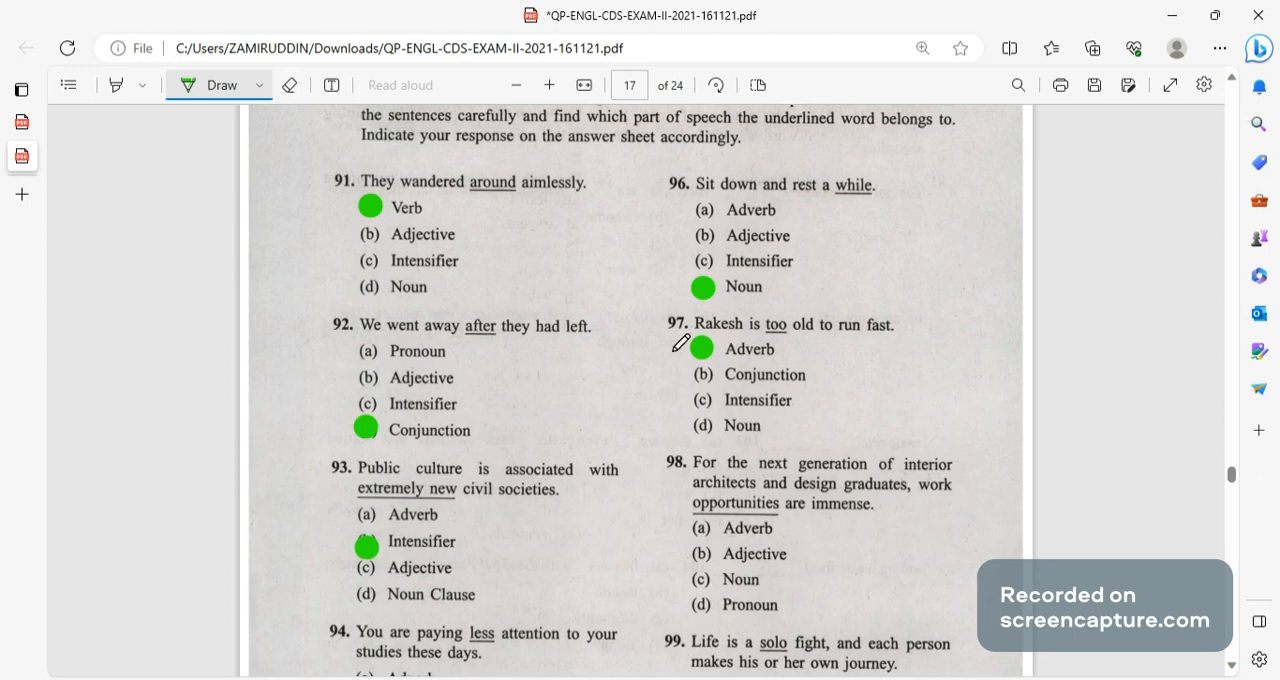
scroll(down, 3)
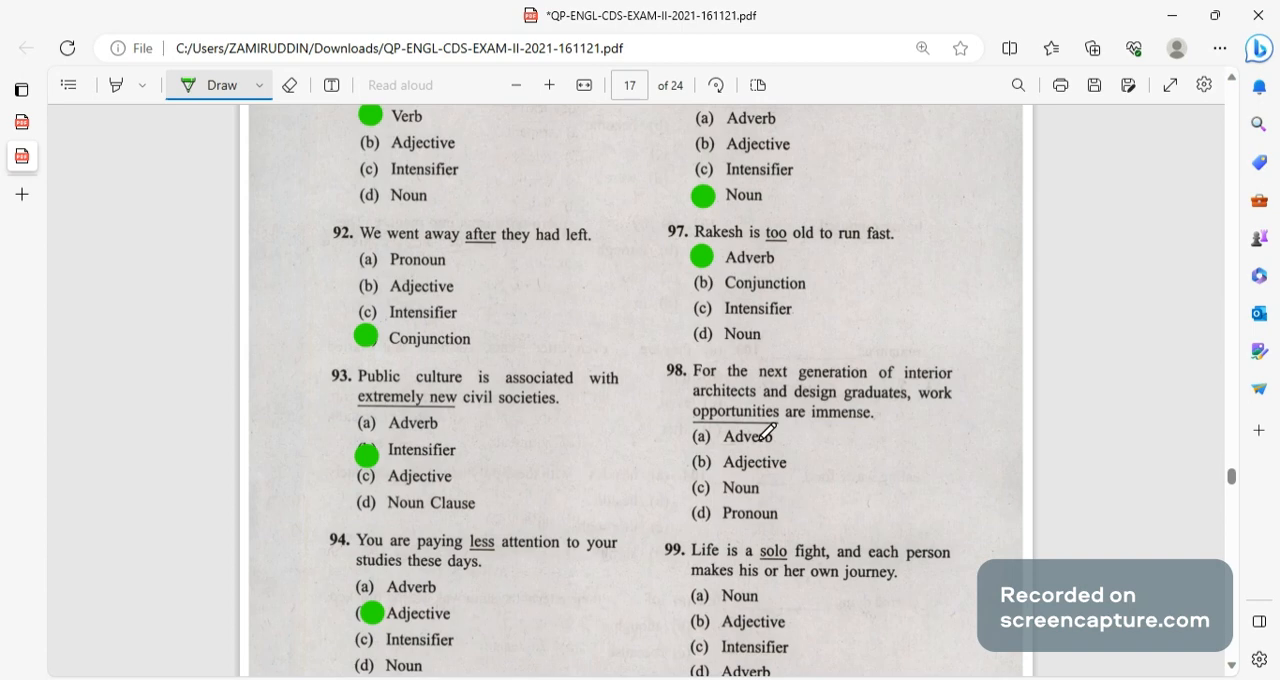
scroll(down, 3)
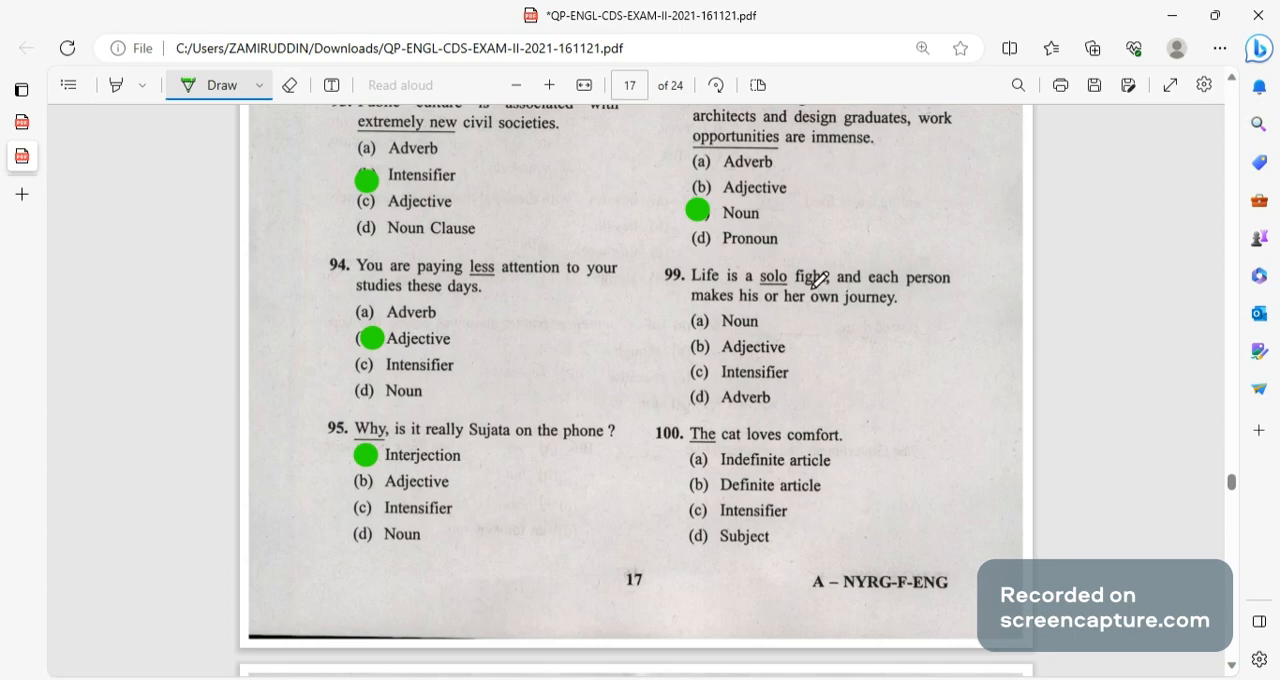
click(697, 346)
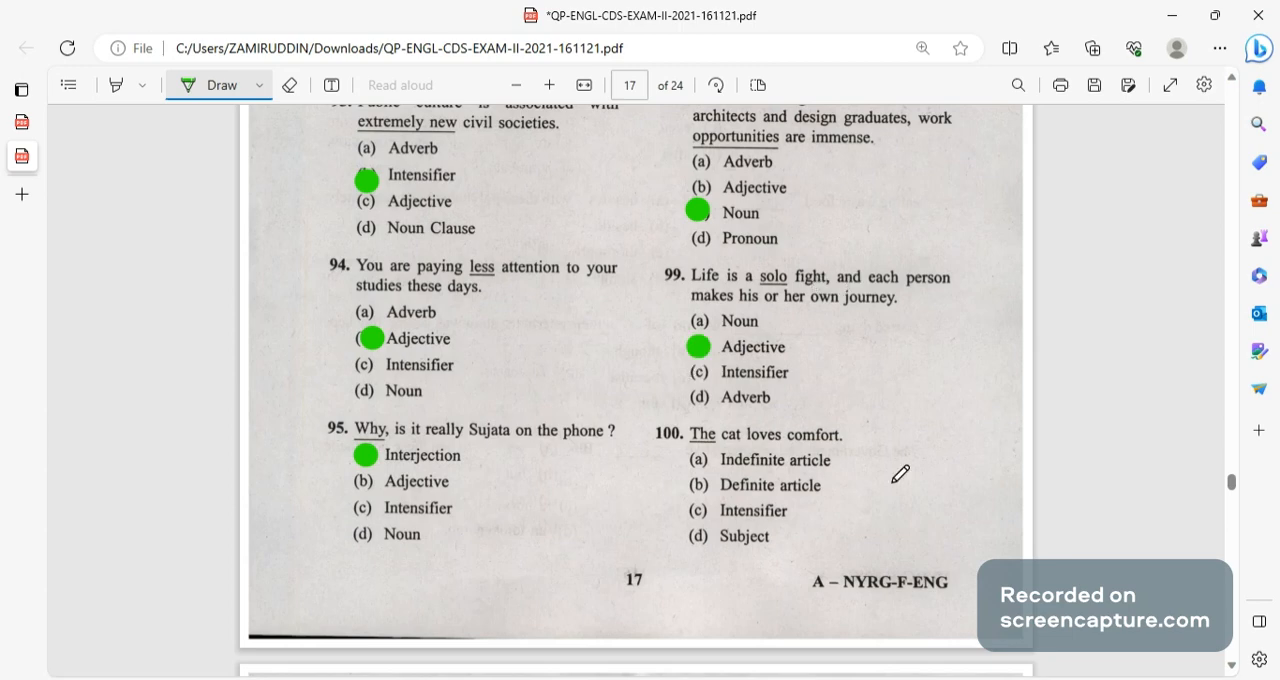
scroll(down, 3)
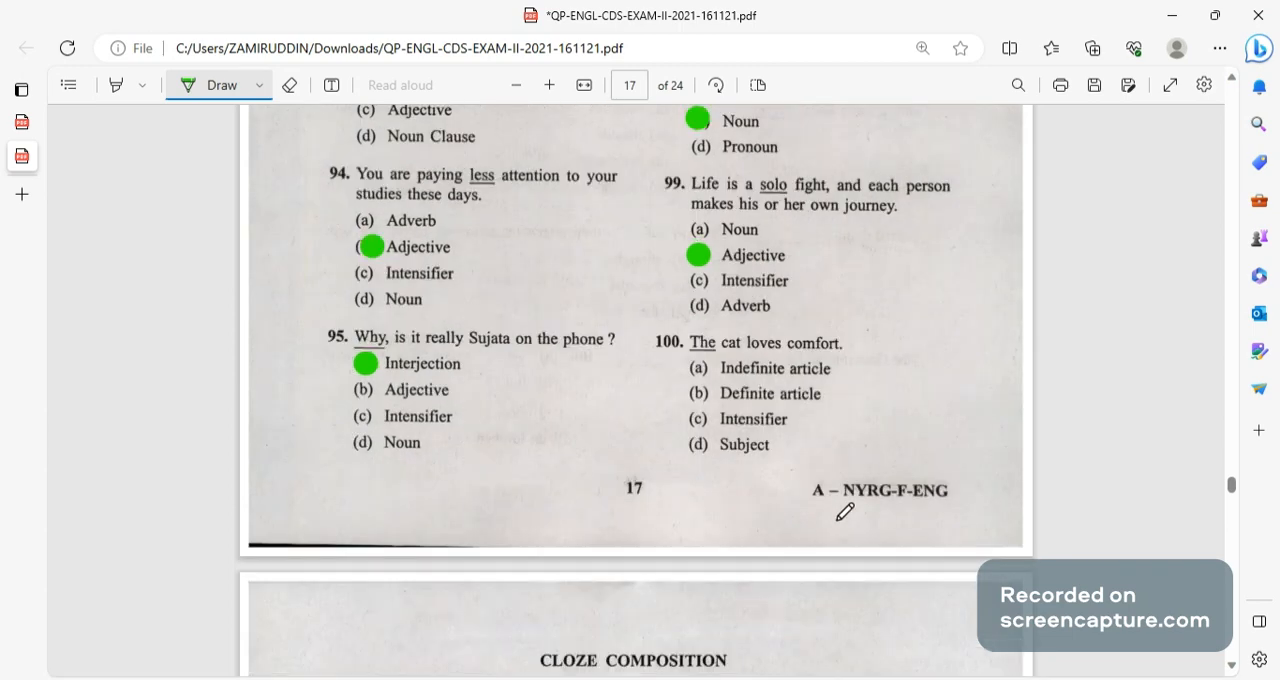
mouse_move(700, 388)
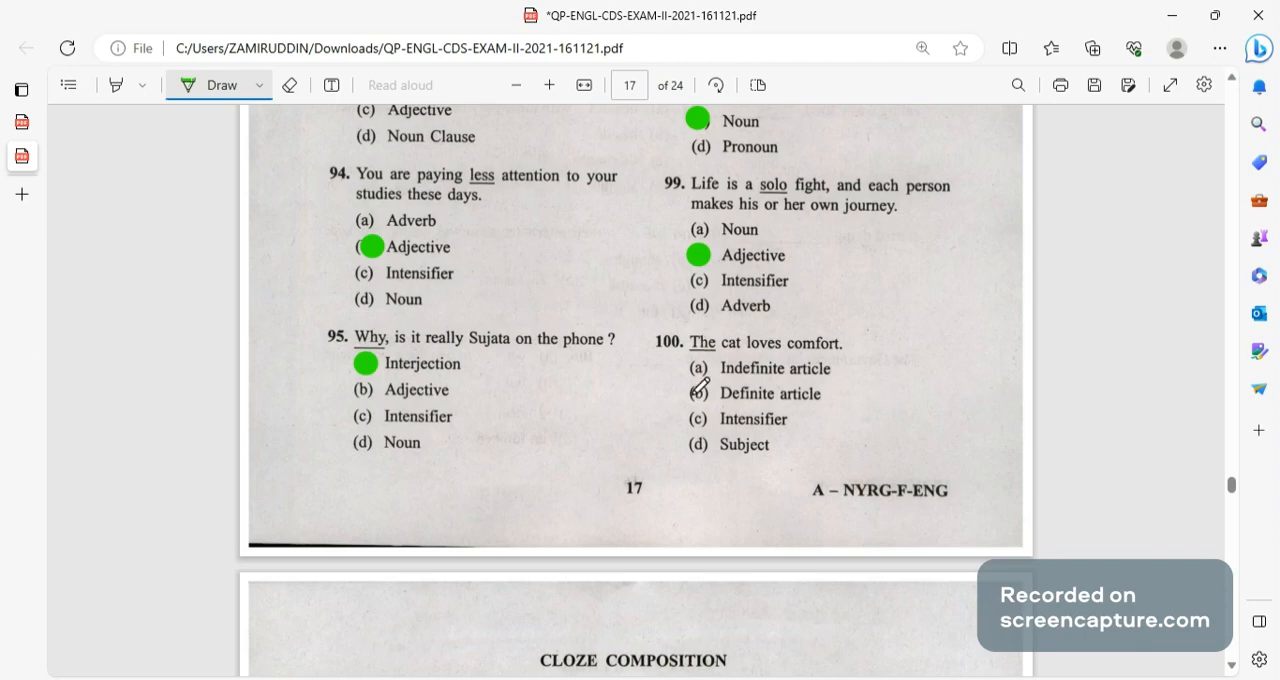
click(697, 393)
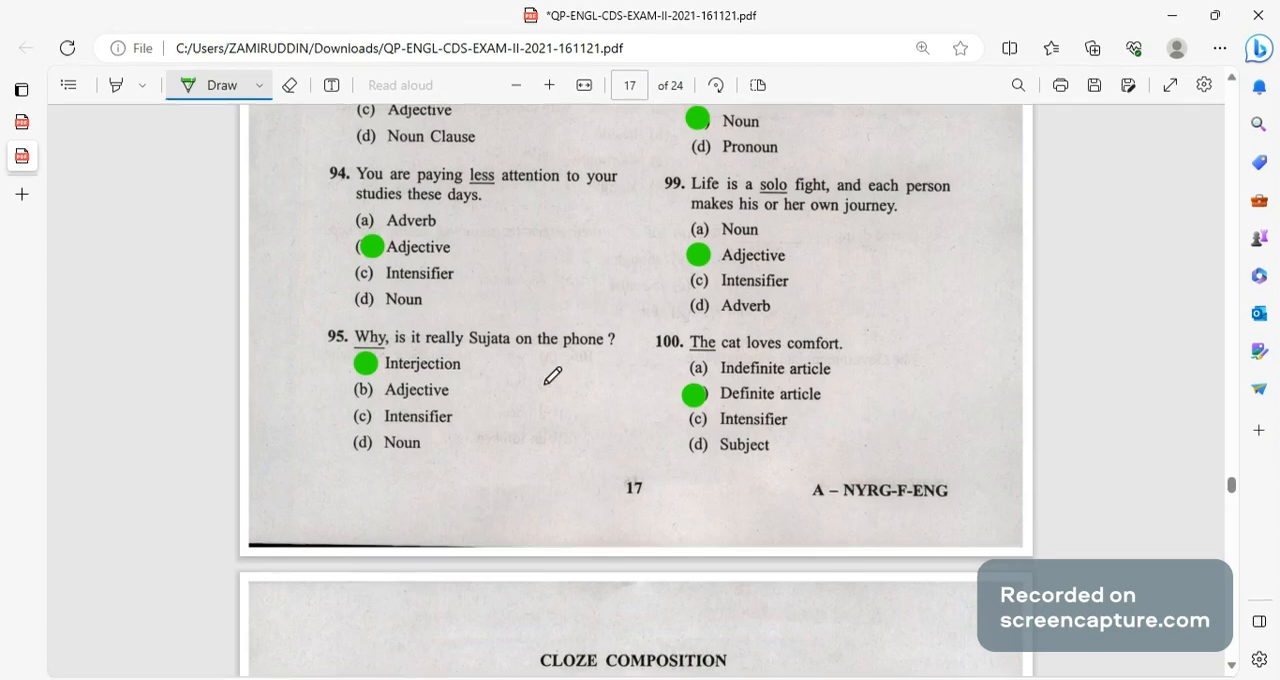
mouse_move(779, 400)
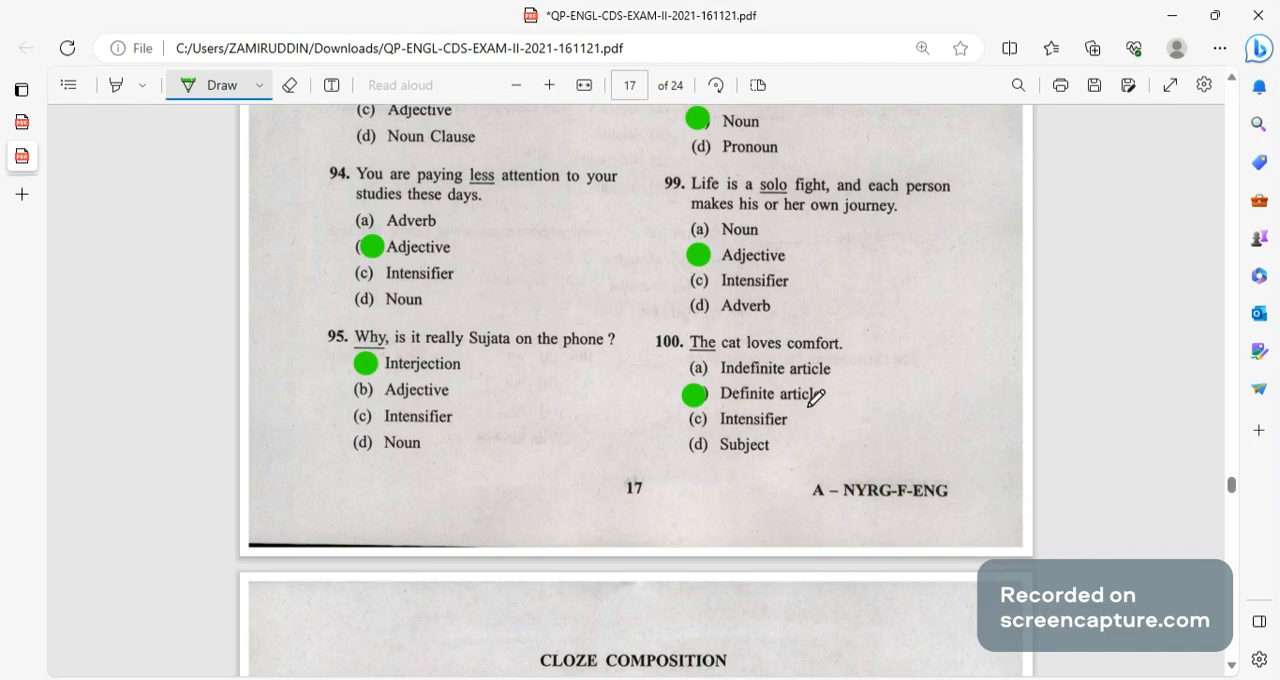
Dot 'are' for Q101, option b for Q103, option d for Q104 and option b for Q106.
scroll(down, 3)
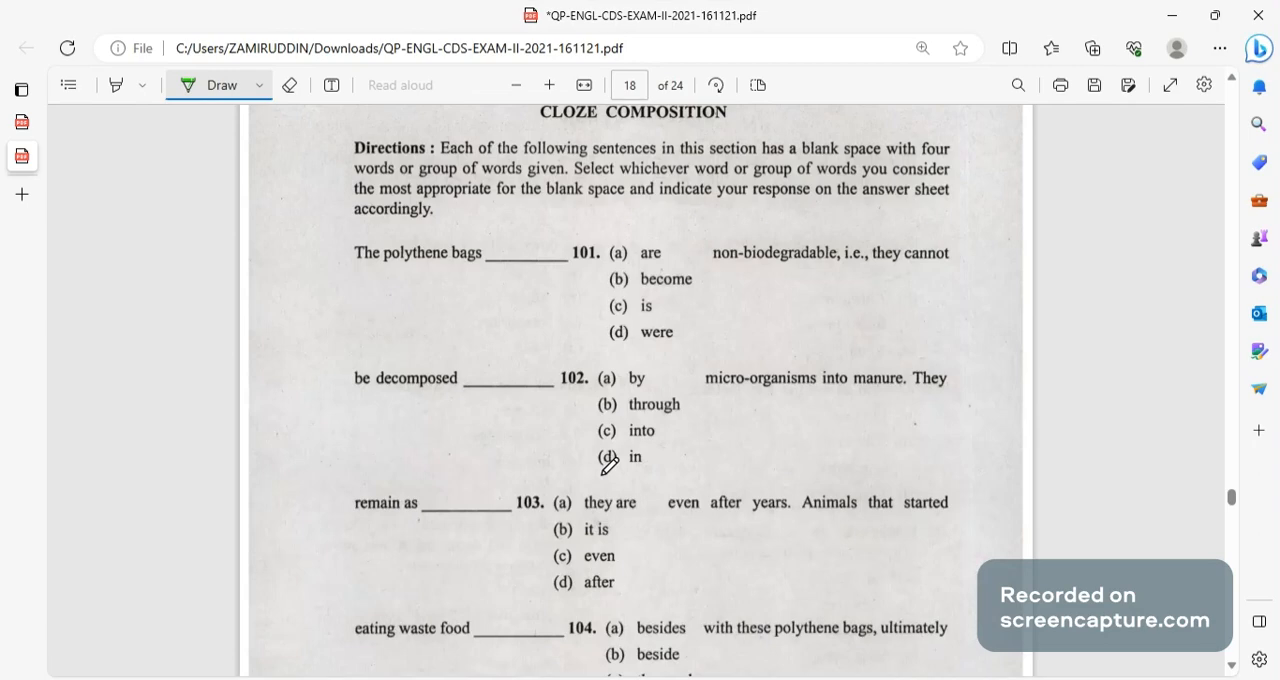
mouse_move(605, 200)
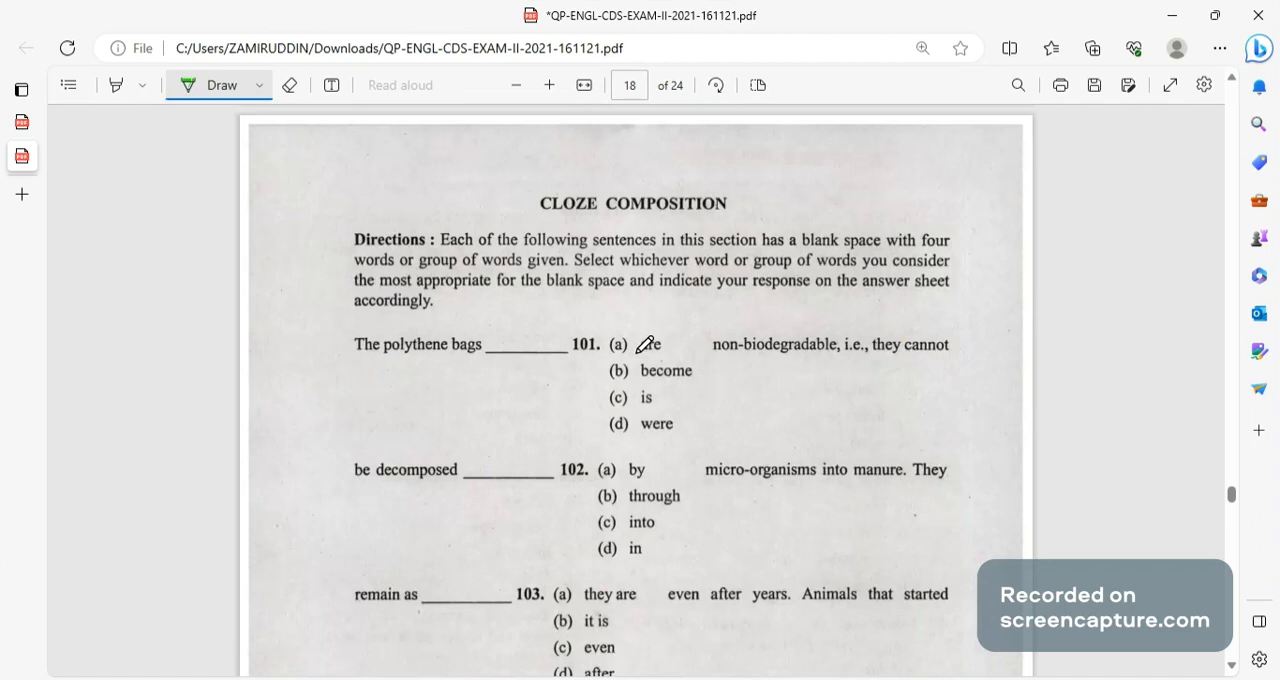
click(614, 344)
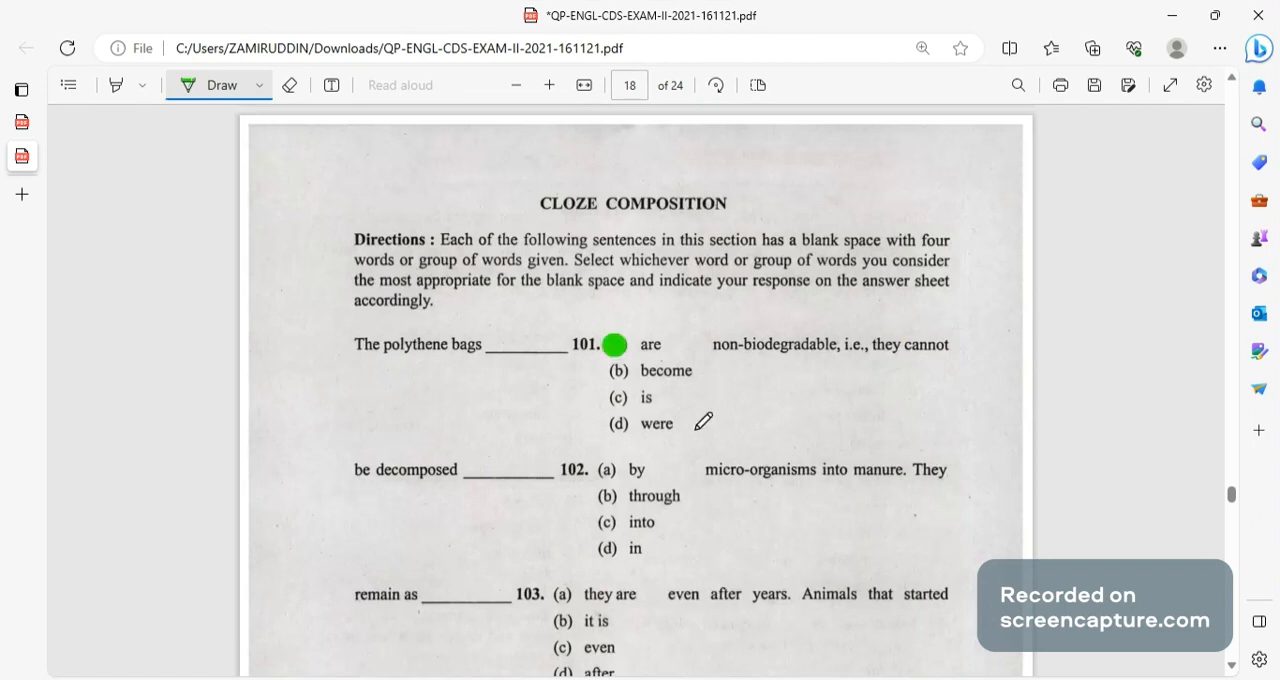
mouse_move(494, 500)
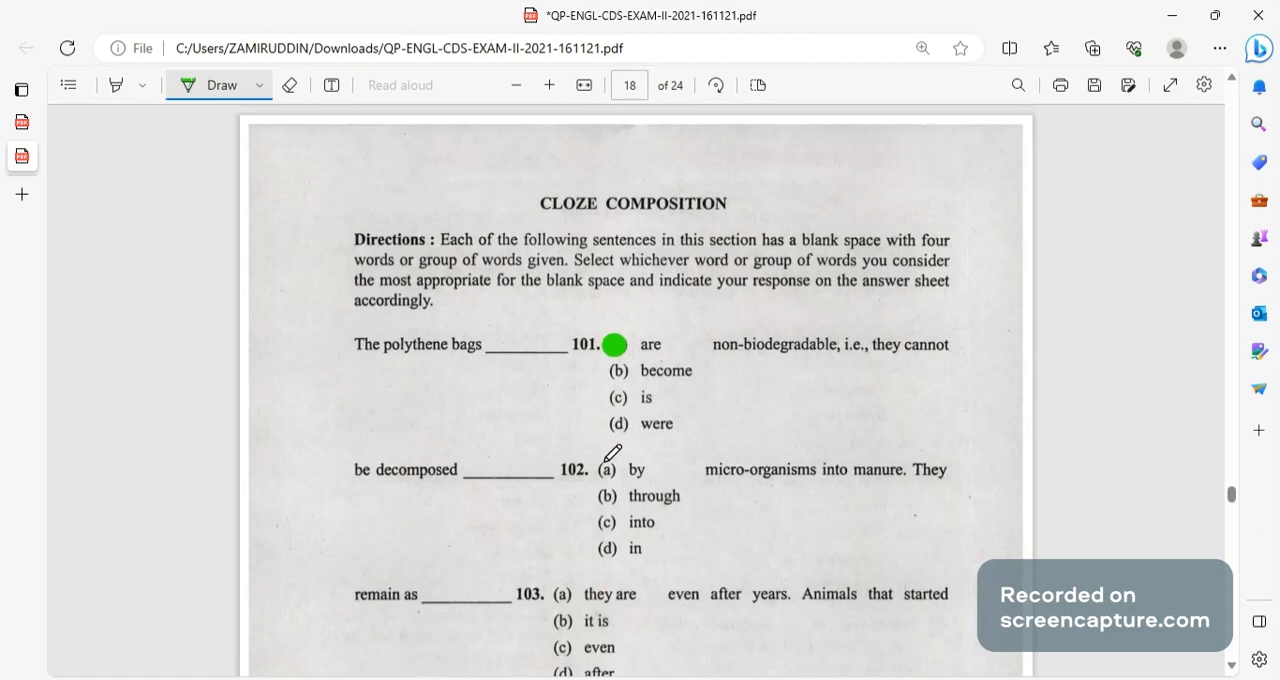
scroll(down, 3)
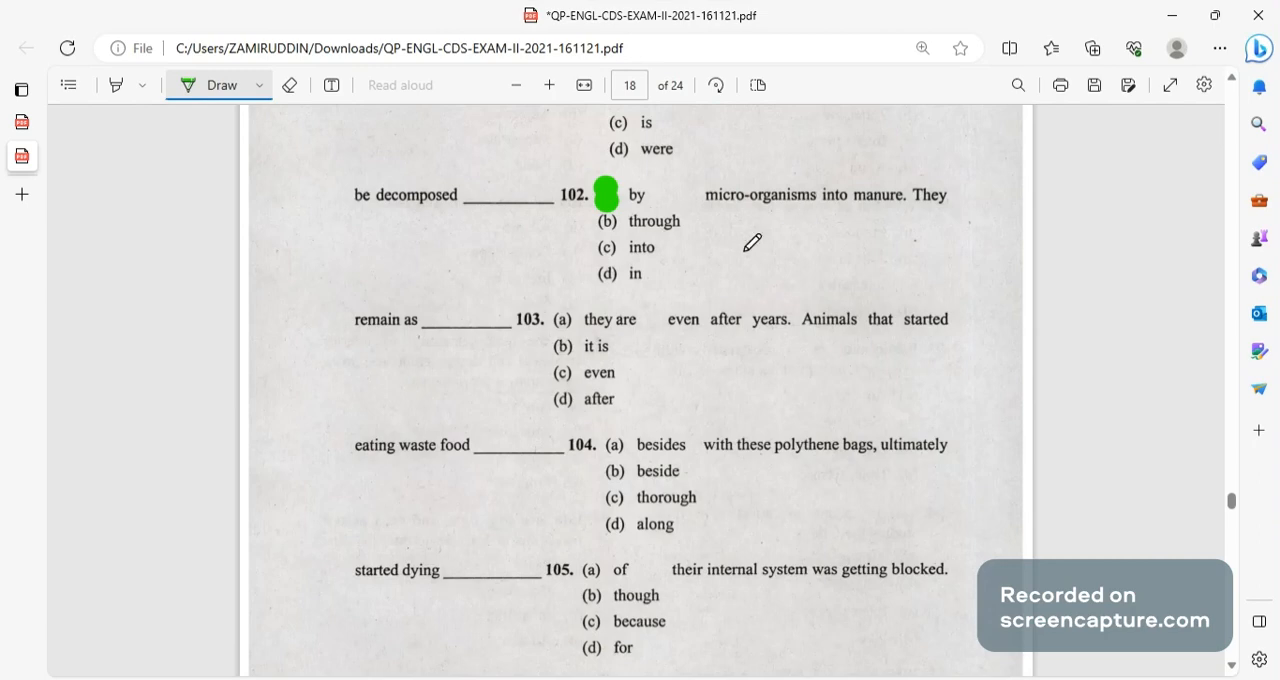
mouse_move(726, 278)
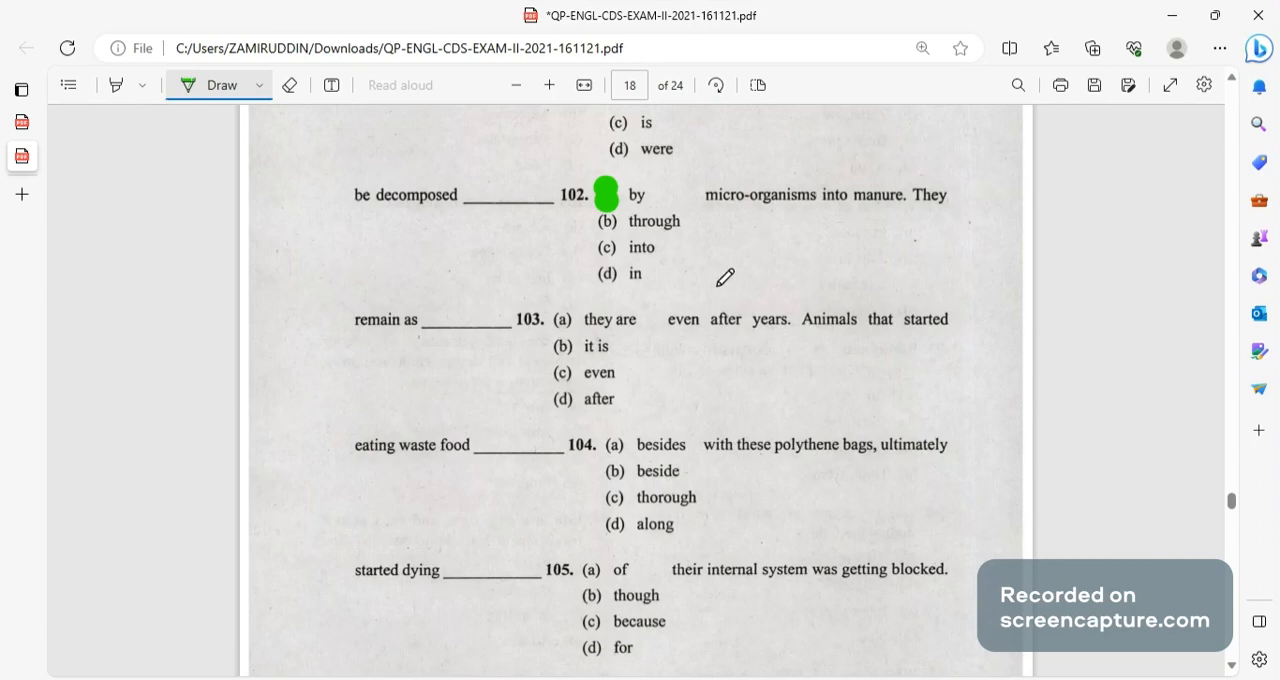
click(560, 346)
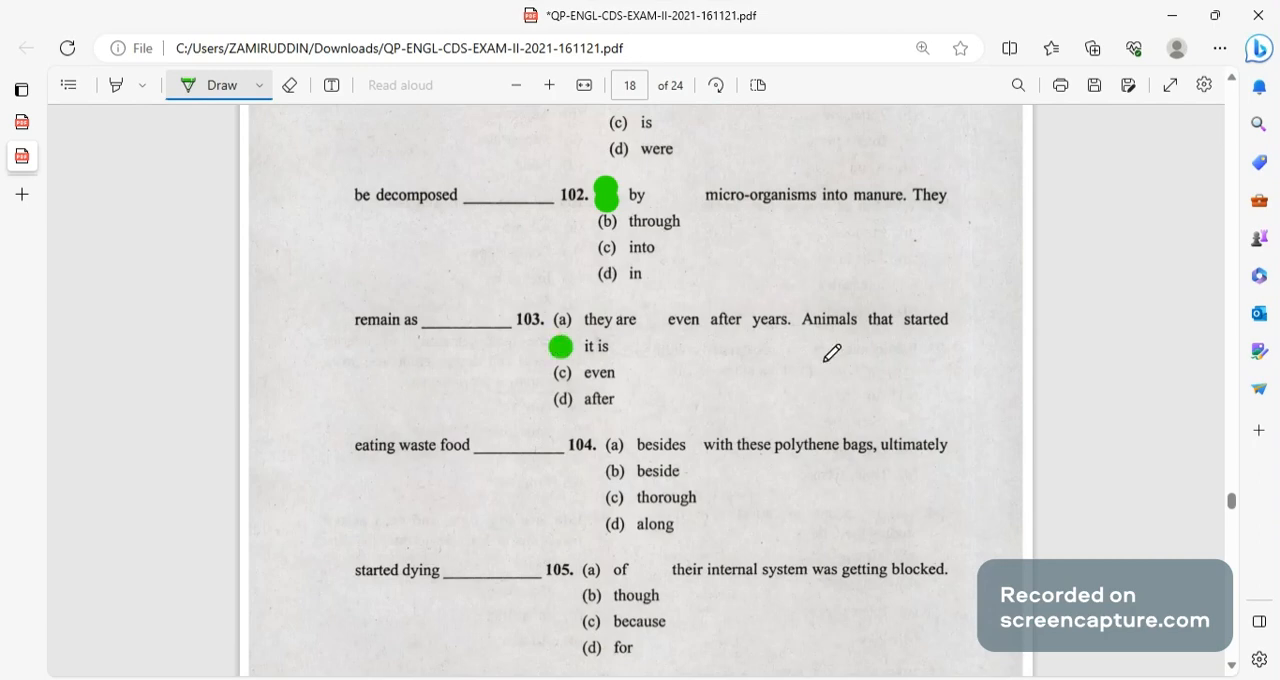
scroll(down, 3)
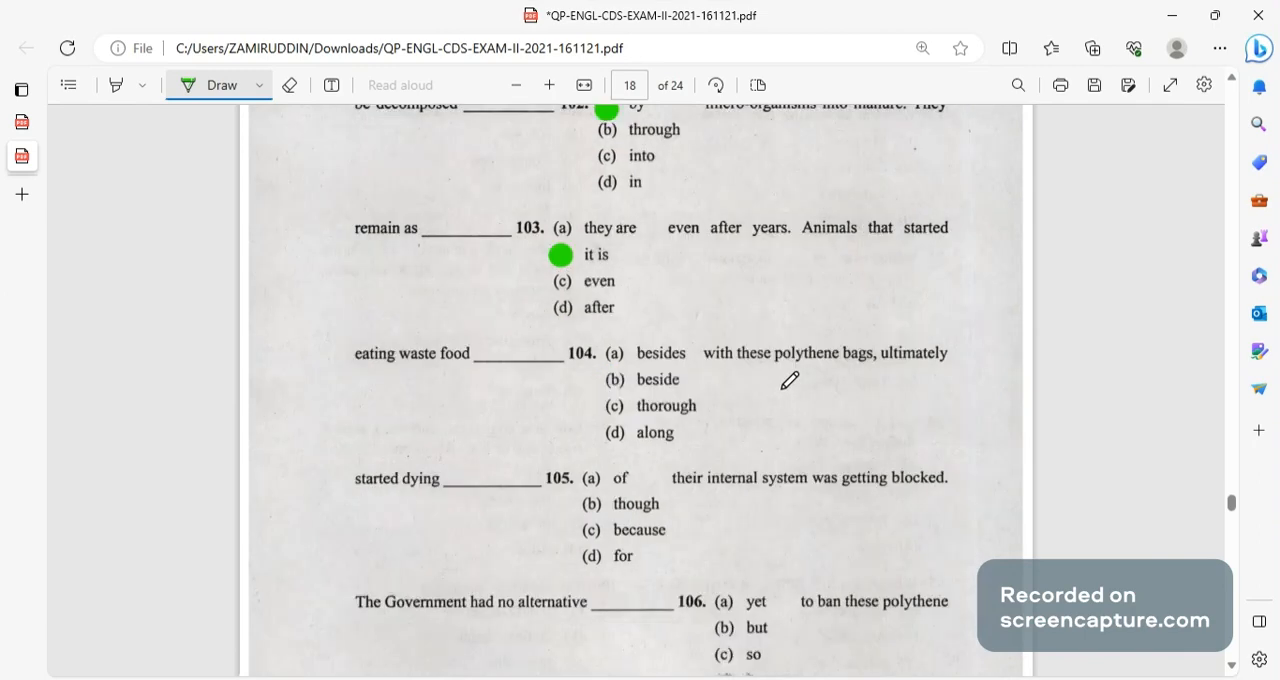
click(614, 440)
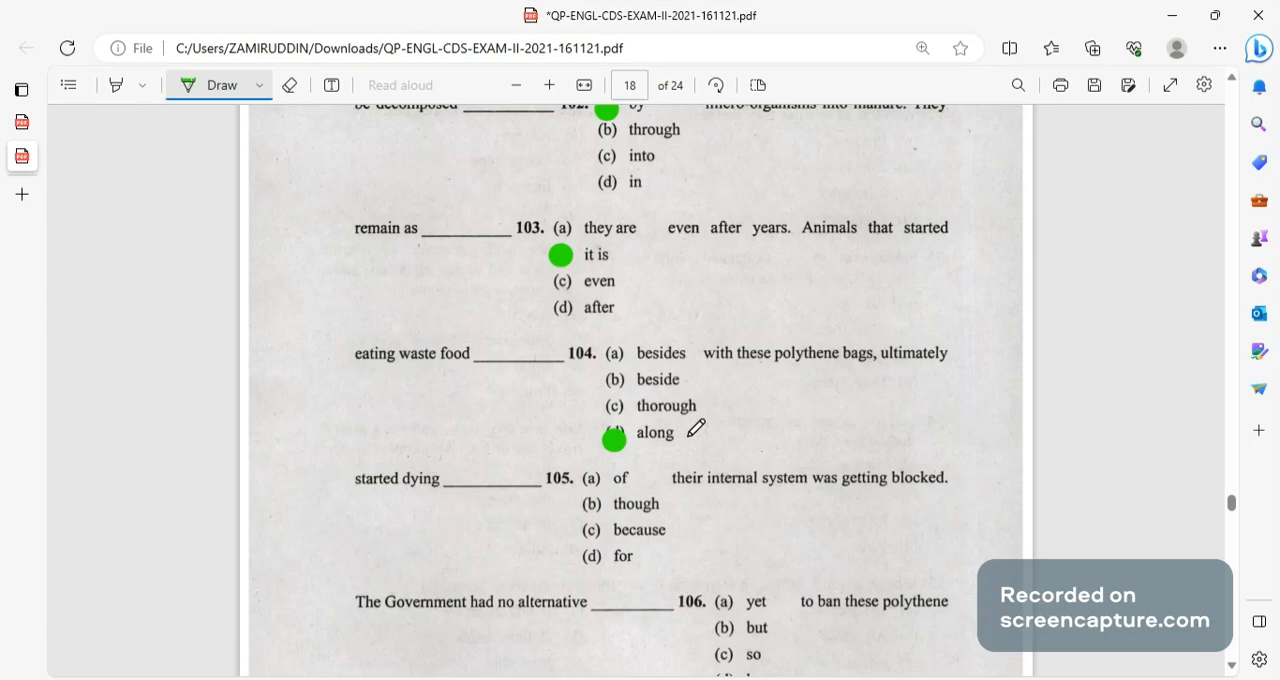
mouse_move(595, 528)
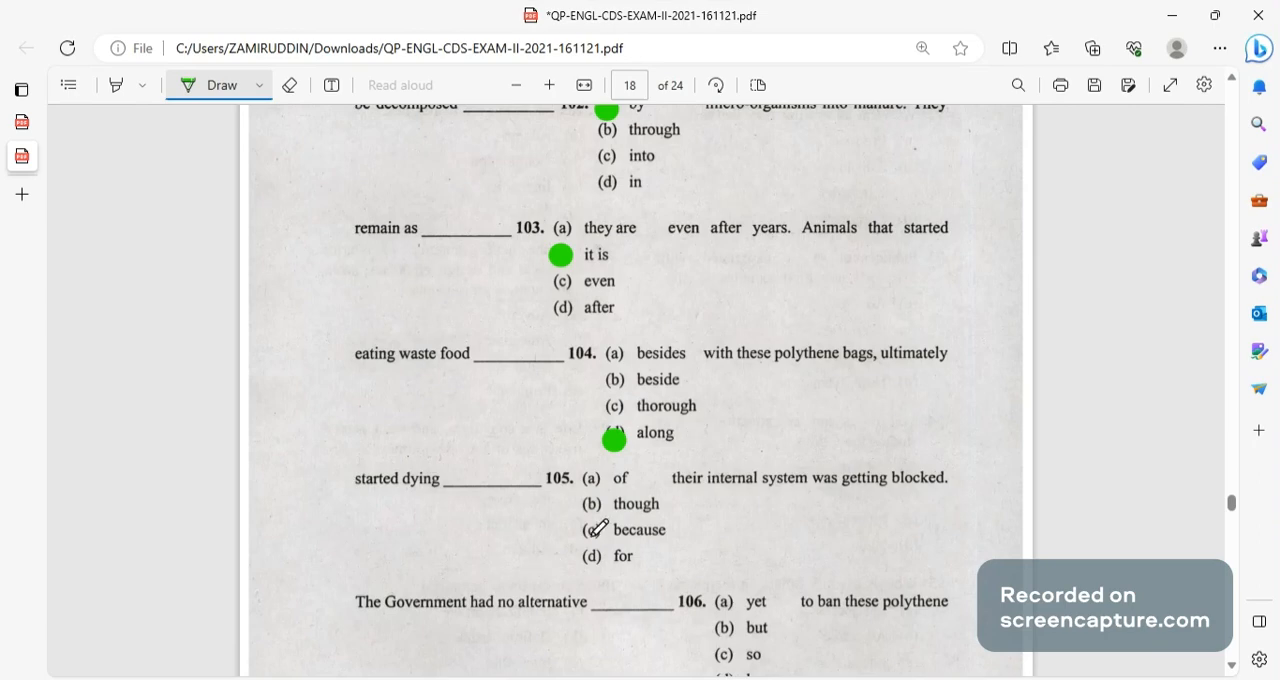
scroll(down, 3)
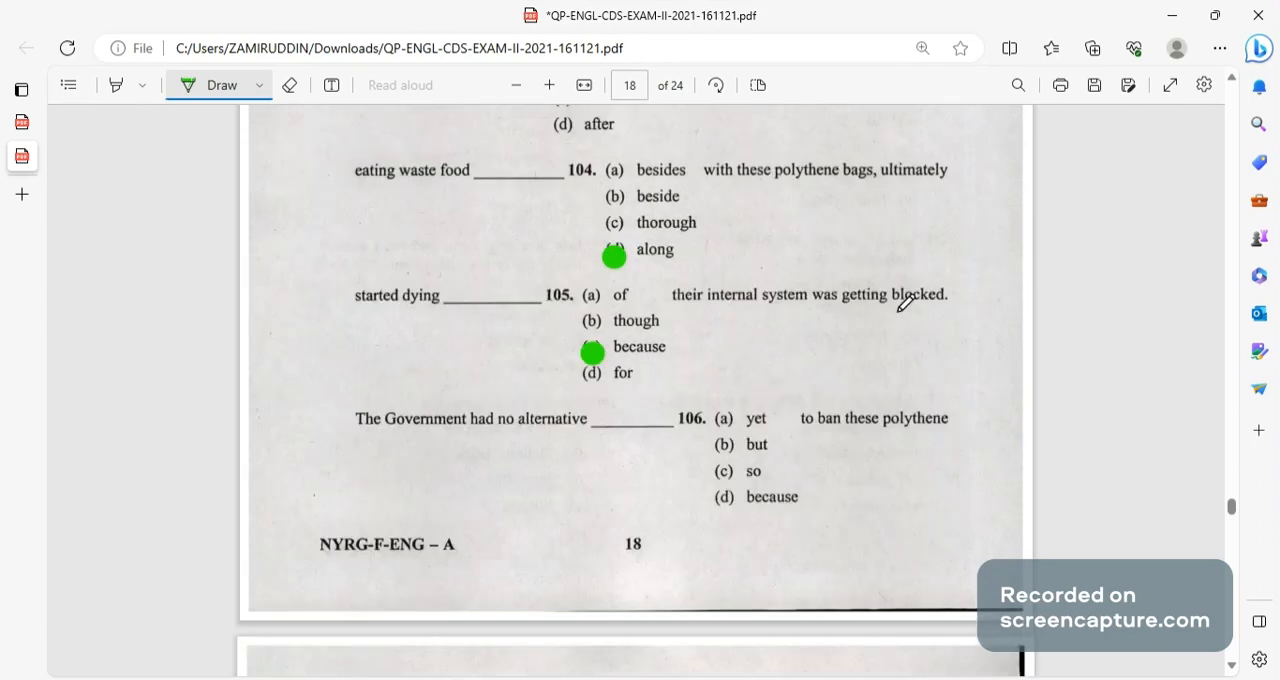
mouse_move(410, 402)
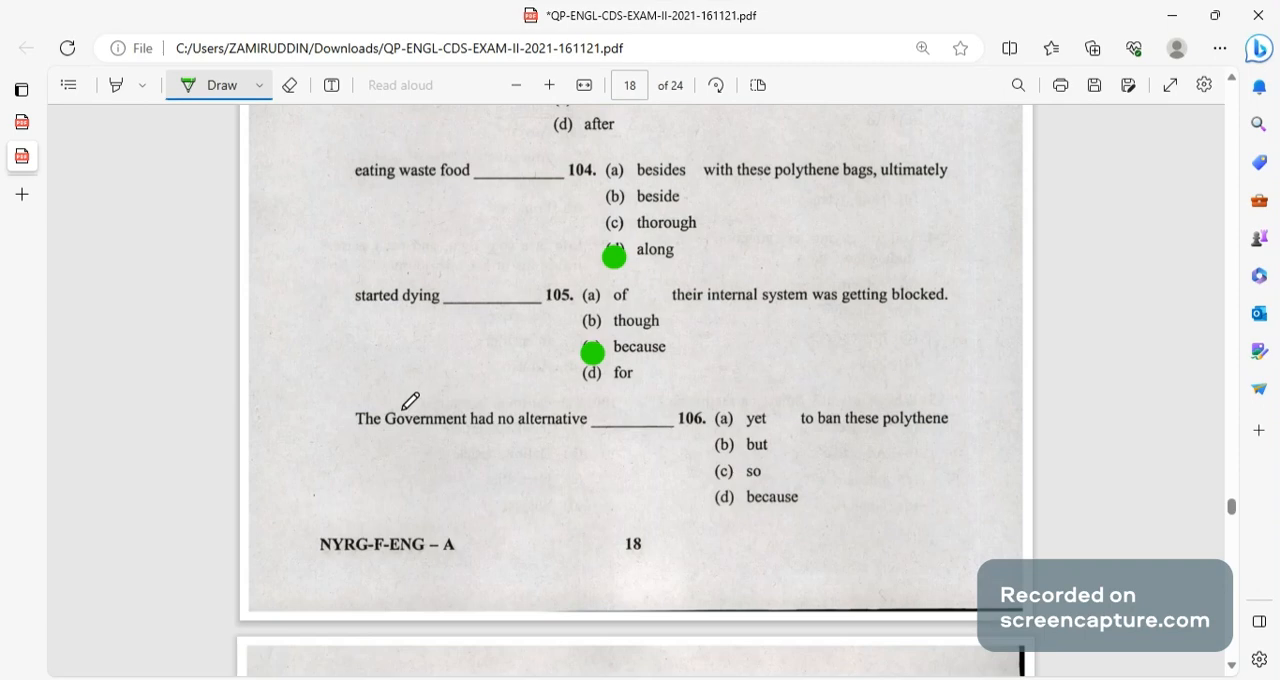
mouse_move(808, 430)
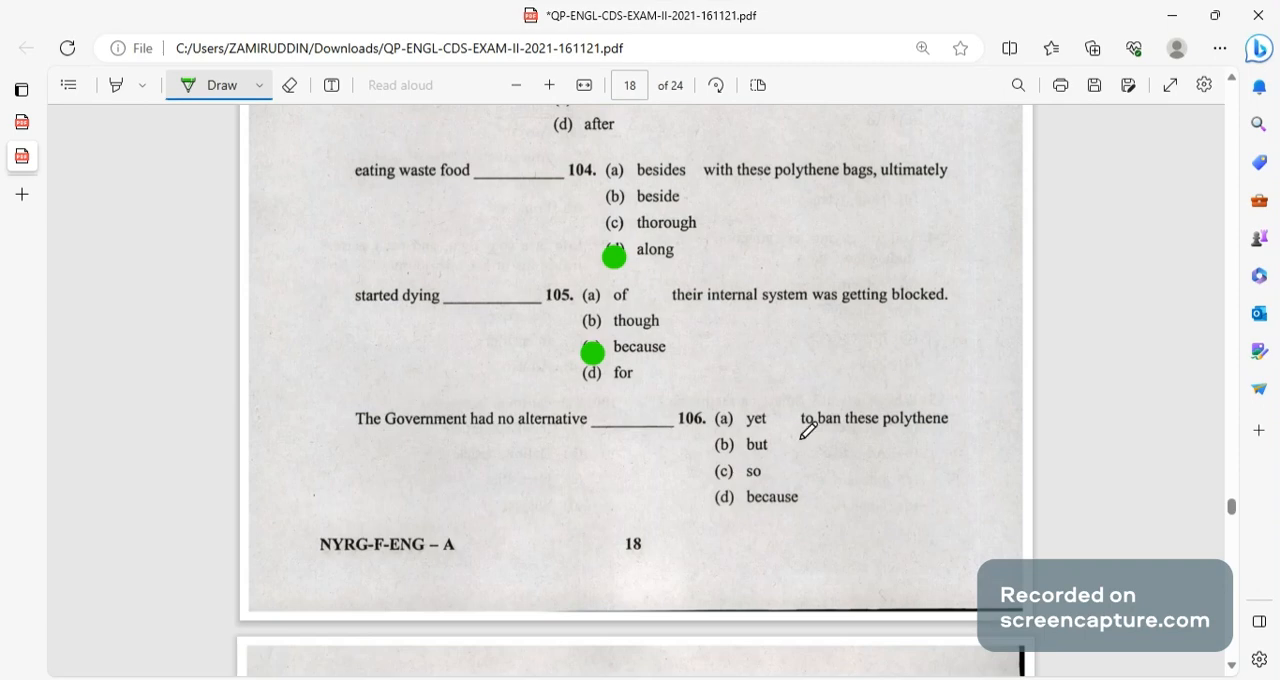
click(720, 443)
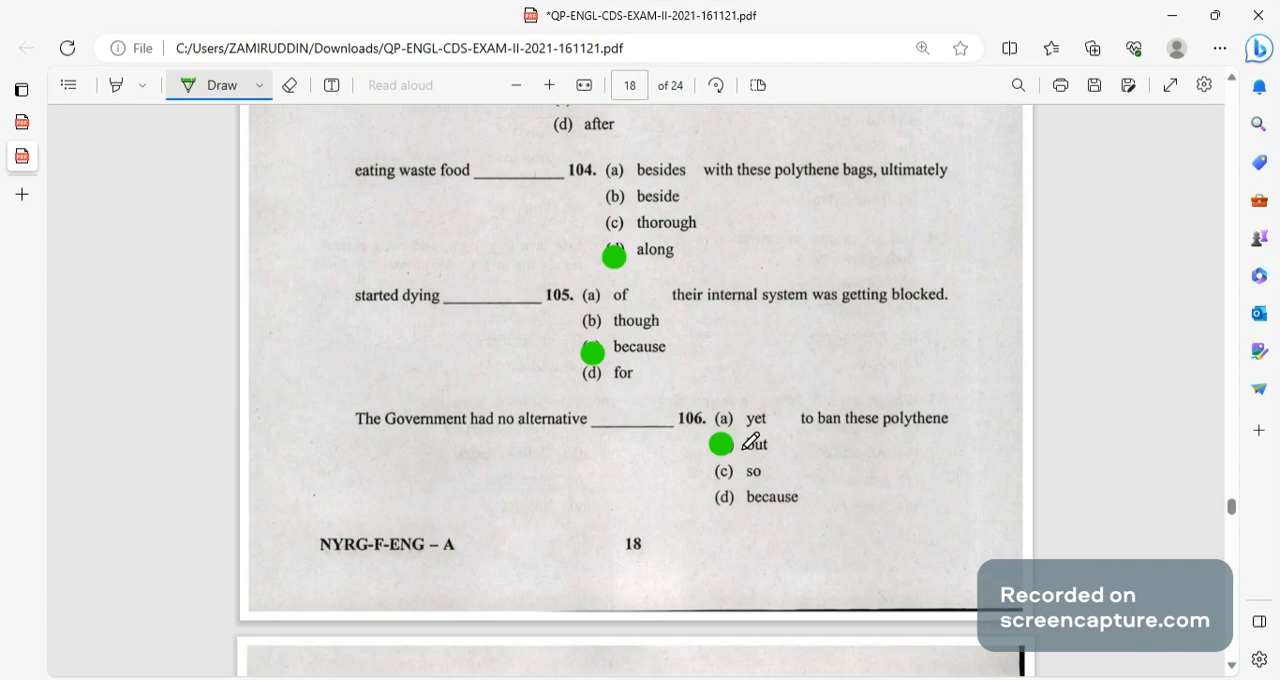
scroll(down, 3)
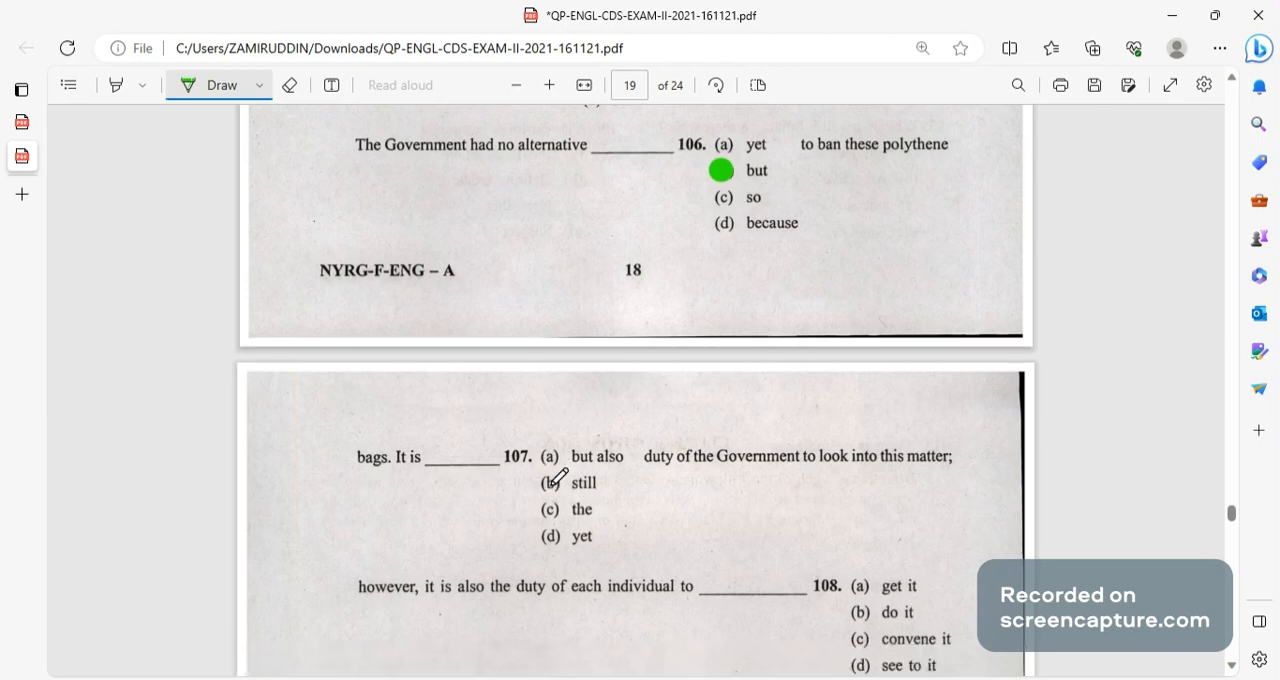
Dot option c for Q107 and option b for Q110 on page 19.
click(553, 518)
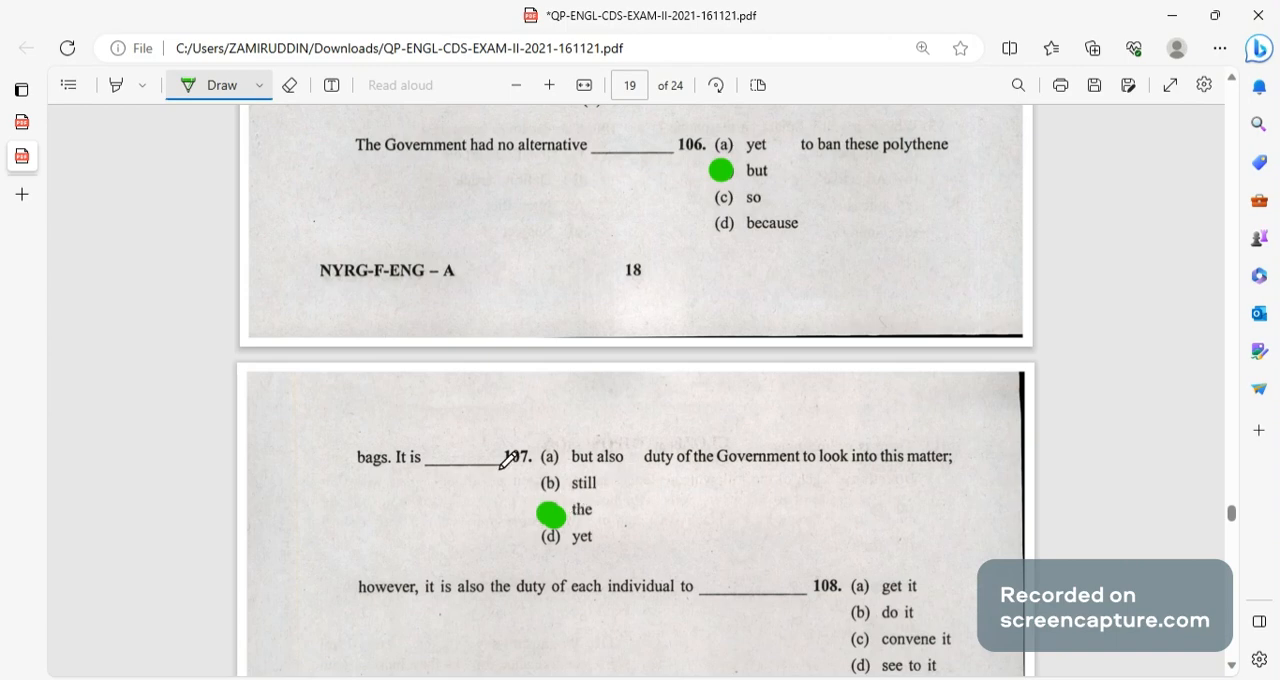
mouse_move(588, 500)
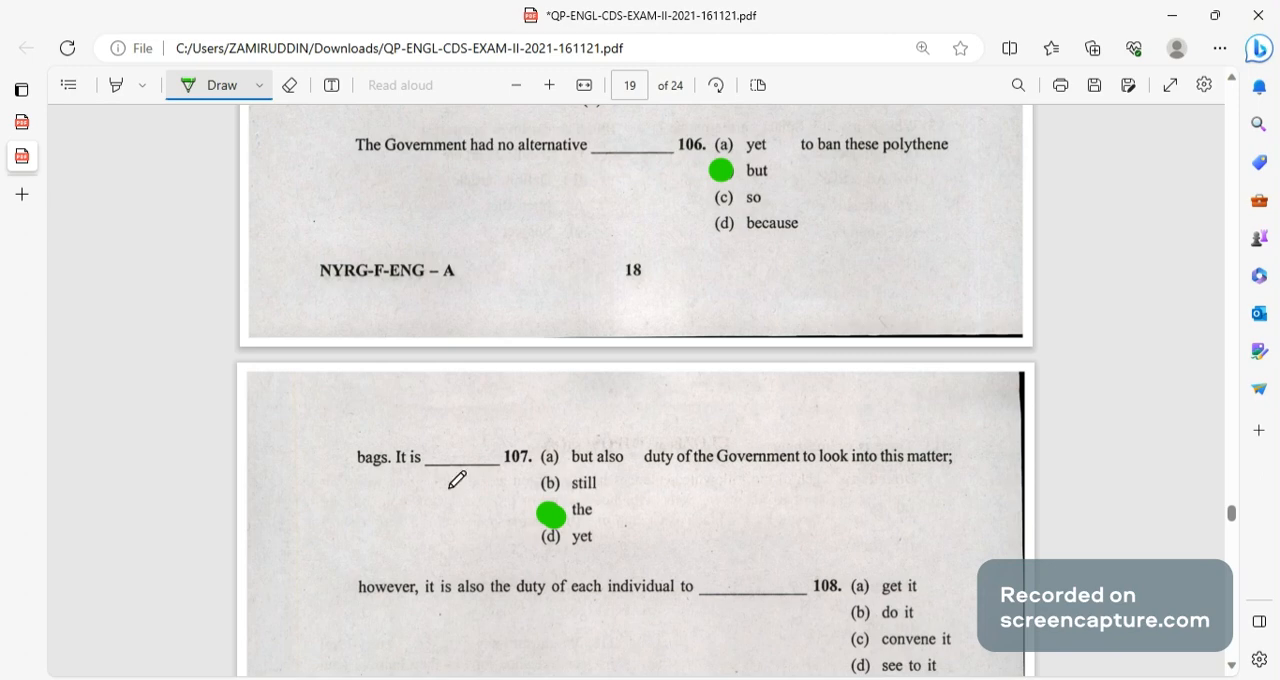
scroll(down, 3)
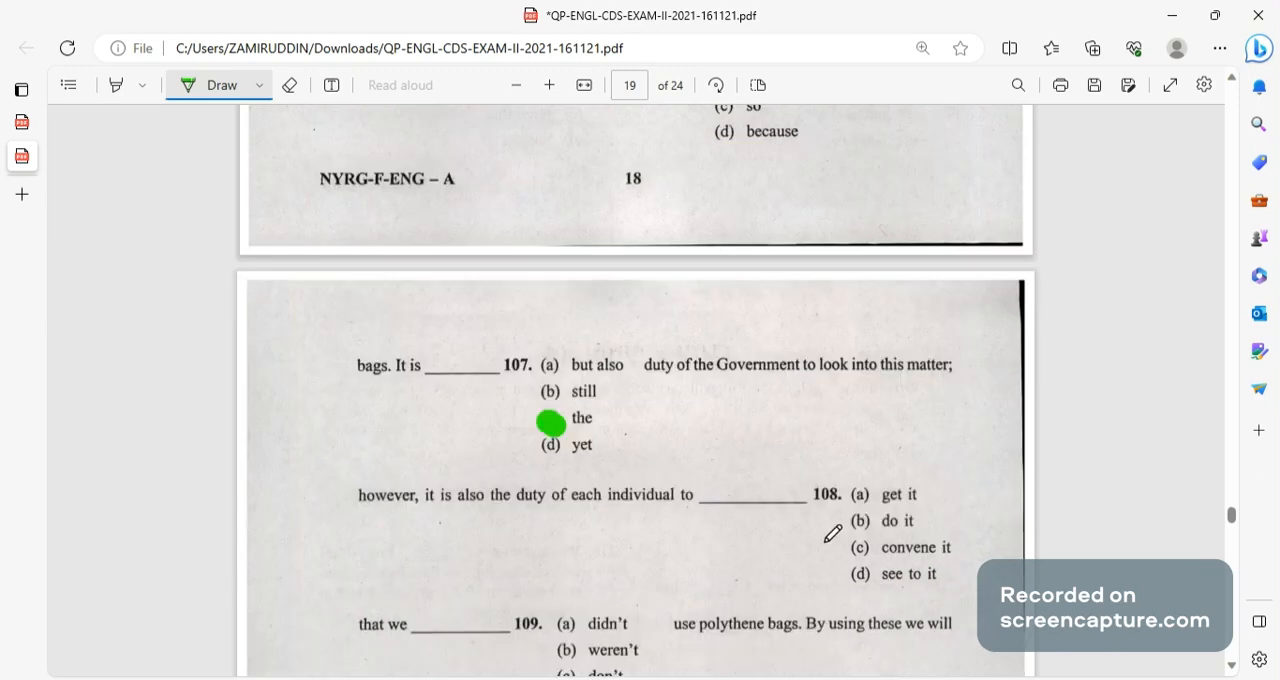
scroll(down, 3)
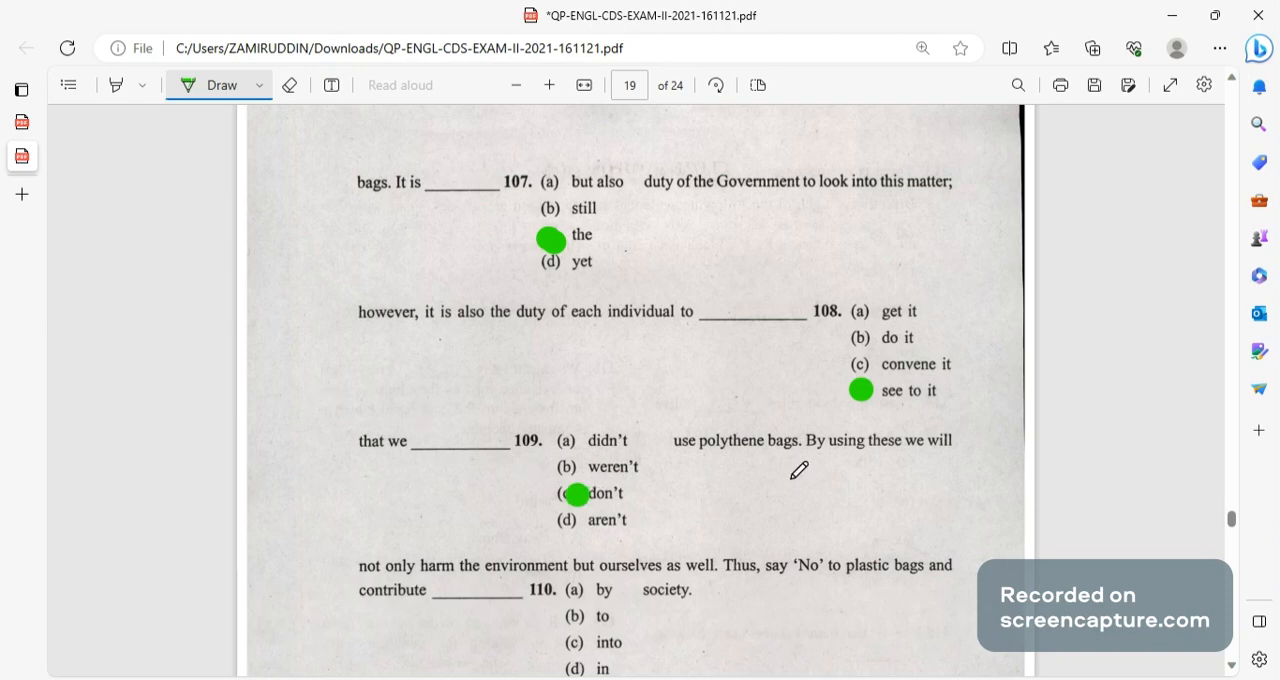
scroll(down, 3)
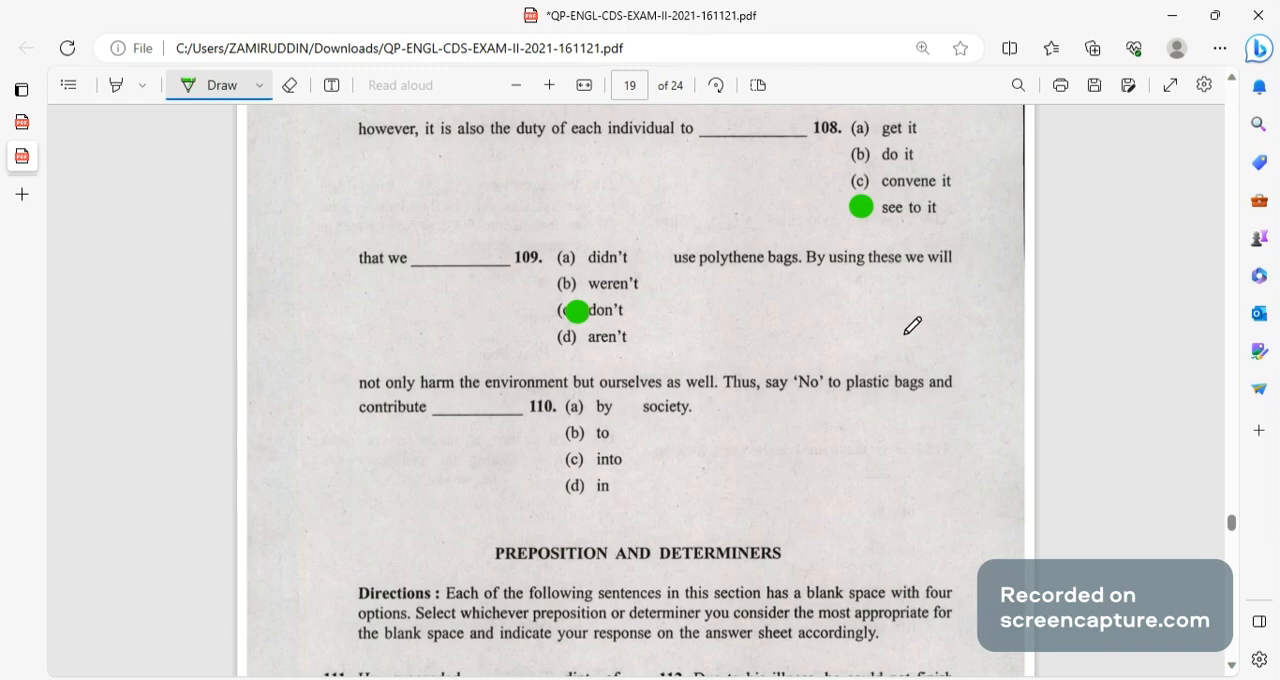
mouse_move(1057, 324)
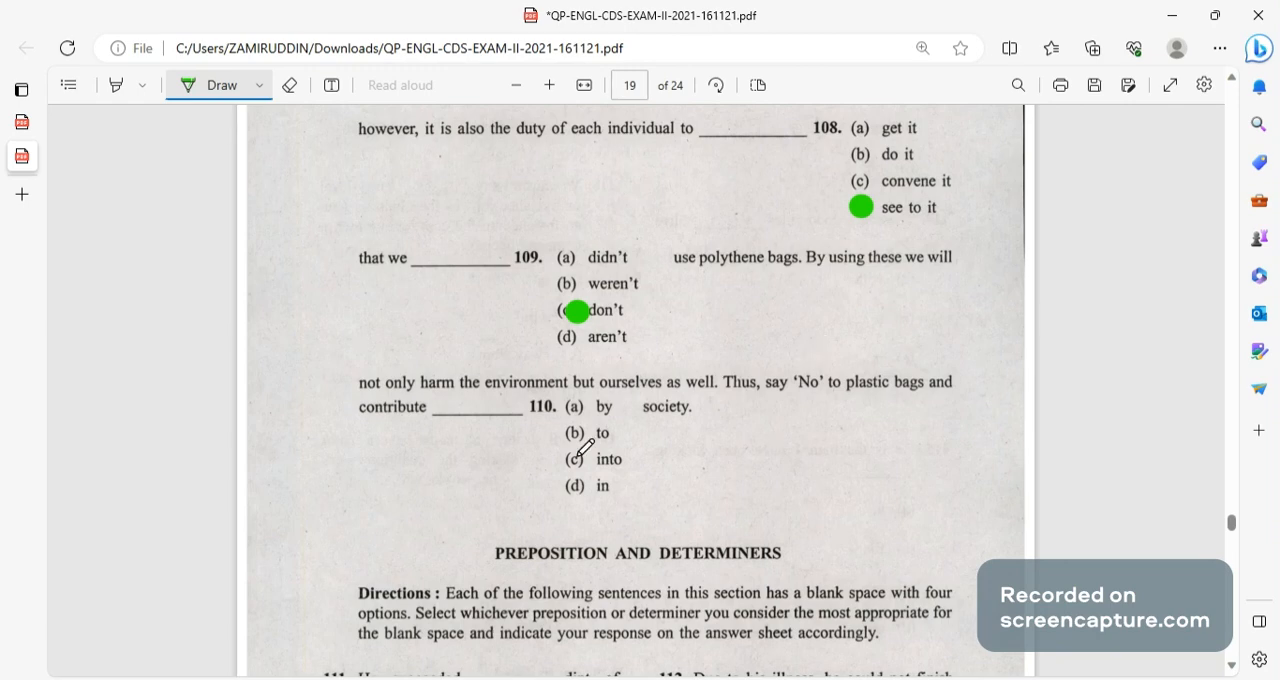
click(567, 434)
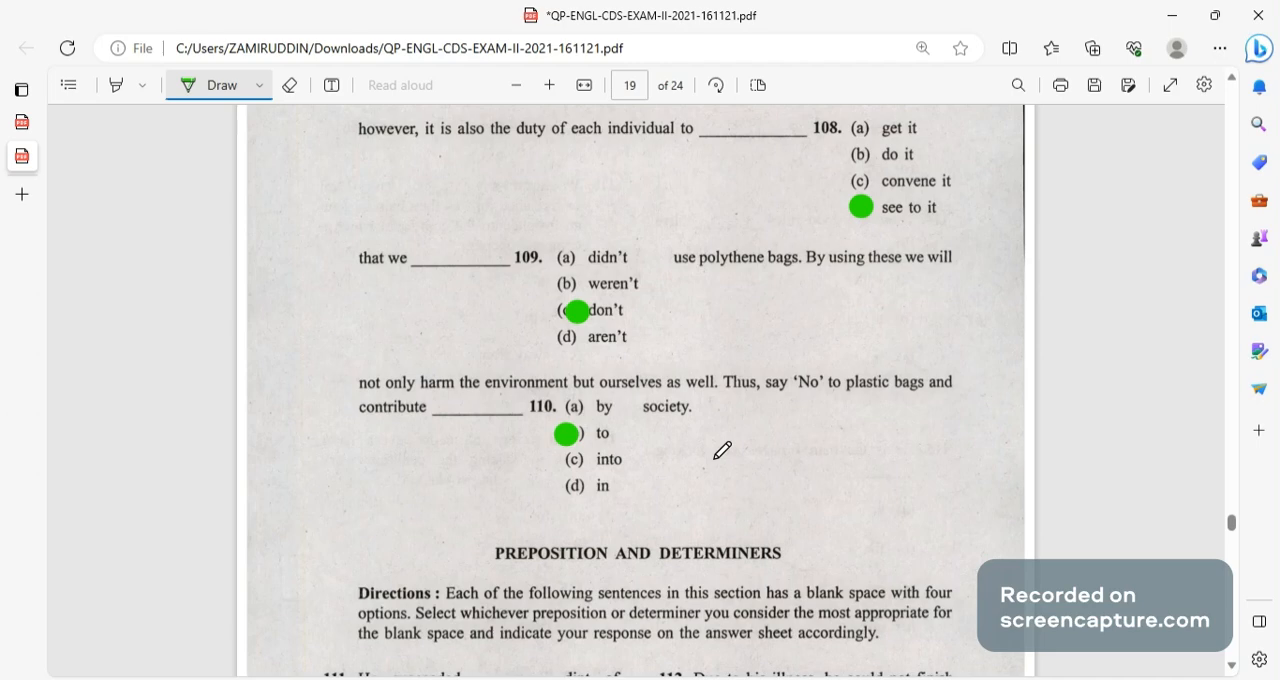
Dot option a ('by') for Q111, then scroll down toward page 20.
scroll(down, 3)
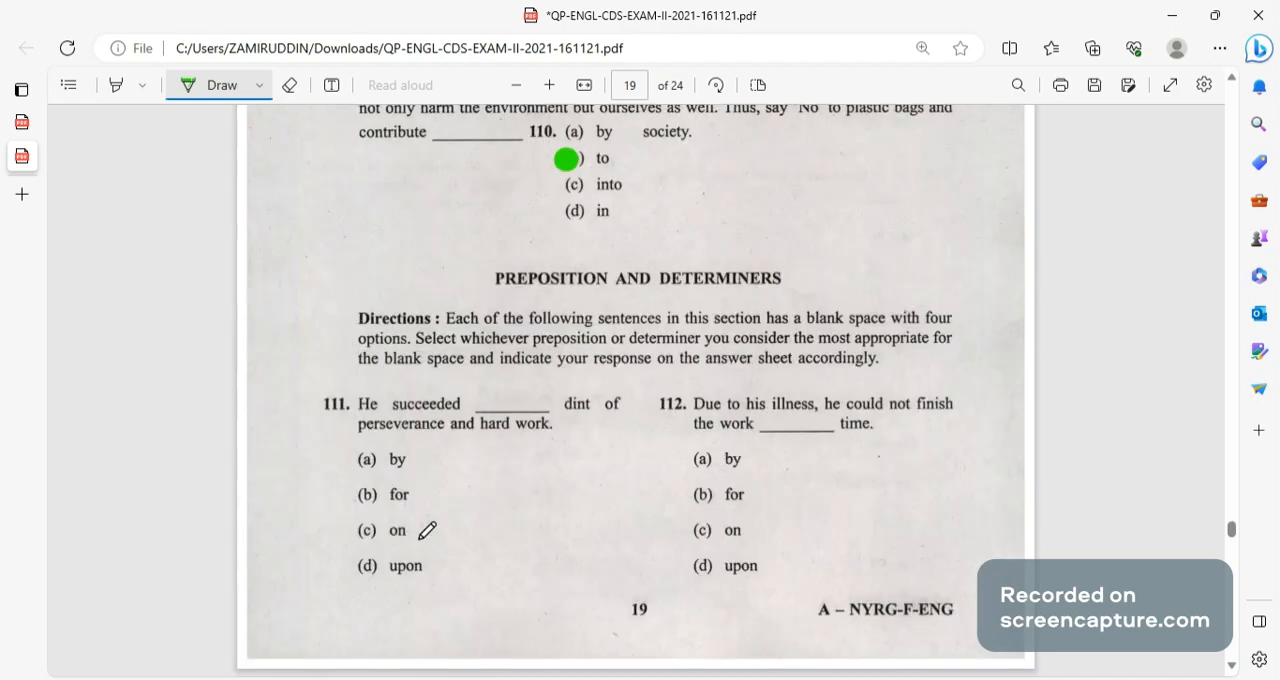
click(360, 459)
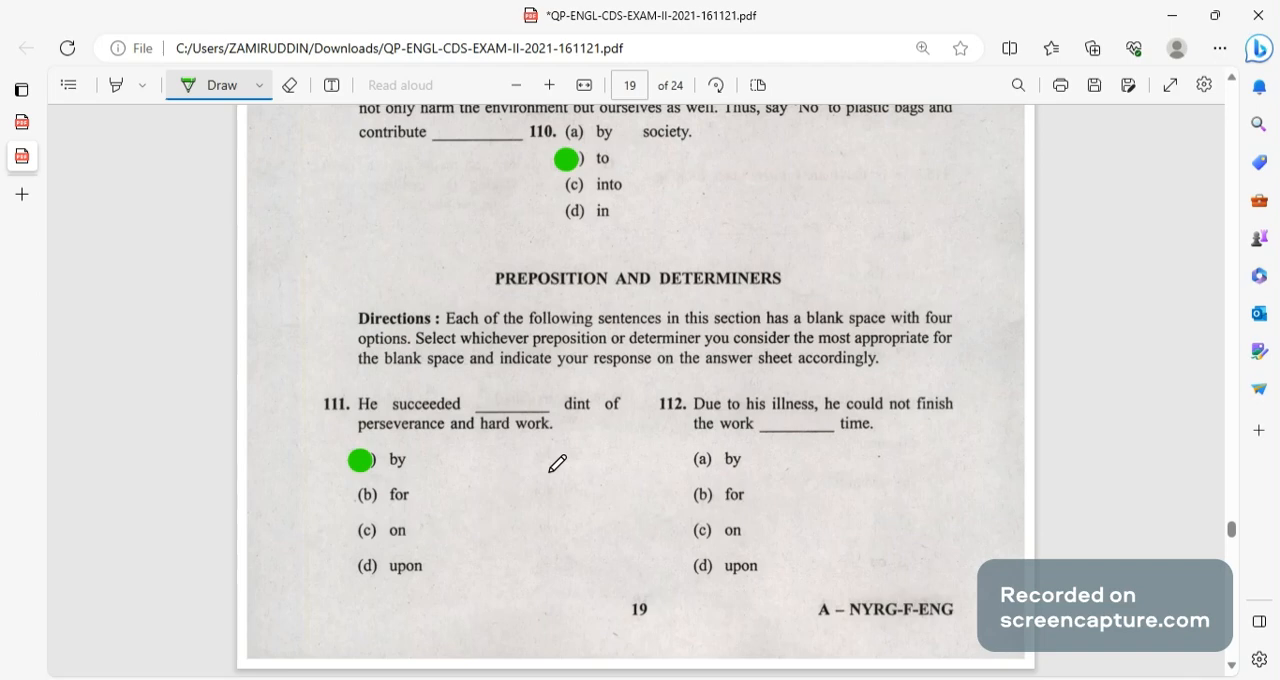
mouse_move(738, 527)
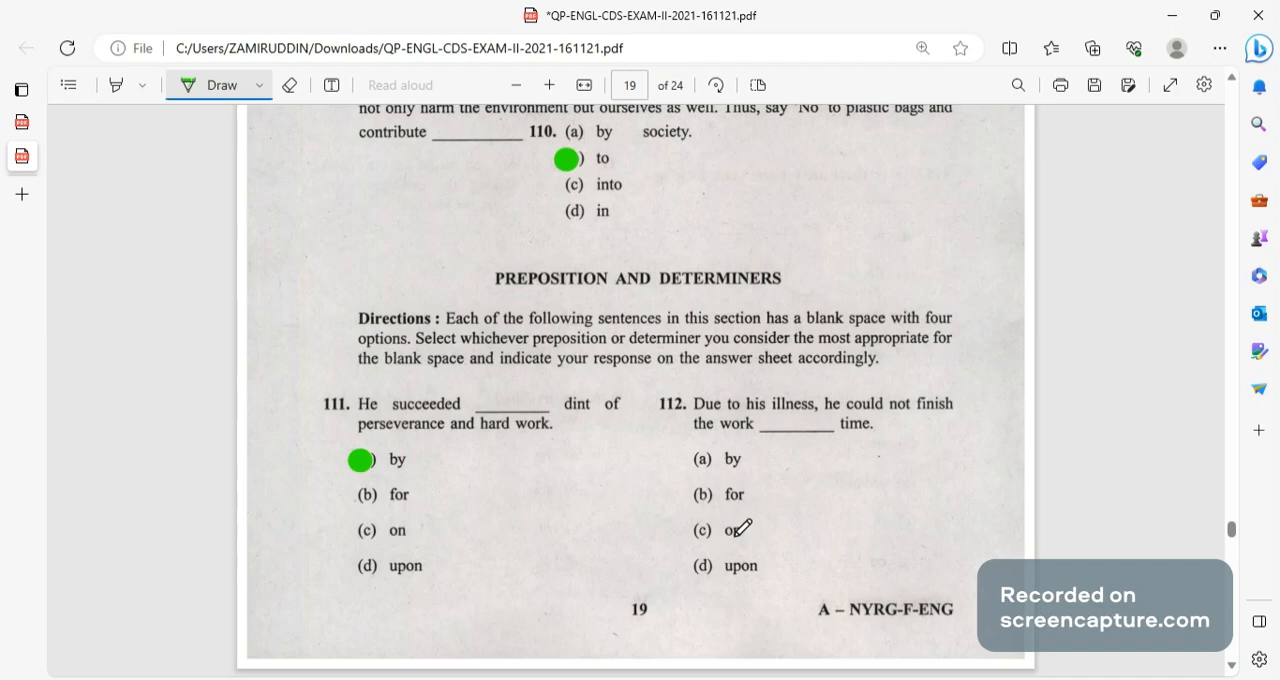
scroll(down, 3)
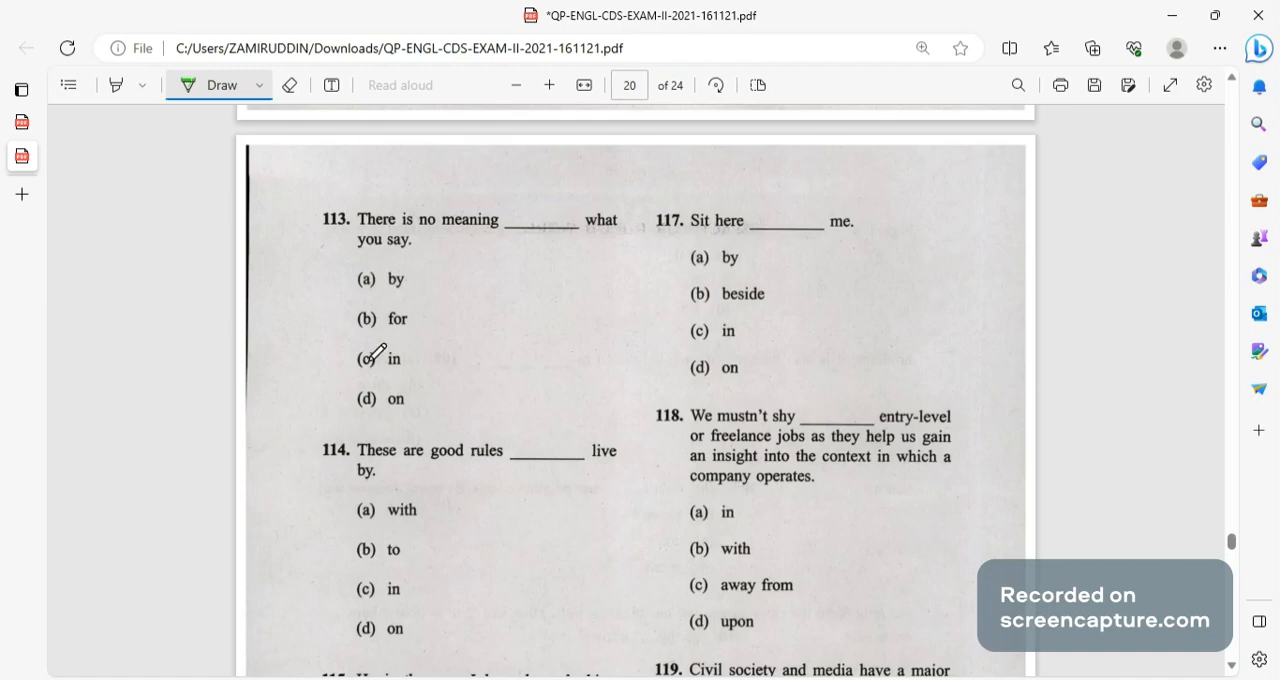
scroll(down, 3)
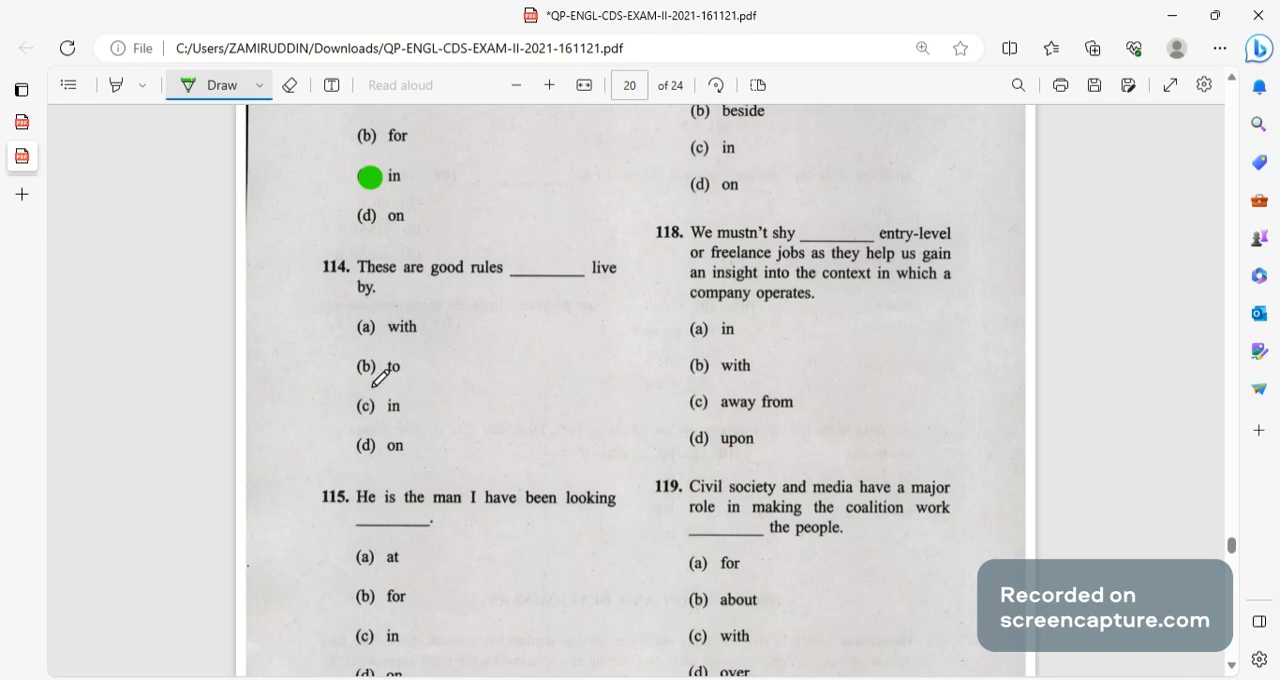
scroll(down, 3)
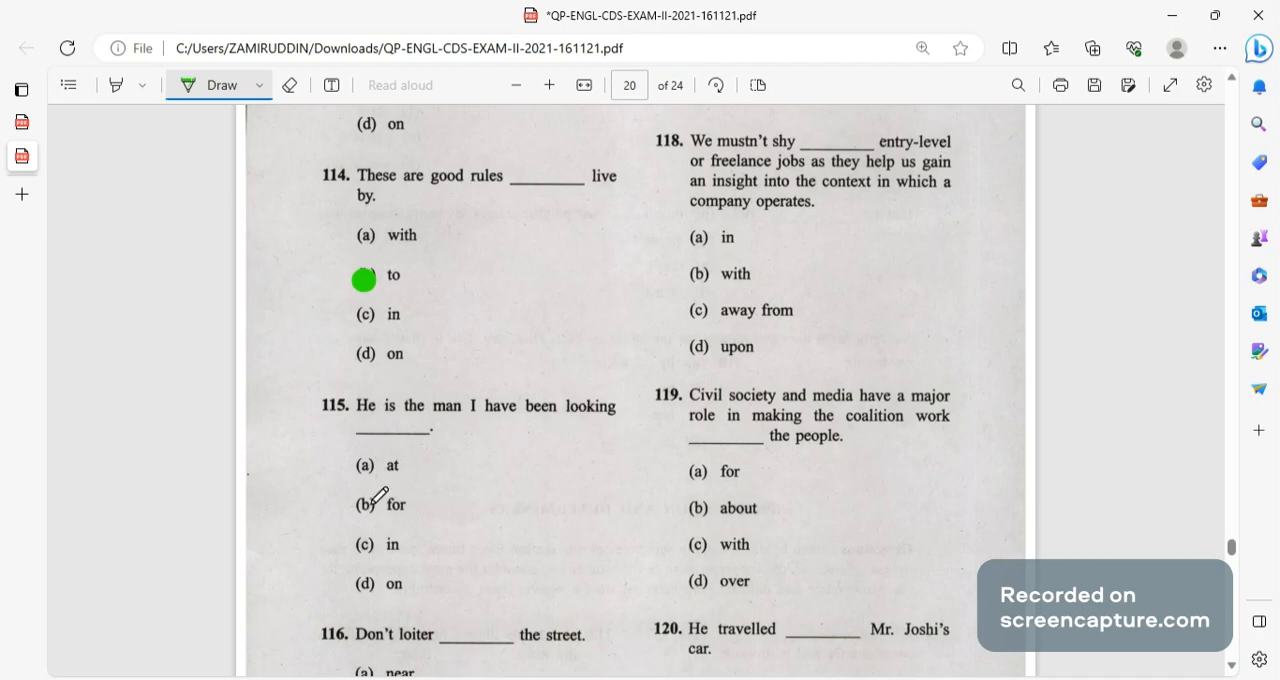
scroll(down, 3)
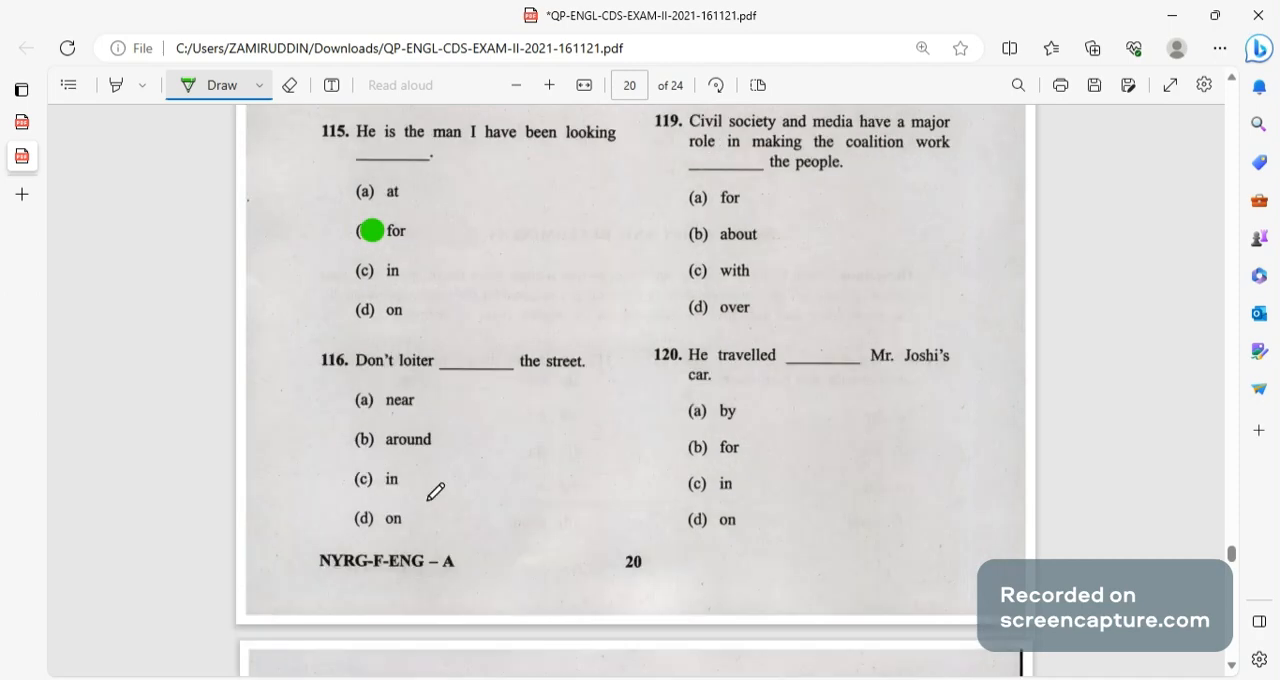
mouse_move(367, 438)
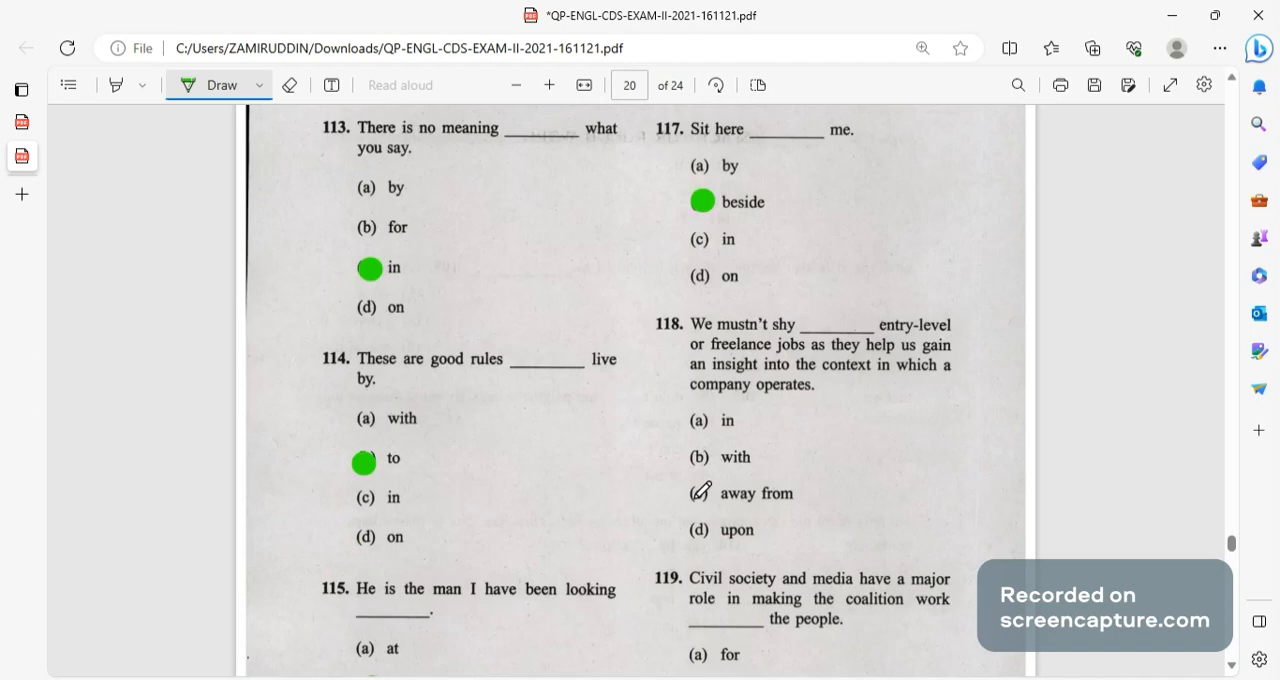
Dot green answer marks on page 20 for question 119 (option a) and question 120 (option c).
scroll(down, 3)
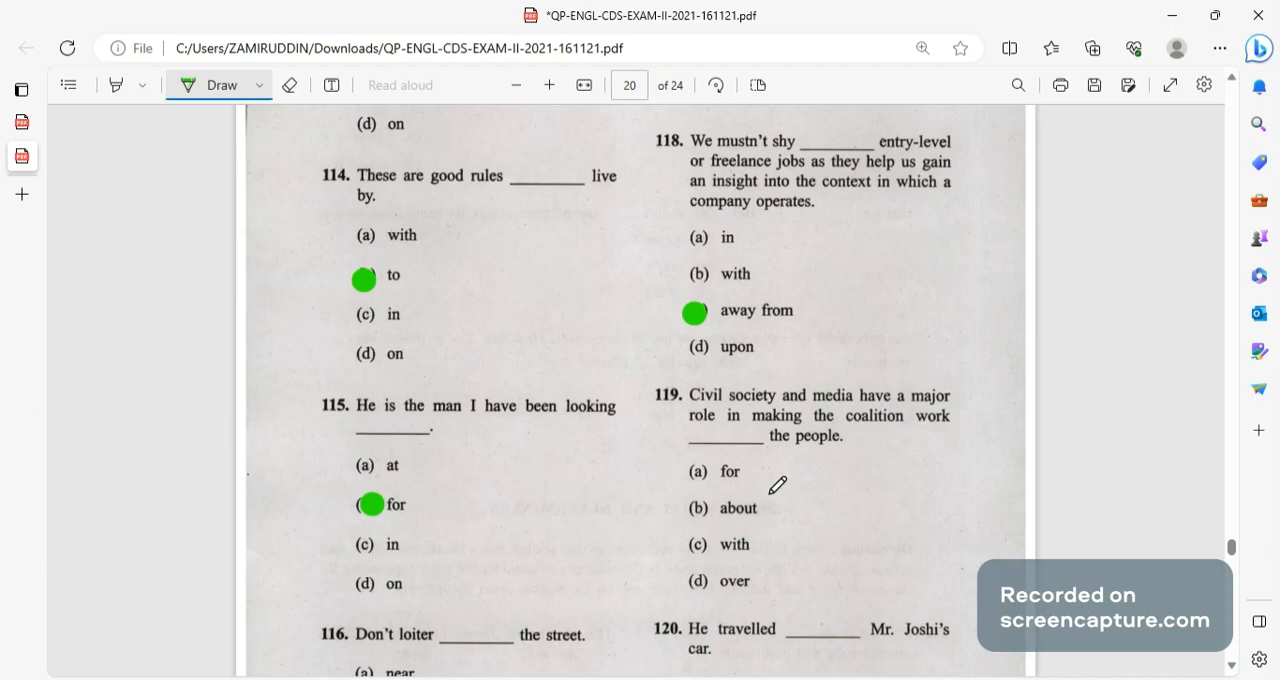
scroll(down, 3)
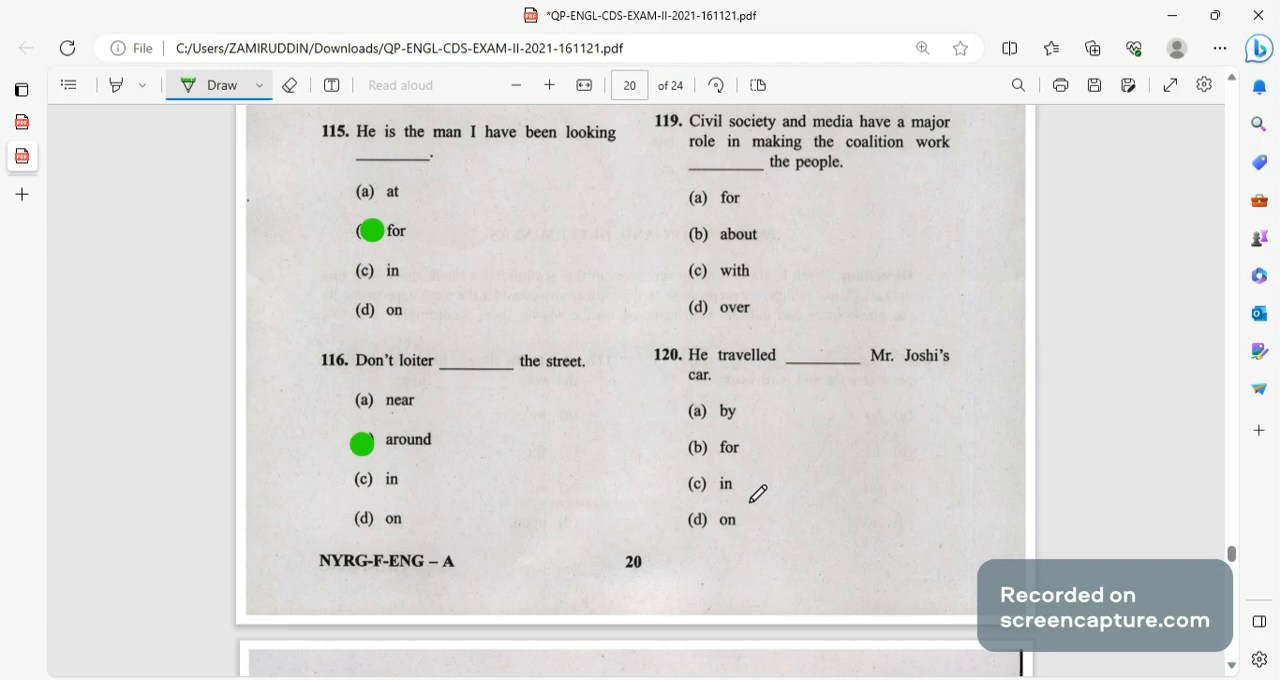
click(700, 203)
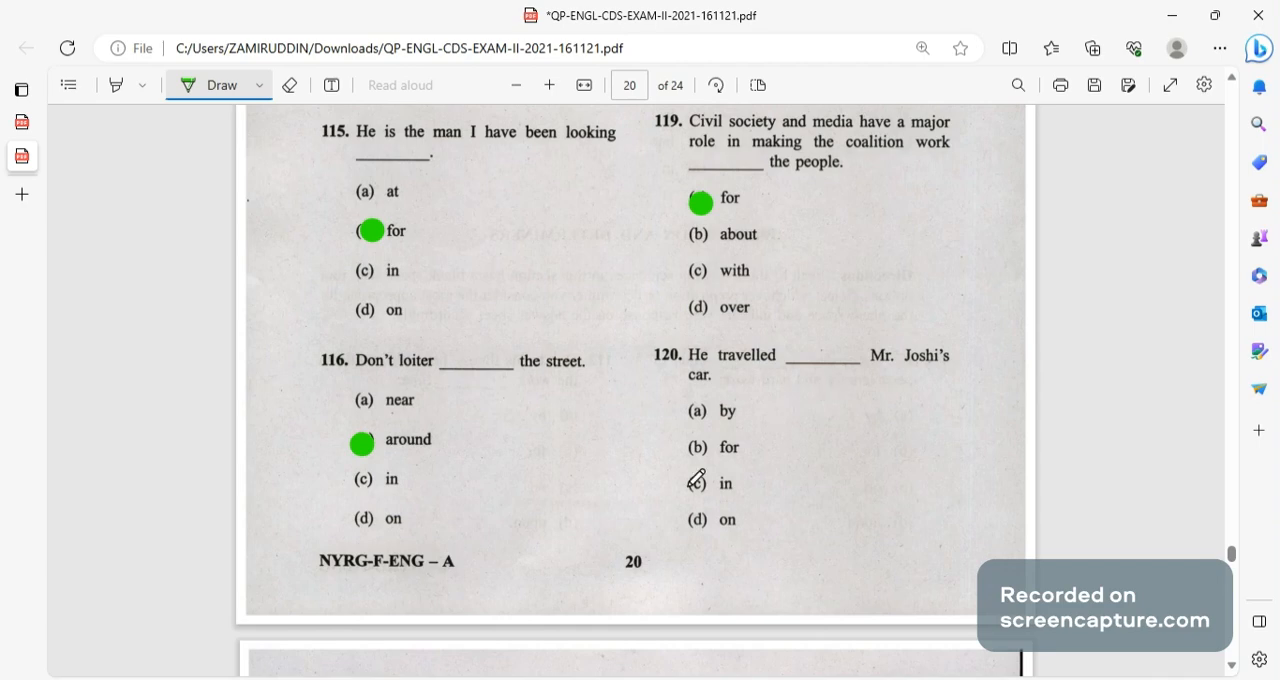
click(693, 487)
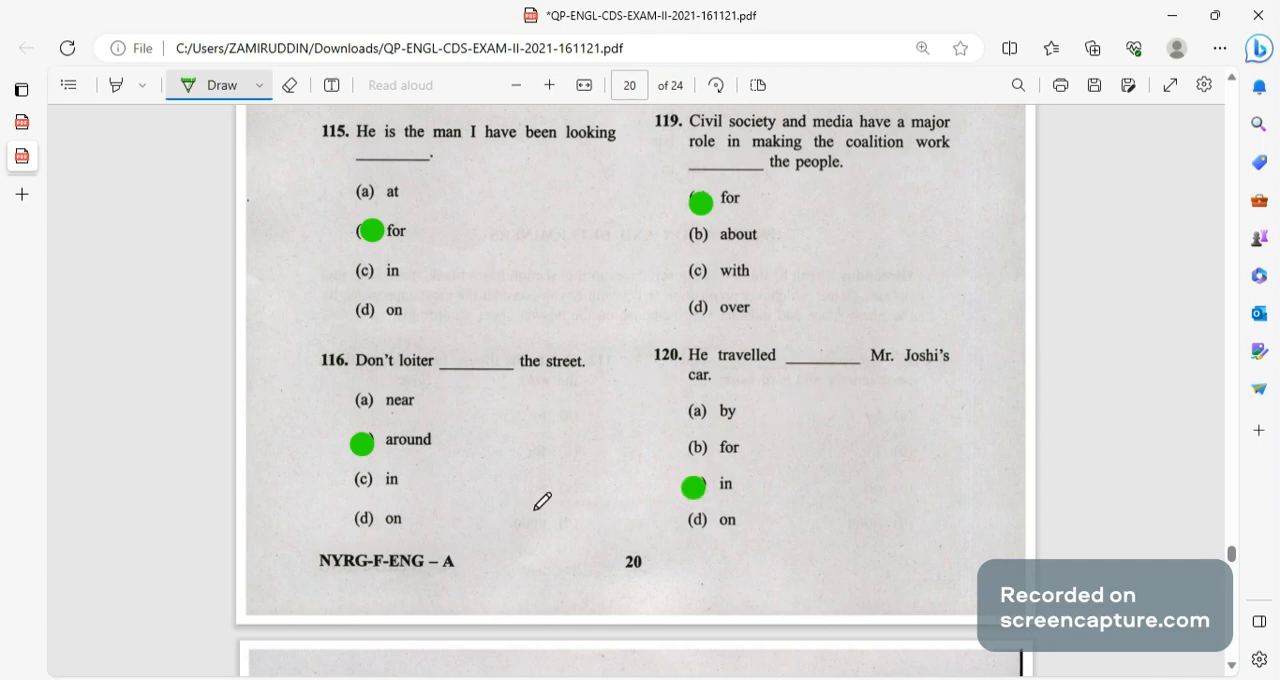